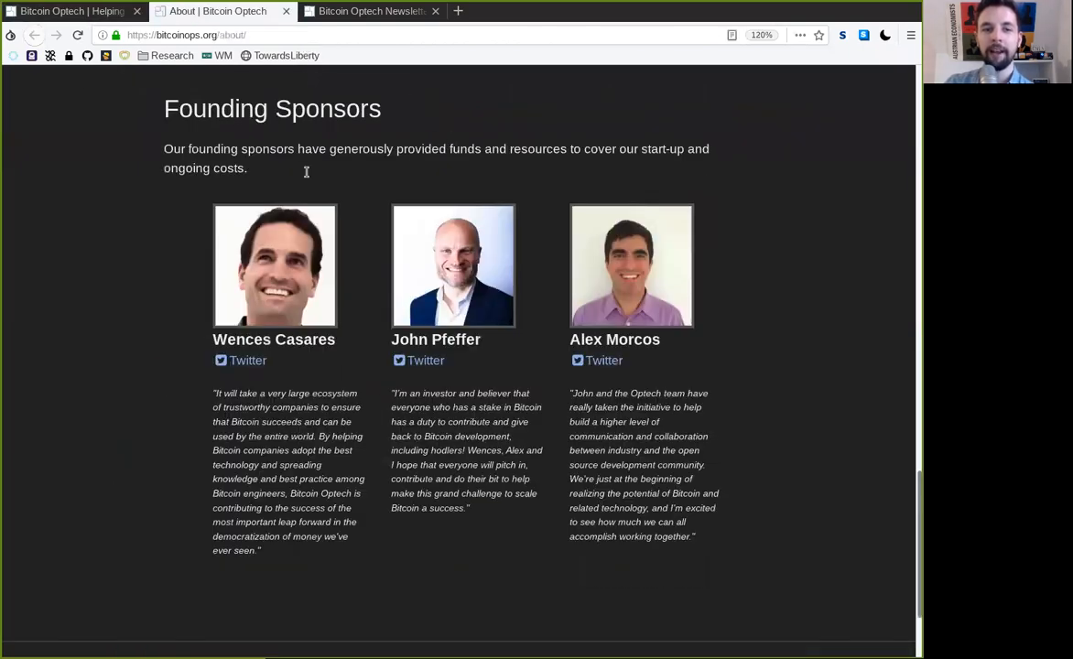
Switch from the About page to the Bitcoin Optech Newsletter #38 tab
scroll(down, 3)
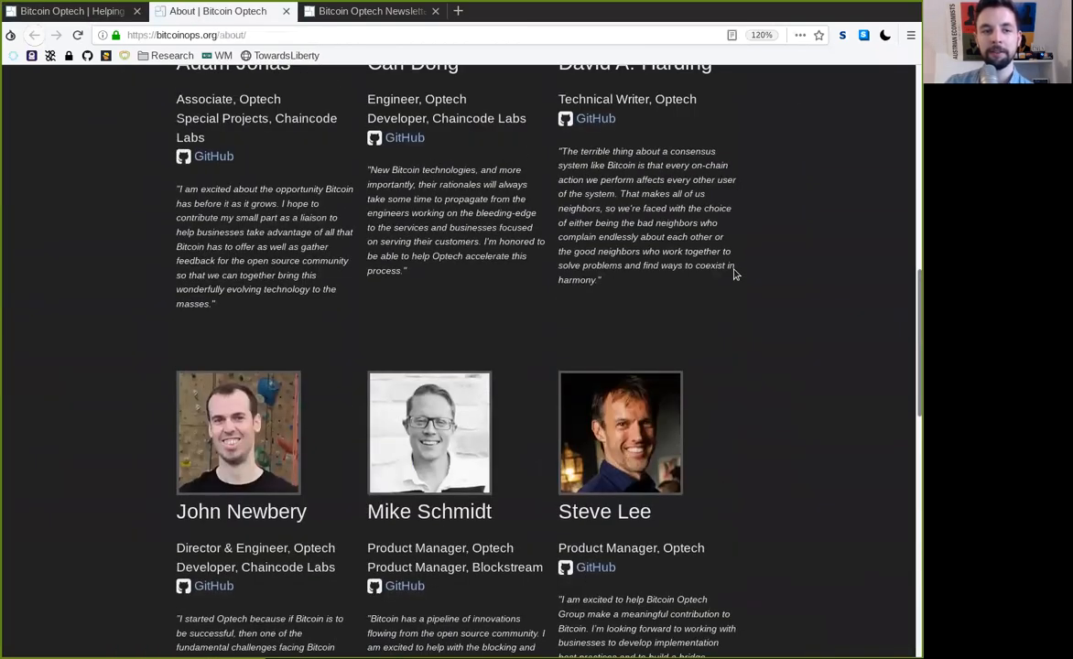
scroll(up, 3)
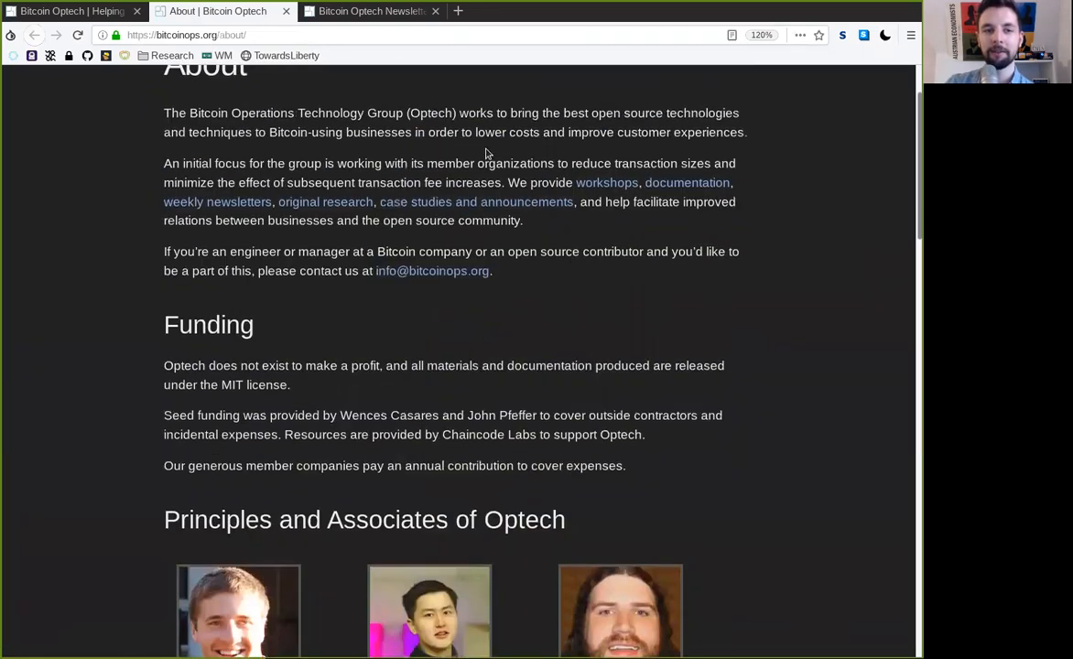
click(370, 11)
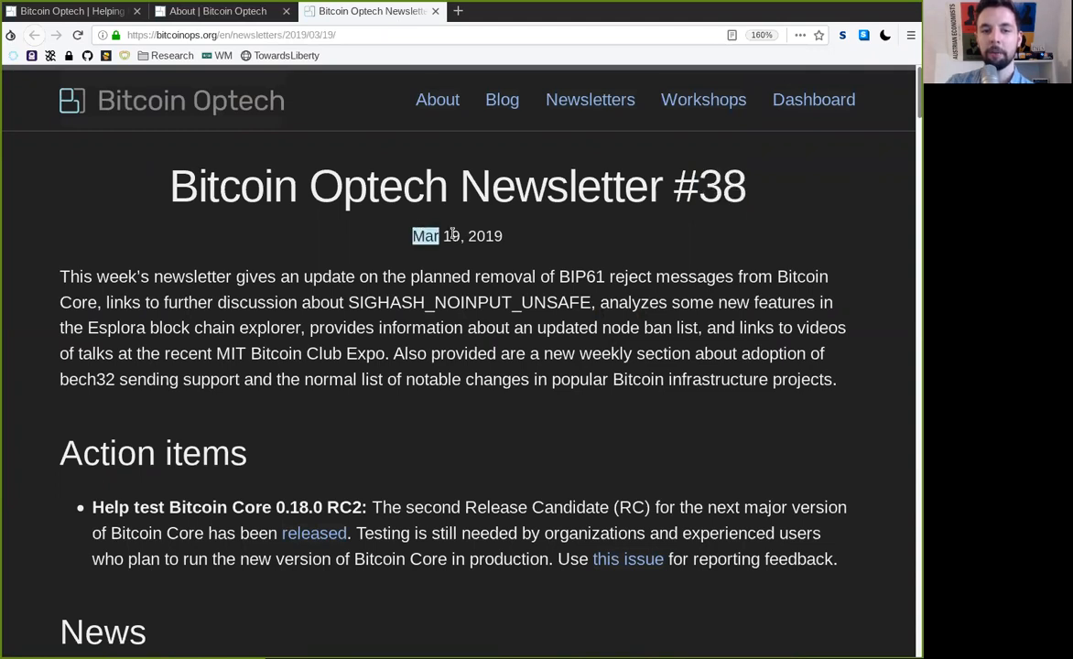
Follow the Mar 19, 2019 date and summary while reading, marking planned and bech32
double_click(483, 236)
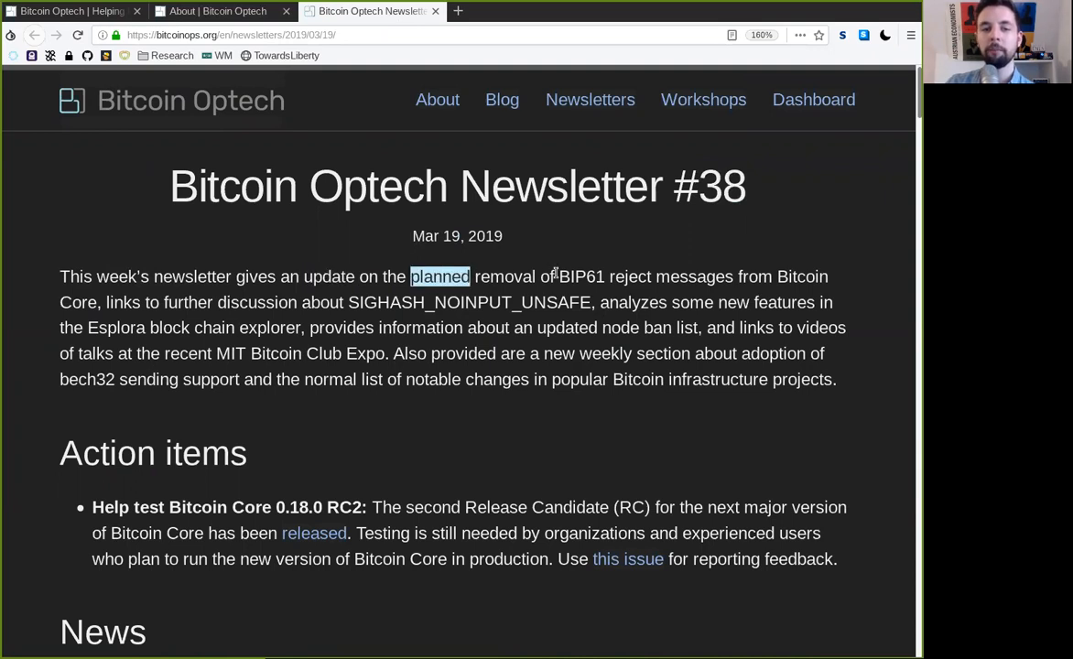
drag(440, 276, 652, 276)
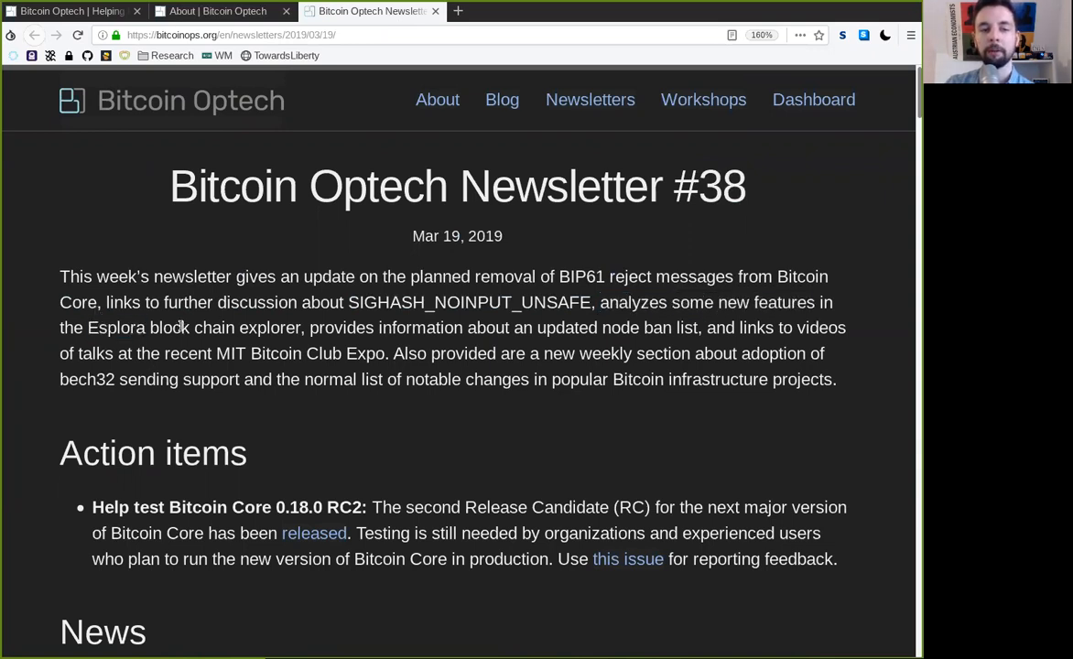
double_click(341, 327)
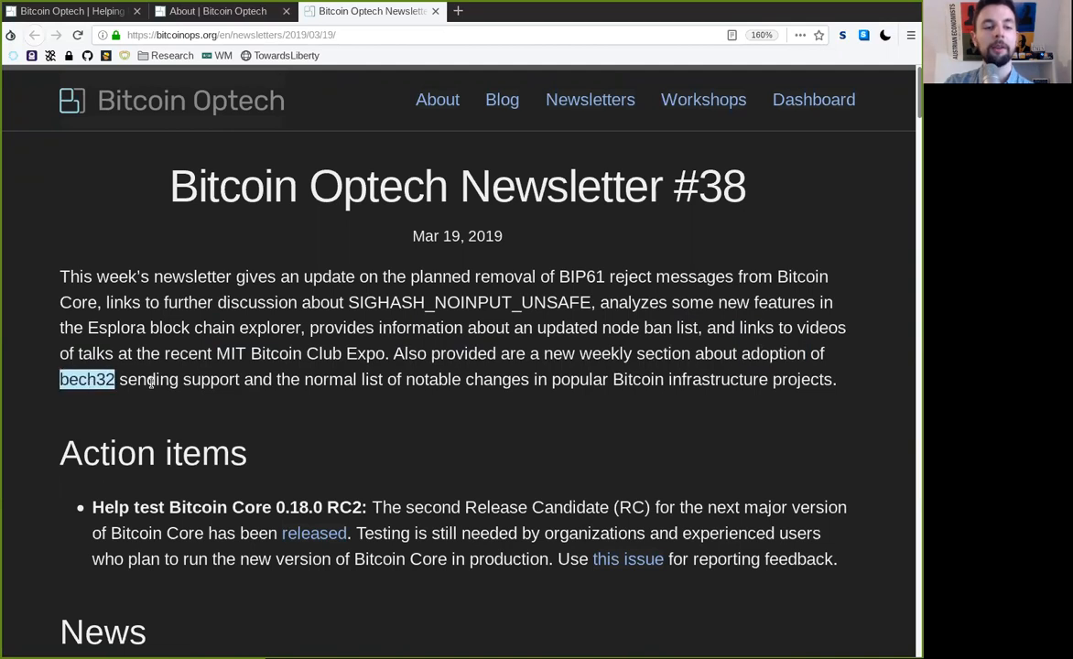
double_click(329, 379)
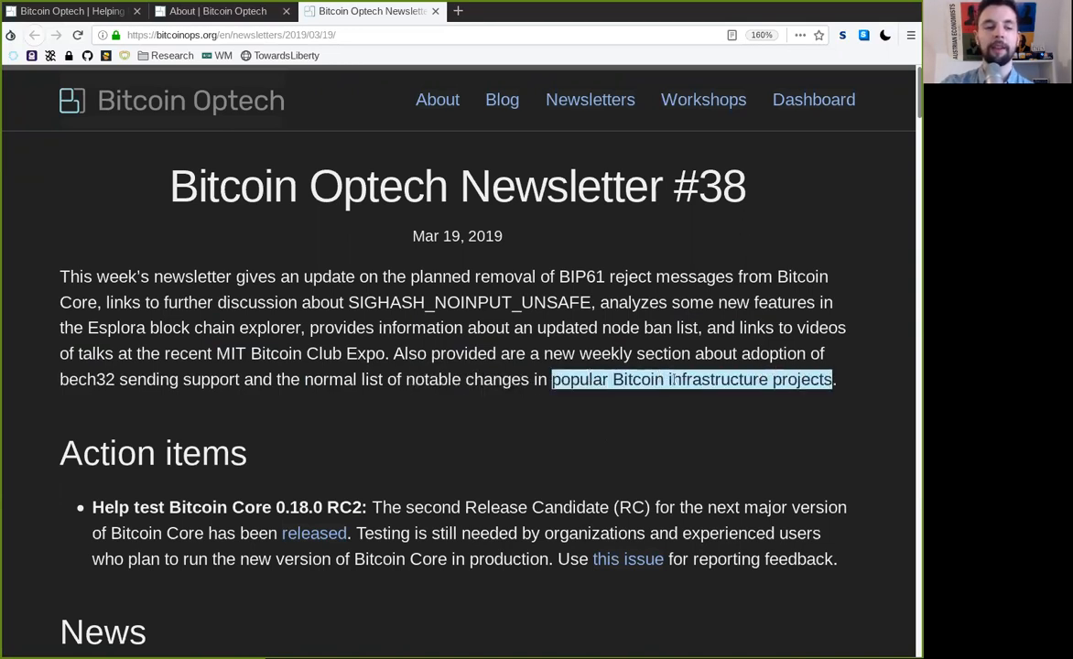
double_click(153, 452)
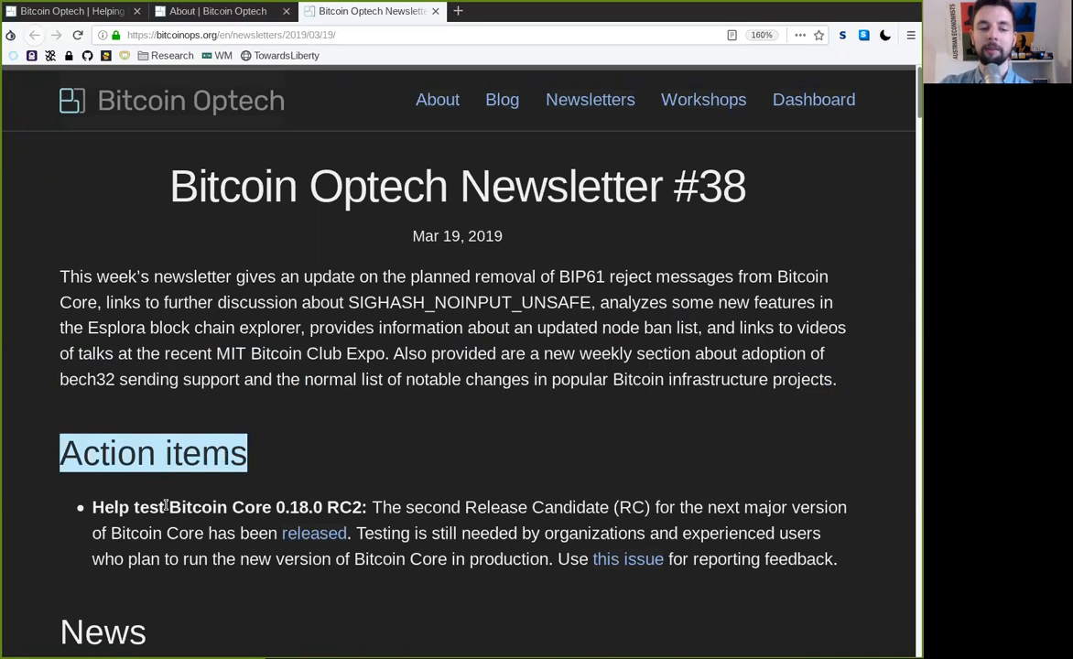
double_click(251, 508)
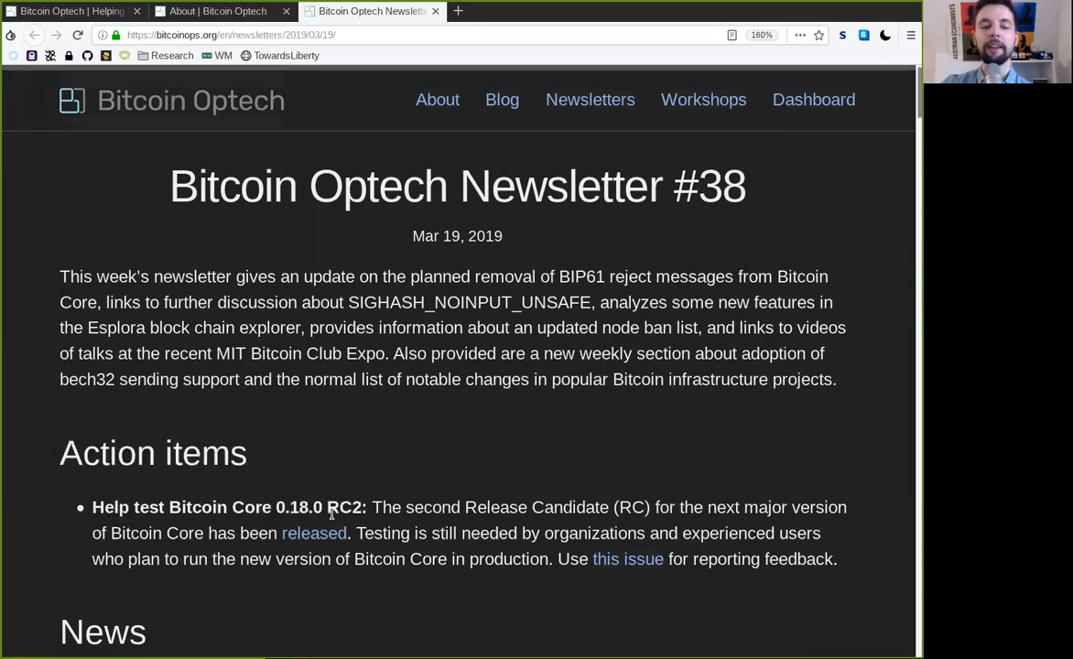
mouse_move(423, 497)
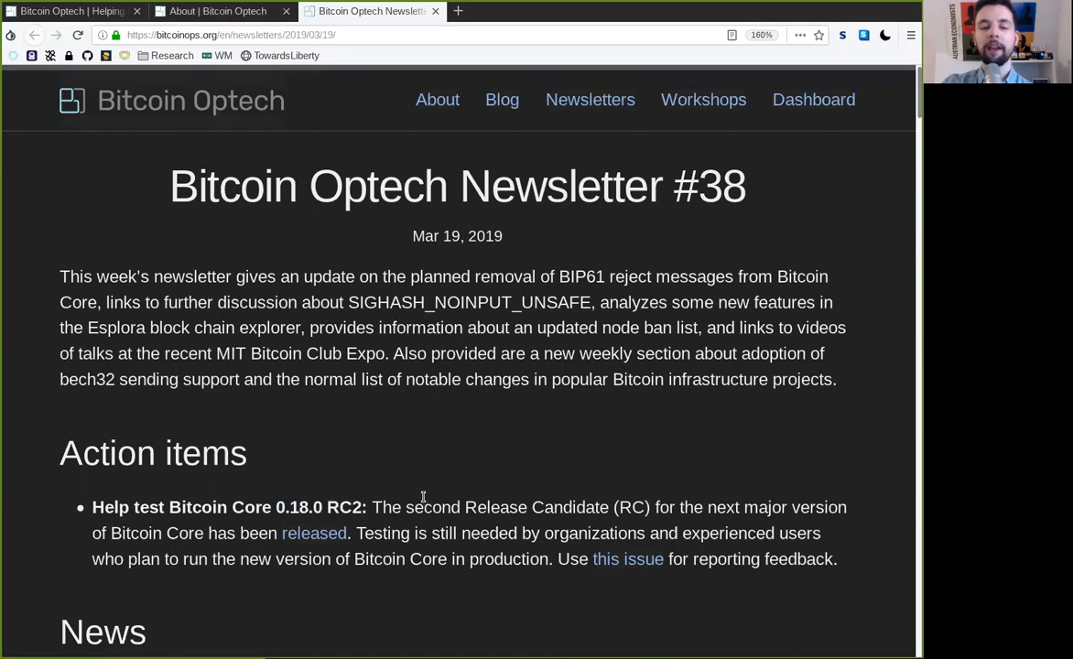
double_click(536, 508)
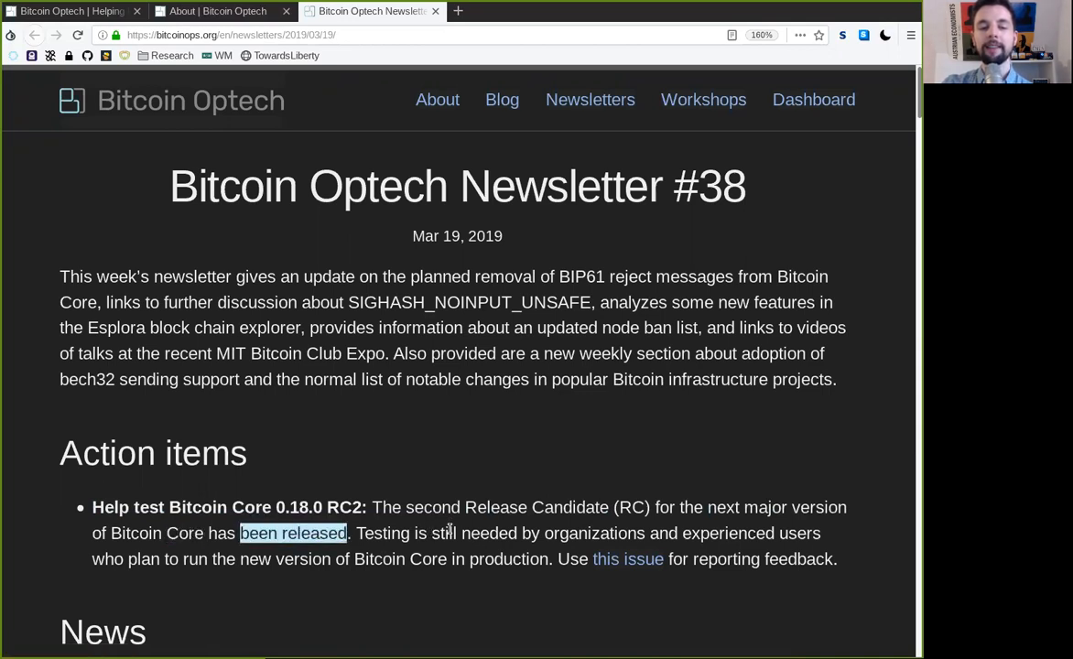
double_click(594, 533)
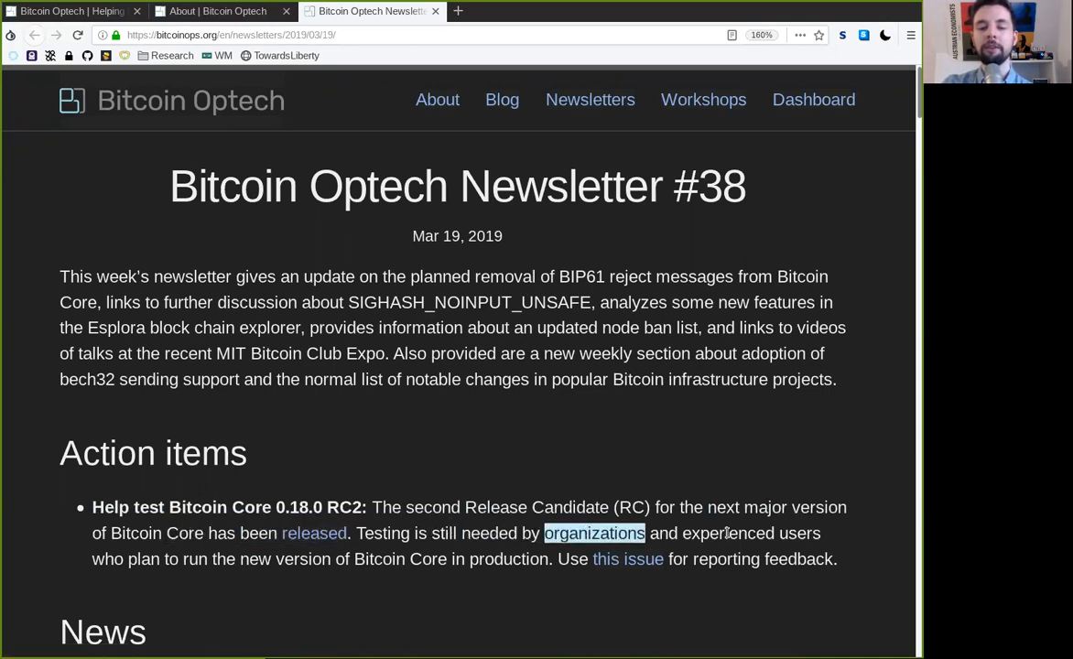
double_click(143, 559)
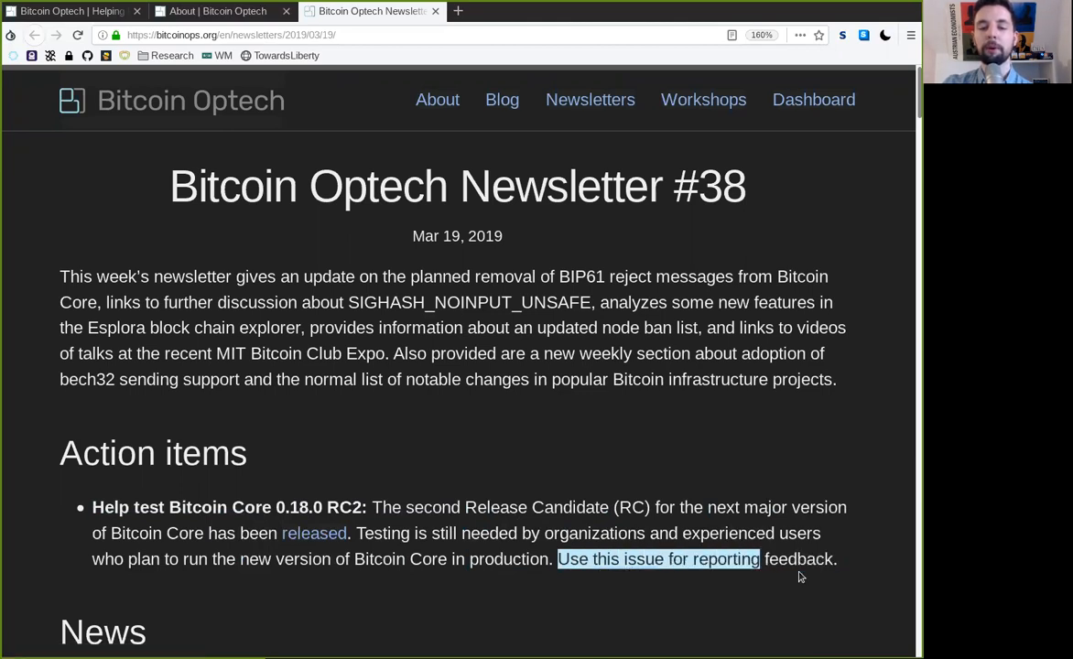
scroll(down, 3)
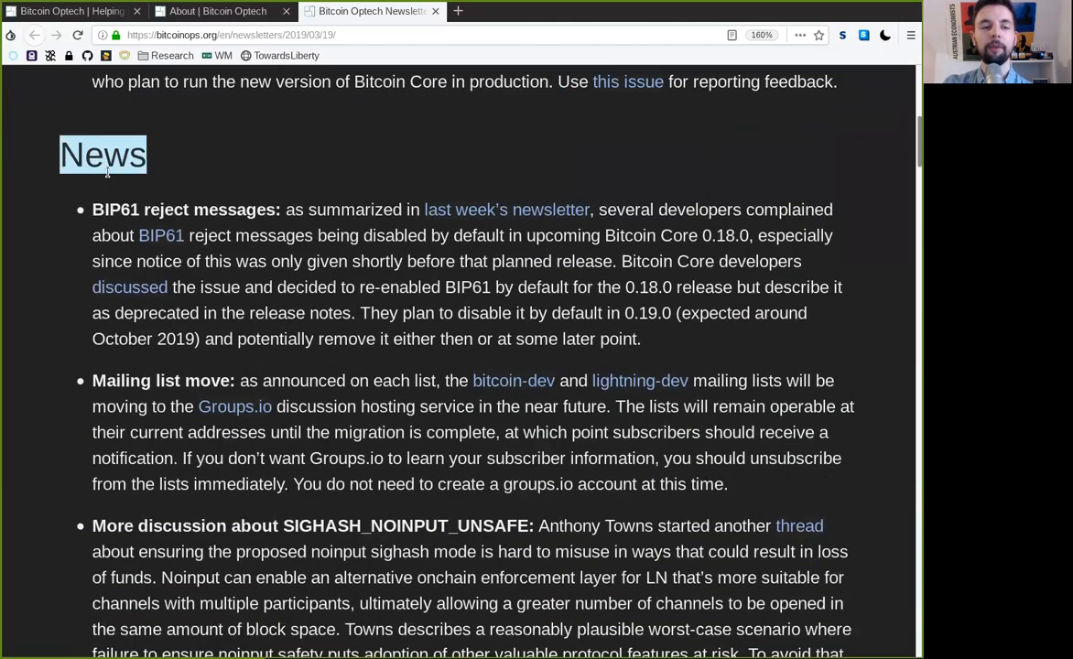
double_click(209, 210)
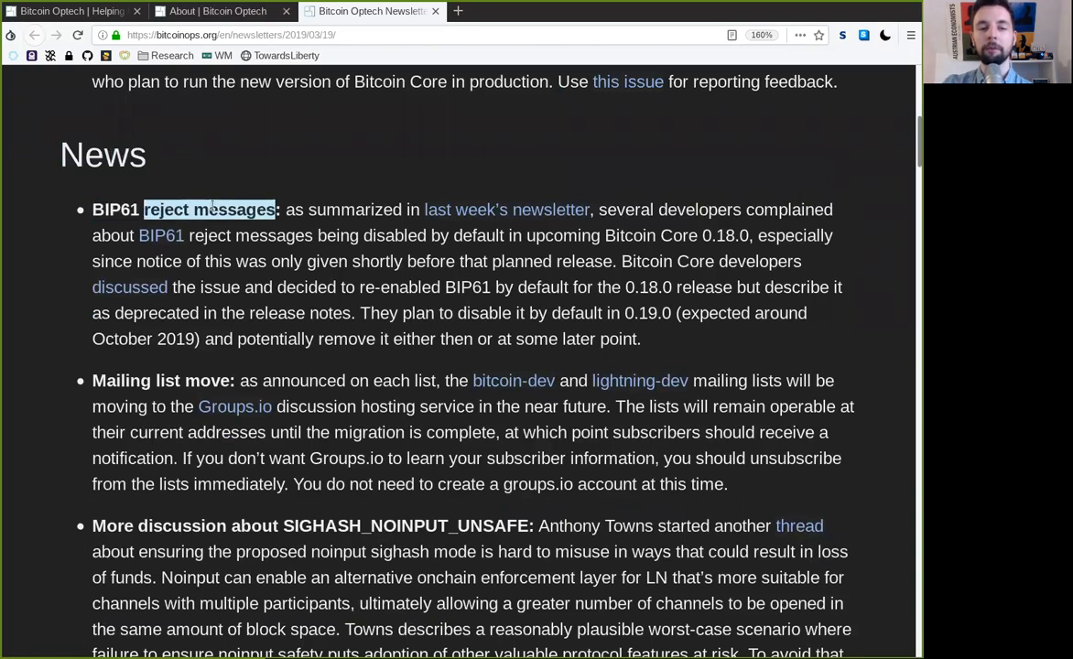
double_click(354, 210)
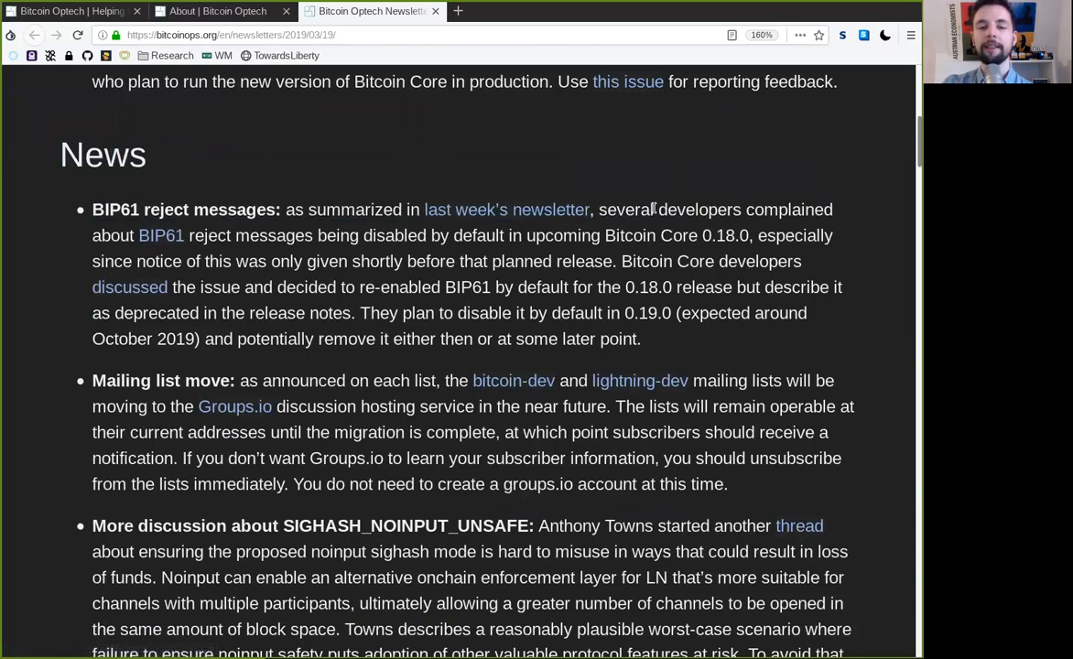
double_click(161, 235)
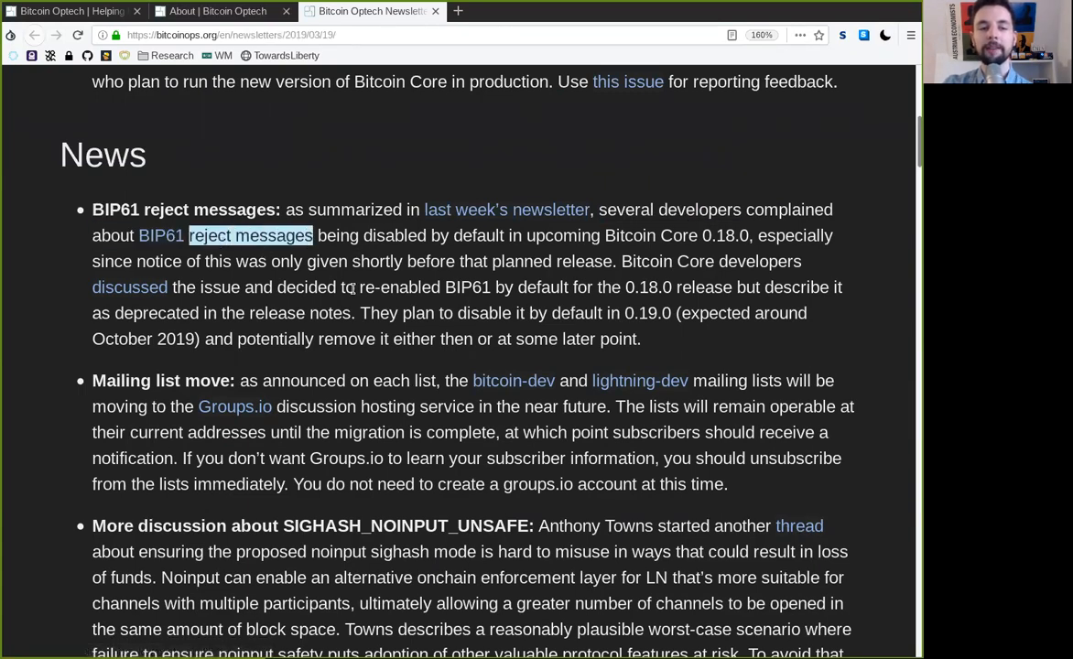
double_click(478, 236)
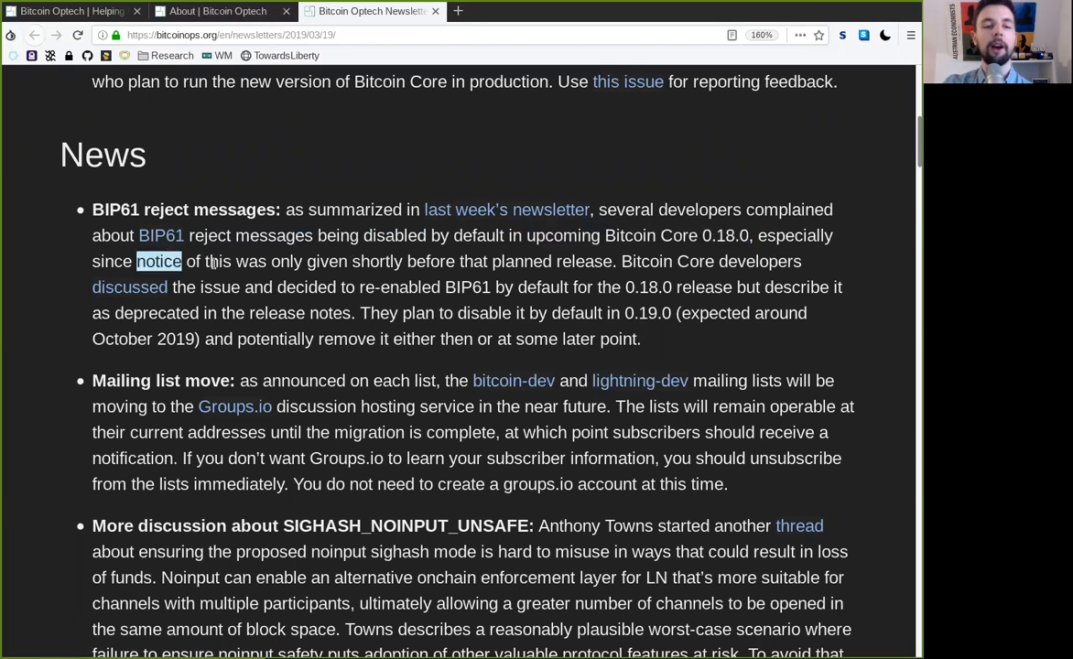
double_click(376, 261)
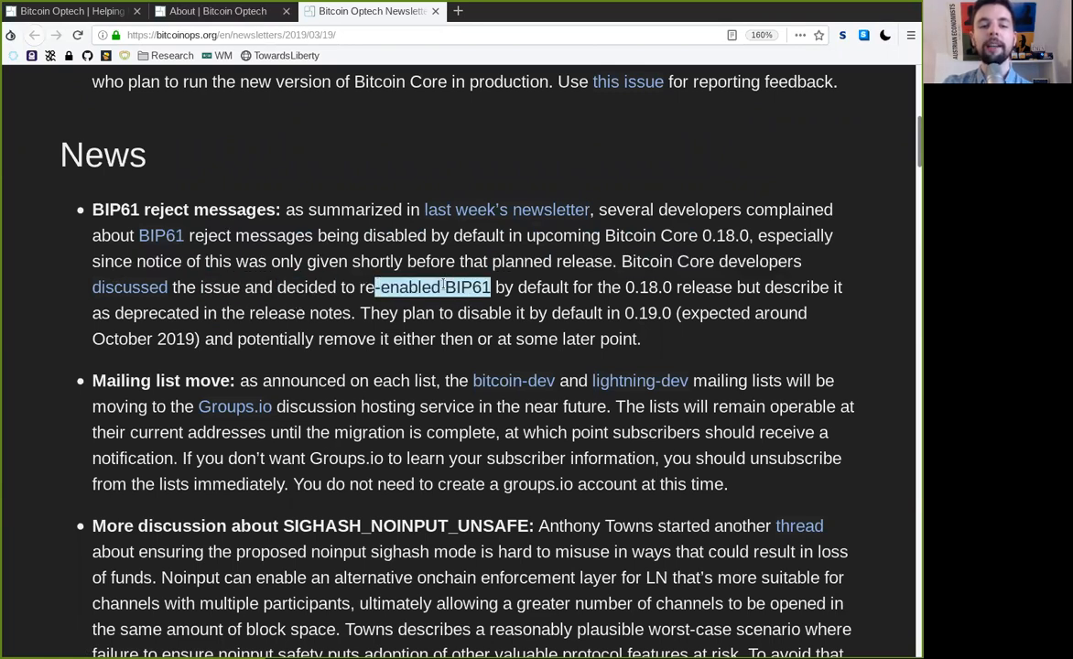
double_click(543, 286)
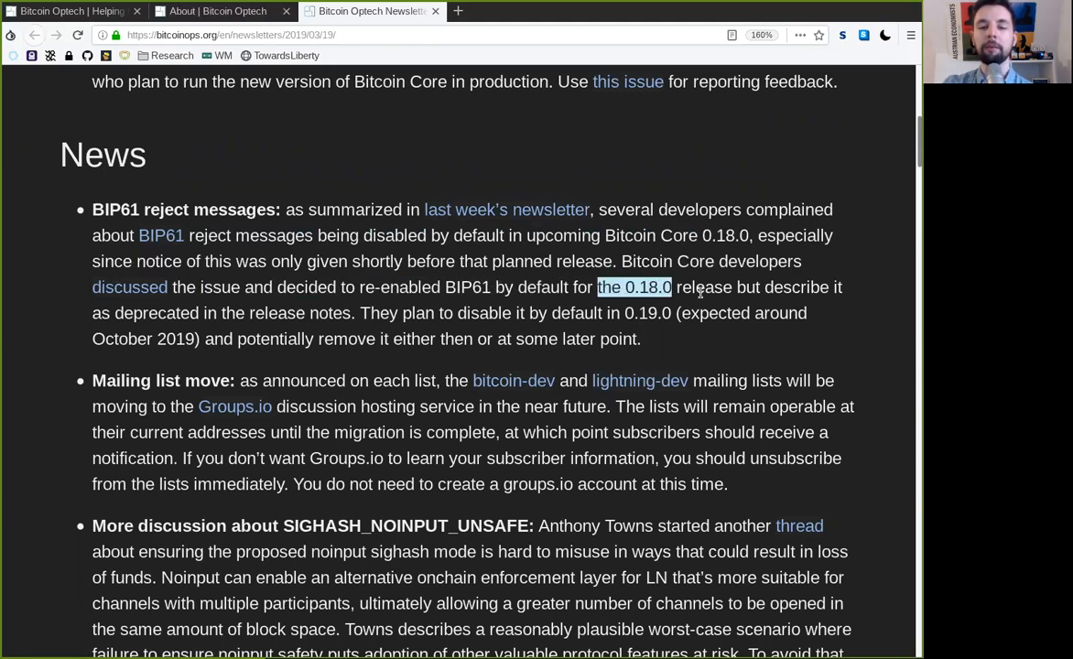
double_click(795, 286)
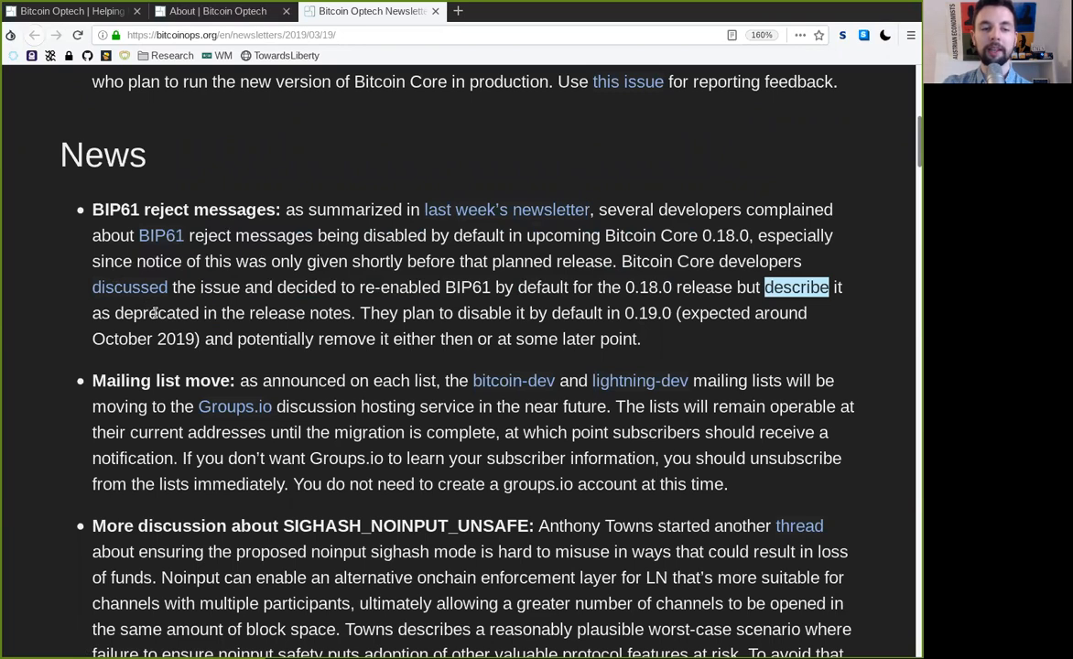
double_click(277, 313)
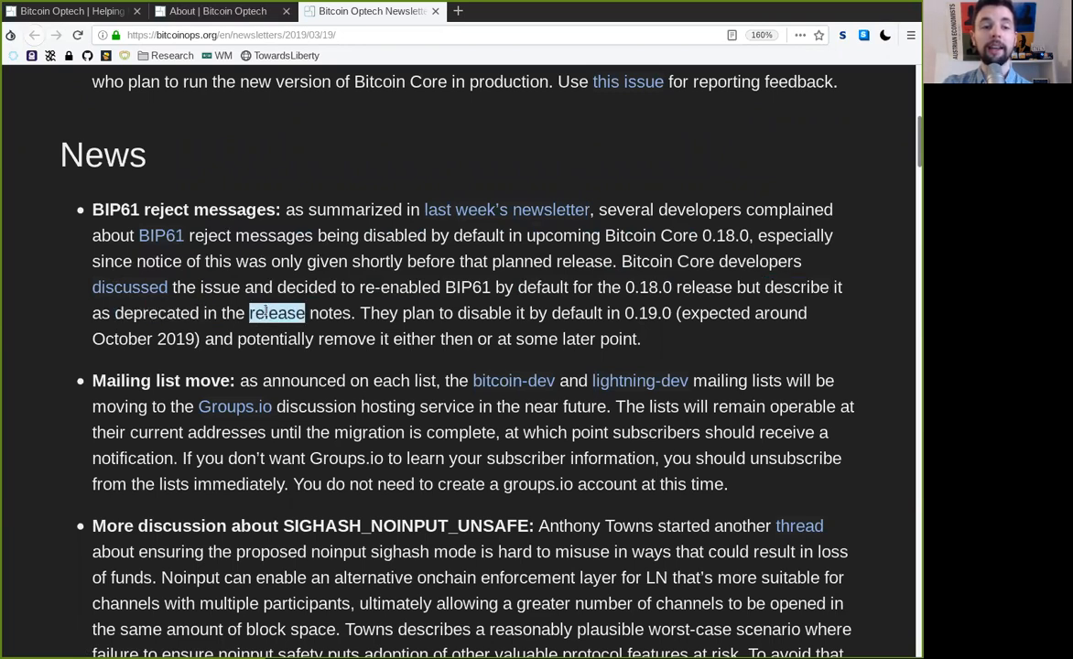
double_click(396, 314)
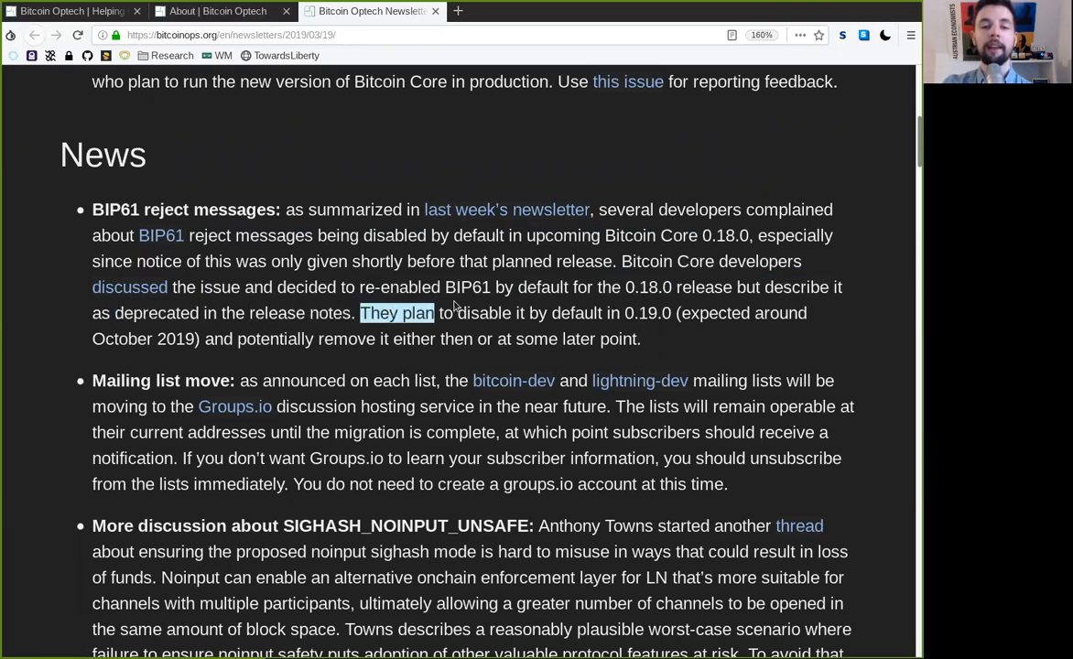
double_click(577, 313)
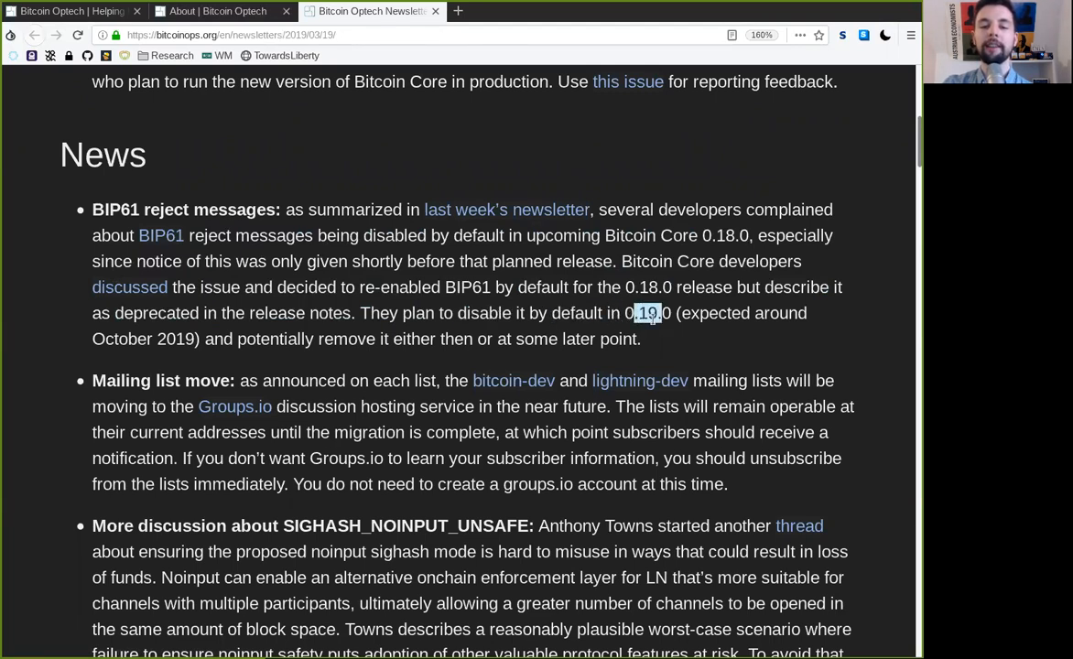
double_click(142, 339)
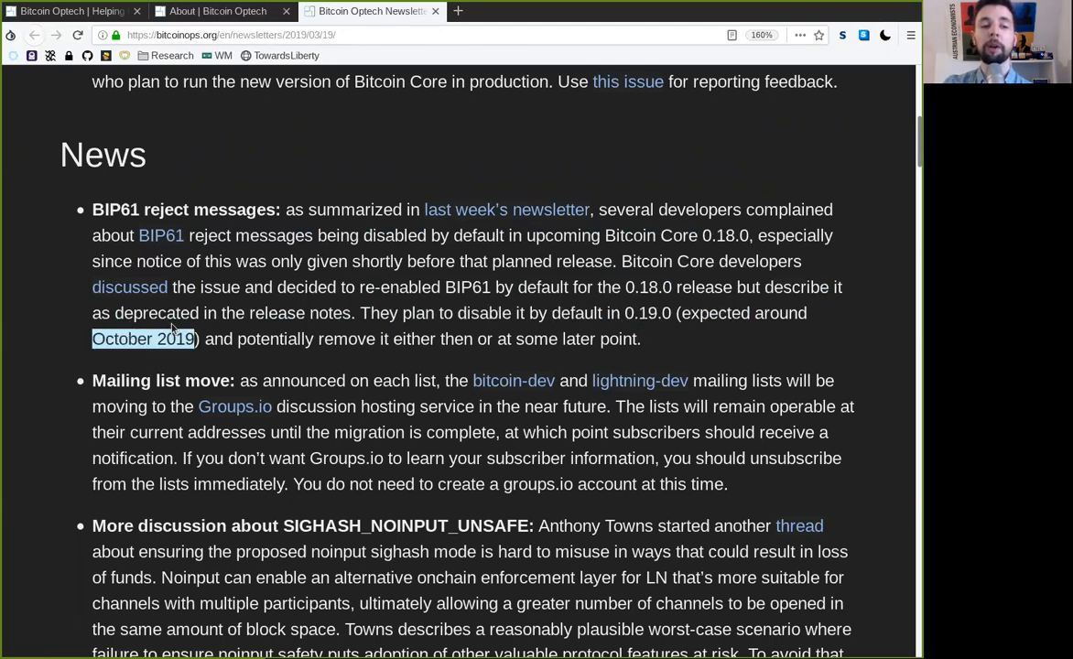
double_click(275, 339)
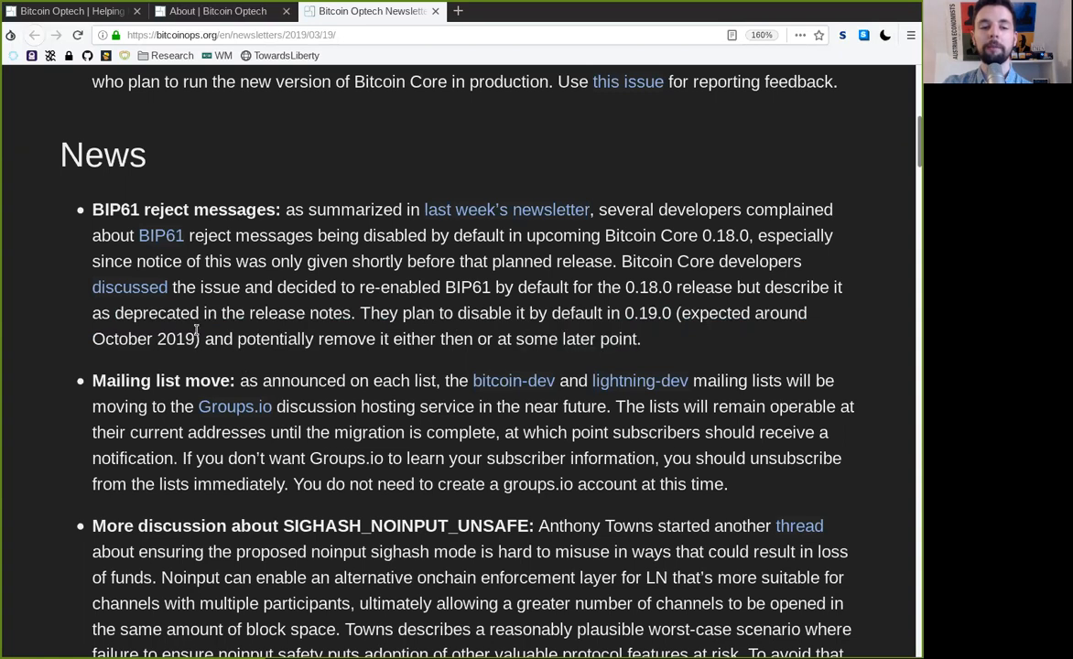
Read the BIP61 item into the mailing list move, marking remain operable and current
double_click(162, 380)
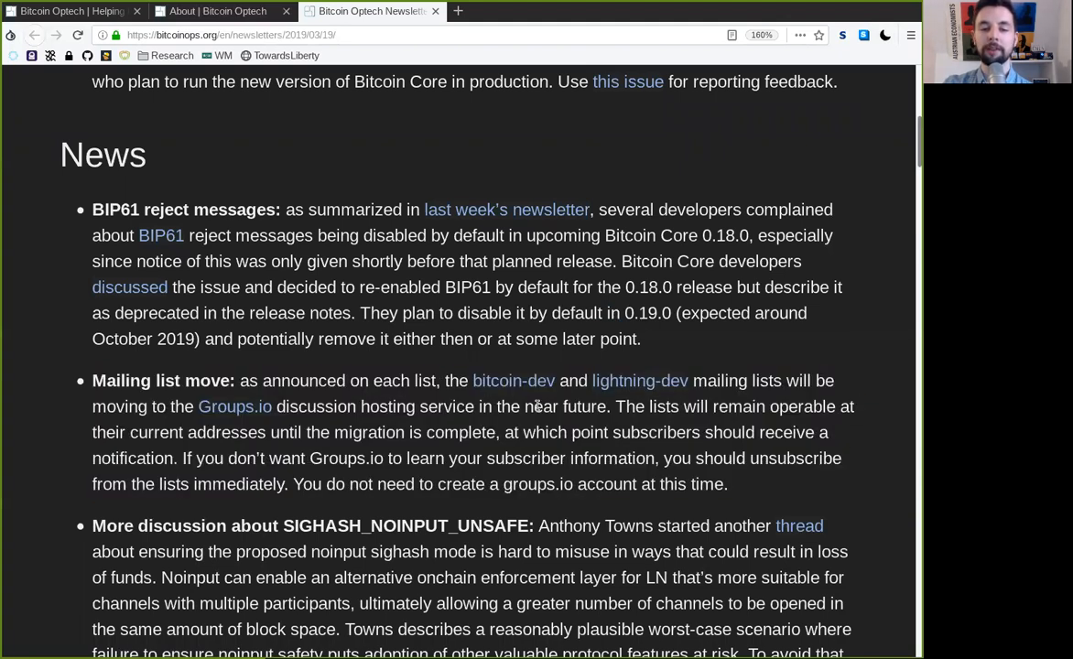
double_click(565, 406)
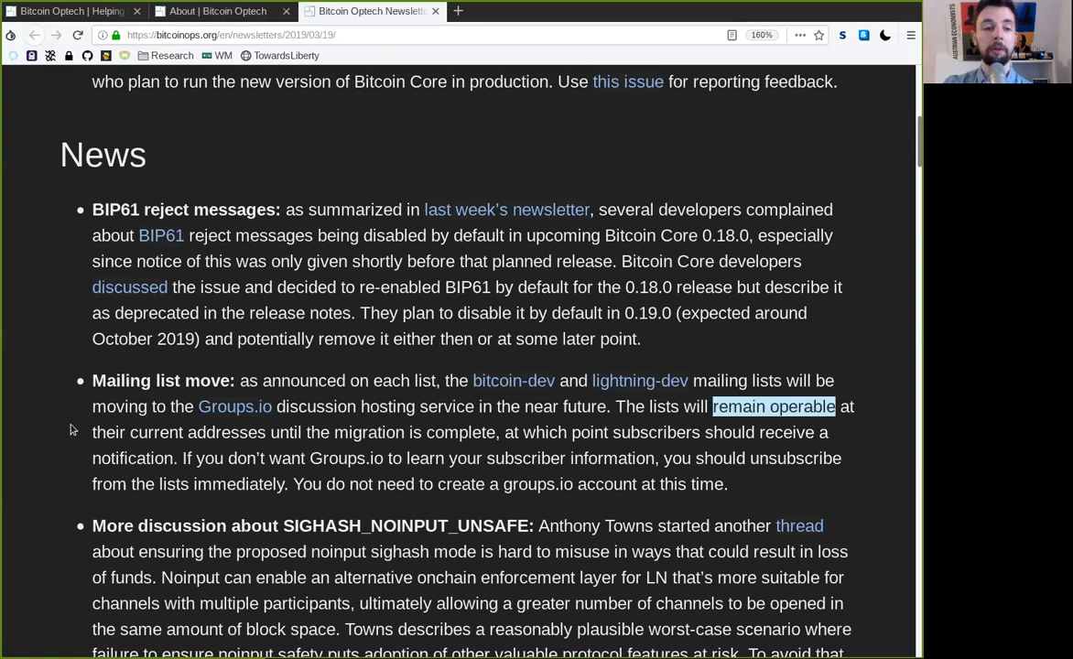
double_click(155, 432)
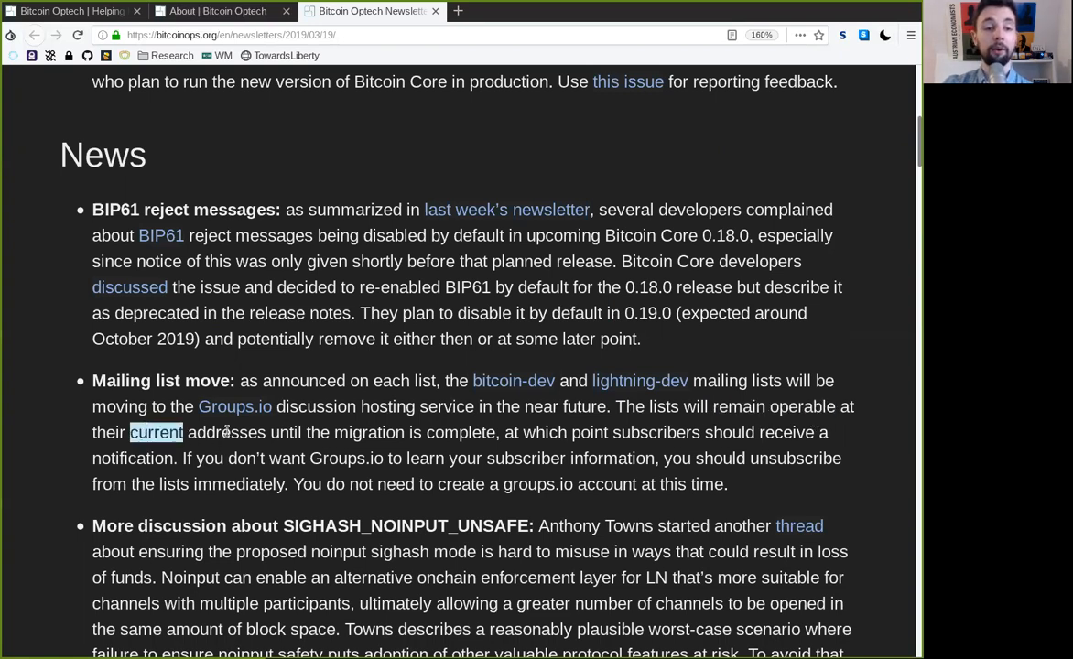
double_click(369, 432)
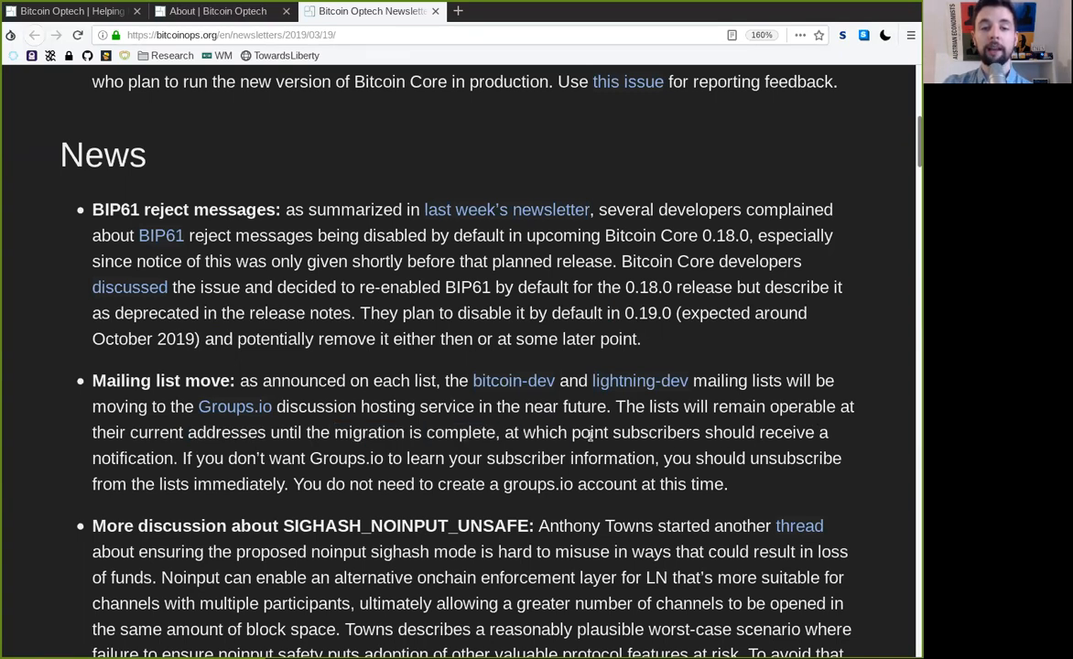
double_click(785, 432)
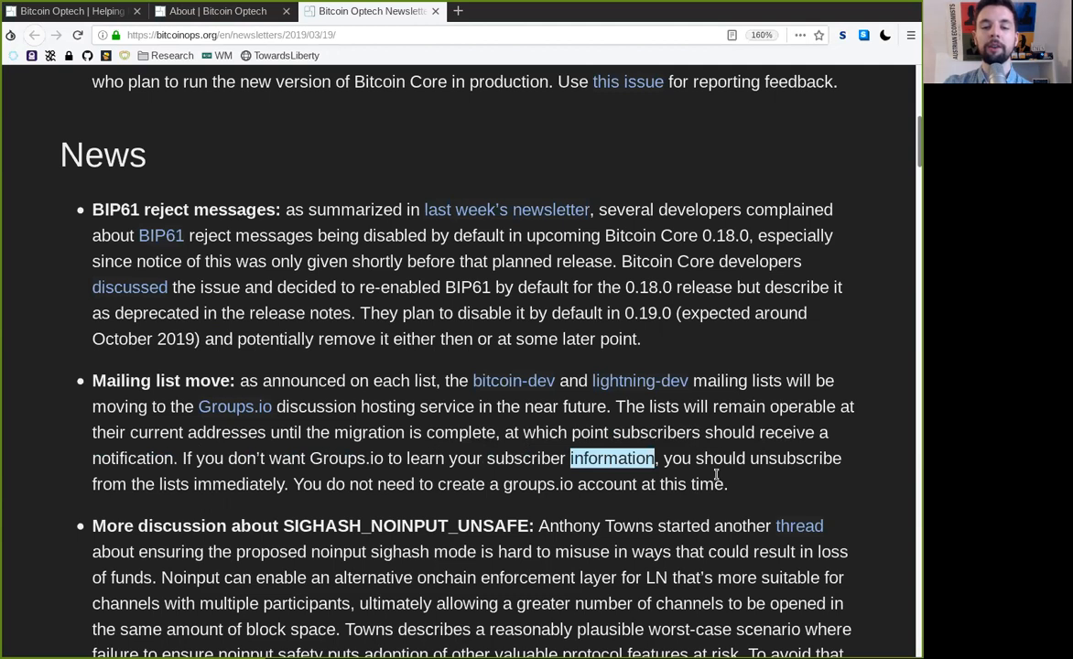
Finish the mailing list move item about migrating to Groups.io, marking its closing words
double_click(140, 484)
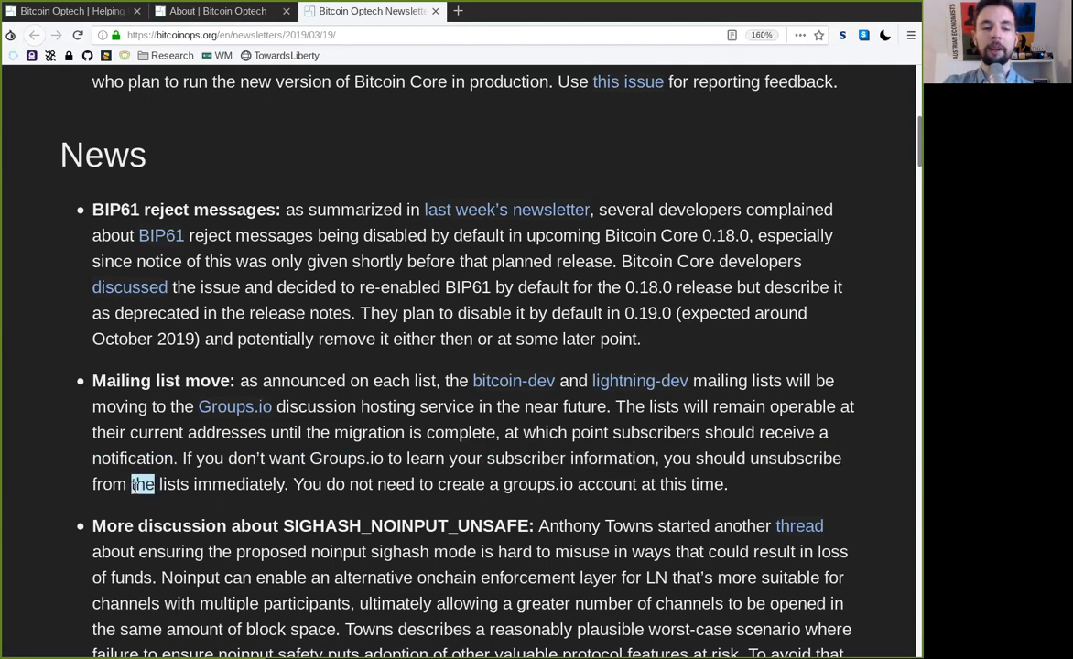
double_click(239, 483)
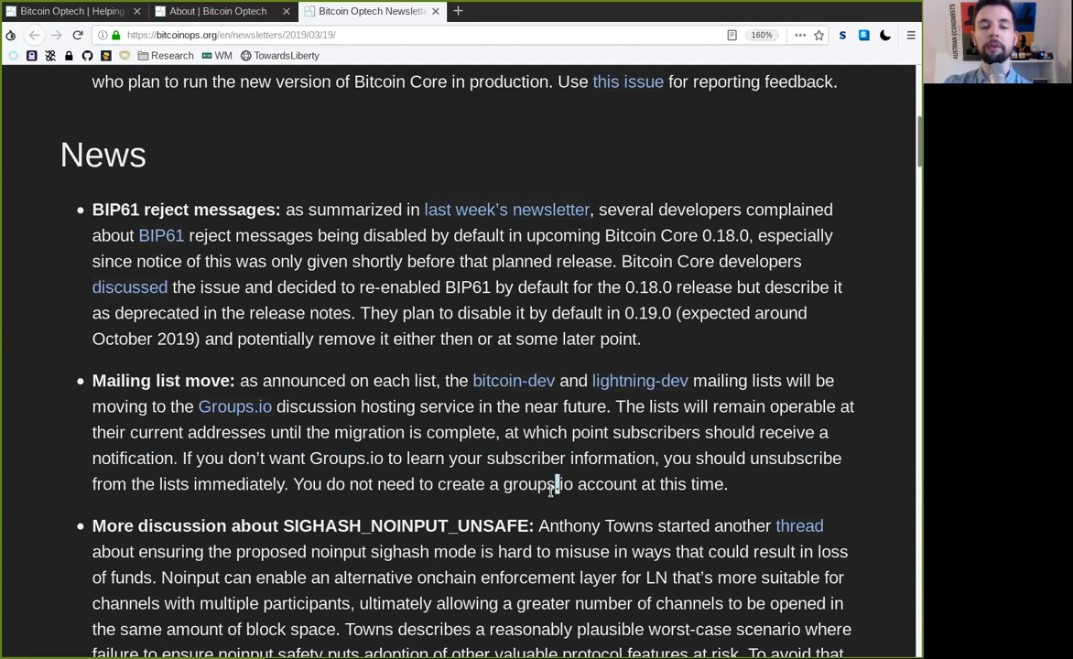
double_click(691, 484)
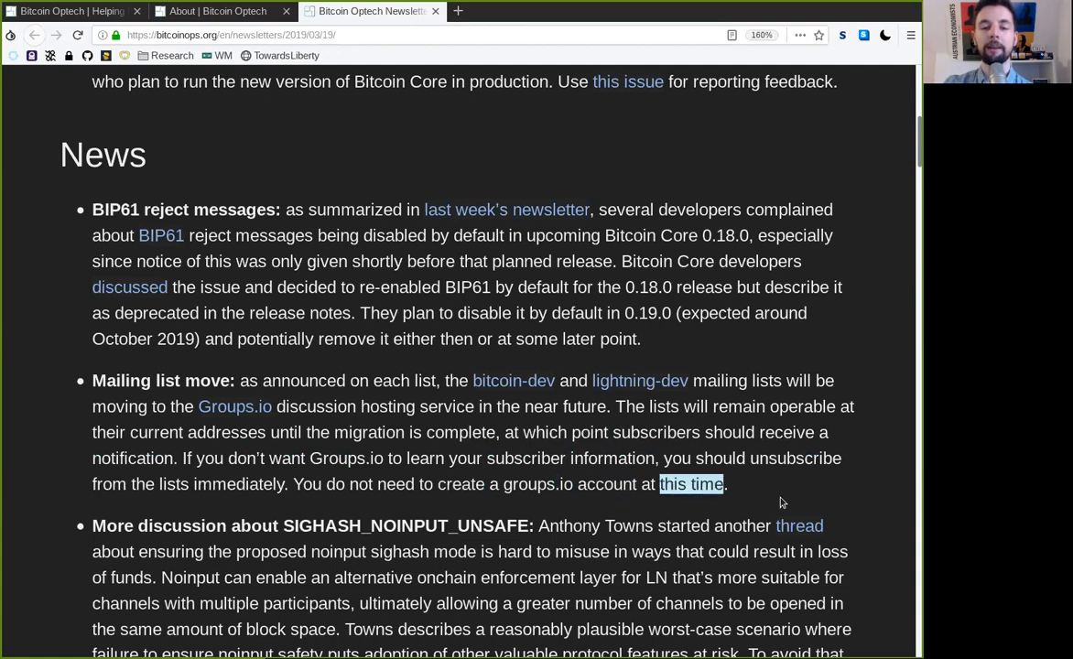
Read the SIGHASH_NOINPUT_UNSAFE heading and first sentence, marking noinput, mode is, misuse, could result
scroll(down, 3)
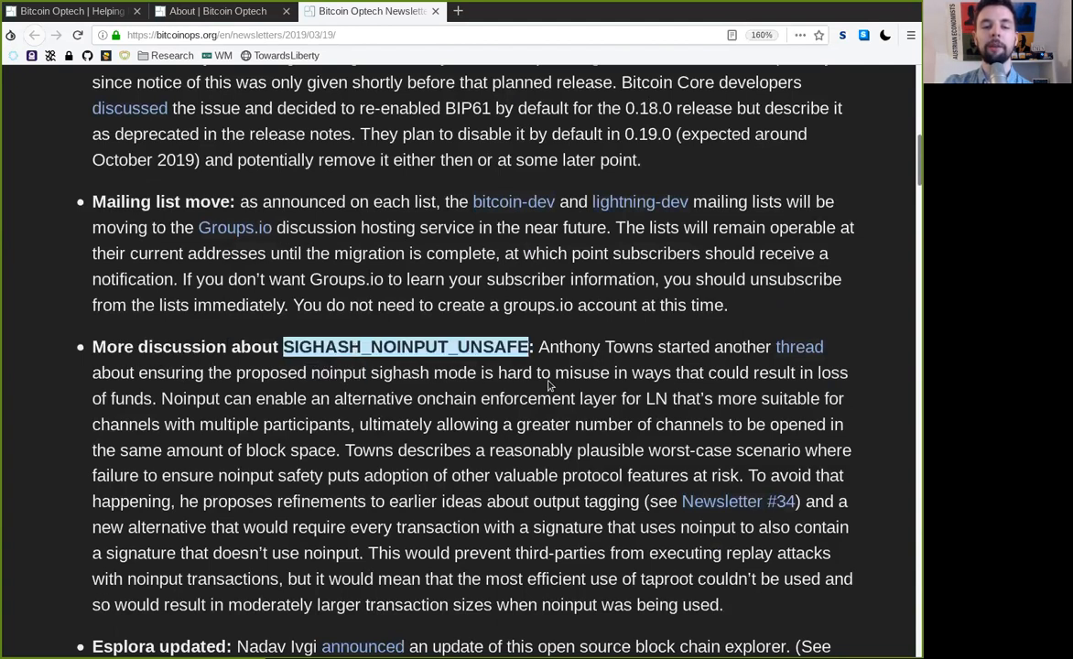
double_click(595, 346)
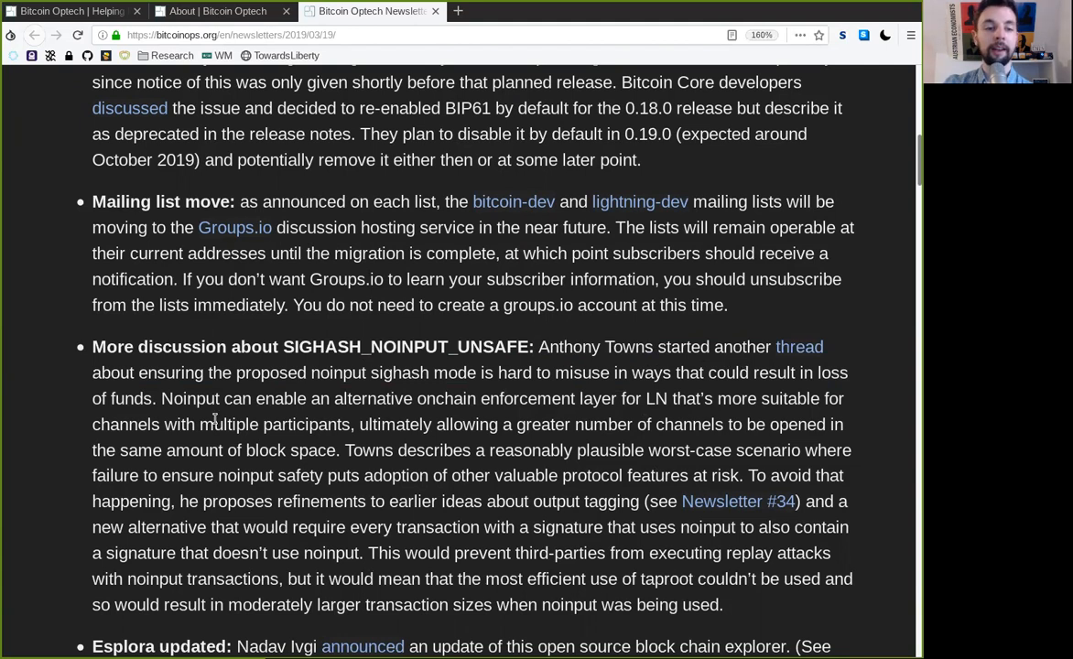
double_click(339, 373)
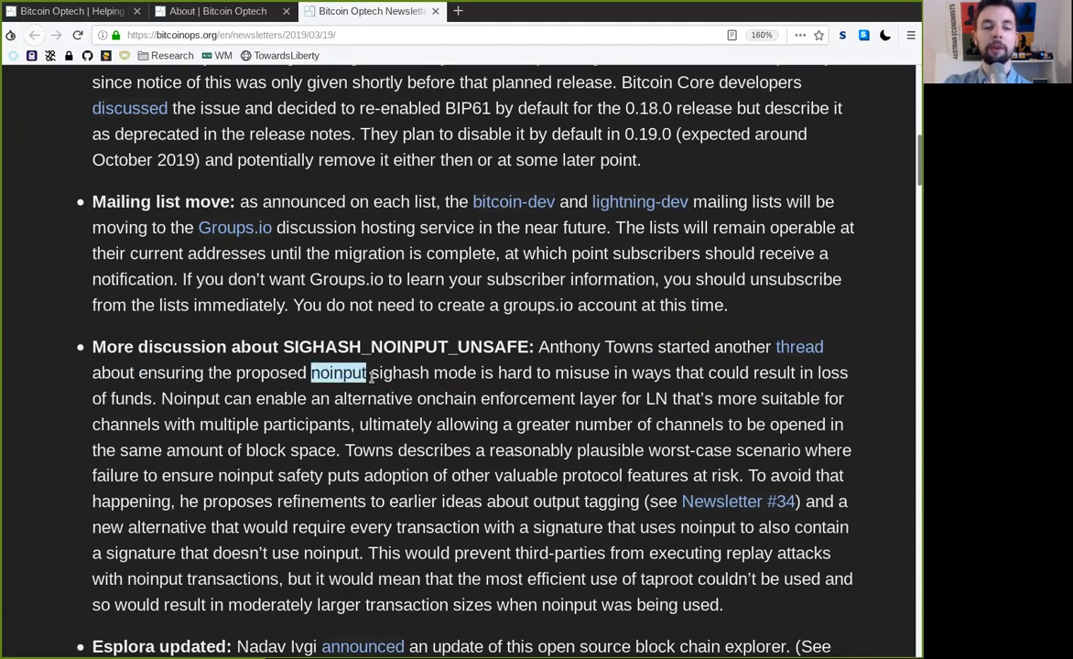
double_click(449, 373)
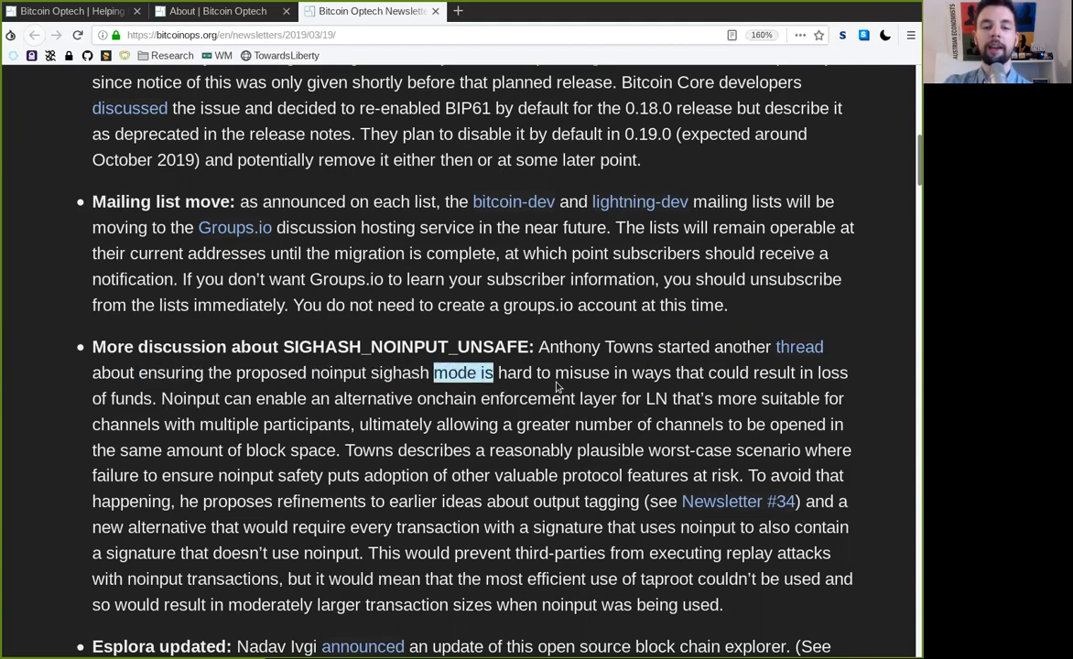
double_click(581, 373)
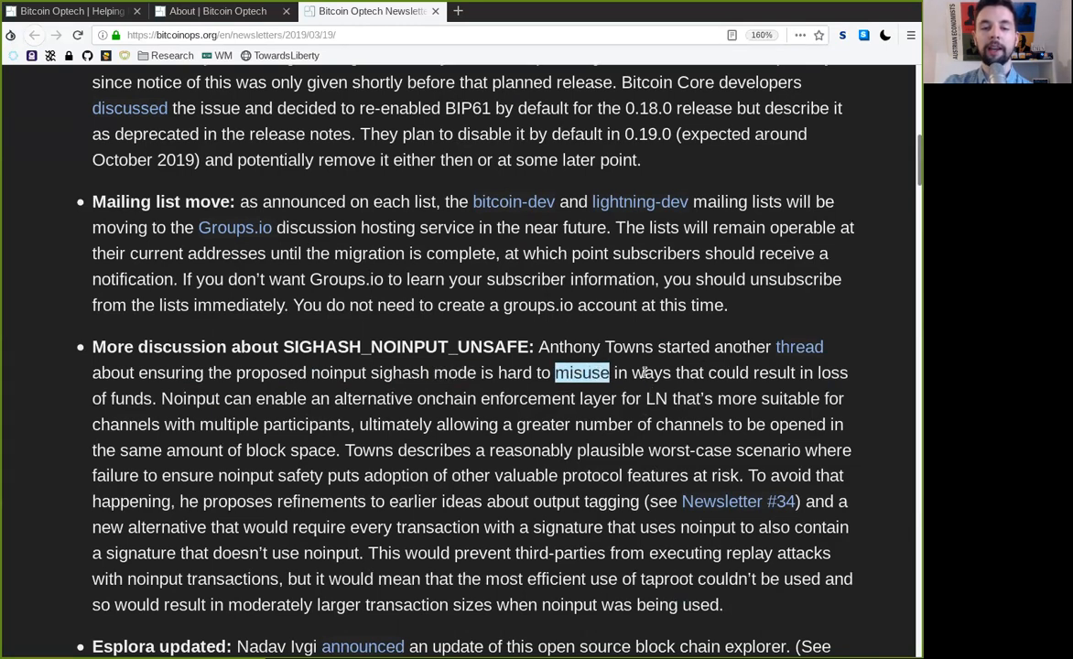
double_click(751, 372)
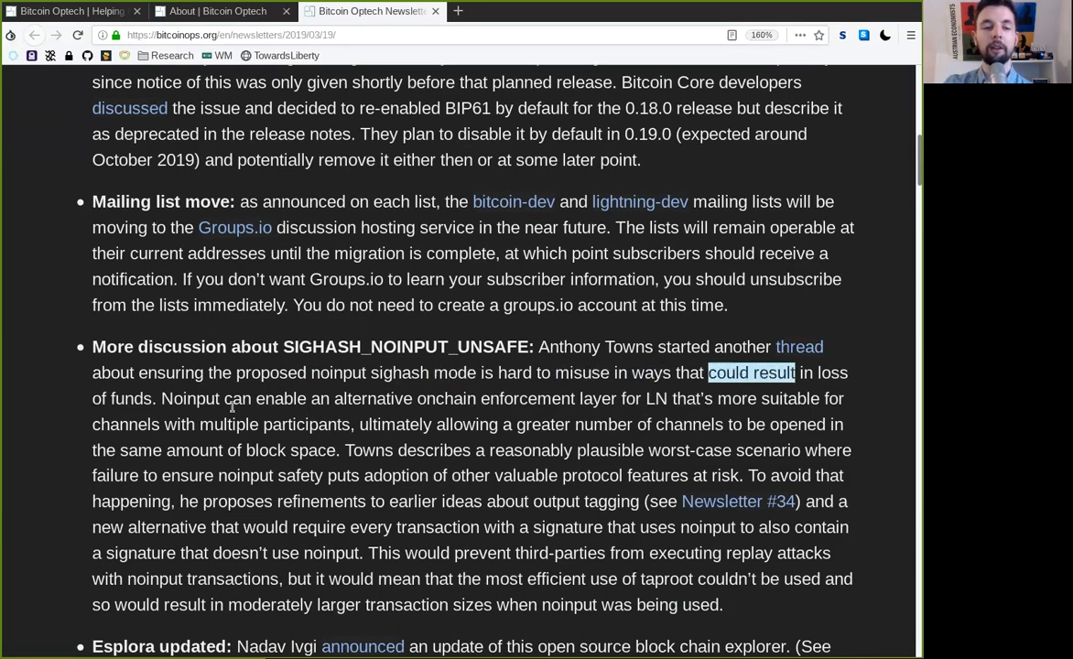
double_click(189, 398)
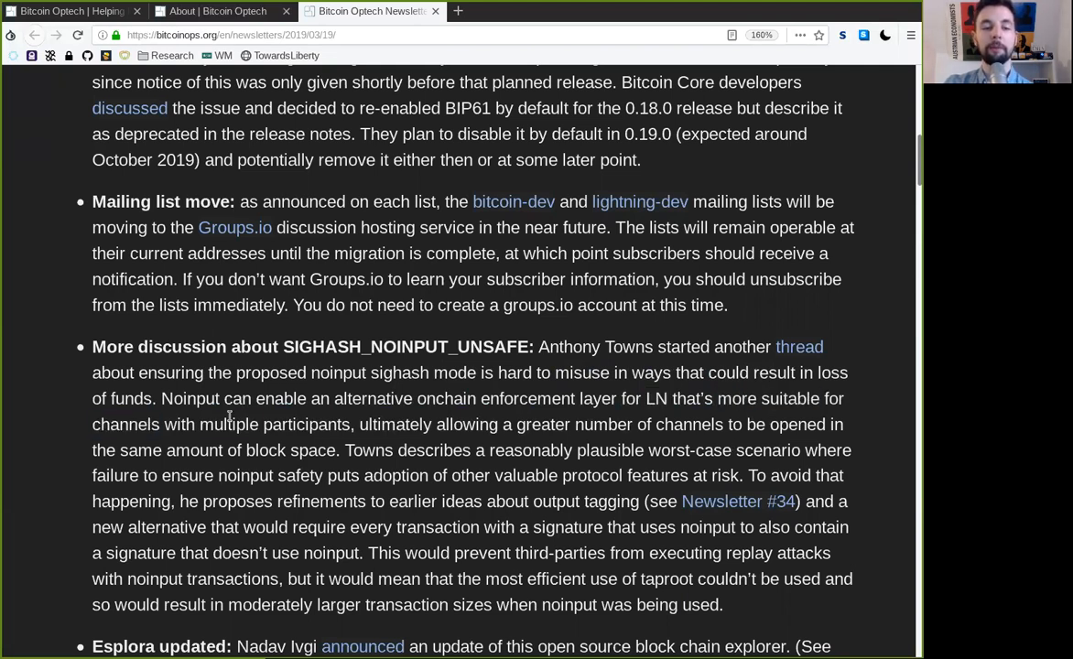
Follow the middle sentences on block space and output tagging, marking ultimately and others
double_click(395, 424)
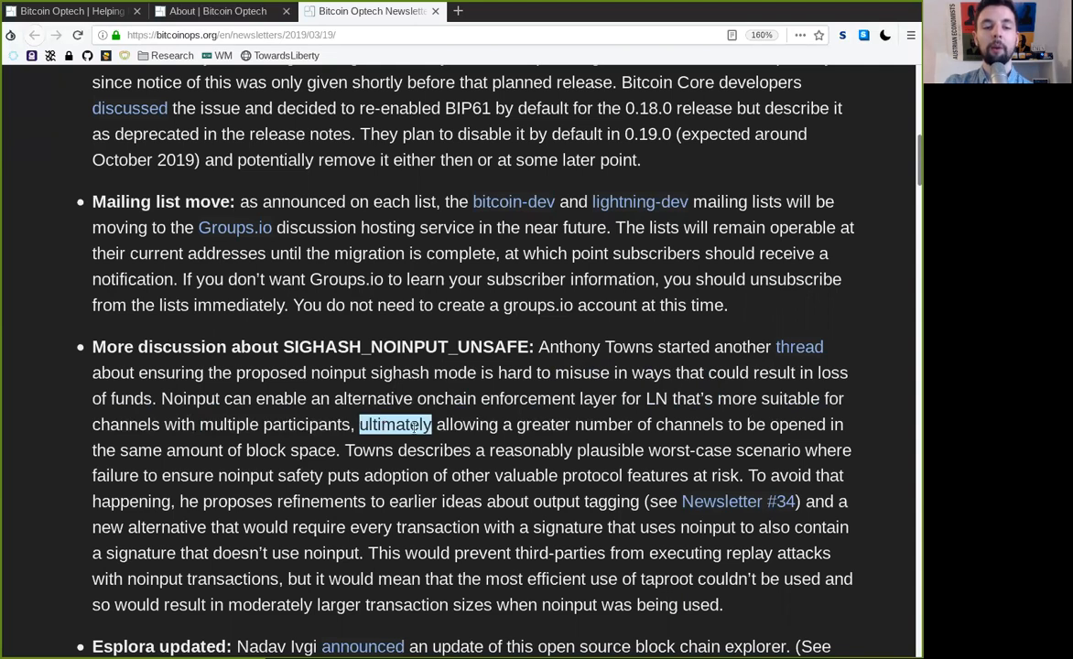
double_click(574, 424)
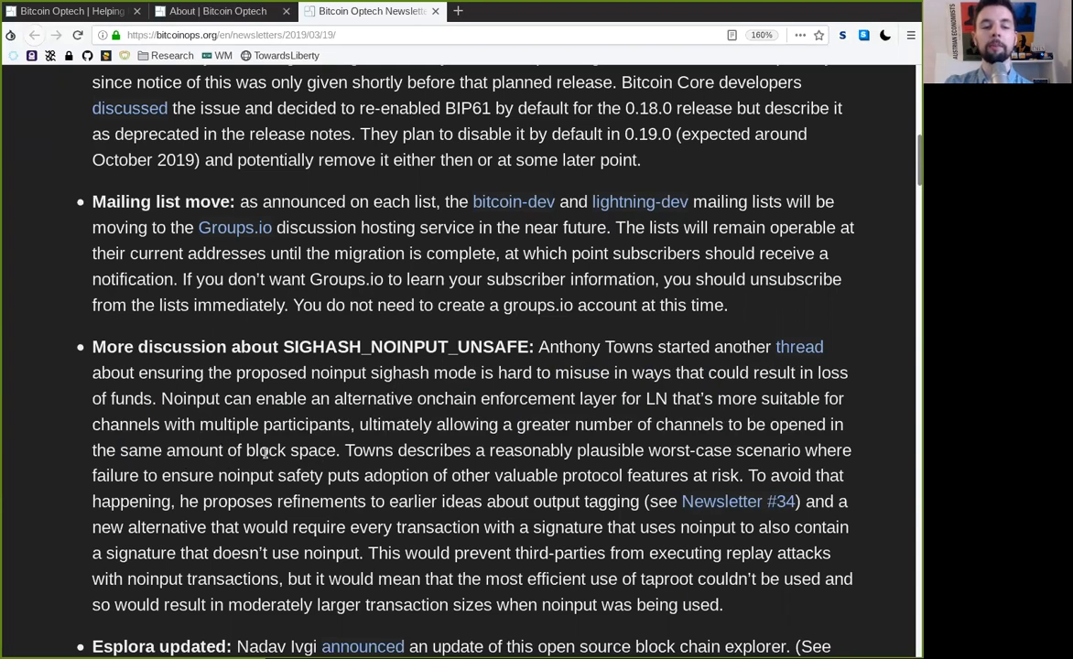
double_click(368, 450)
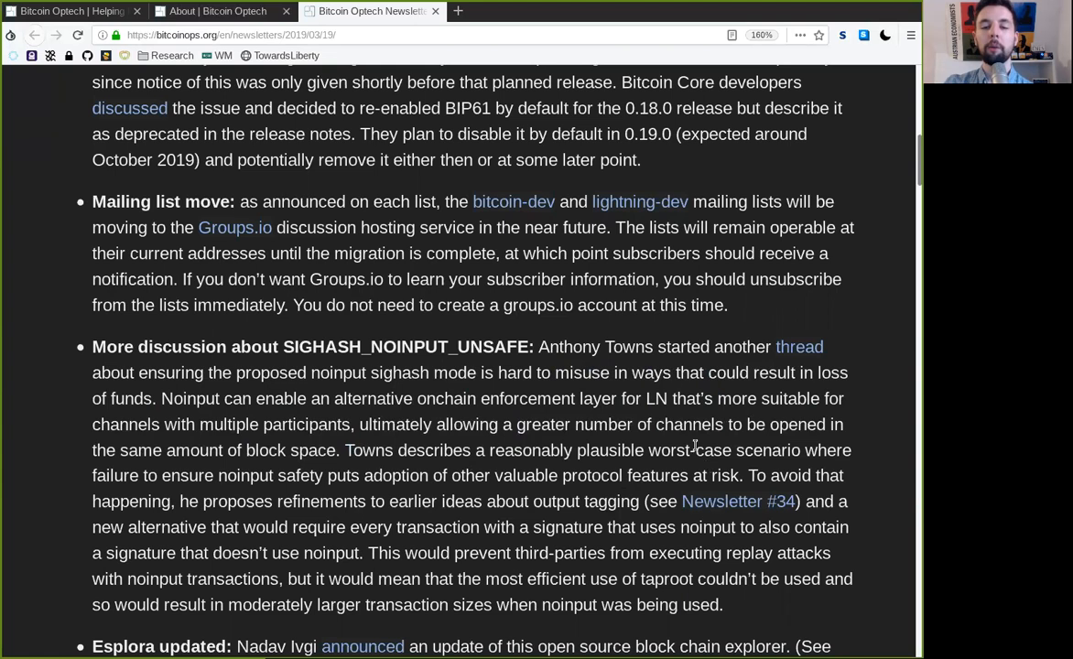
mouse_move(121, 482)
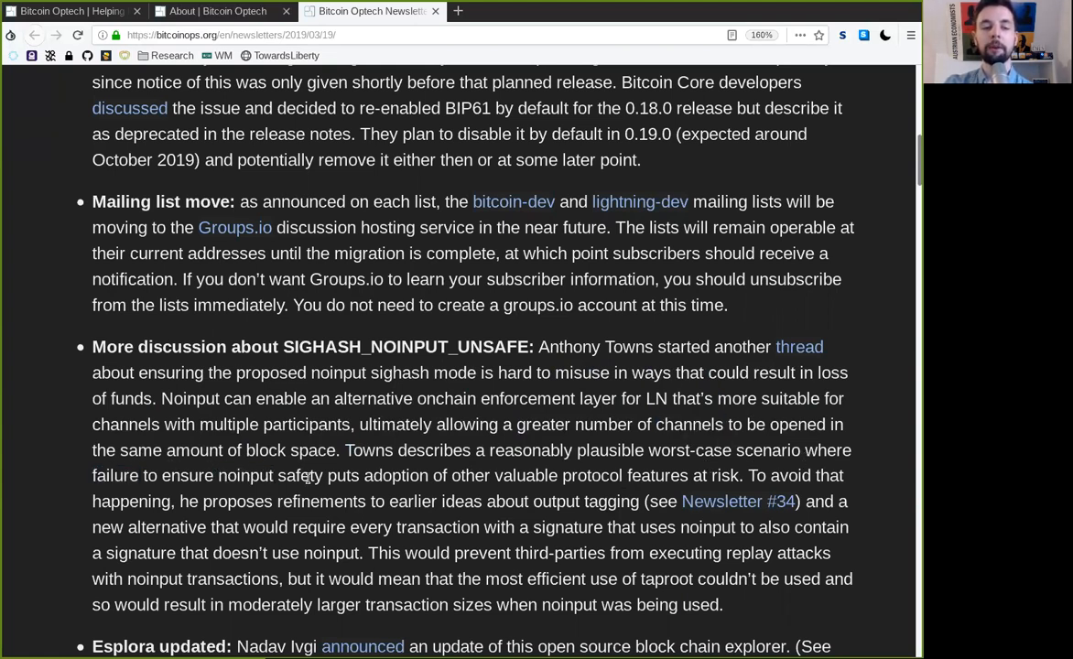
double_click(394, 475)
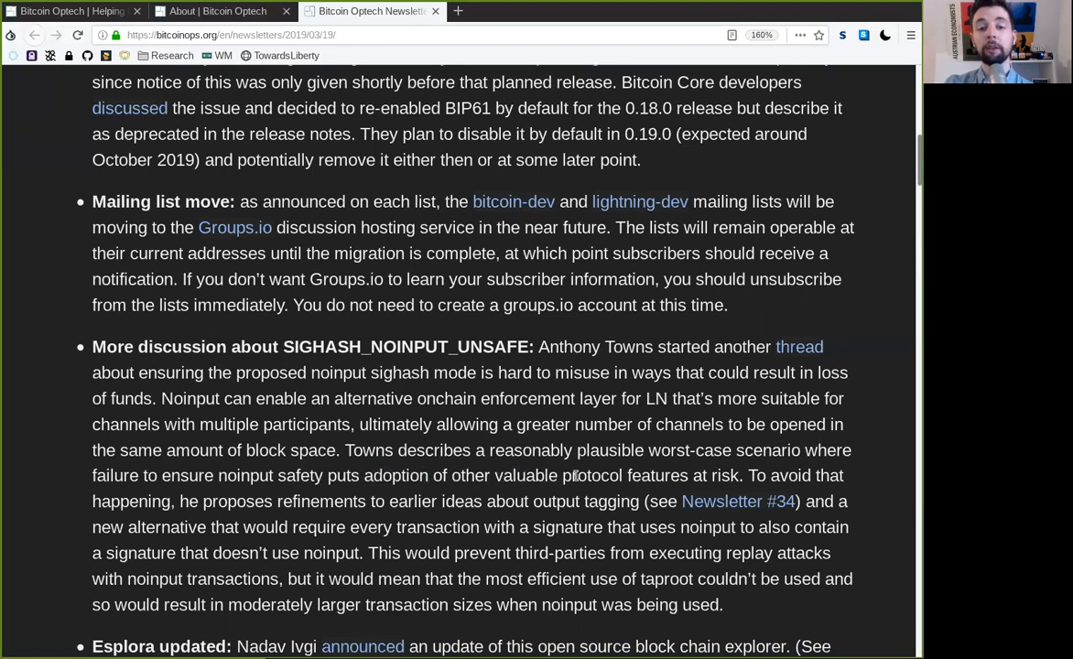
double_click(658, 475)
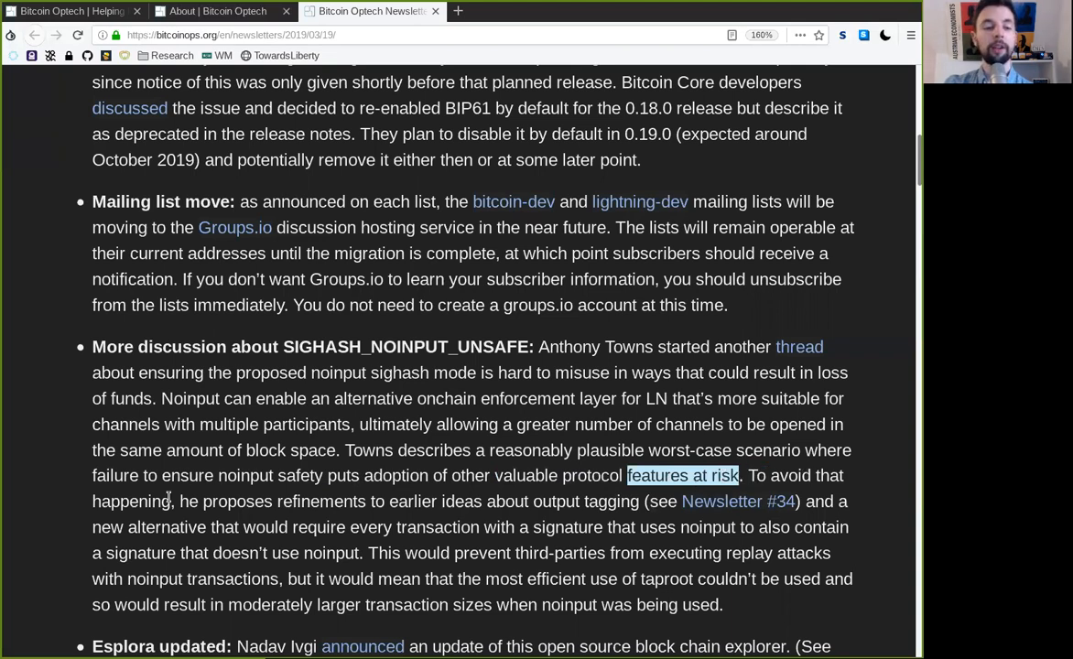
double_click(237, 501)
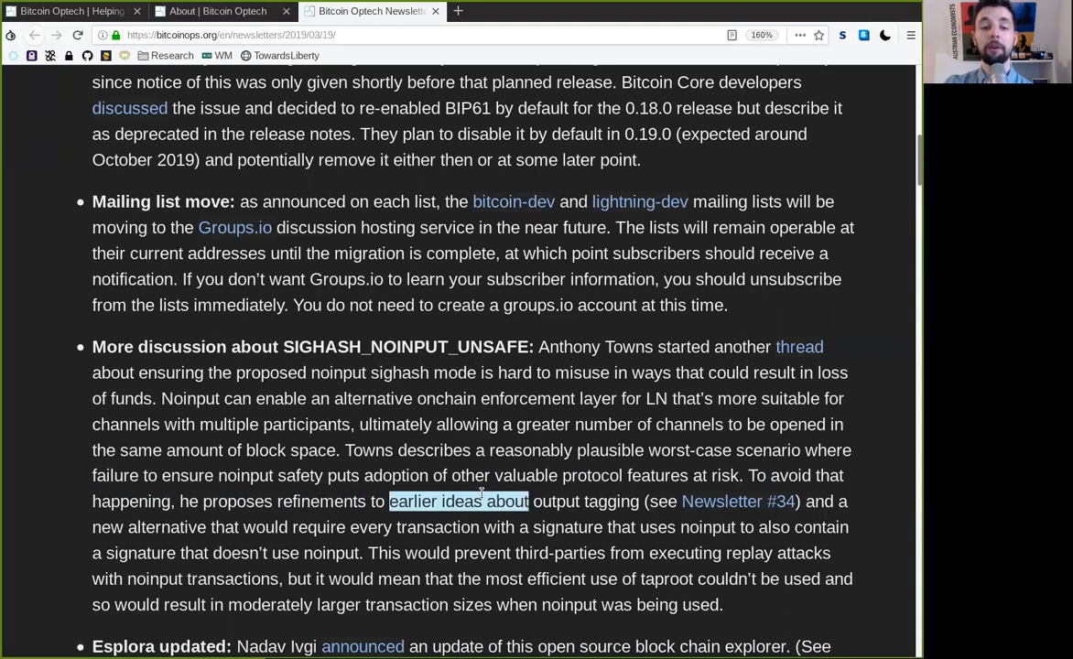
click(643, 501)
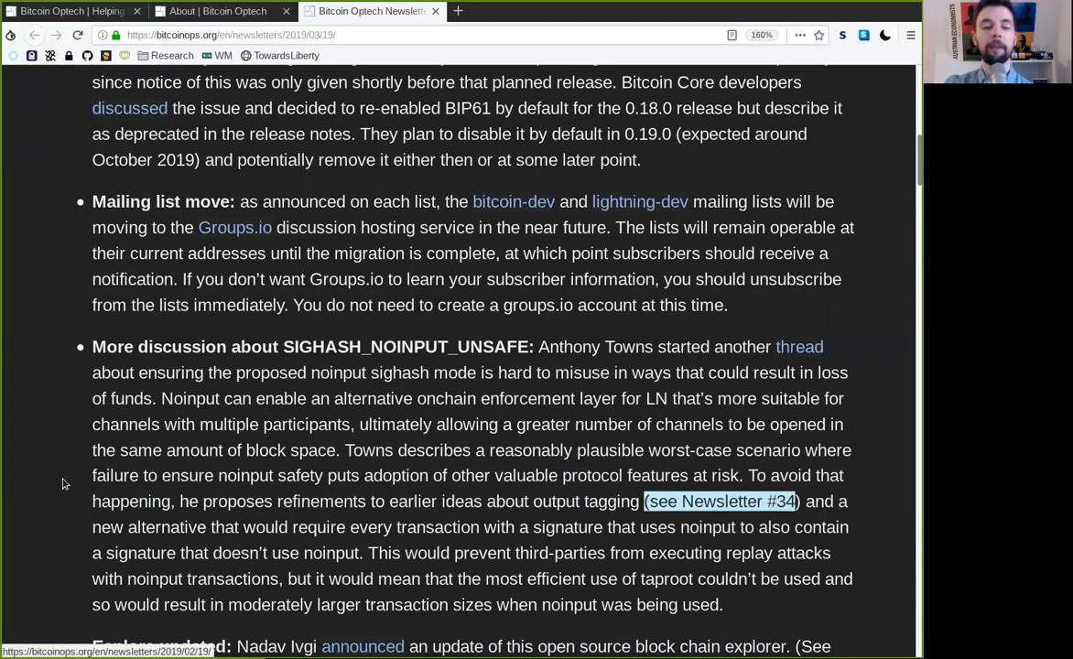
Read the replay attacks sentences to the item's end, marking also contain, mean and being
double_click(264, 527)
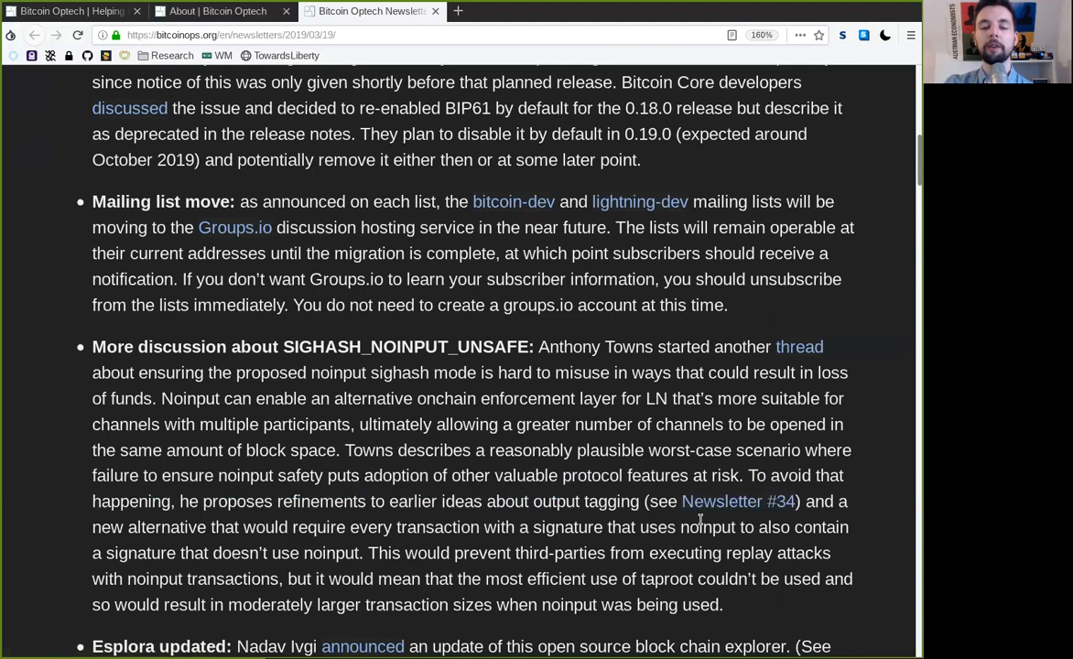
double_click(803, 527)
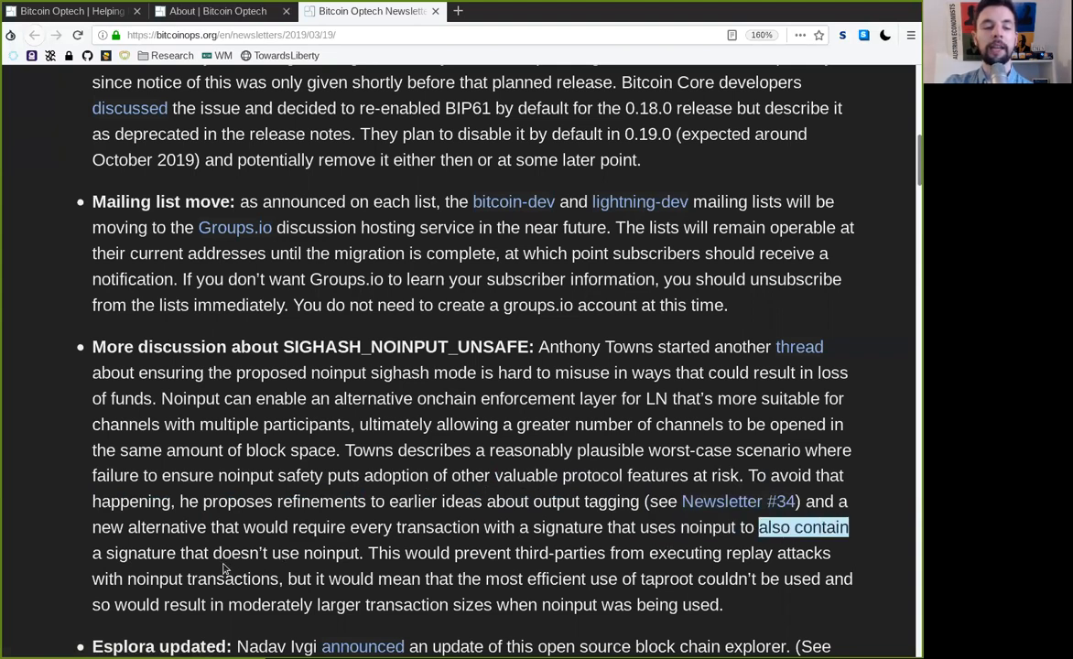
double_click(256, 553)
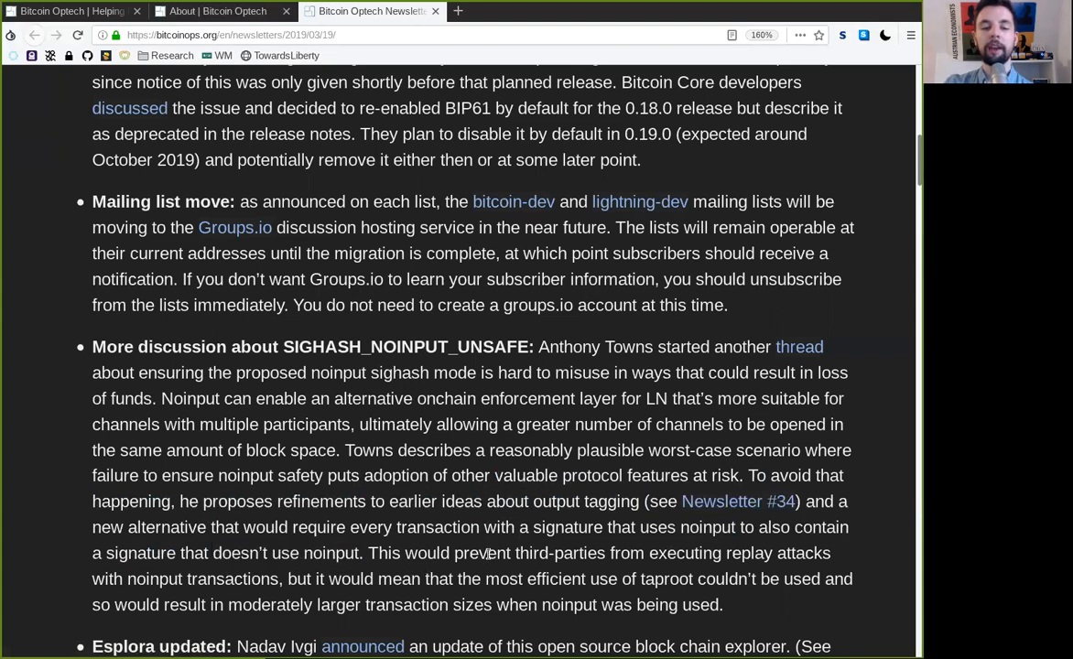
mouse_move(679, 557)
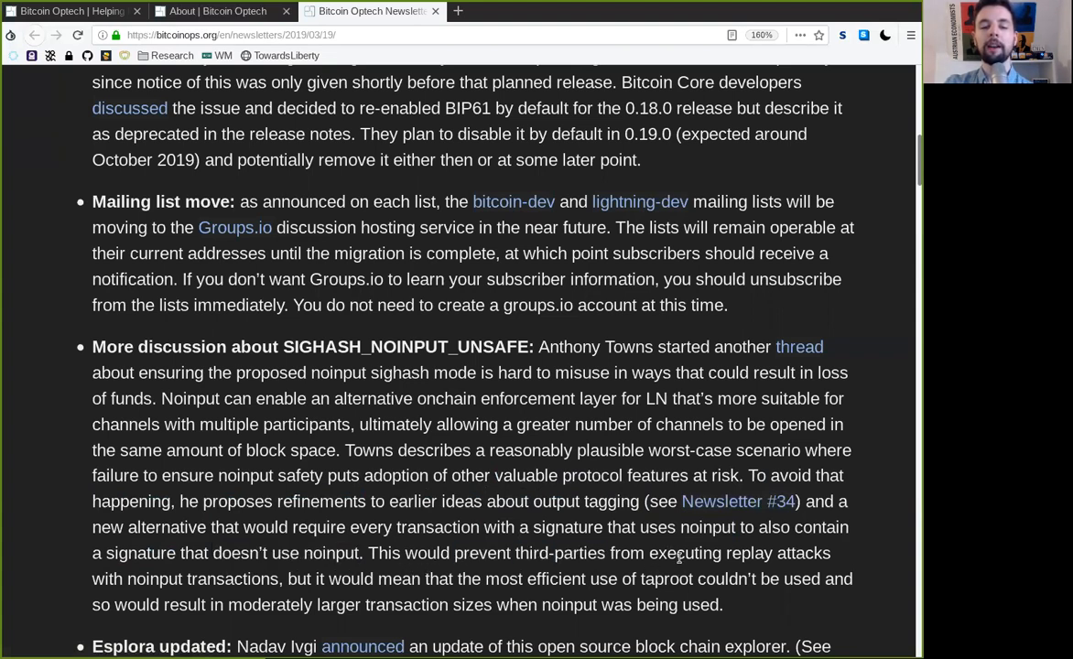
double_click(711, 553)
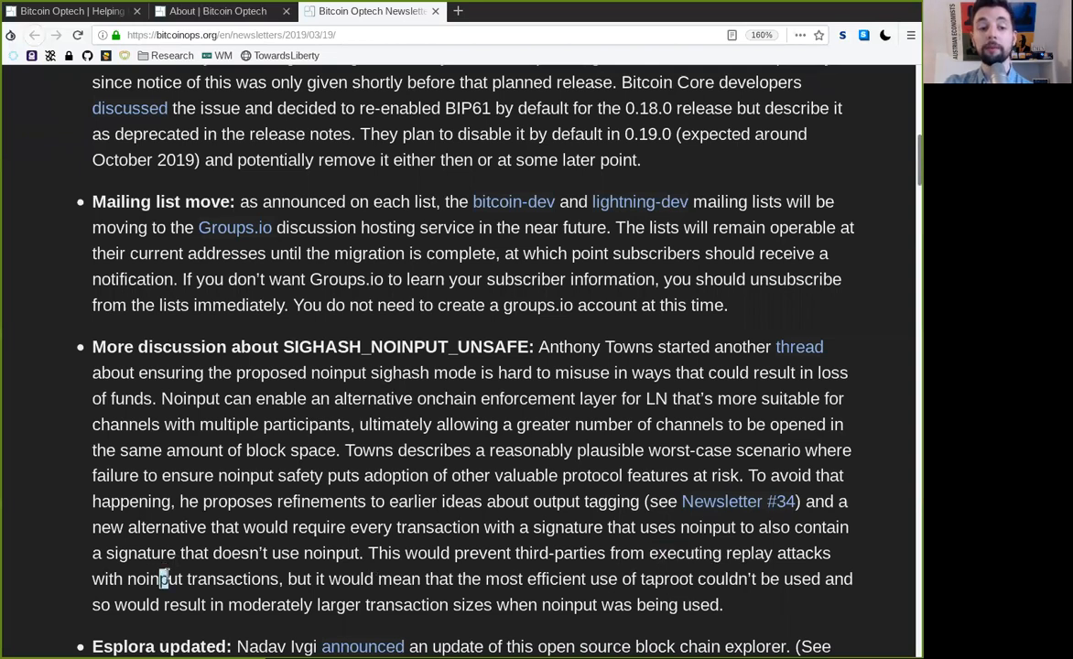
double_click(398, 579)
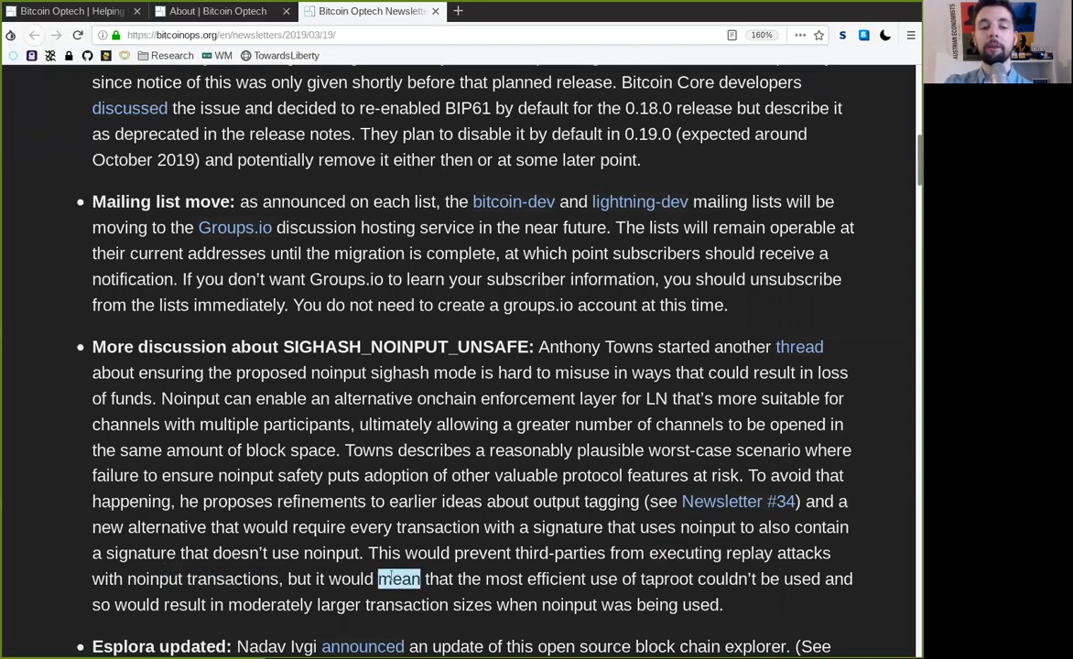
double_click(535, 579)
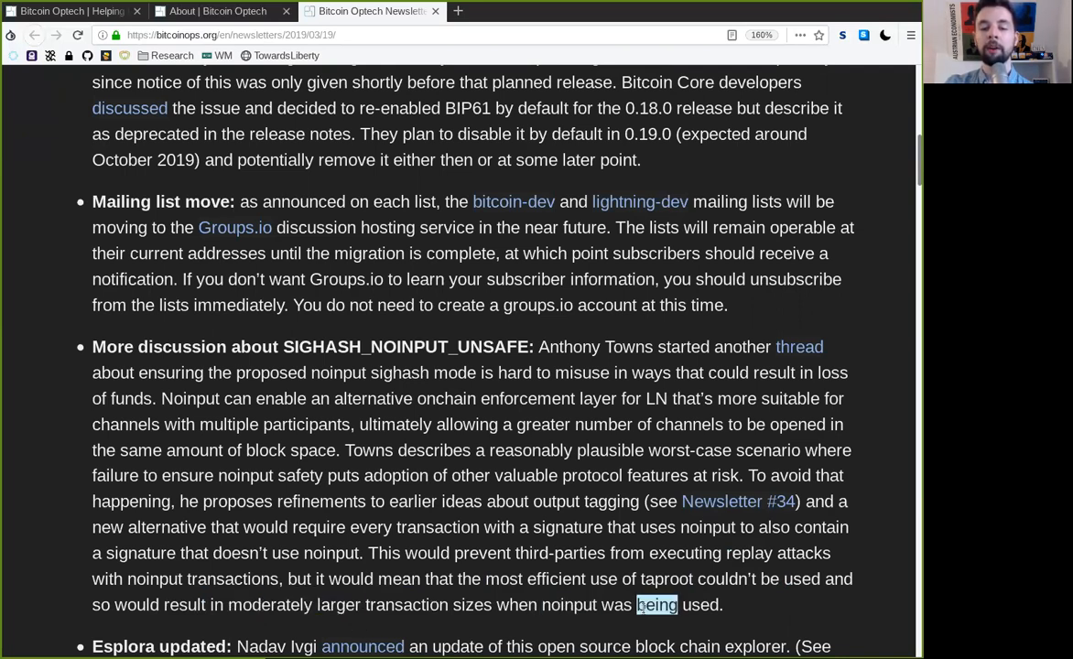
scroll(down, 3)
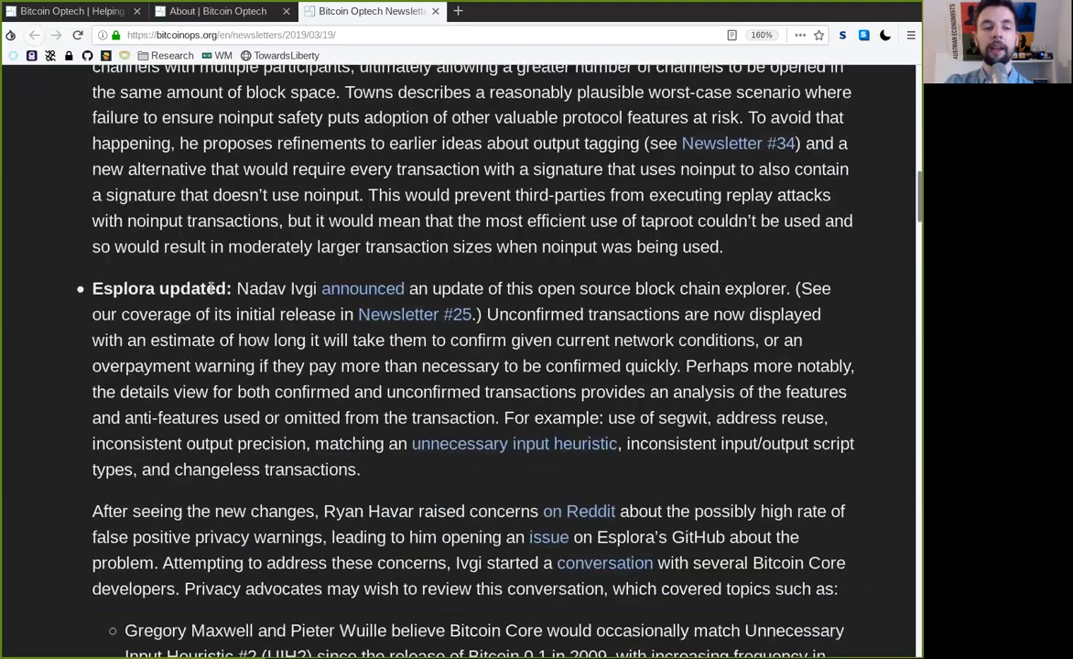
double_click(157, 289)
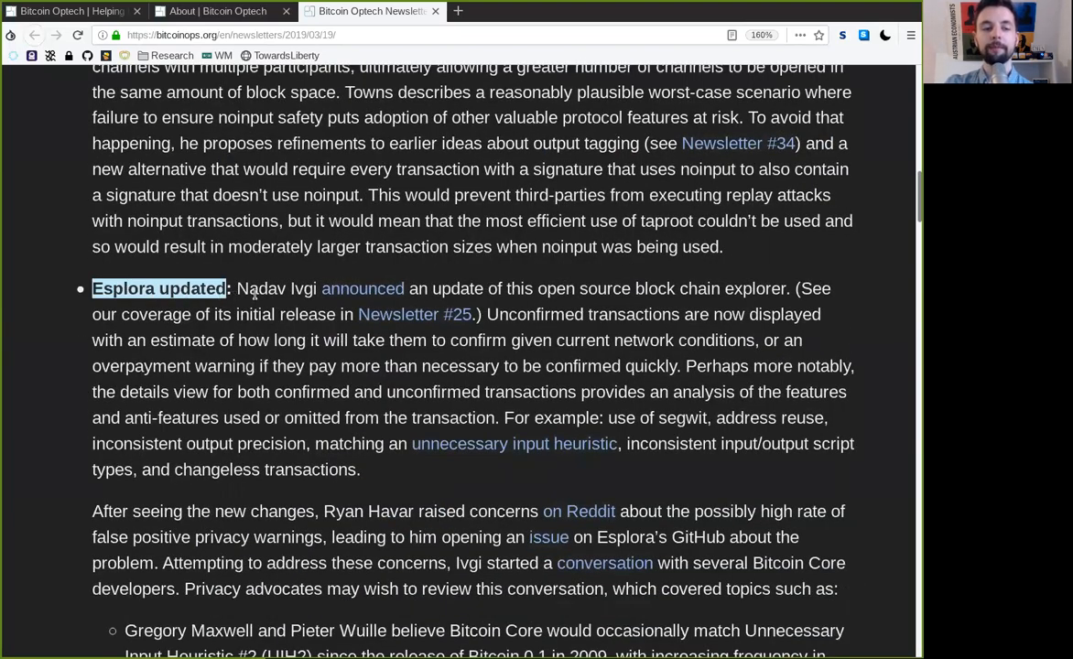
double_click(276, 288)
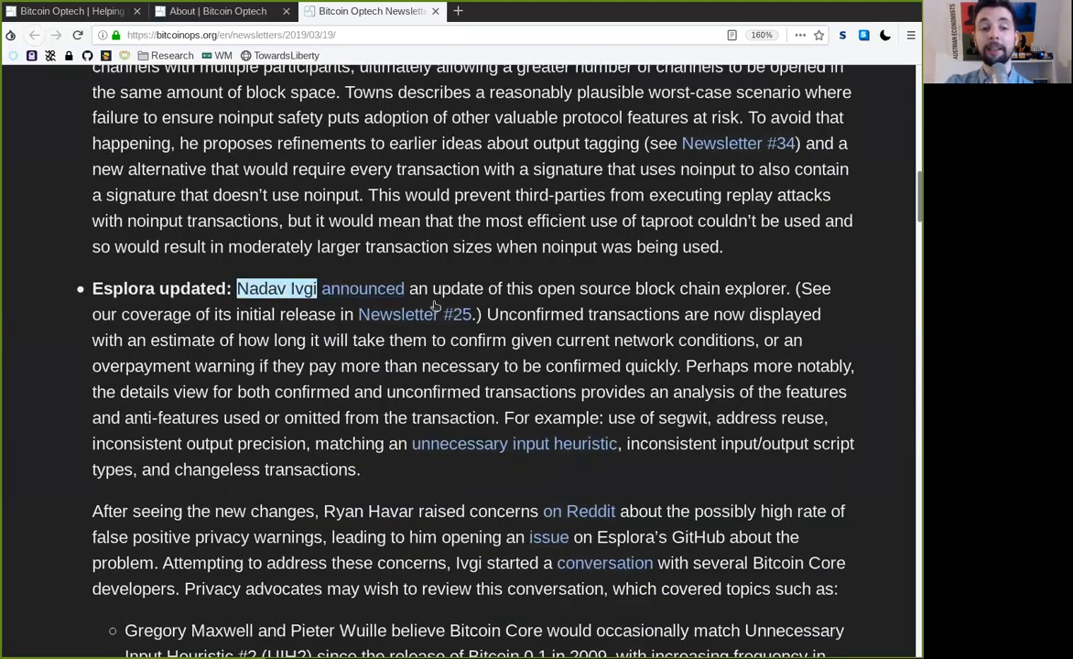
double_click(567, 289)
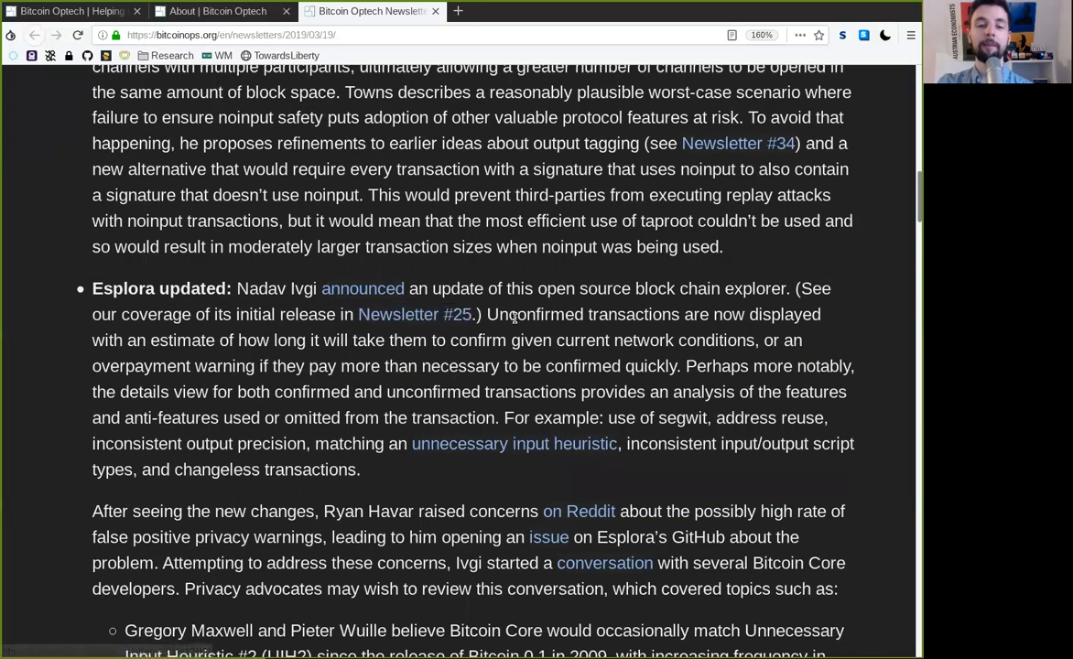
double_click(785, 314)
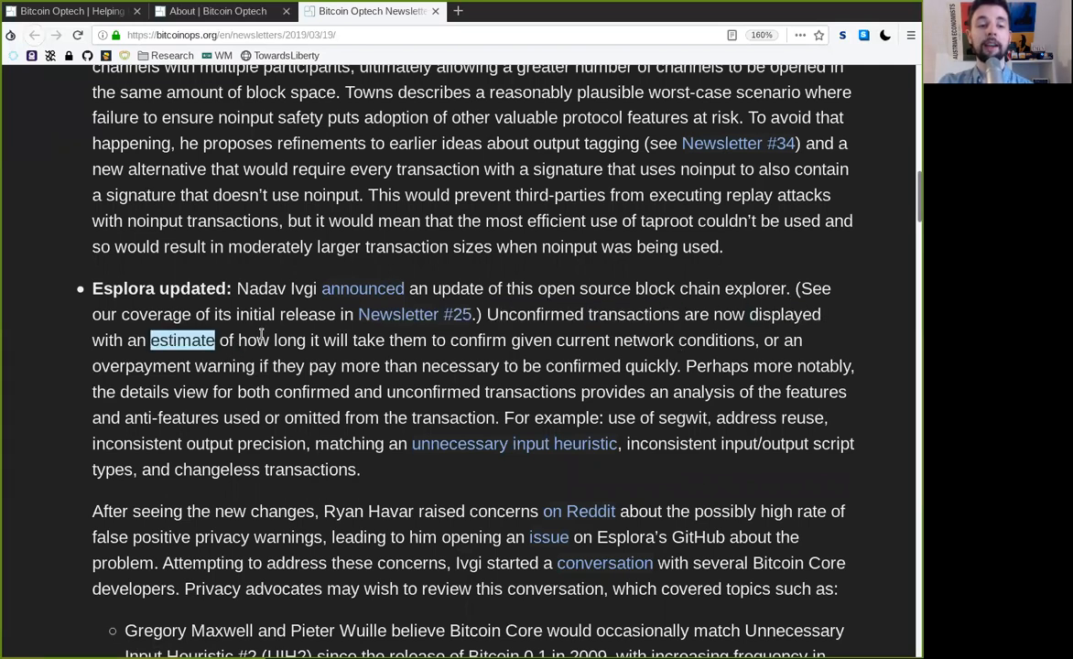
double_click(272, 340)
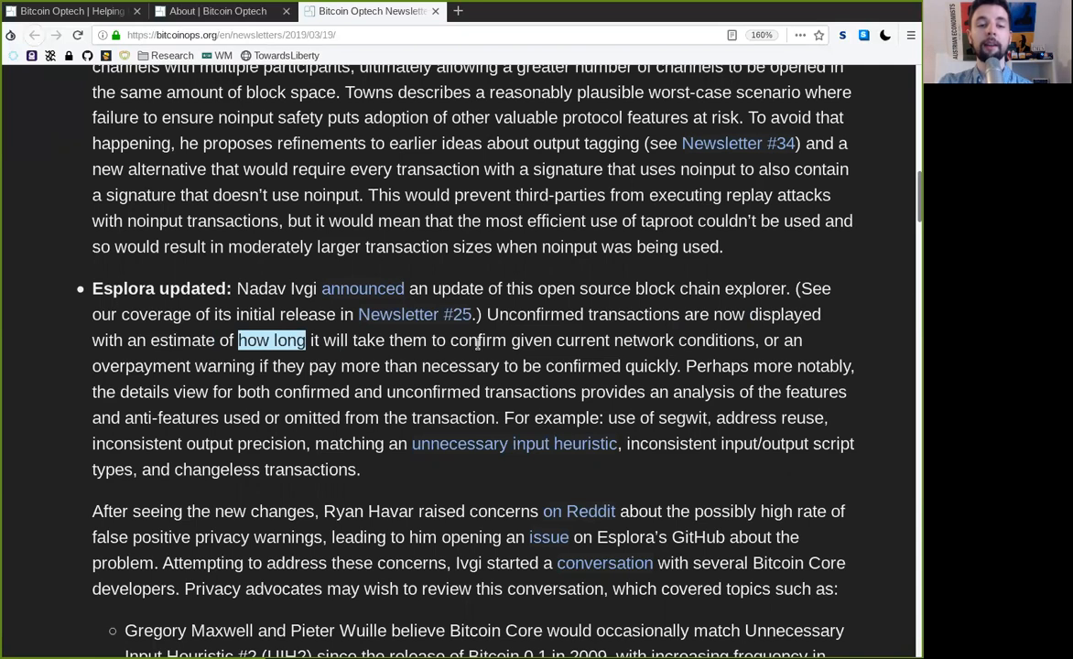
double_click(655, 340)
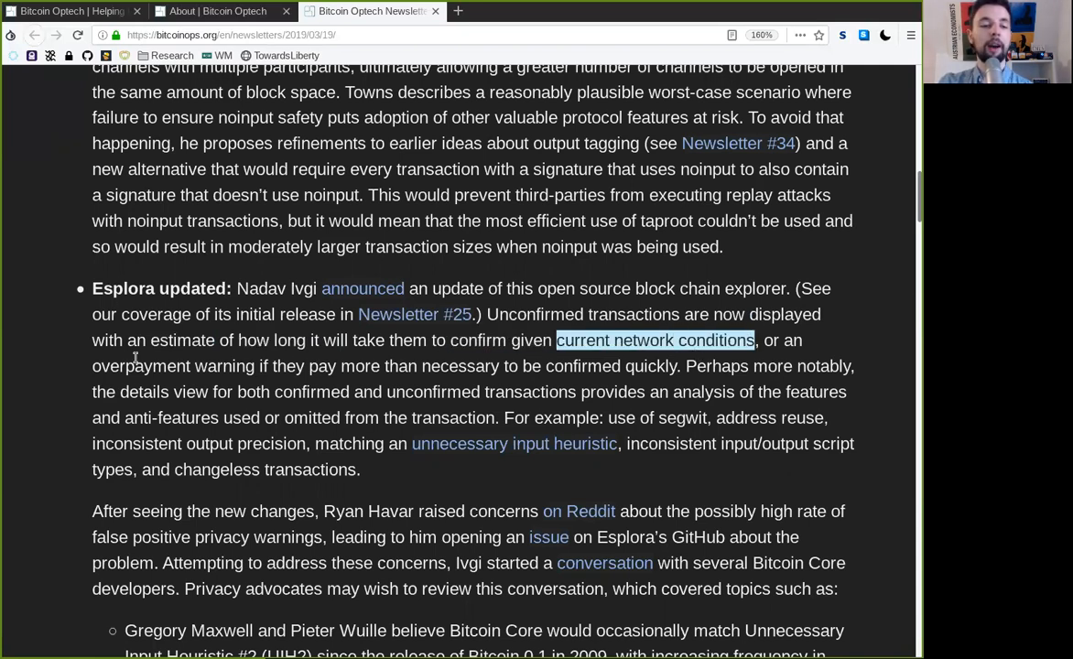
click(312, 357)
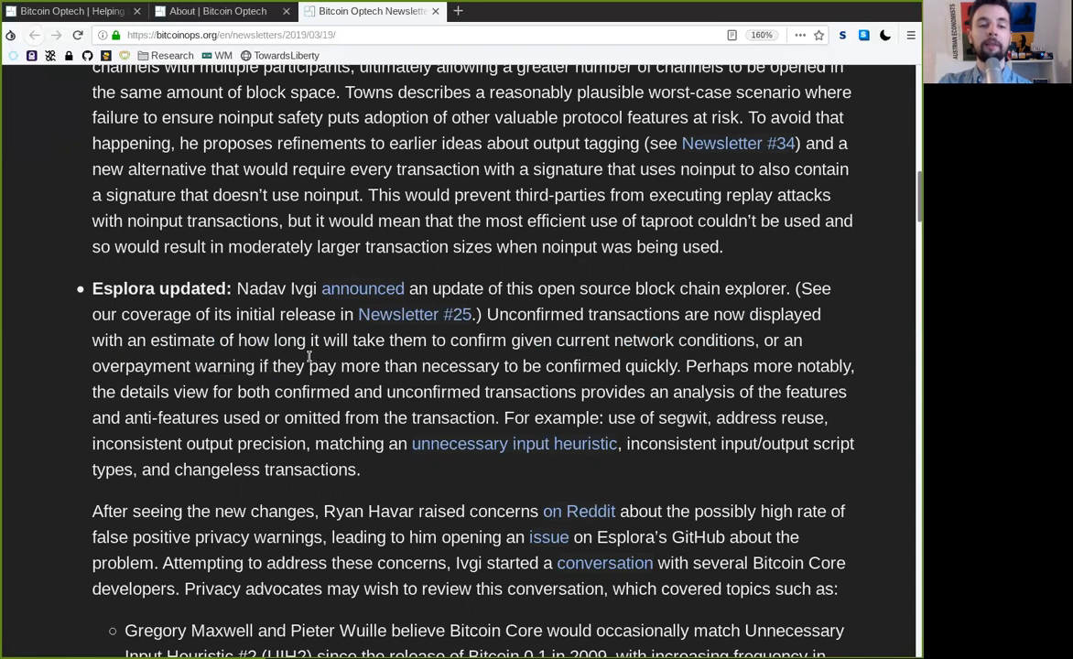
double_click(344, 366)
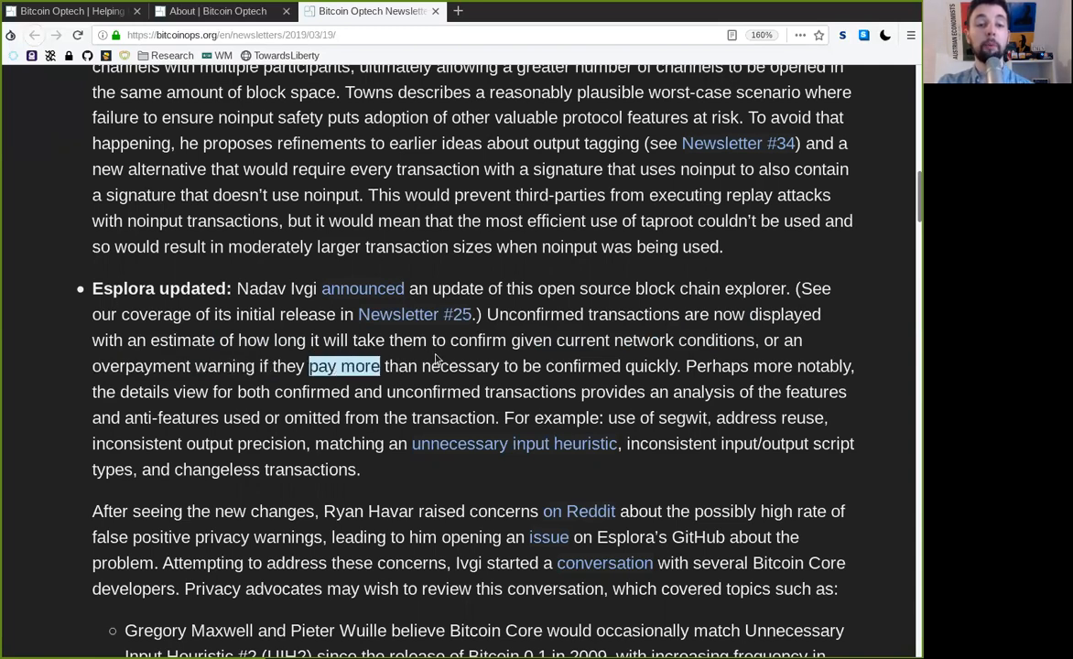
double_click(611, 366)
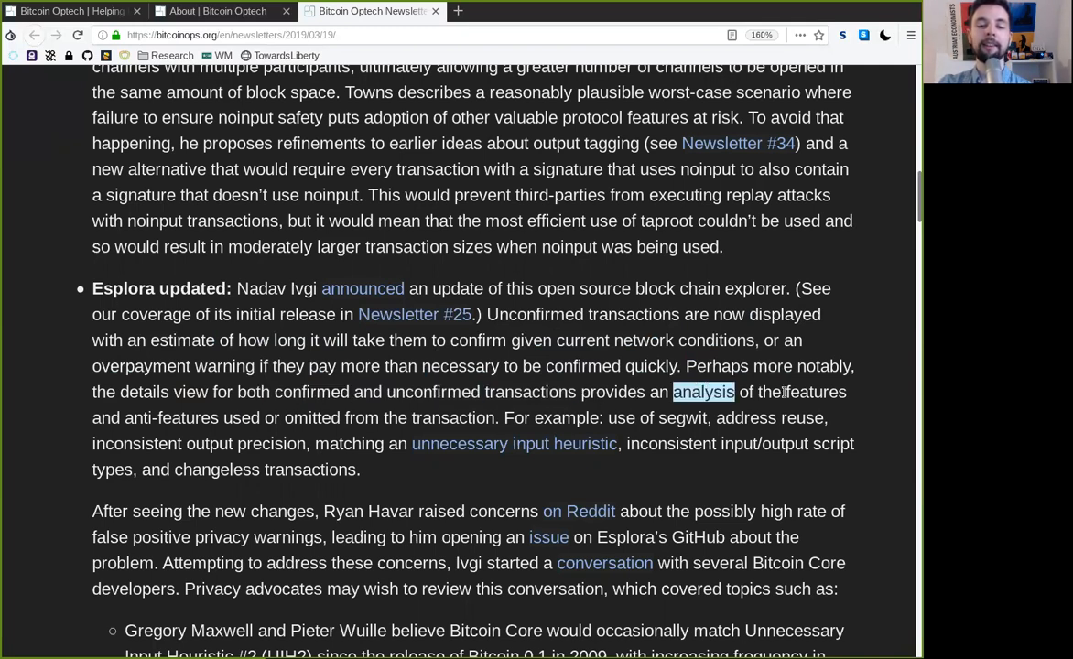
double_click(171, 417)
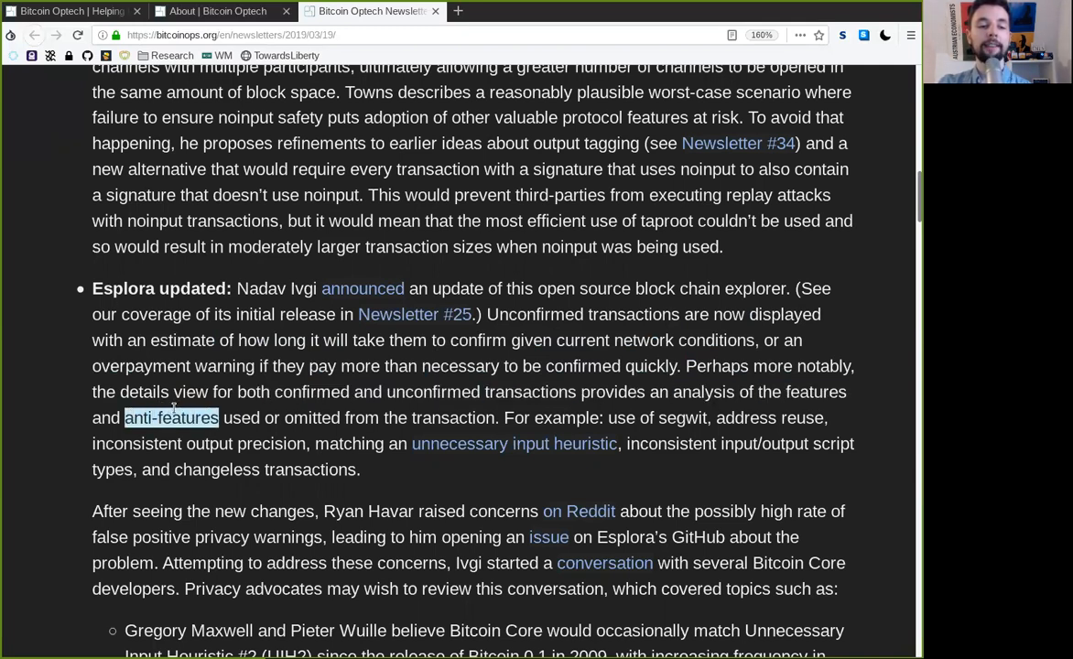
double_click(312, 418)
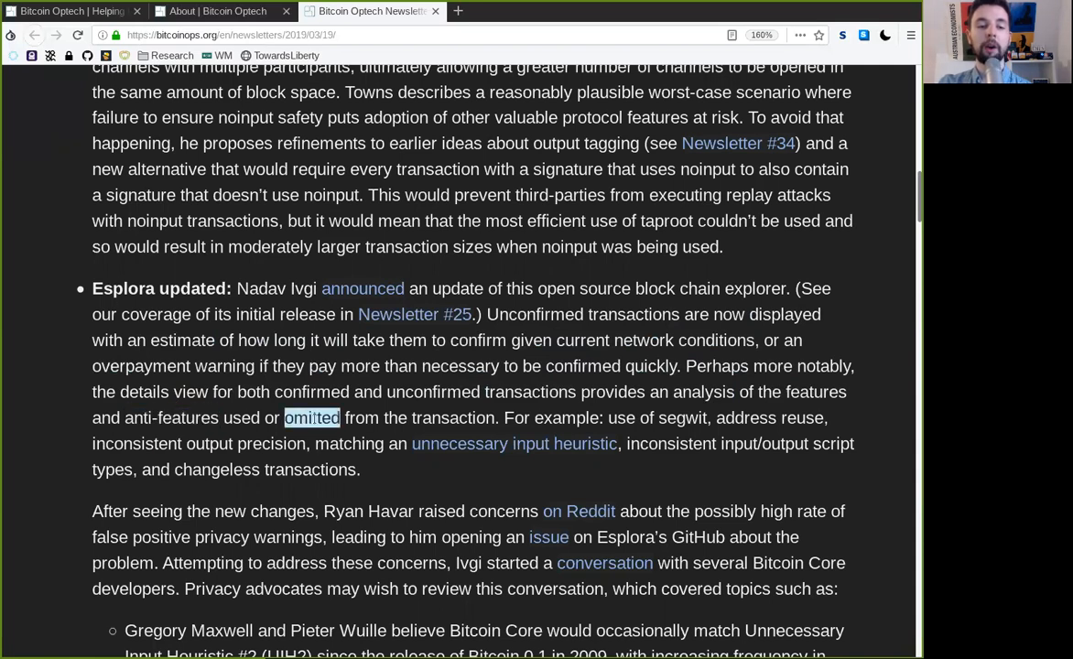
double_click(453, 417)
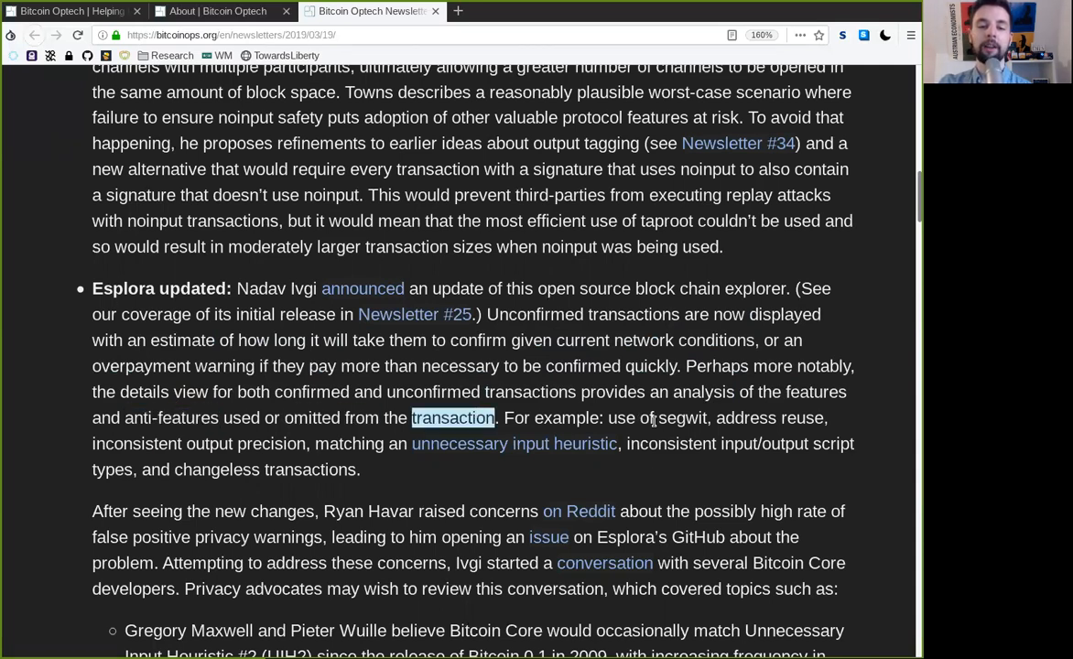
double_click(657, 418)
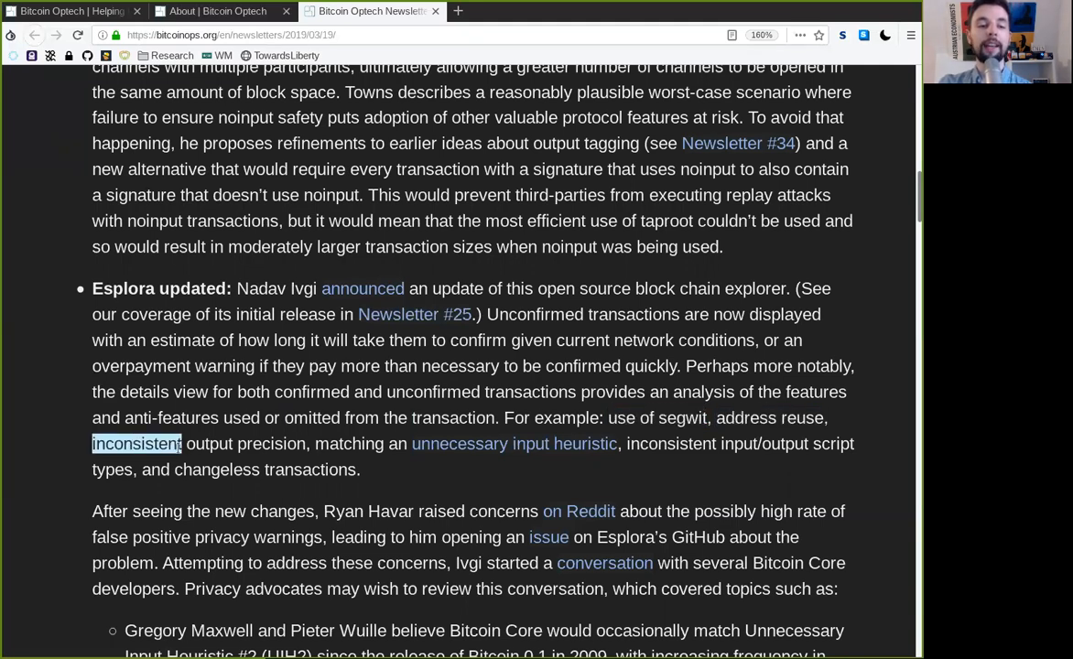
double_click(349, 444)
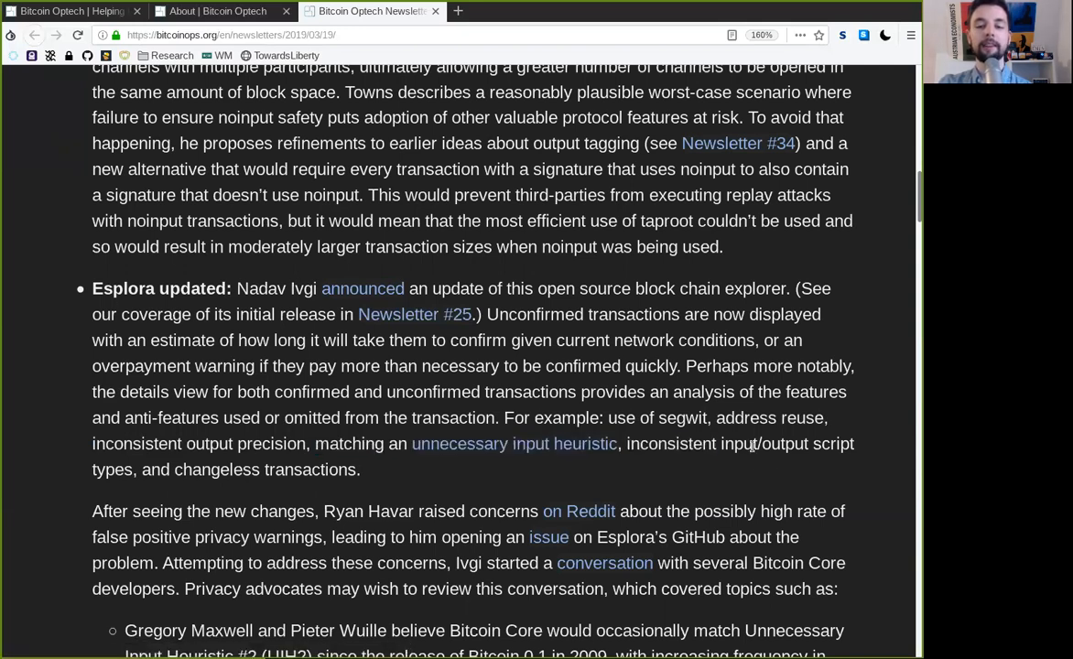
double_click(833, 444)
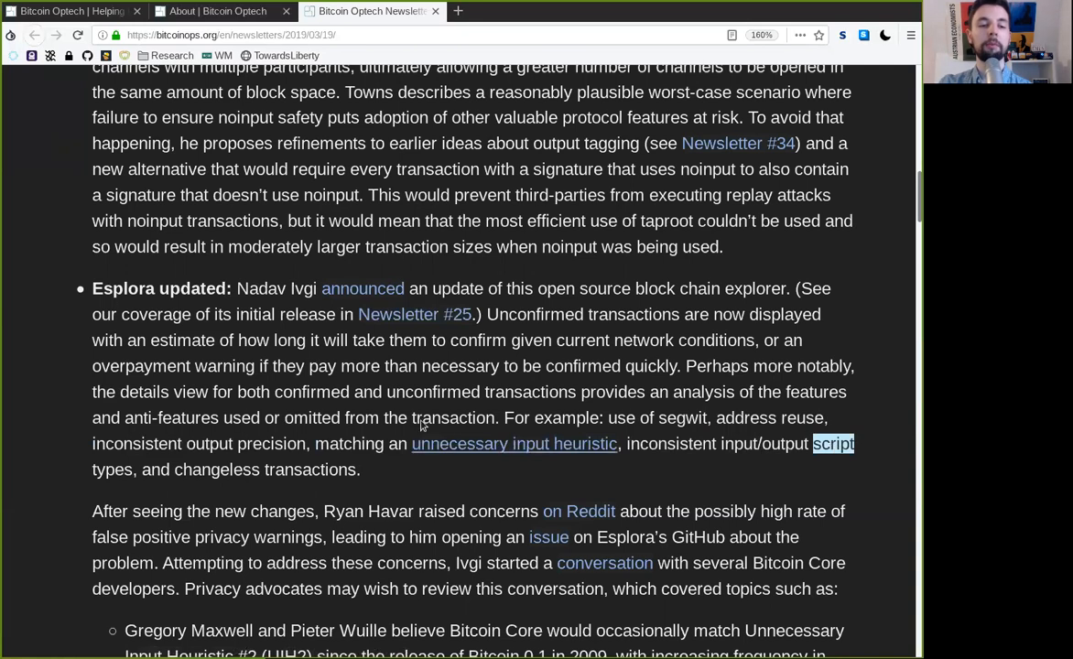
double_click(264, 470)
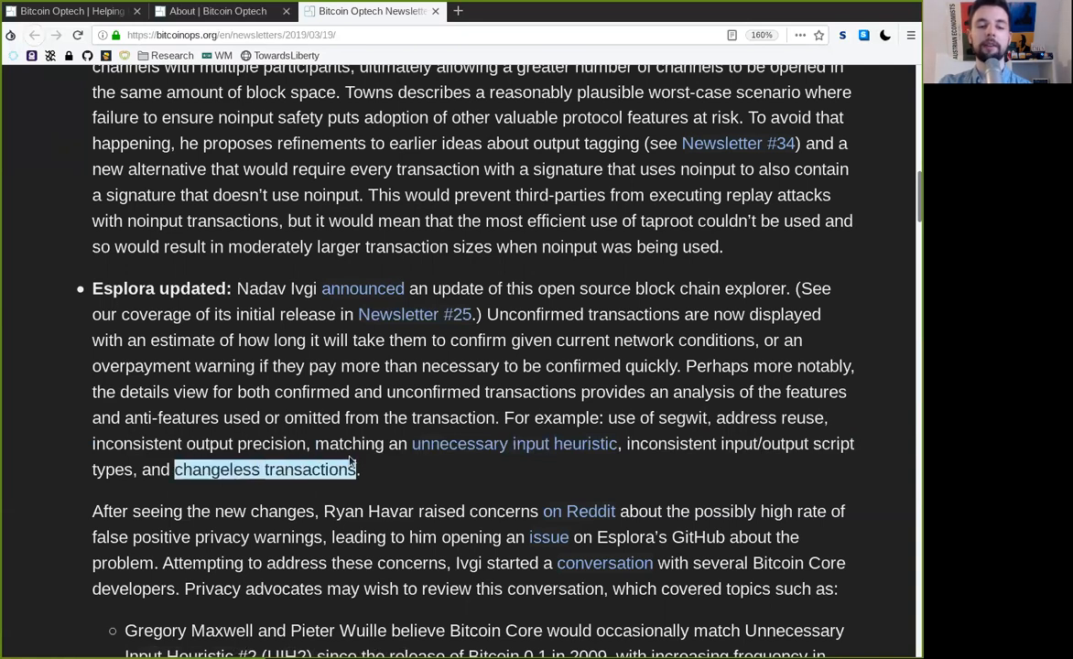
Read the privacy warning concerns paragraph, highlighting new changes, false positive privacy and Esplora's GitHub
scroll(down, 3)
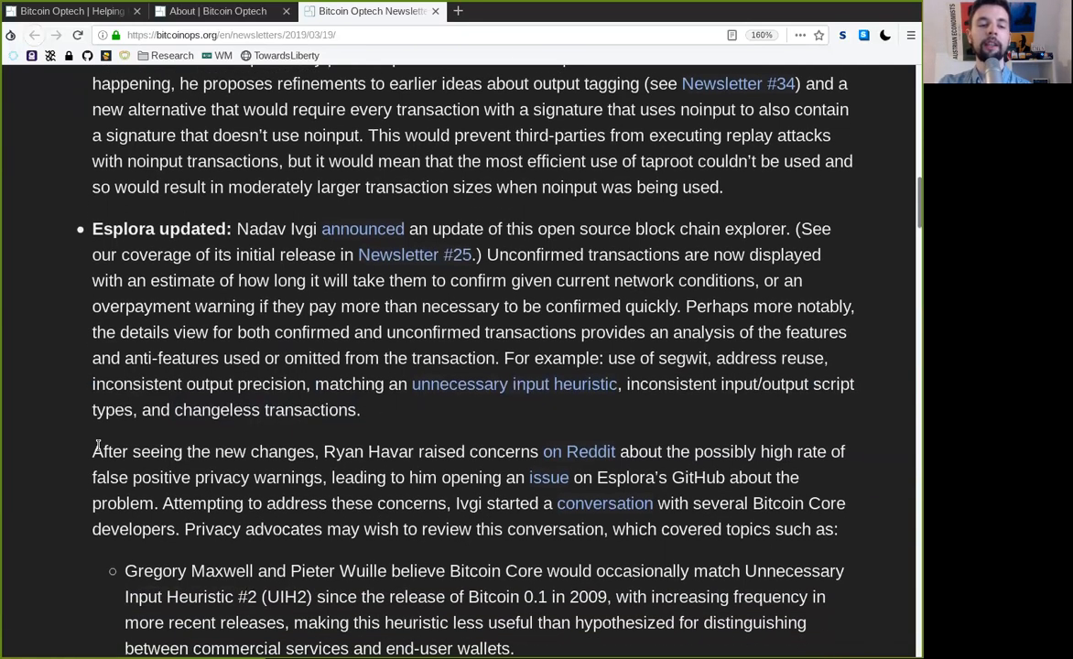
double_click(263, 451)
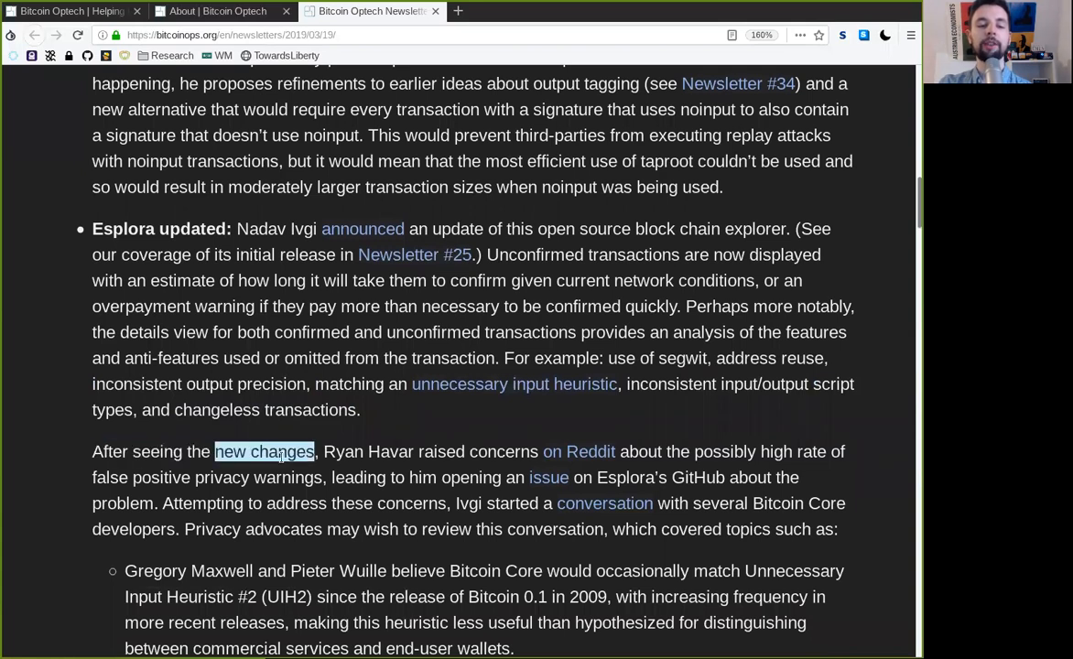
double_click(368, 451)
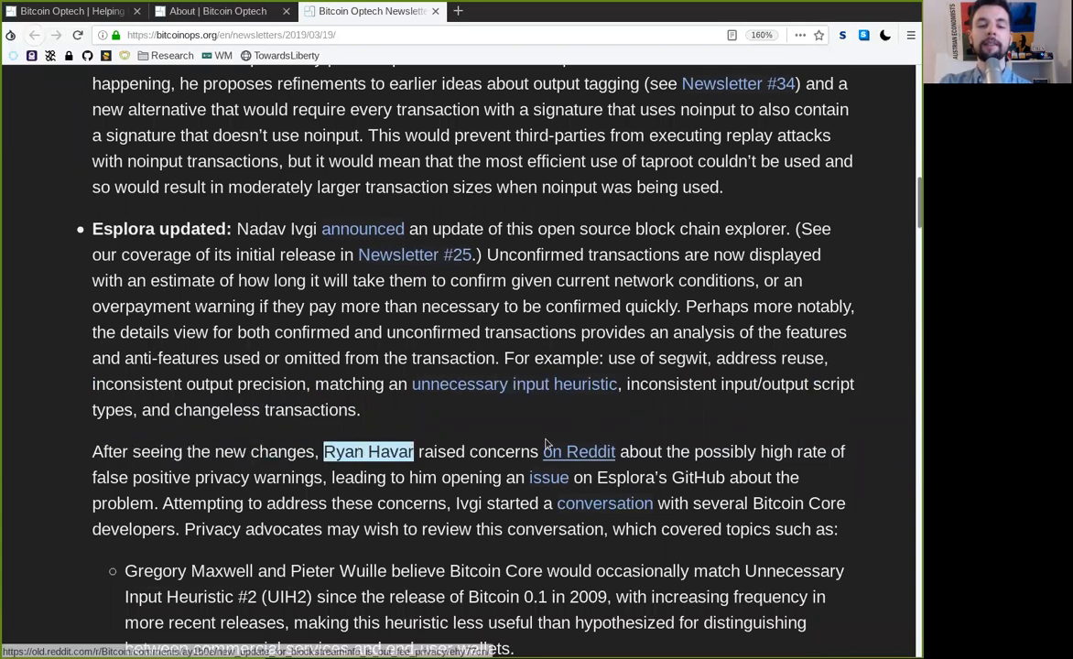
double_click(725, 452)
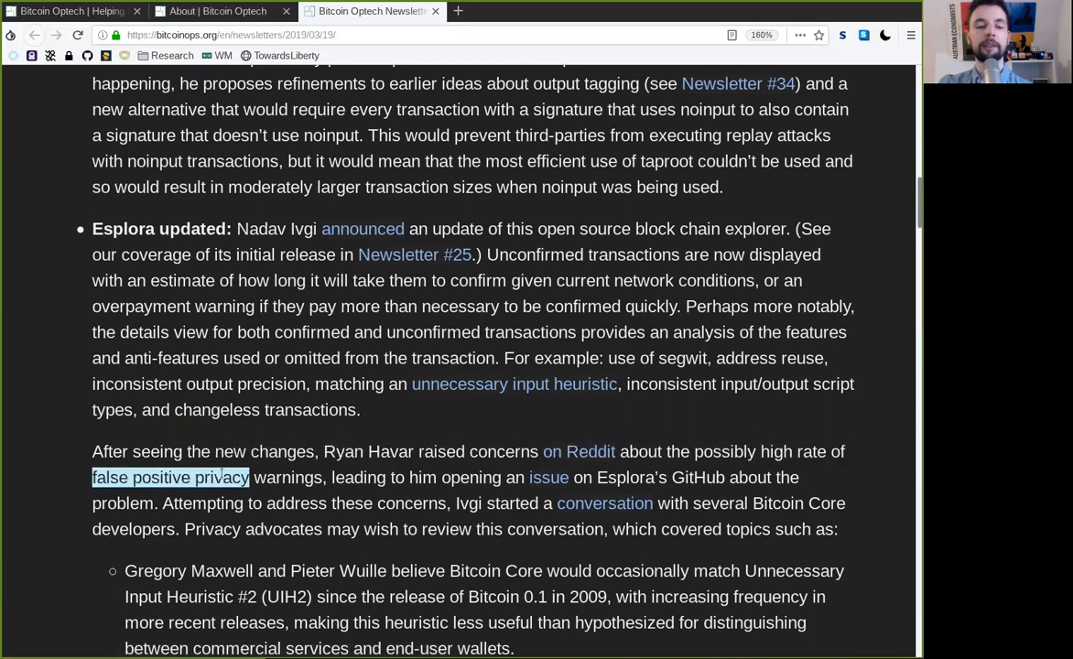
drag(250, 477, 323, 477)
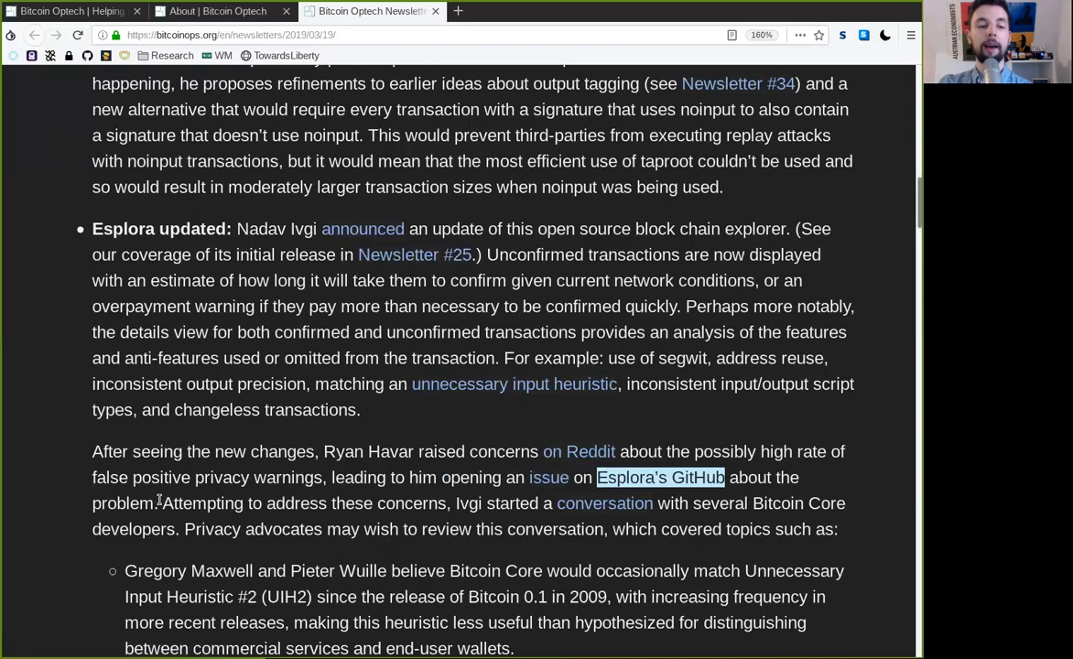
Follow the sentence about several Bitcoin Core developers up to the covered topics
double_click(203, 503)
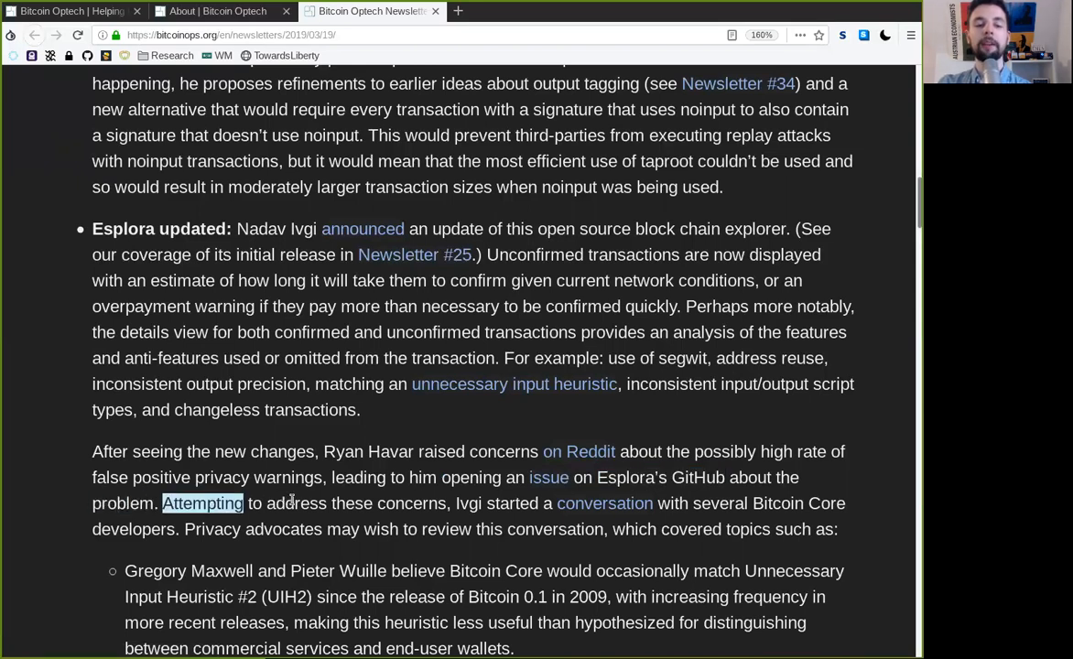
double_click(467, 503)
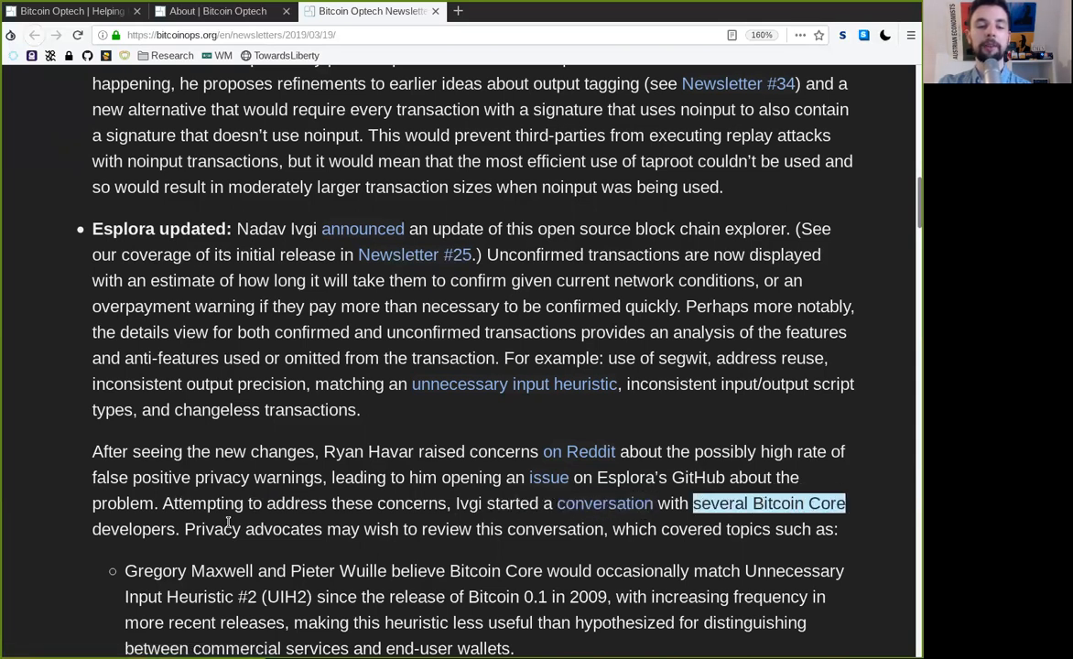
double_click(283, 529)
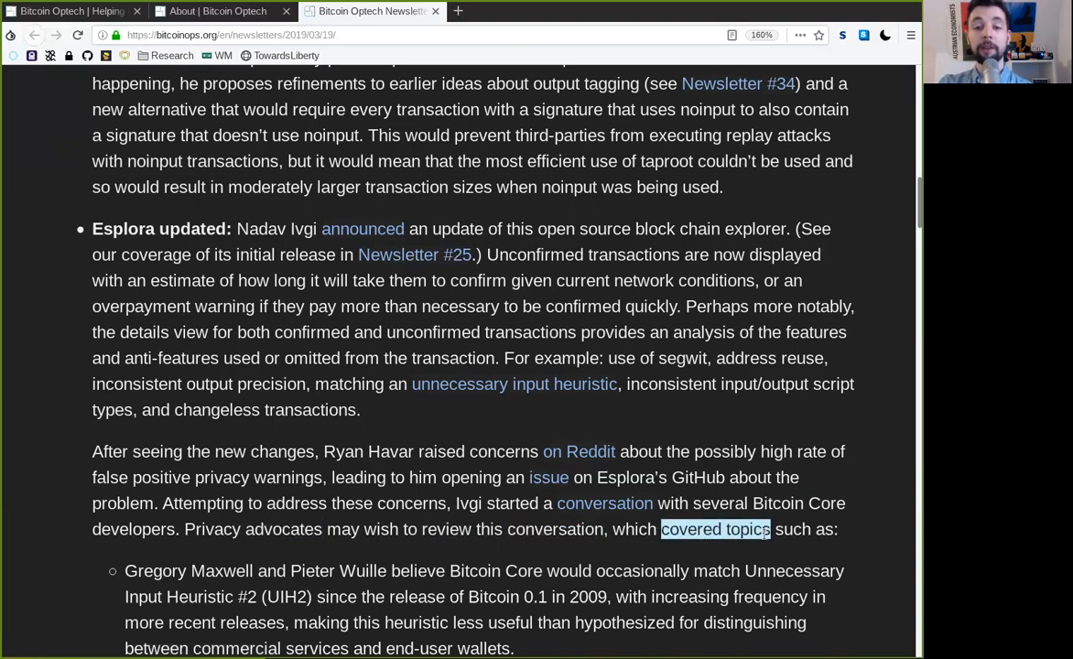
scroll(down, 3)
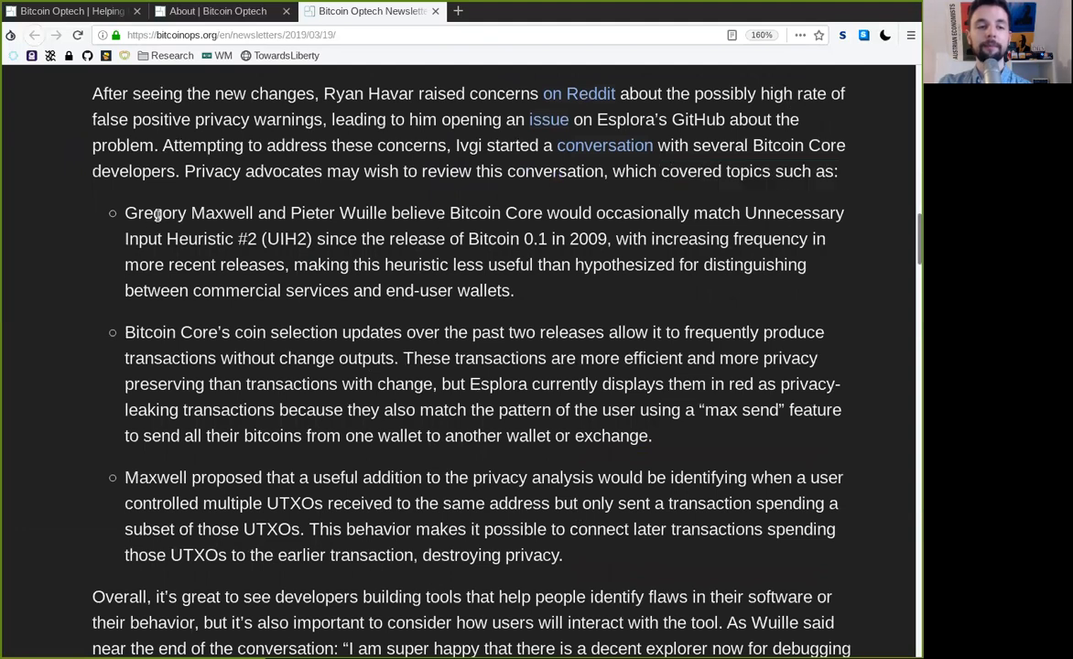
double_click(339, 213)
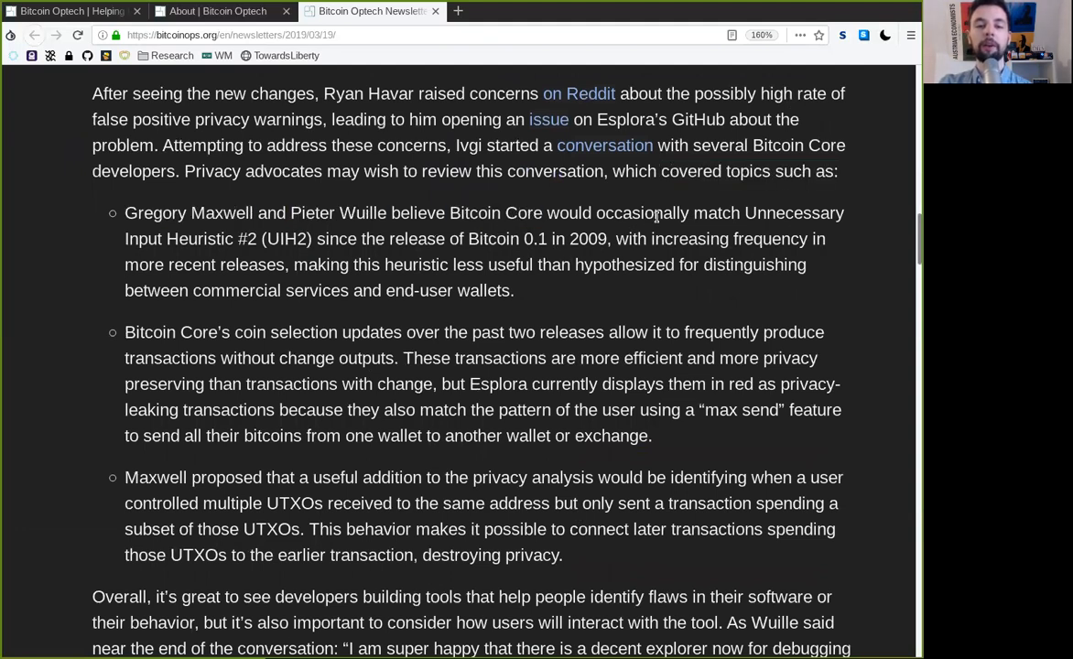
double_click(794, 212)
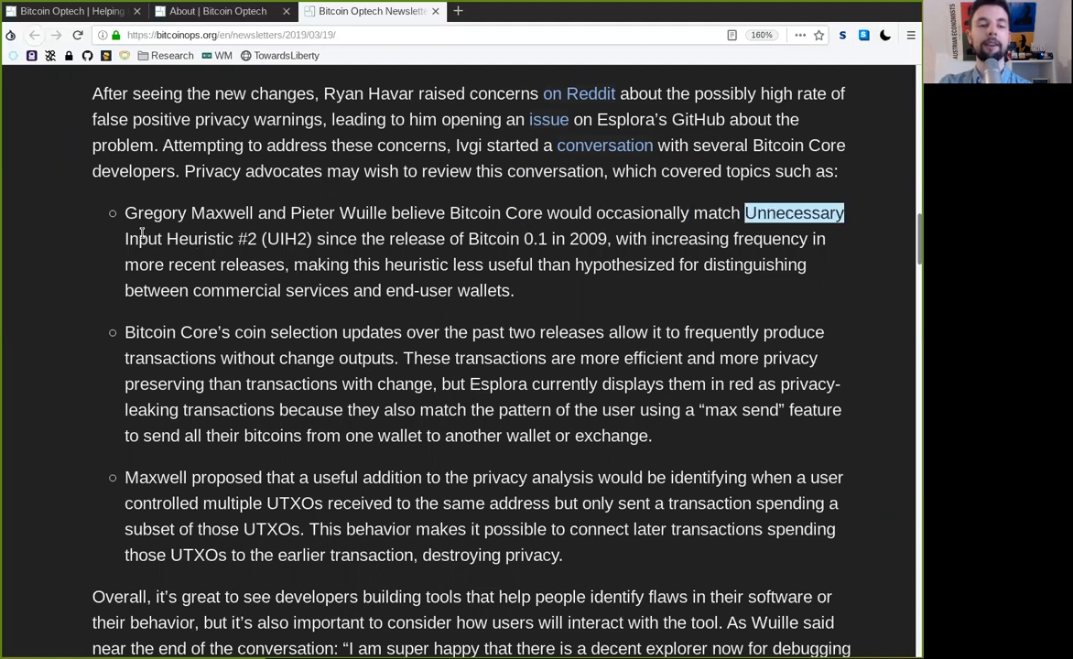
double_click(336, 238)
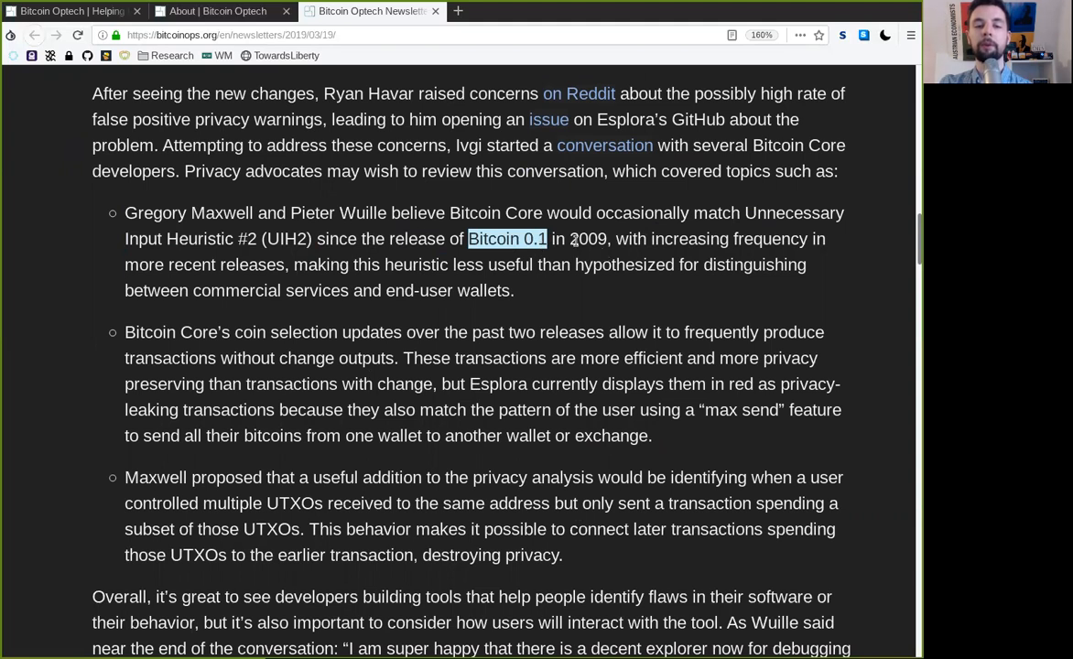
double_click(587, 239)
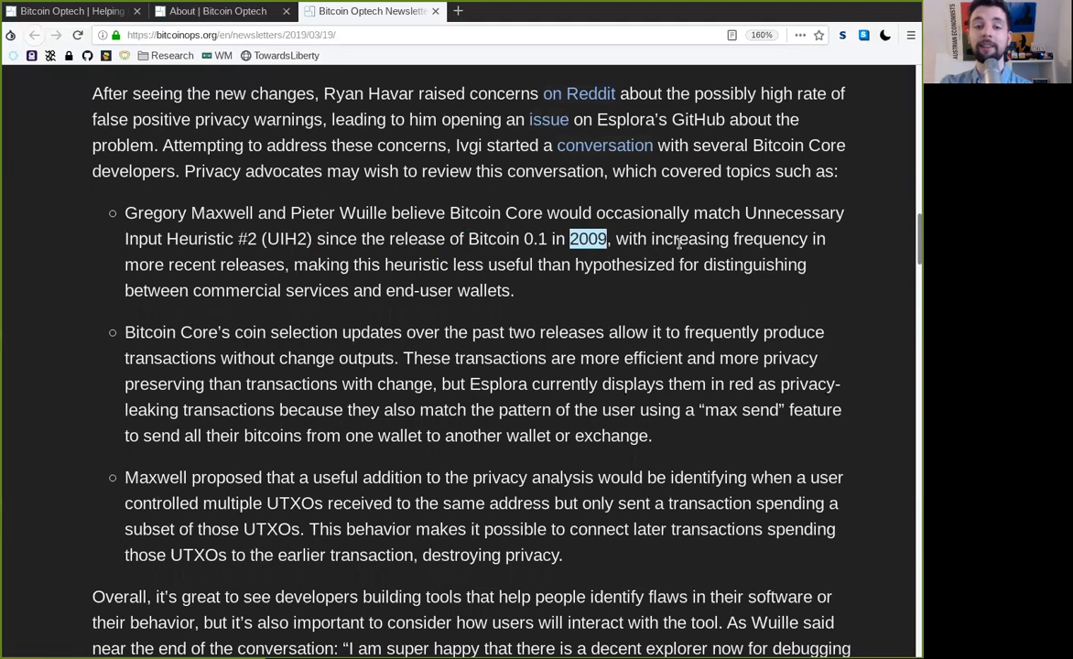
double_click(729, 239)
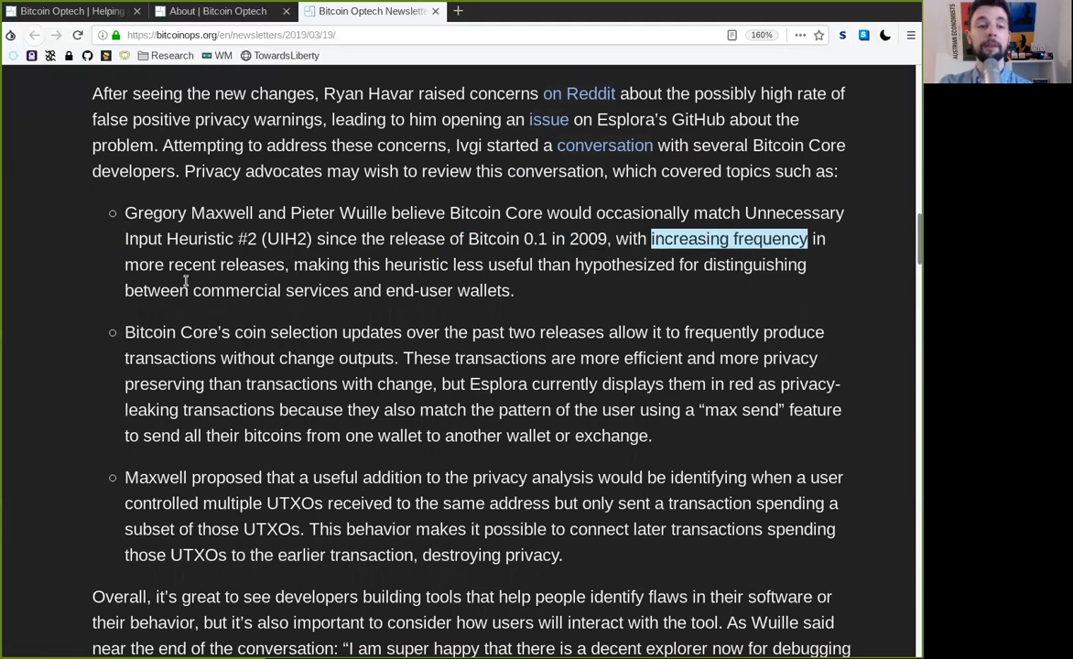
double_click(251, 265)
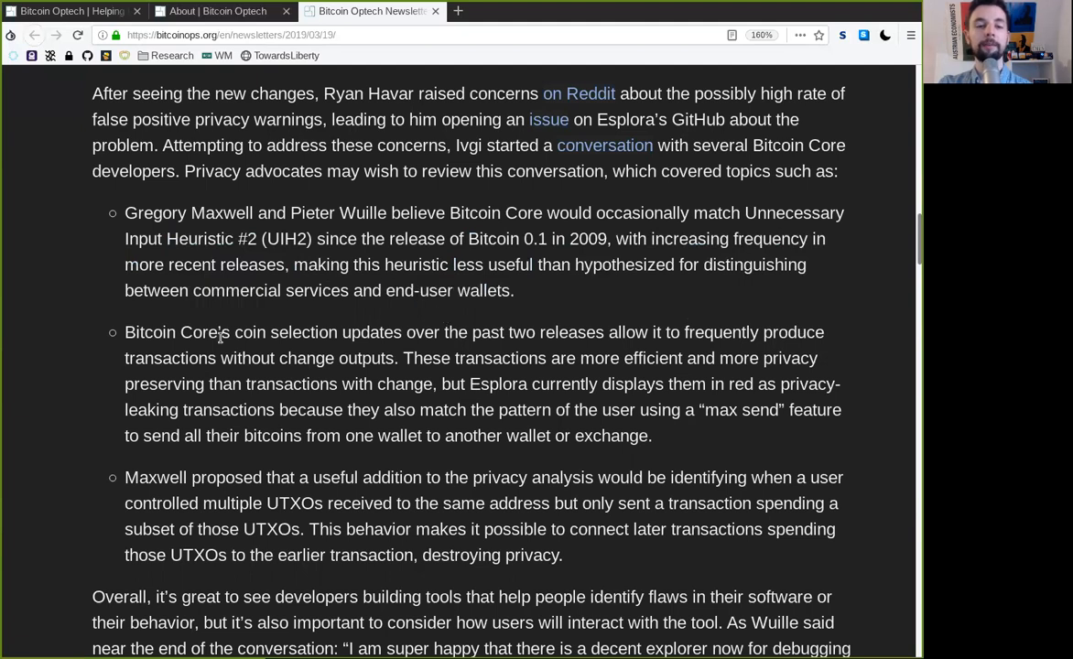
double_click(285, 331)
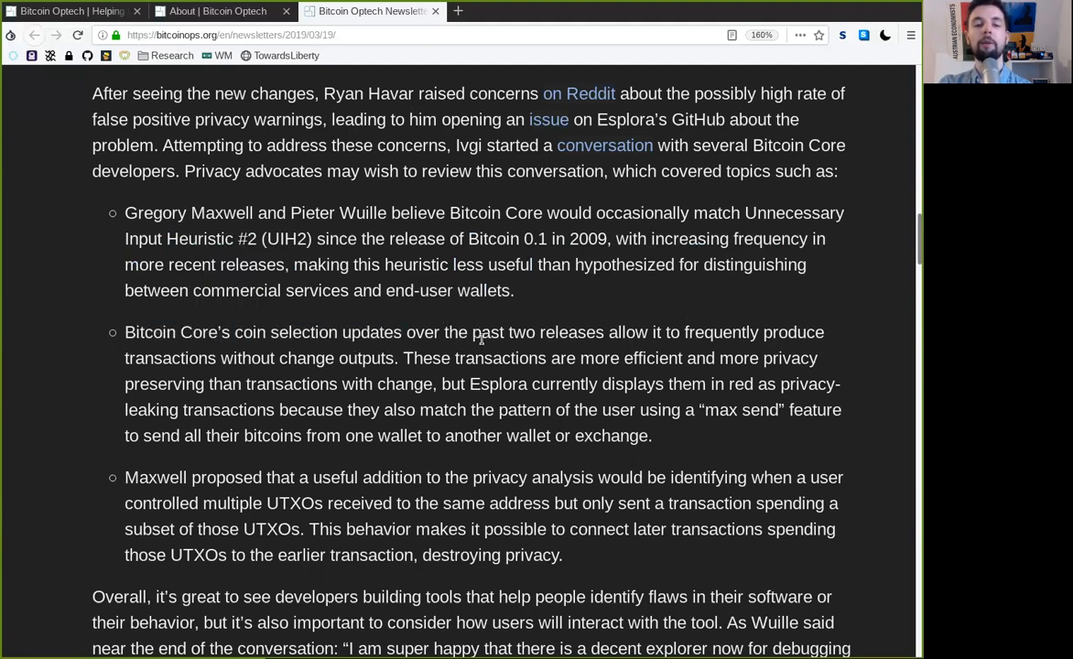
double_click(721, 333)
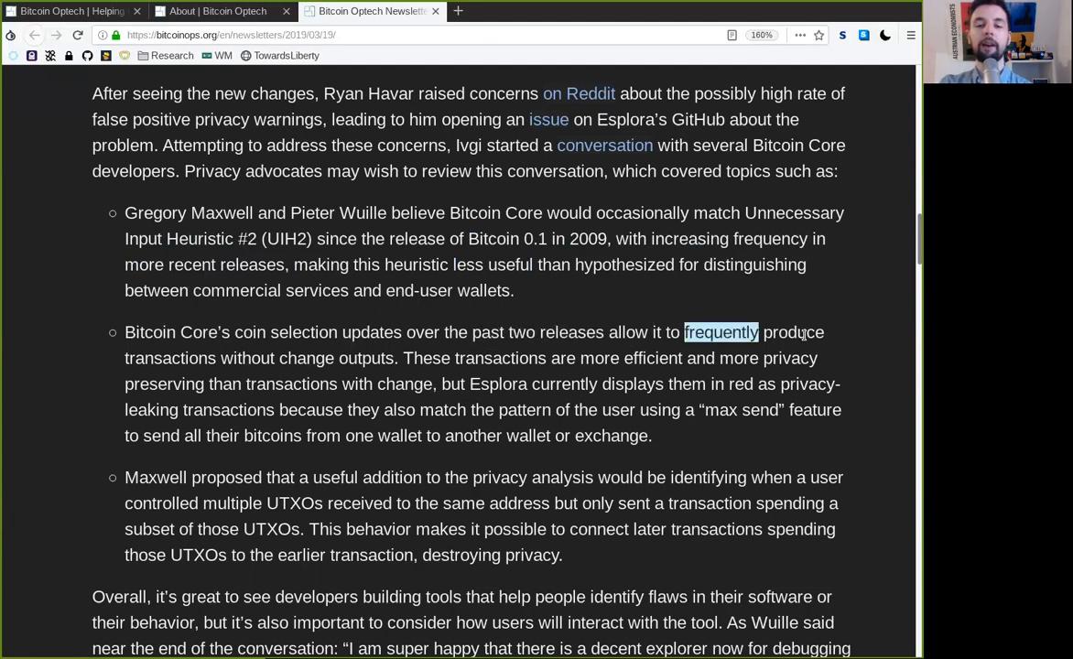
double_click(791, 332)
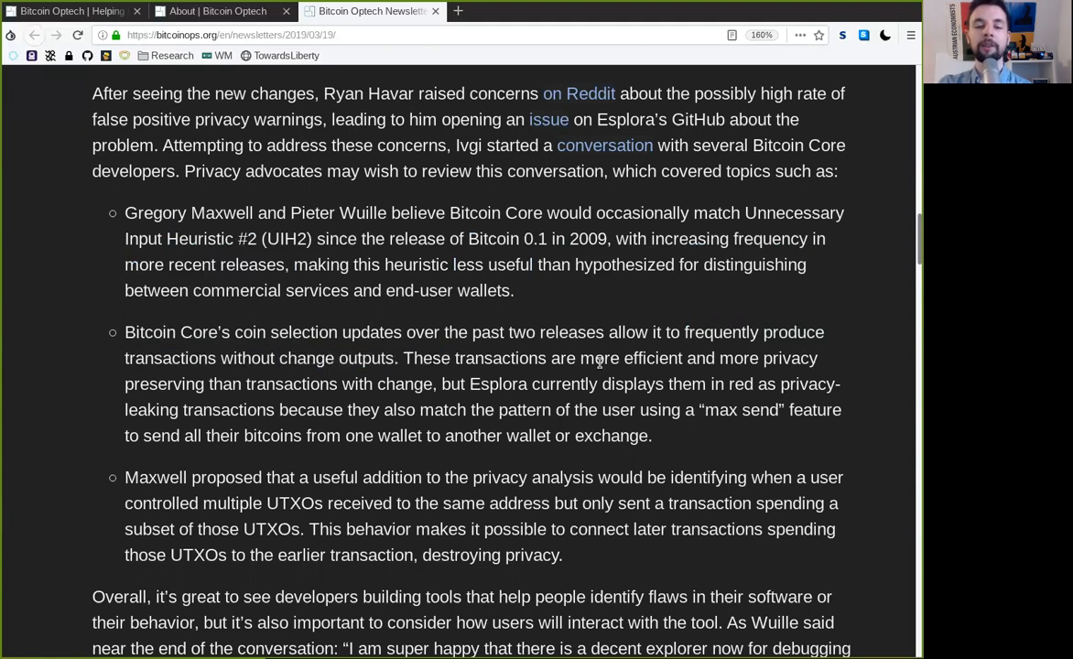
double_click(767, 358)
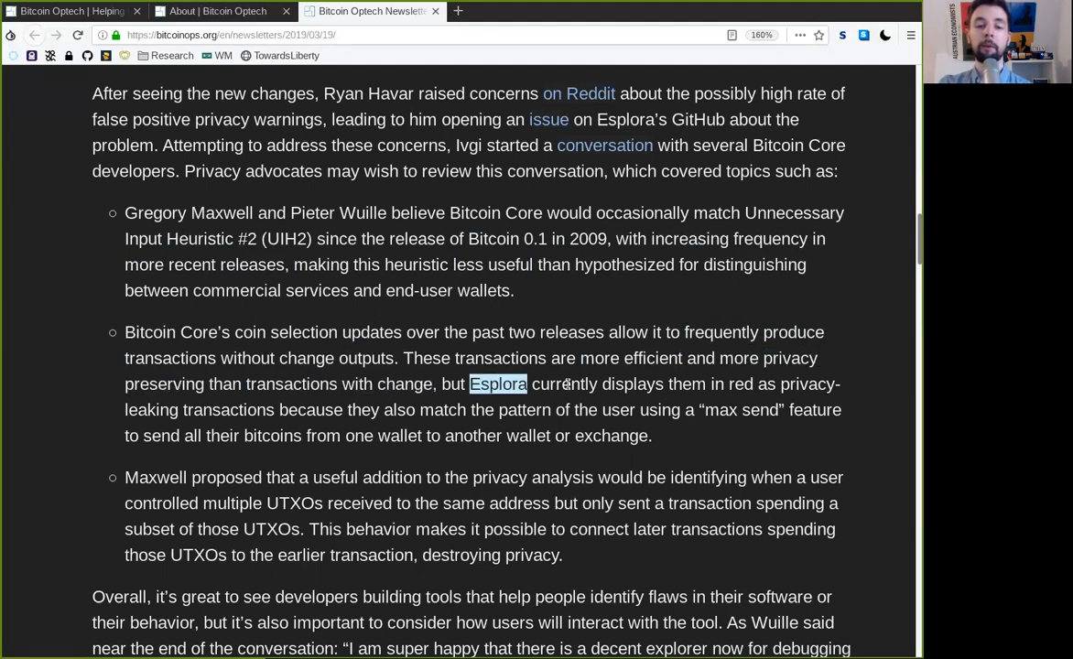
double_click(740, 384)
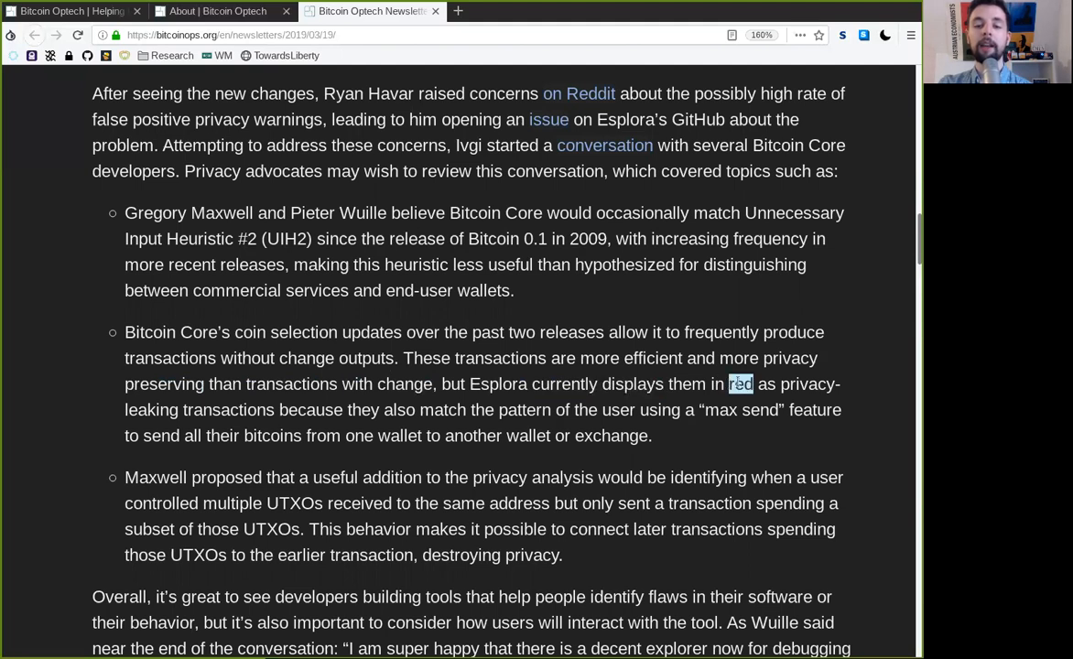
double_click(228, 409)
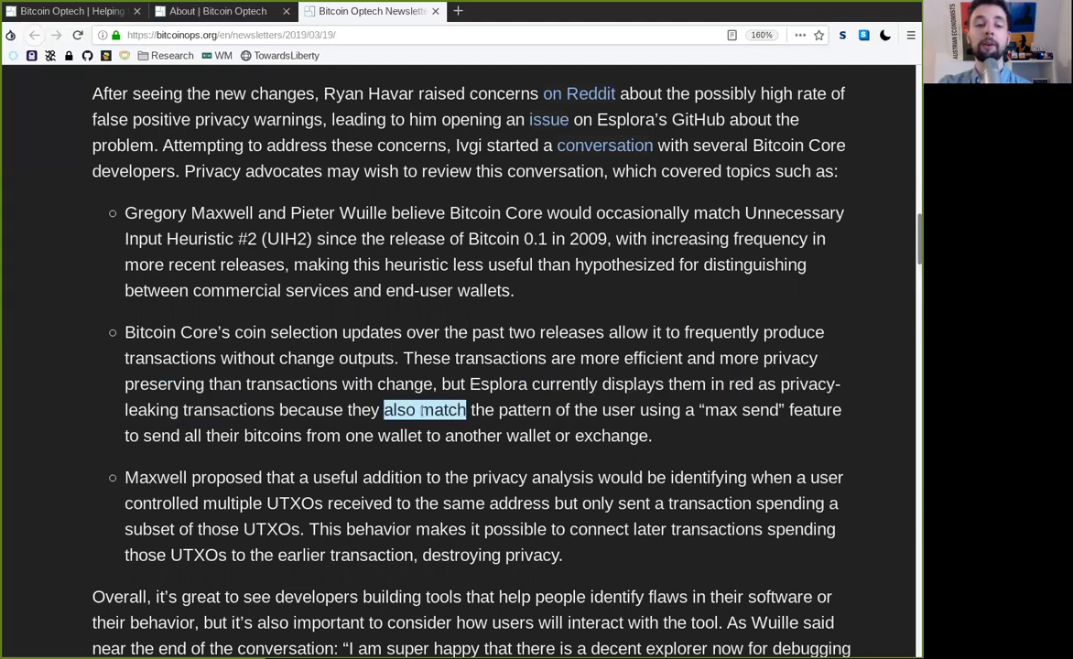
double_click(524, 409)
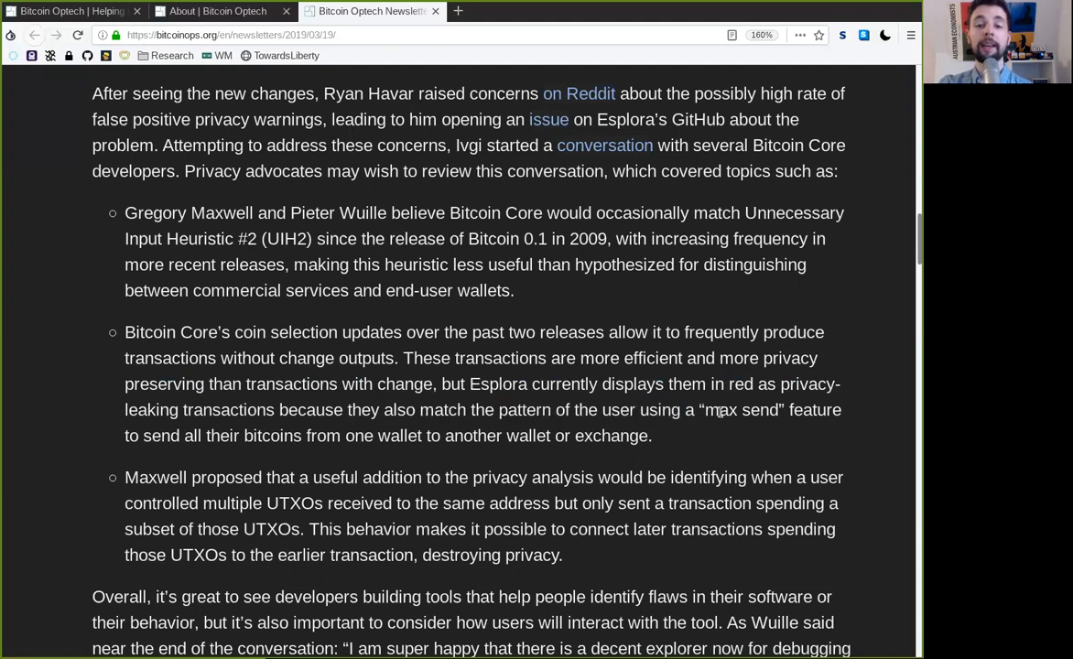
double_click(814, 409)
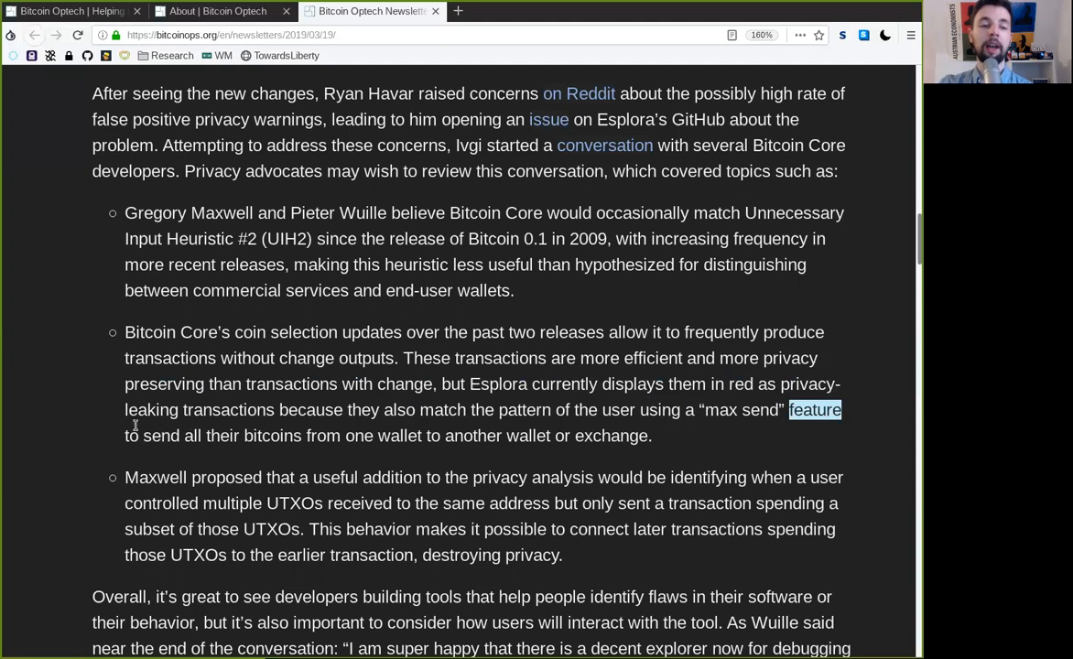
double_click(253, 435)
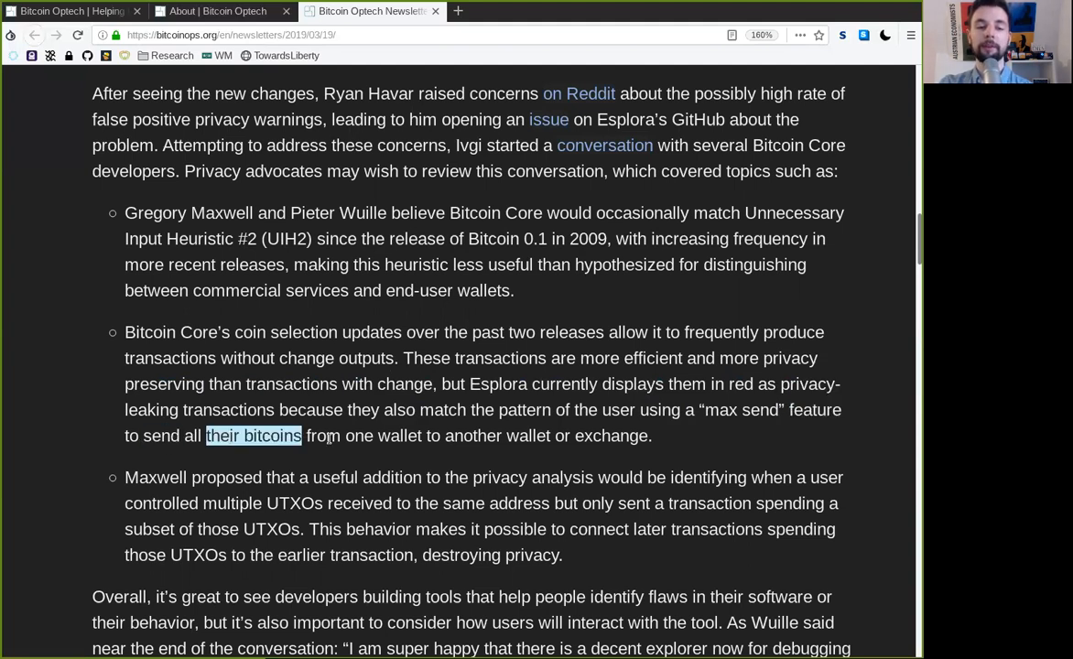
double_click(497, 436)
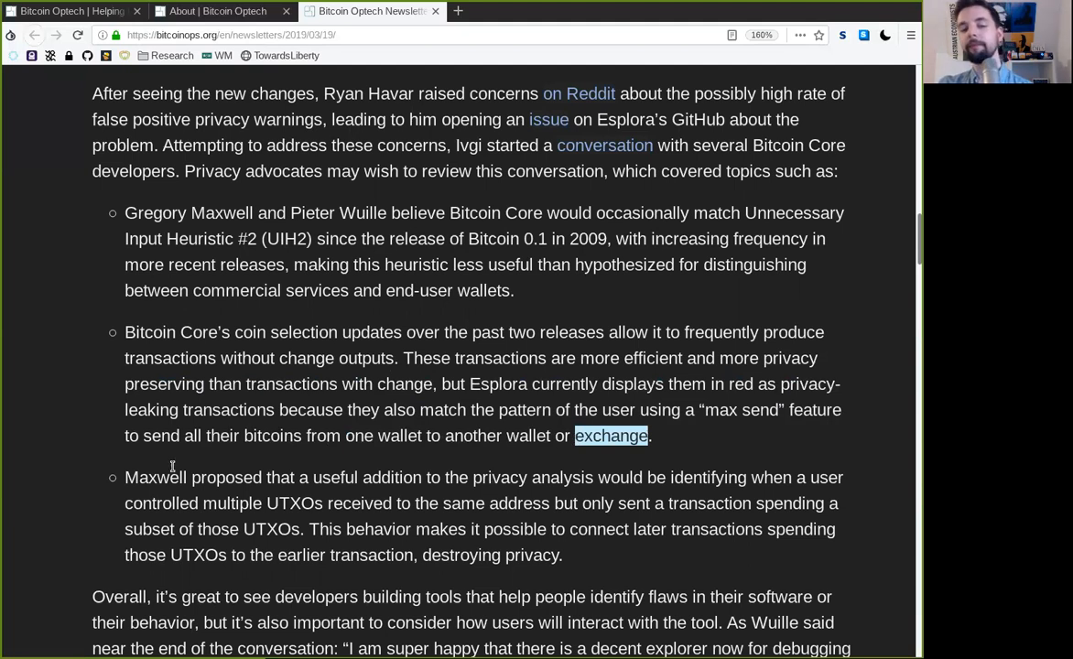
double_click(192, 477)
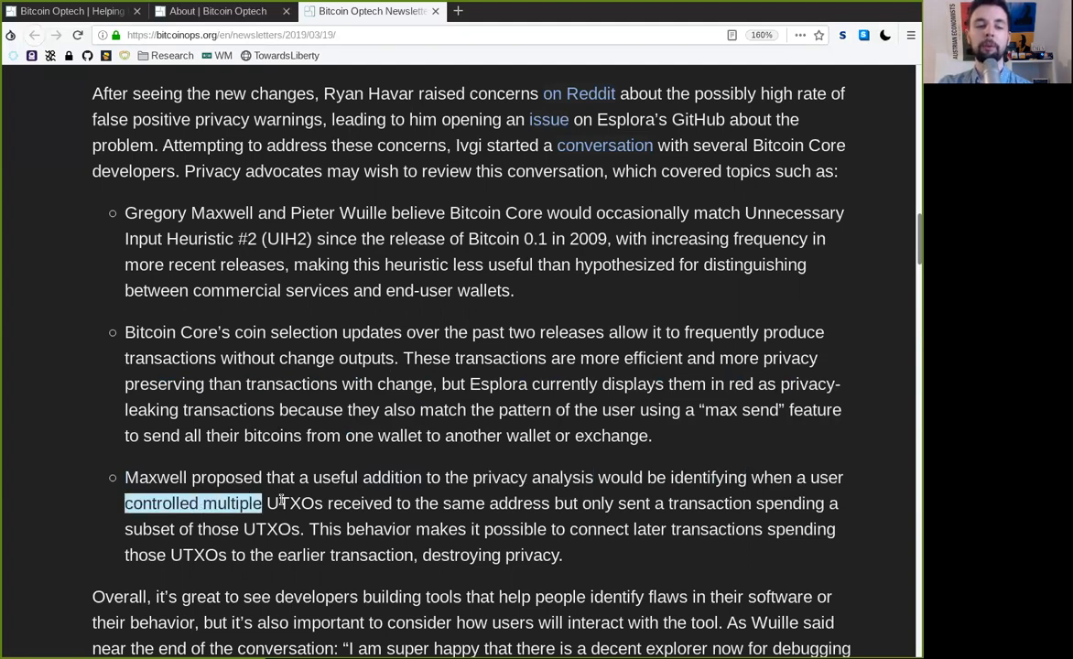
double_click(359, 503)
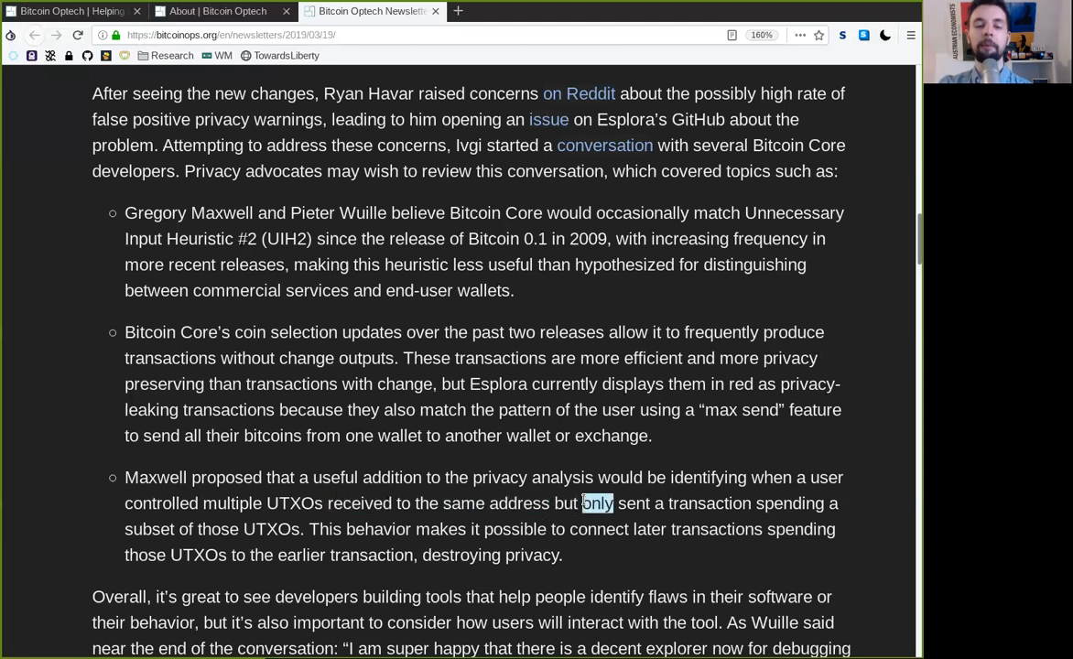
double_click(789, 503)
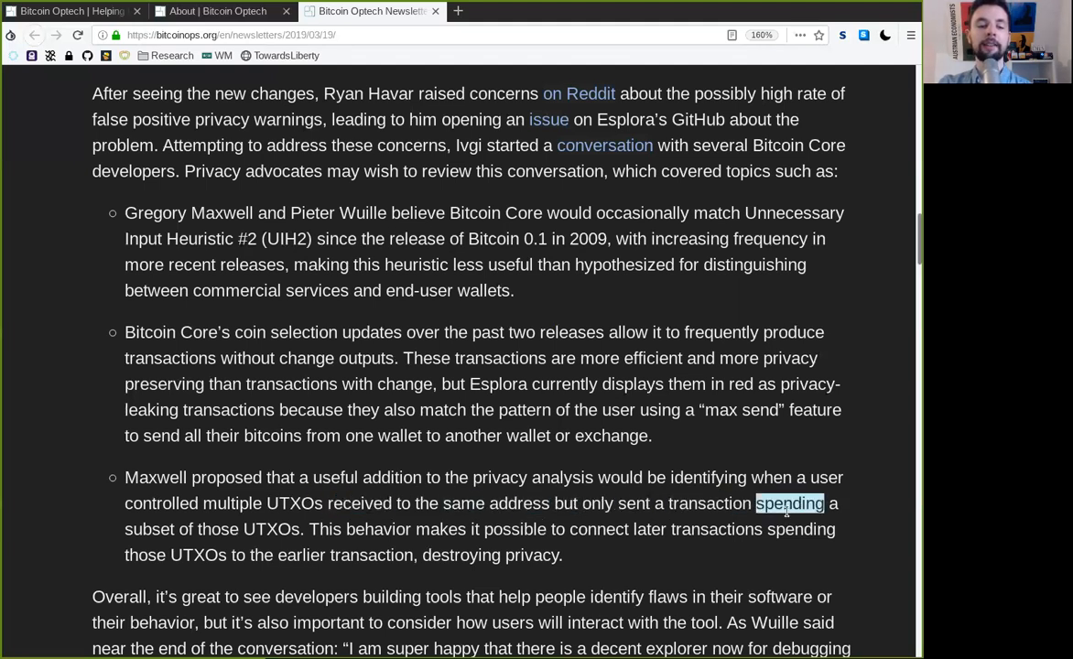
double_click(248, 529)
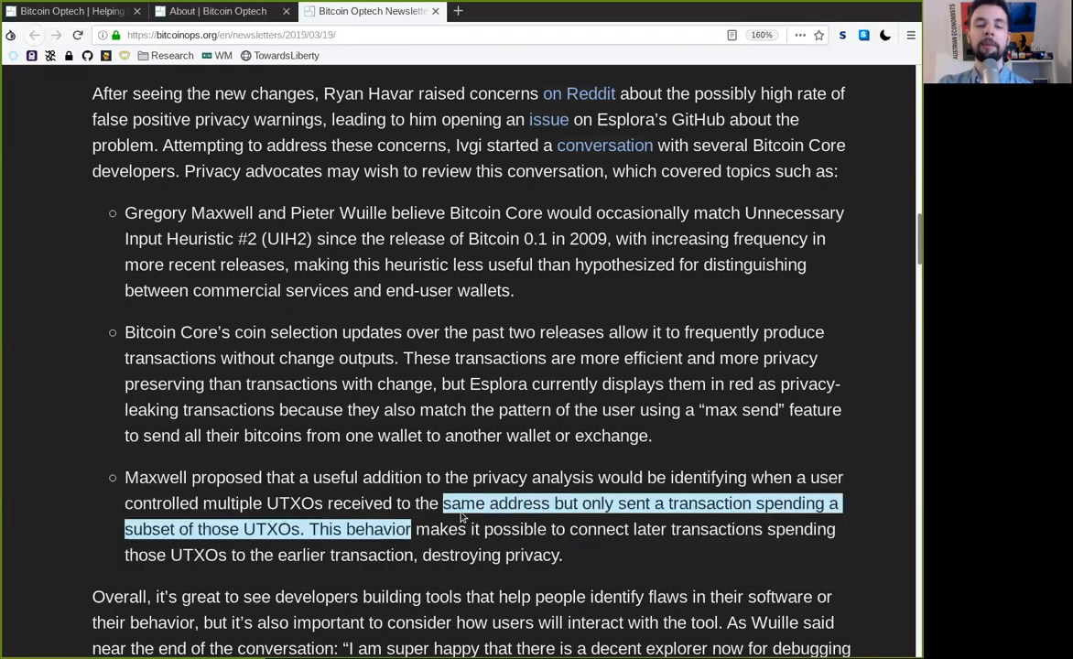
click(592, 522)
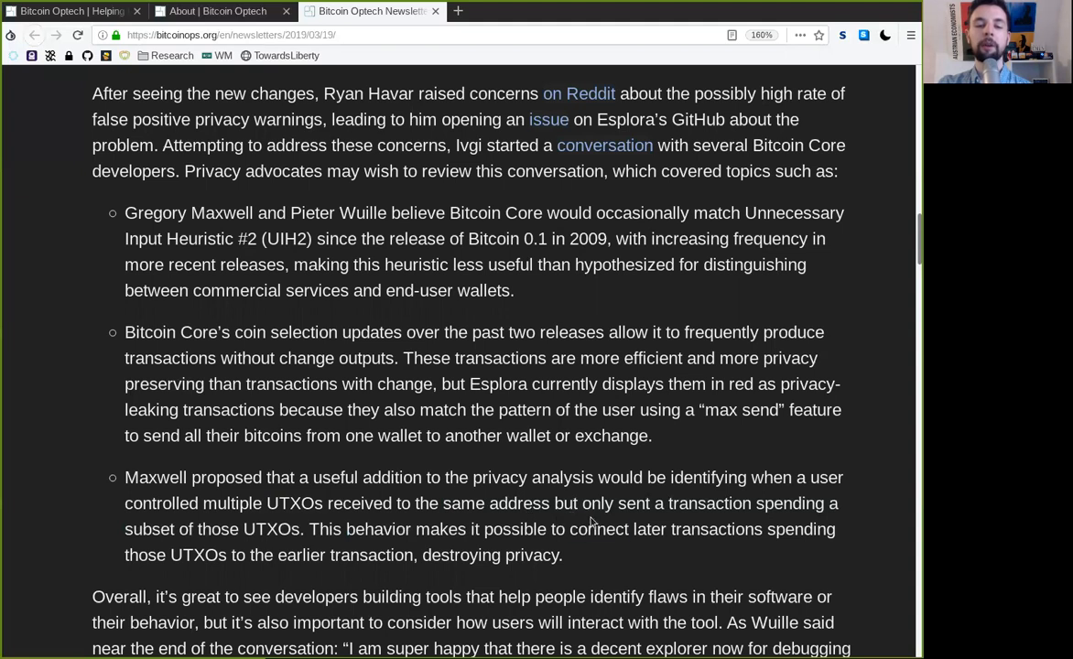
double_click(697, 530)
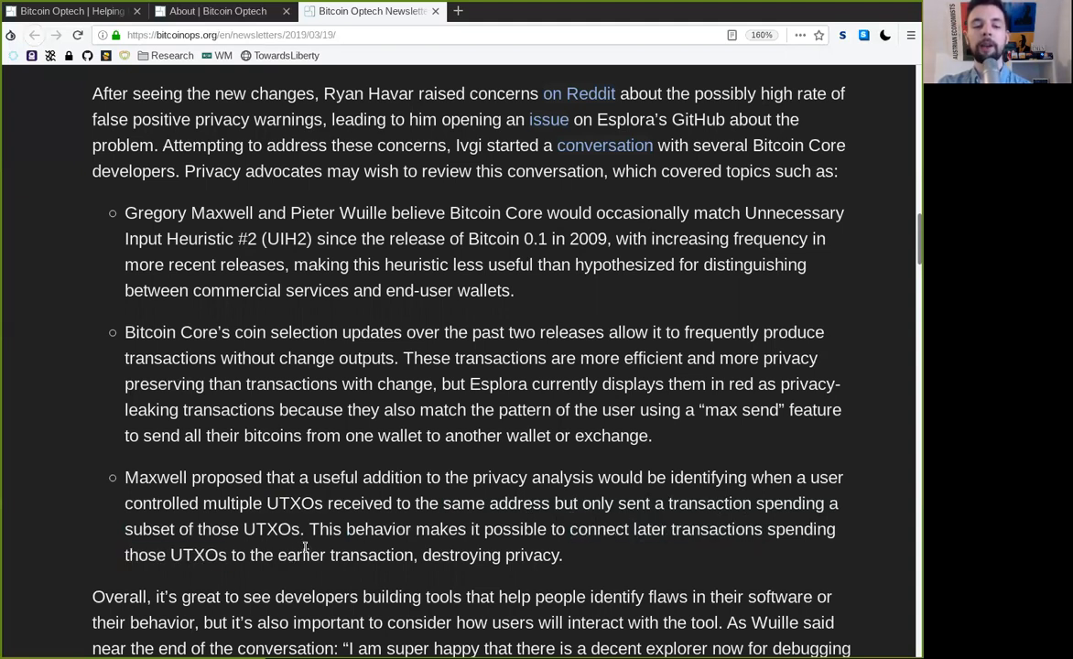
double_click(489, 555)
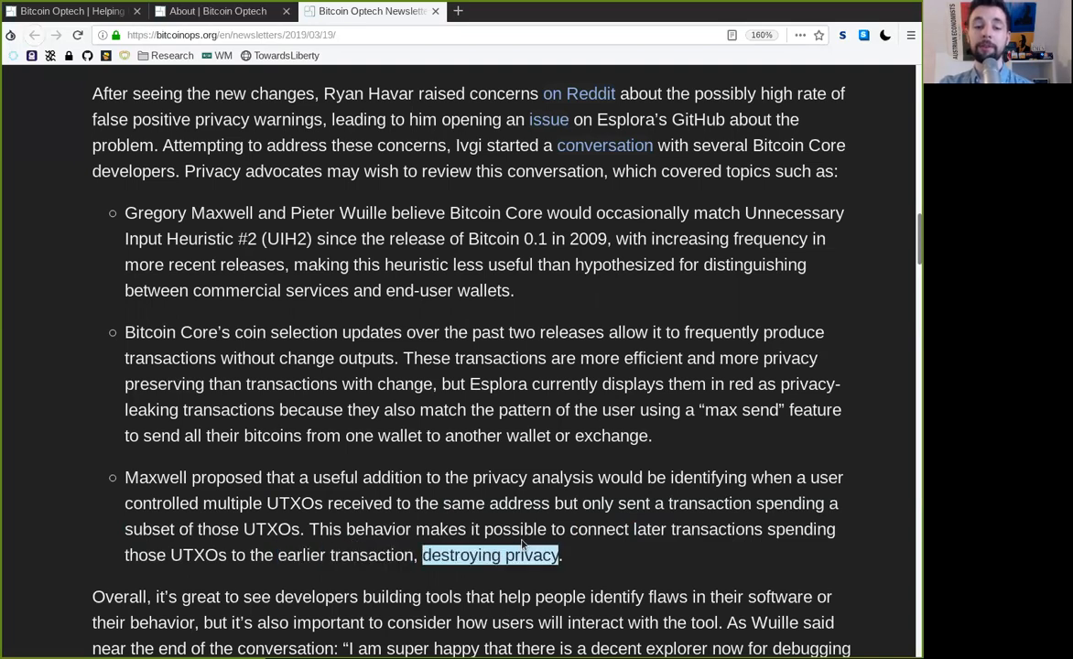
Read how users will interact with the tool and the decent explorer for debugging lines
scroll(down, 3)
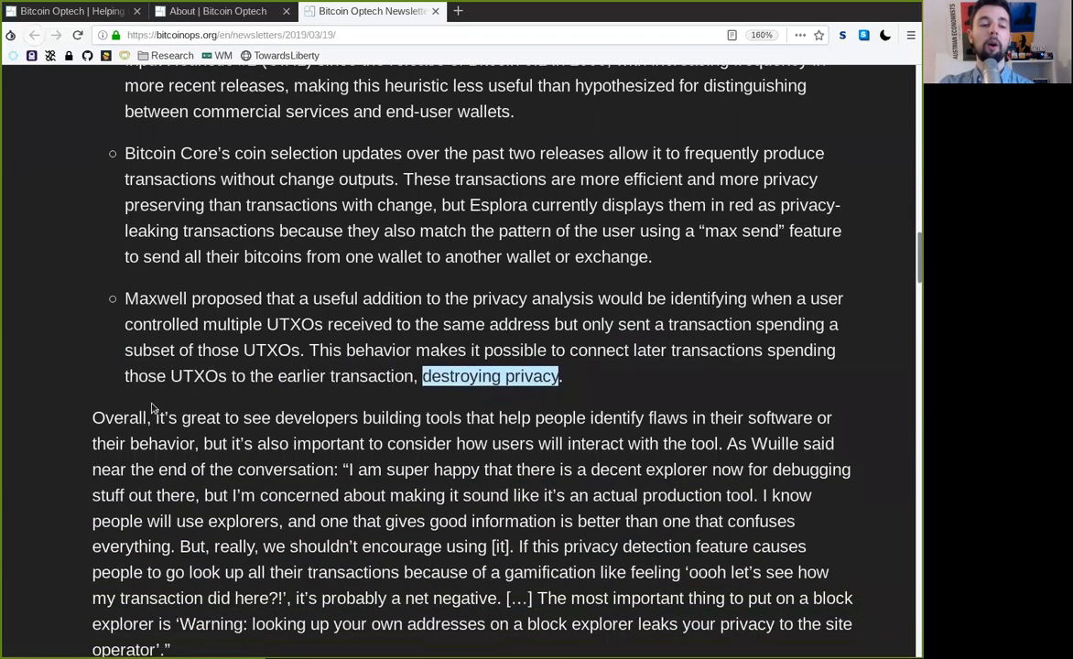
scroll(down, 3)
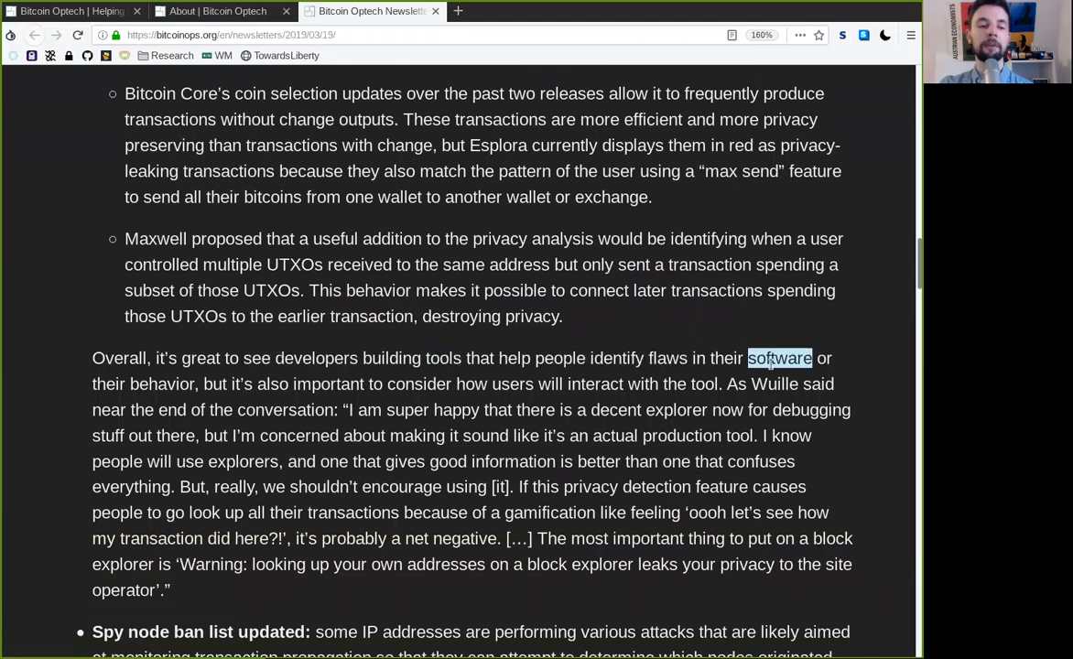
double_click(272, 384)
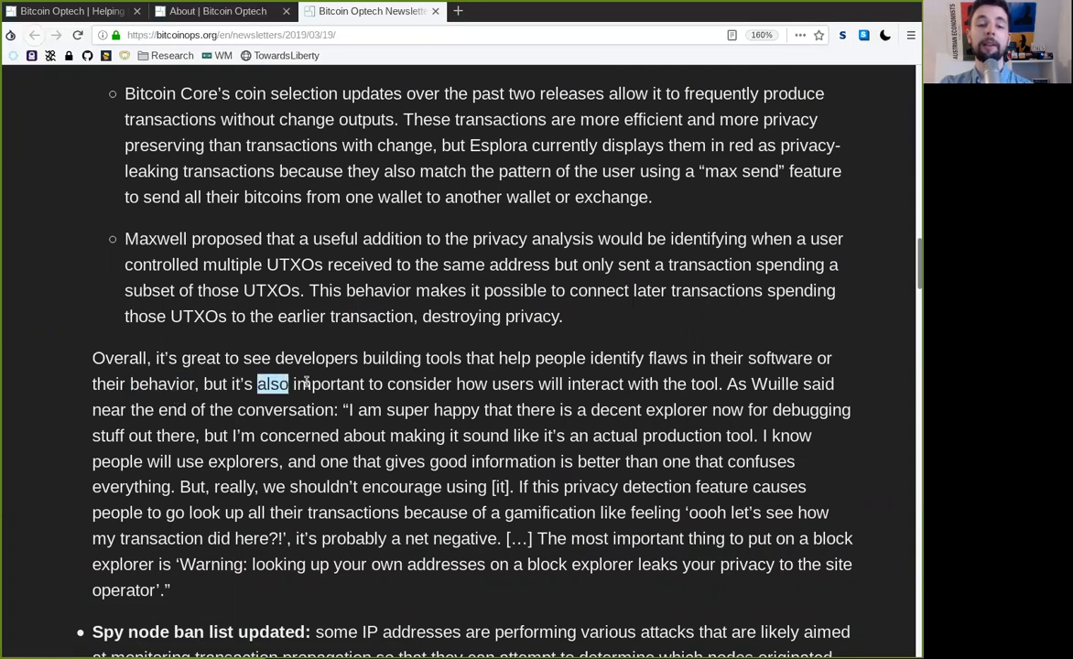
double_click(495, 384)
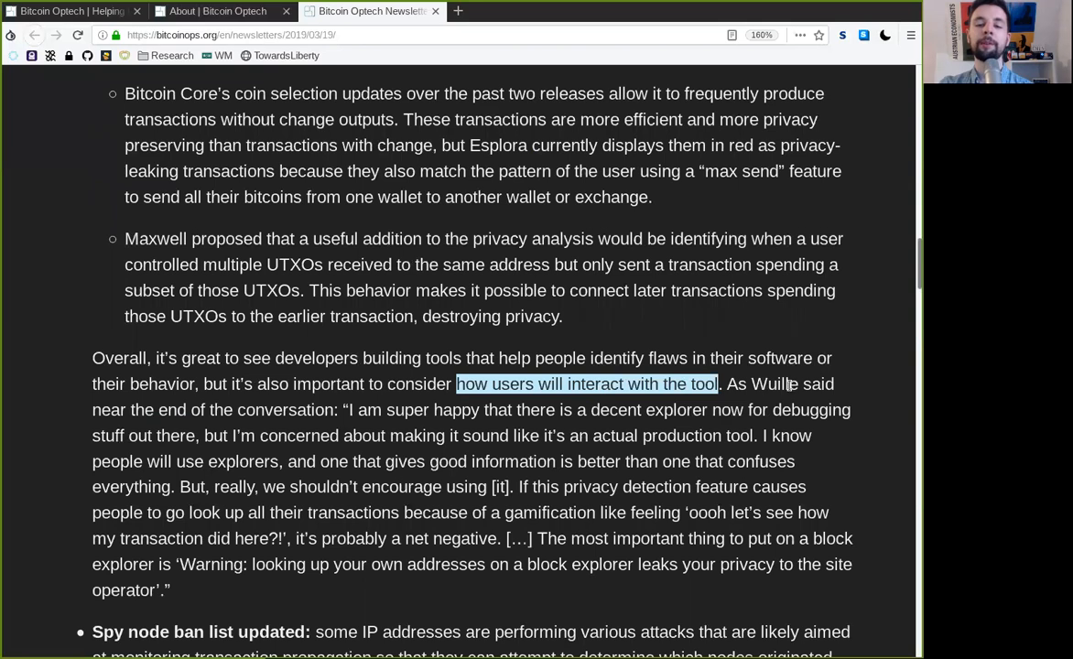
double_click(221, 409)
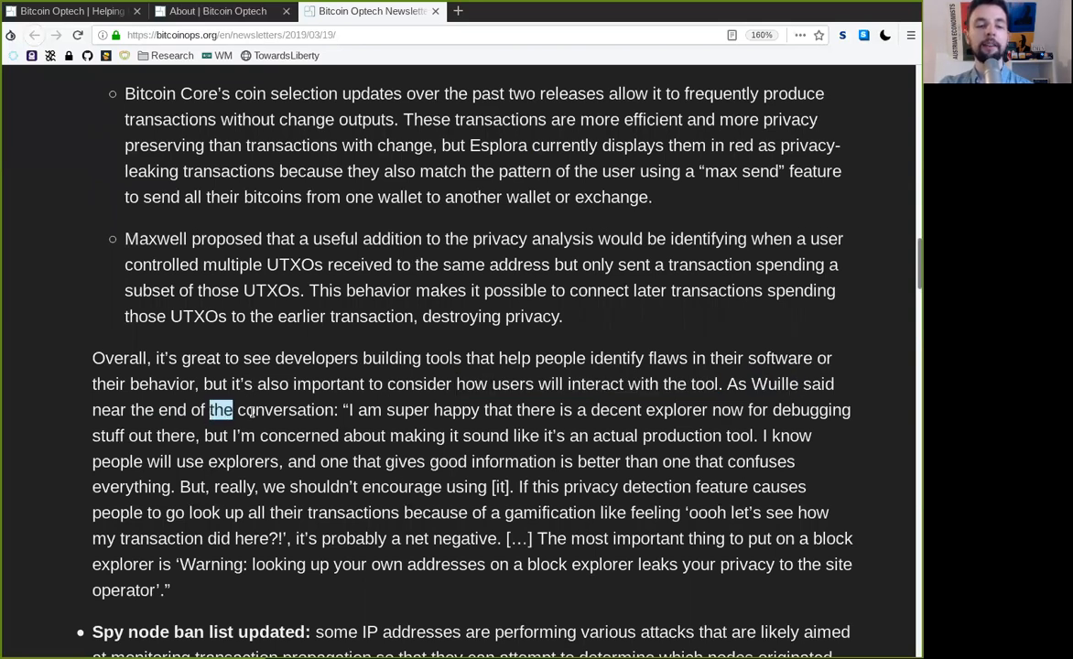
double_click(407, 409)
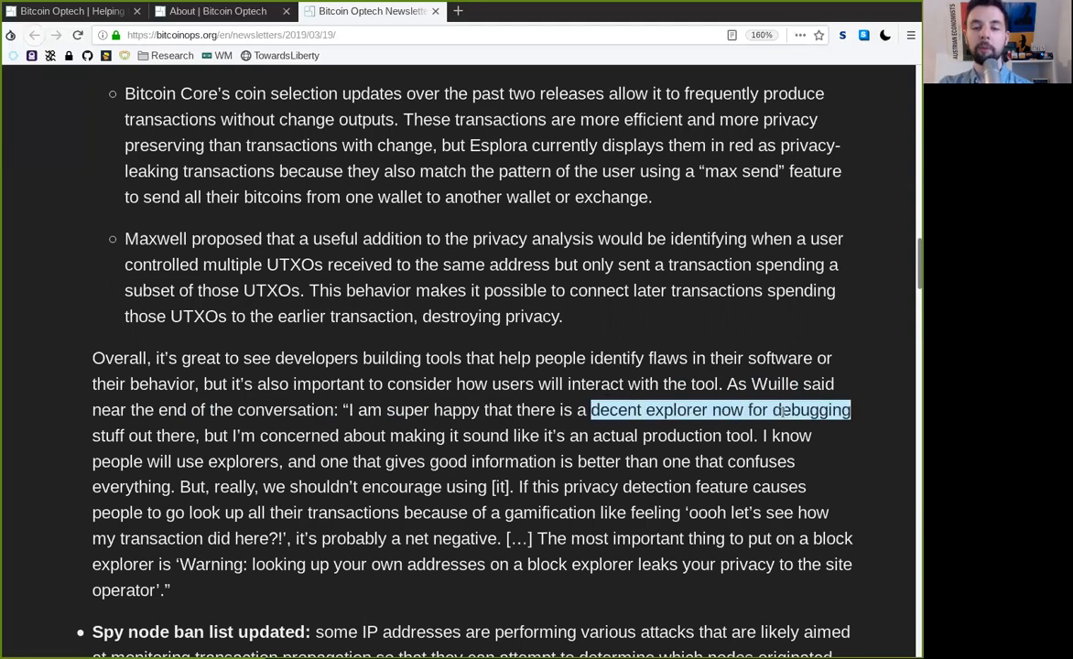
click(99, 439)
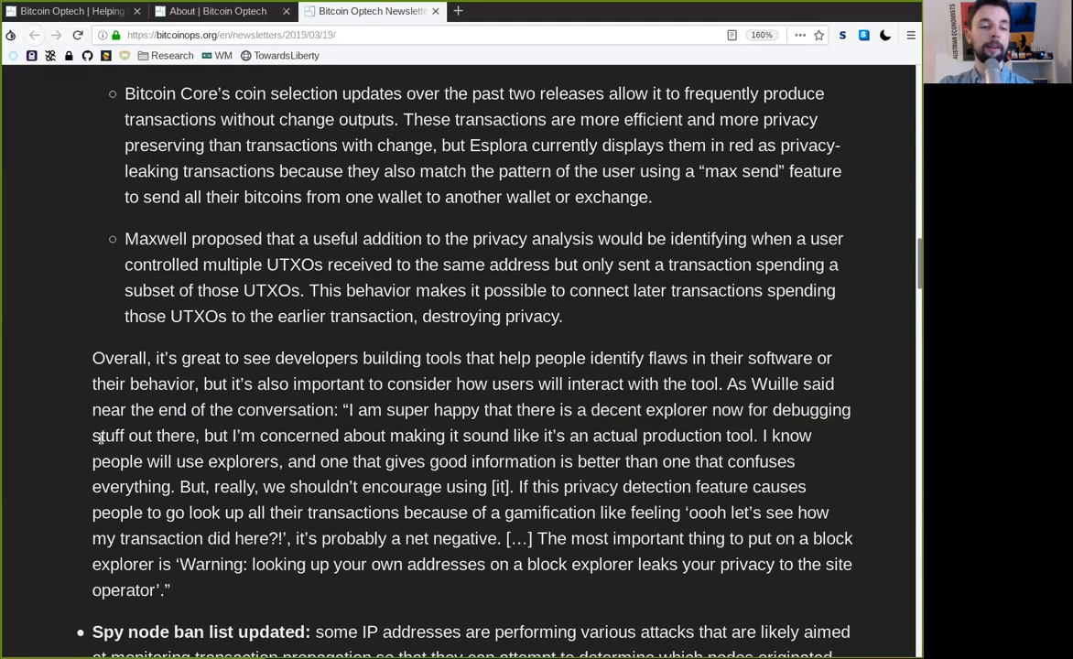
Follow the quote's sentences on explorers seeing everything and encouraging the privacy feature
double_click(297, 435)
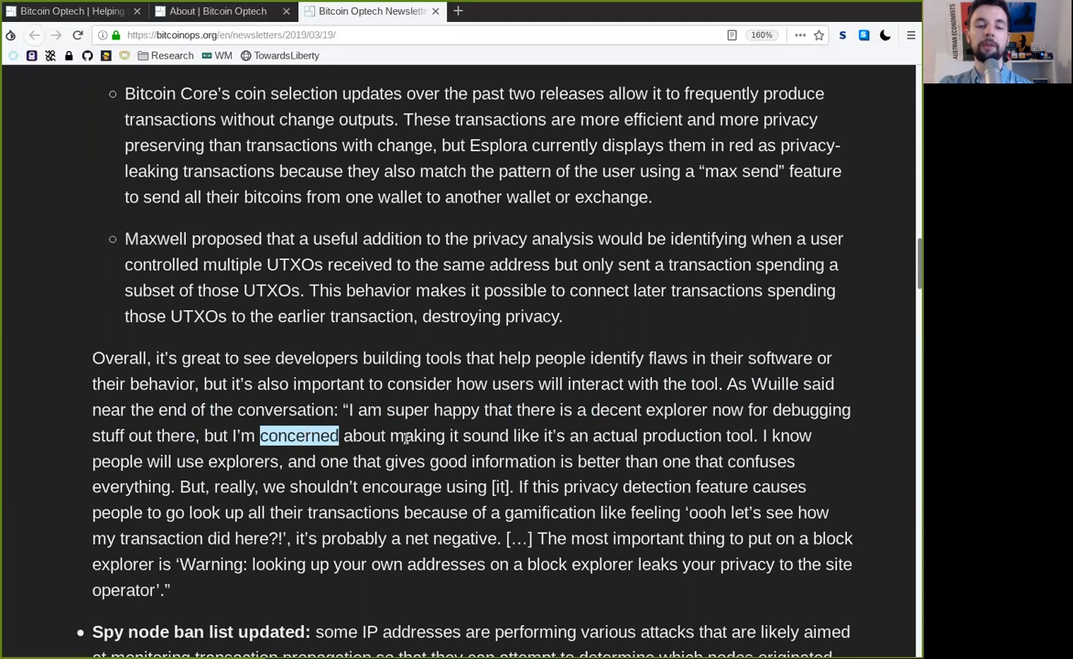
double_click(615, 436)
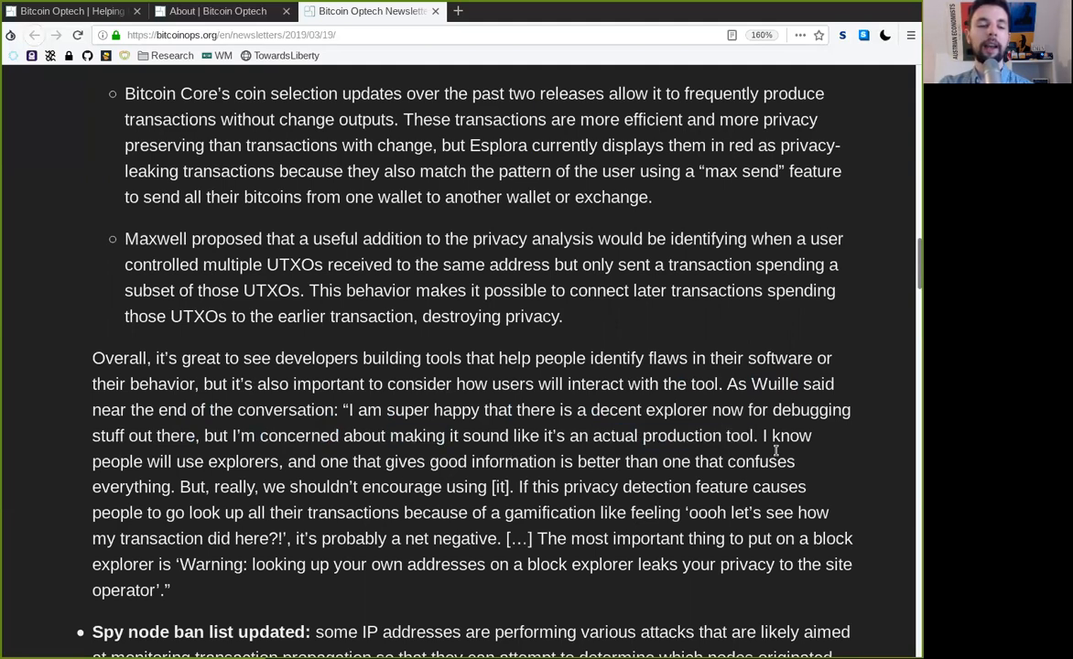
double_click(243, 462)
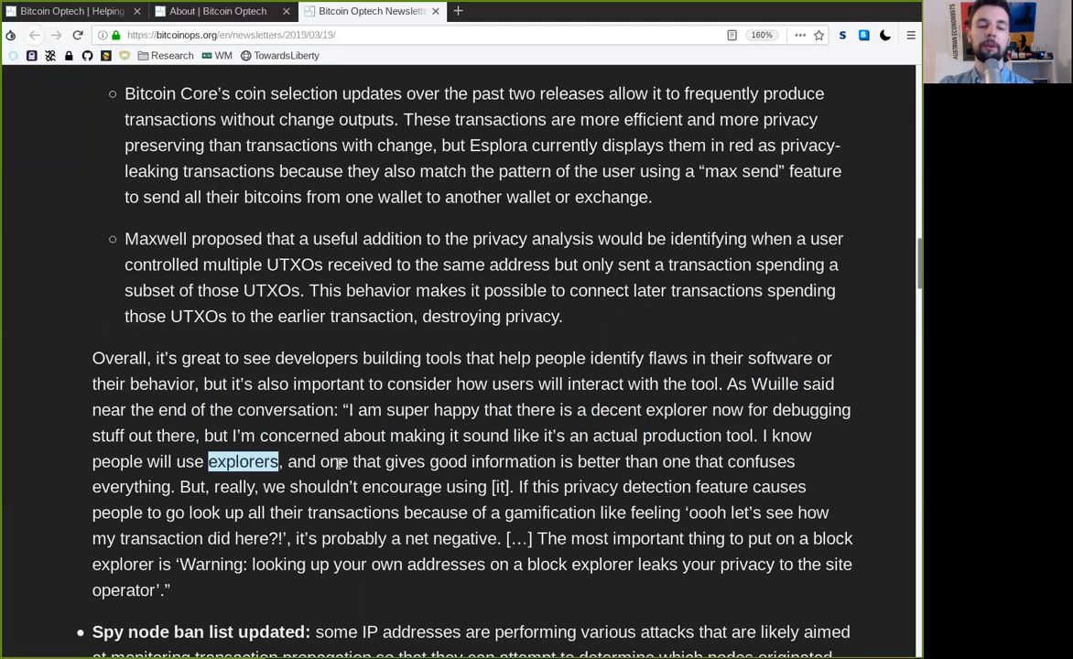
double_click(404, 462)
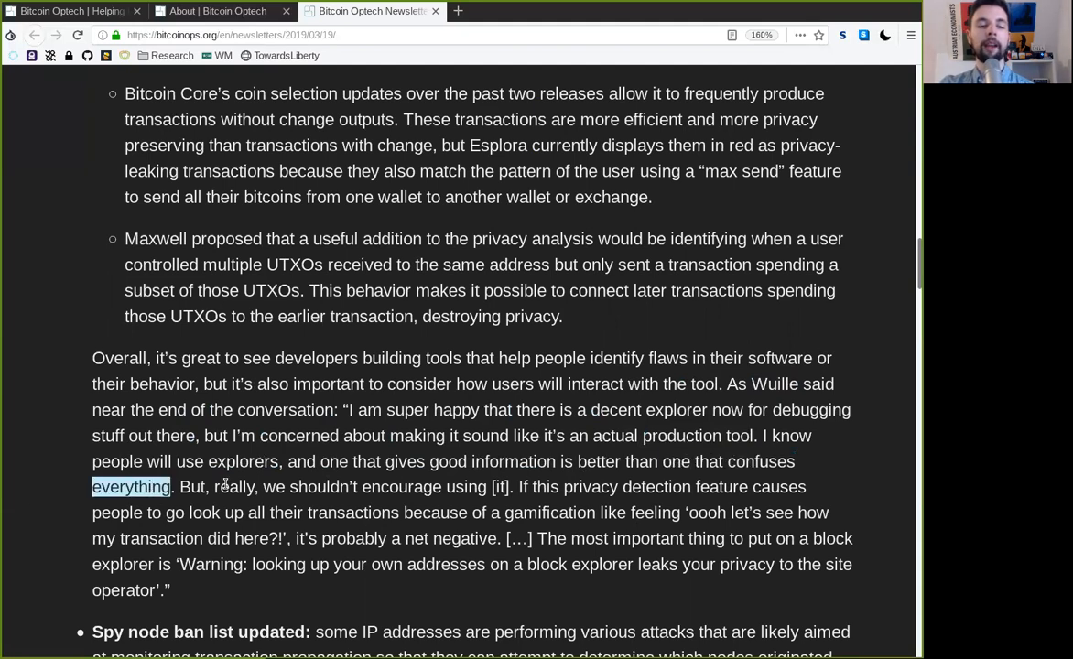
double_click(401, 486)
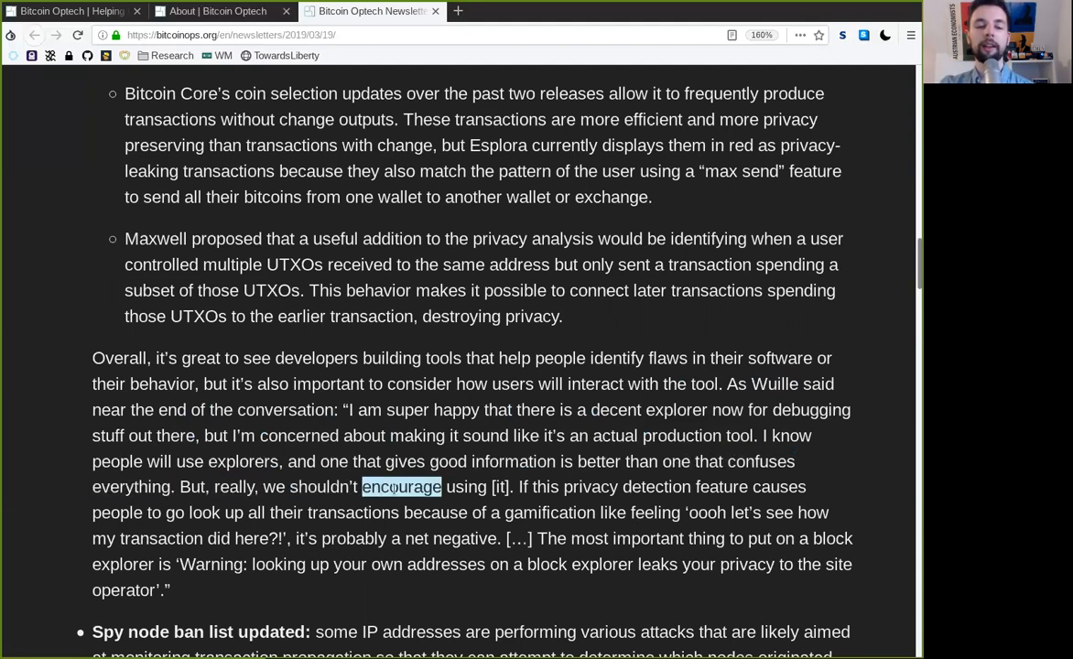
double_click(545, 486)
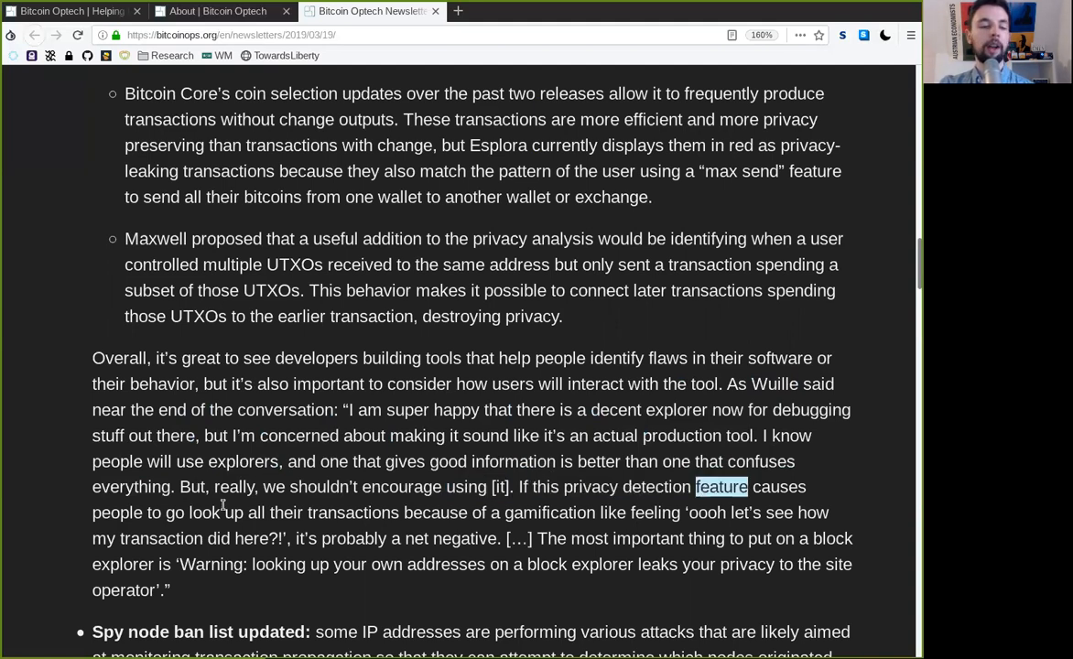
Read through gamification and probably a net to Wuille's closing block explorer warning
double_click(233, 513)
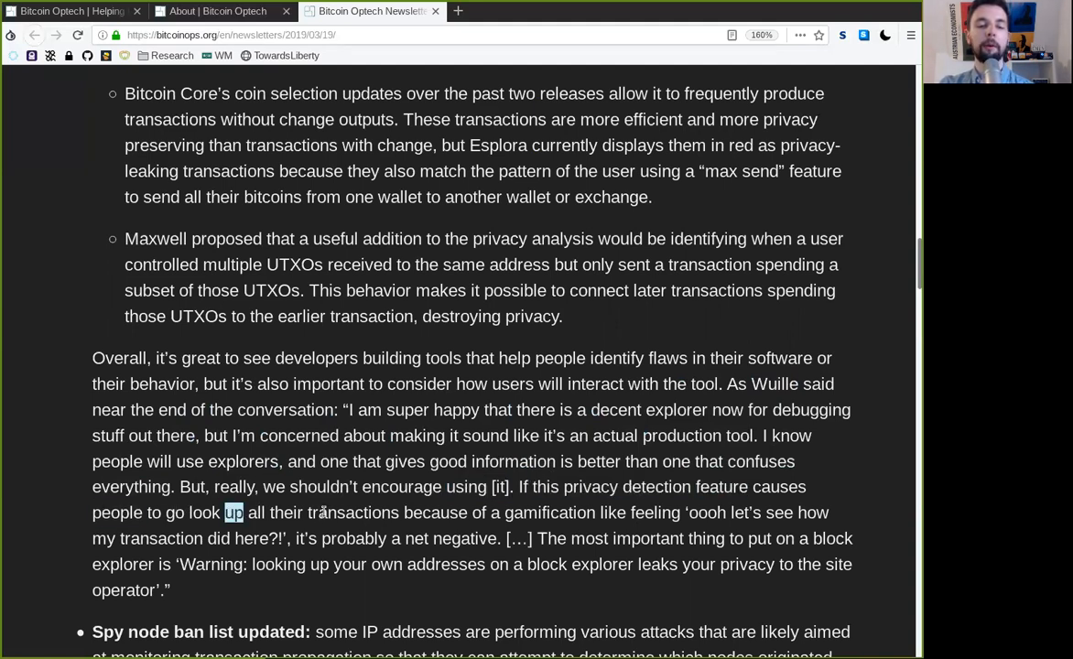
double_click(549, 513)
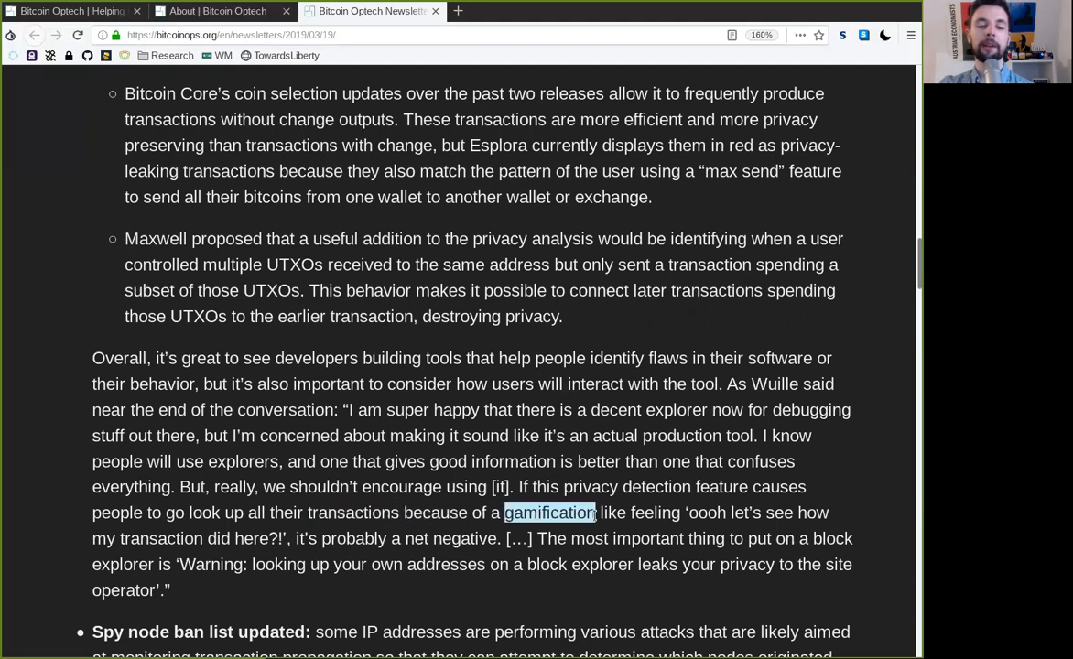
double_click(705, 513)
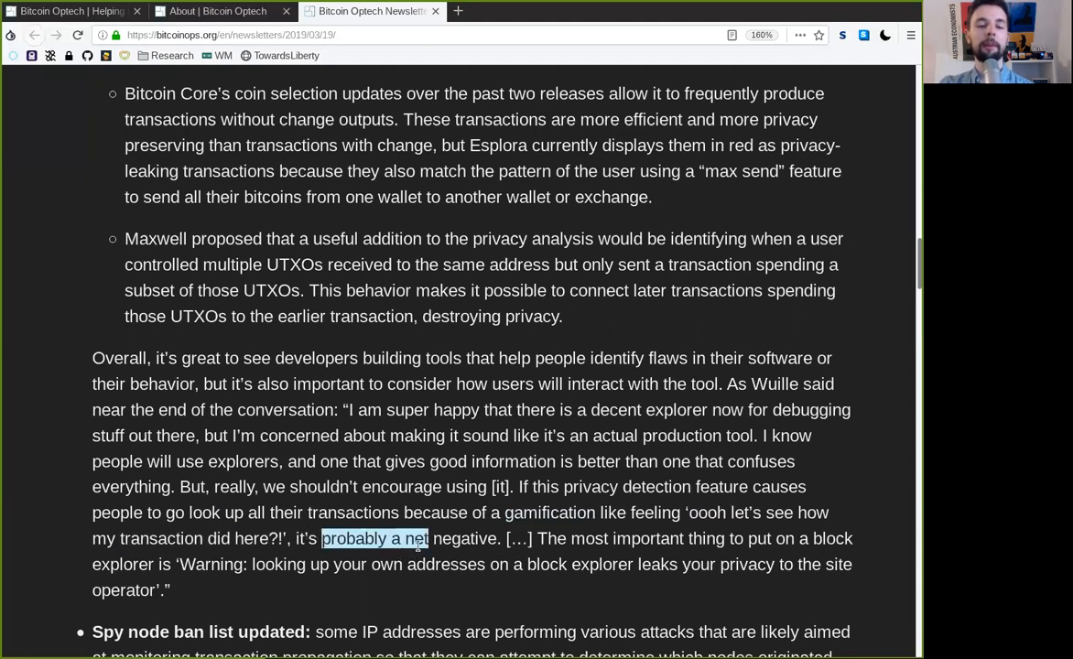
double_click(628, 539)
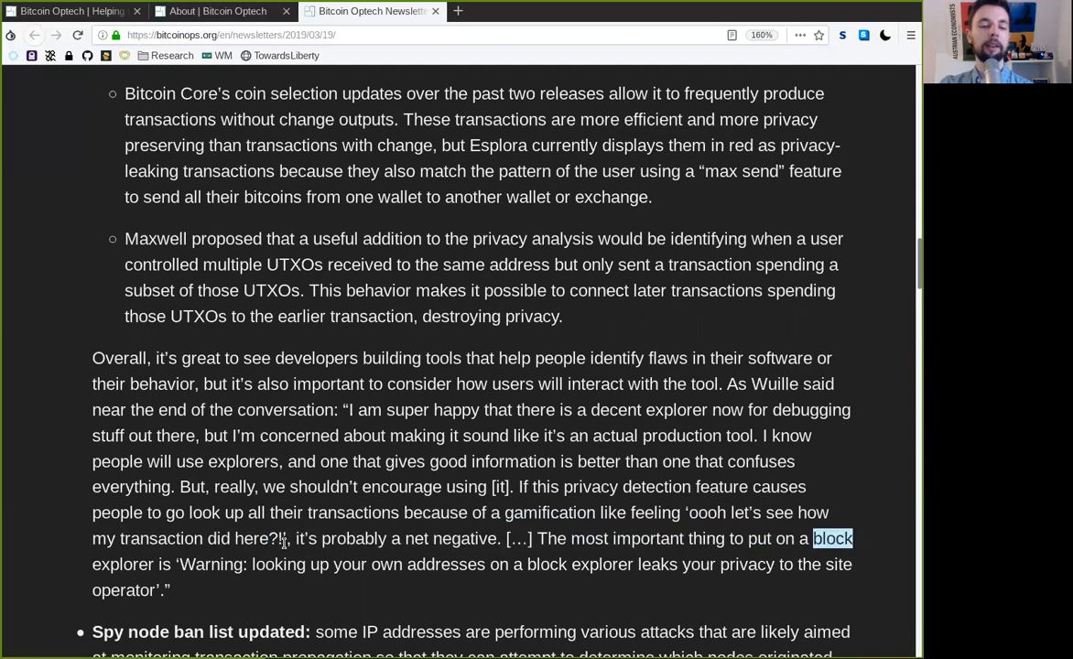
drag(253, 564, 170, 590)
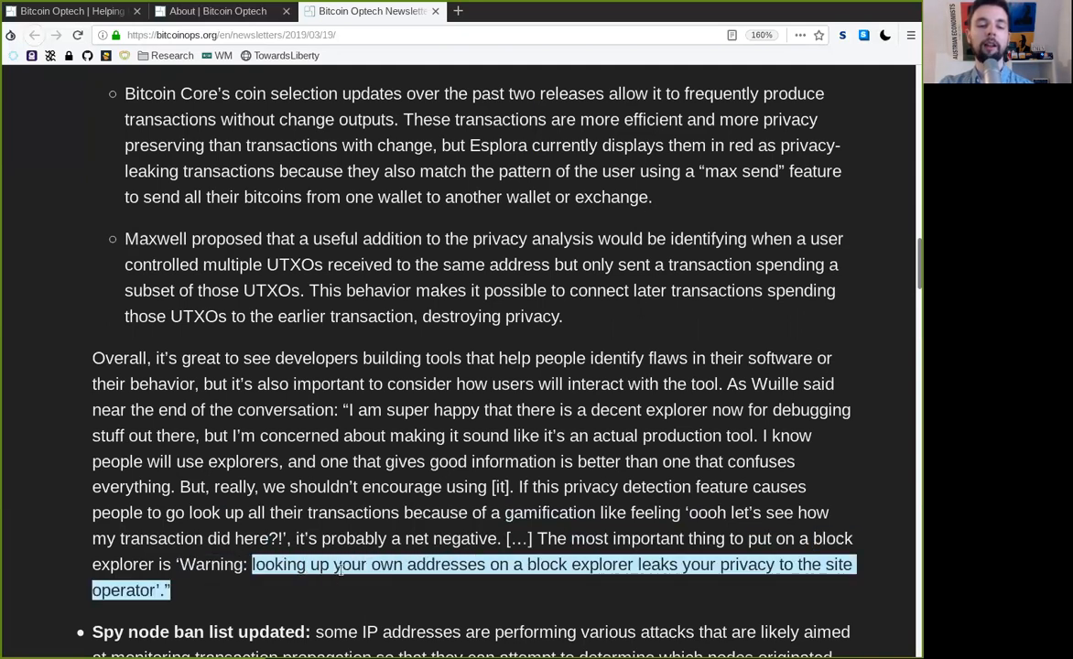
double_click(547, 564)
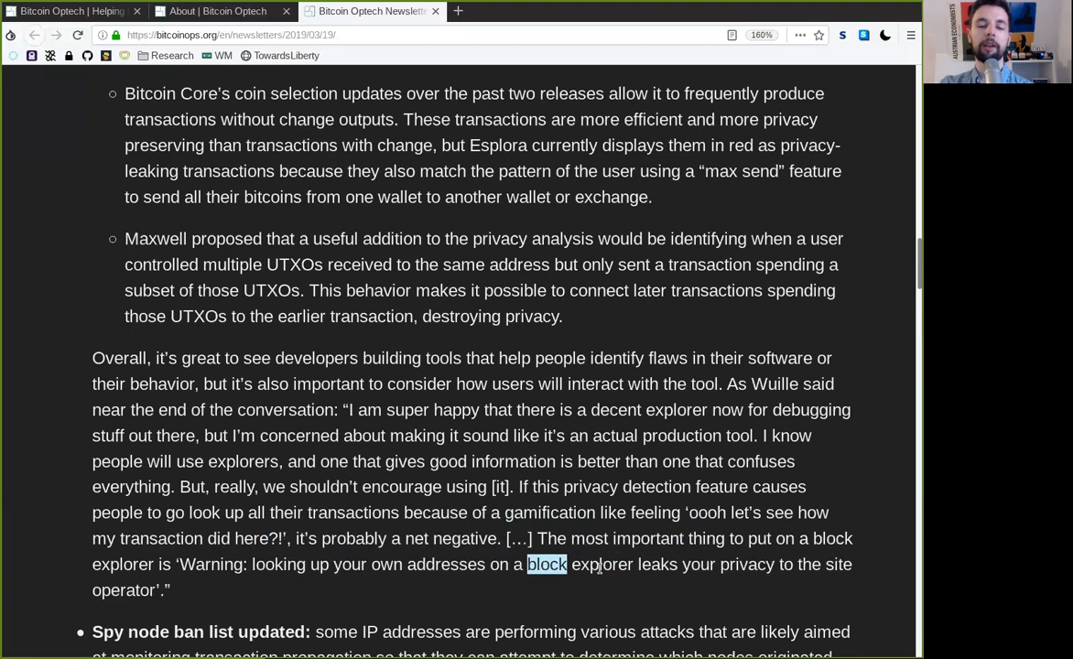
double_click(706, 564)
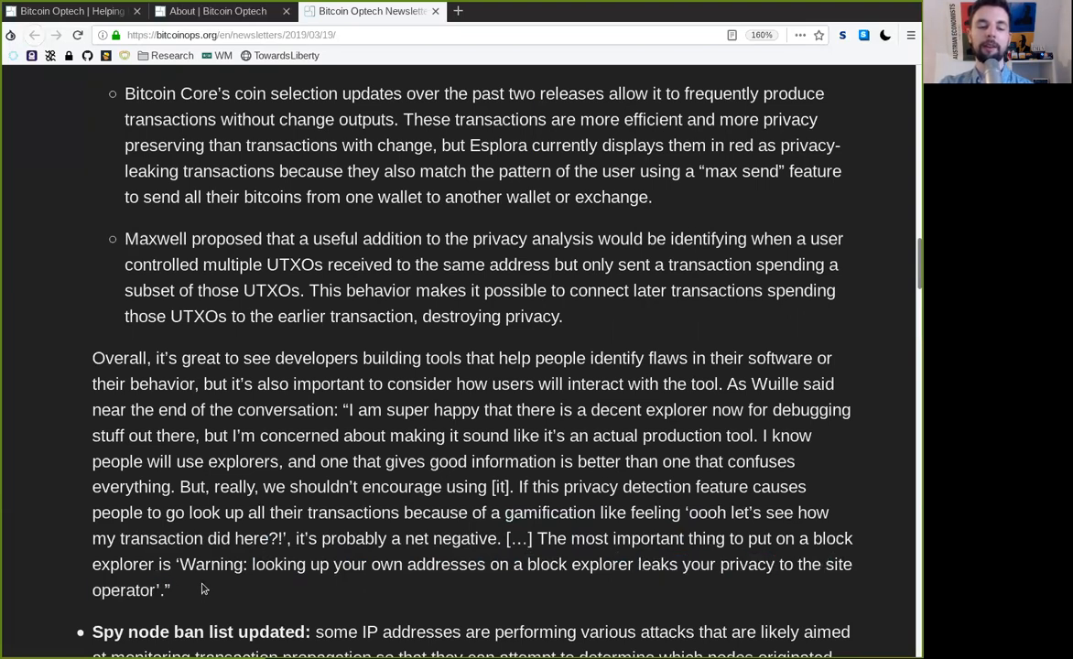
Read the Spy node ban list item's opening on transaction propagation and Maxwell's list for node operators
scroll(down, 3)
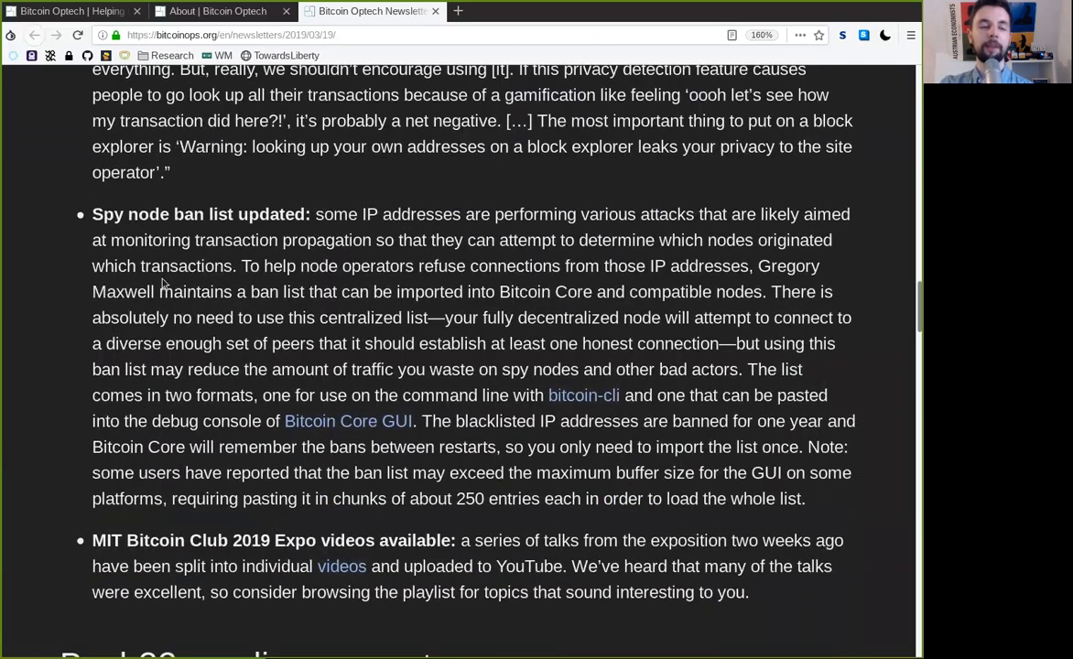
double_click(199, 214)
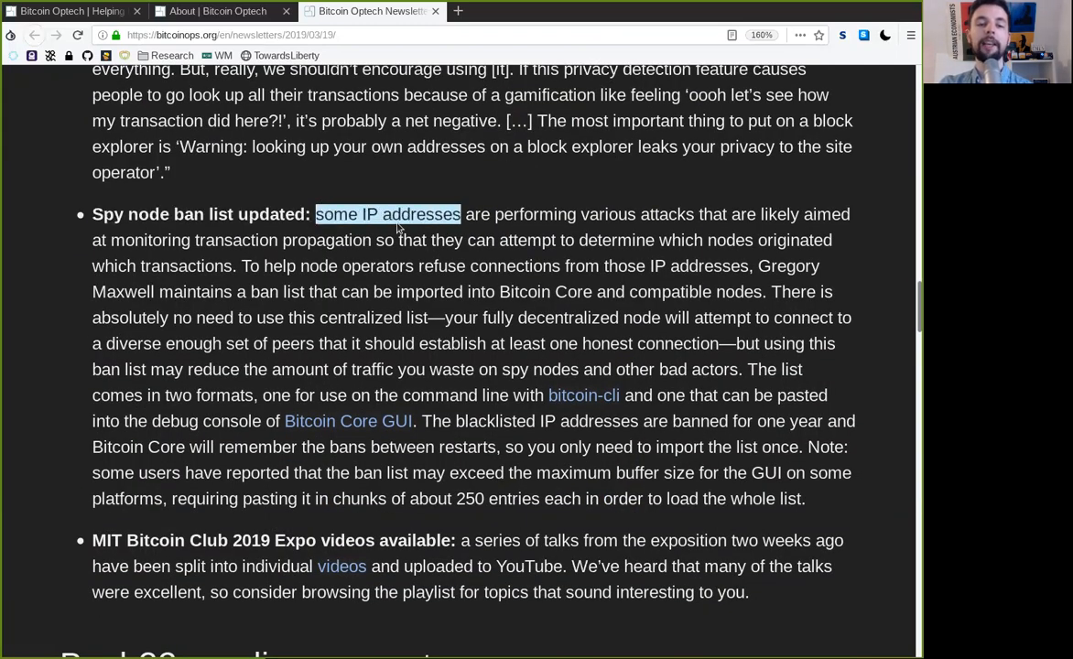
double_click(636, 214)
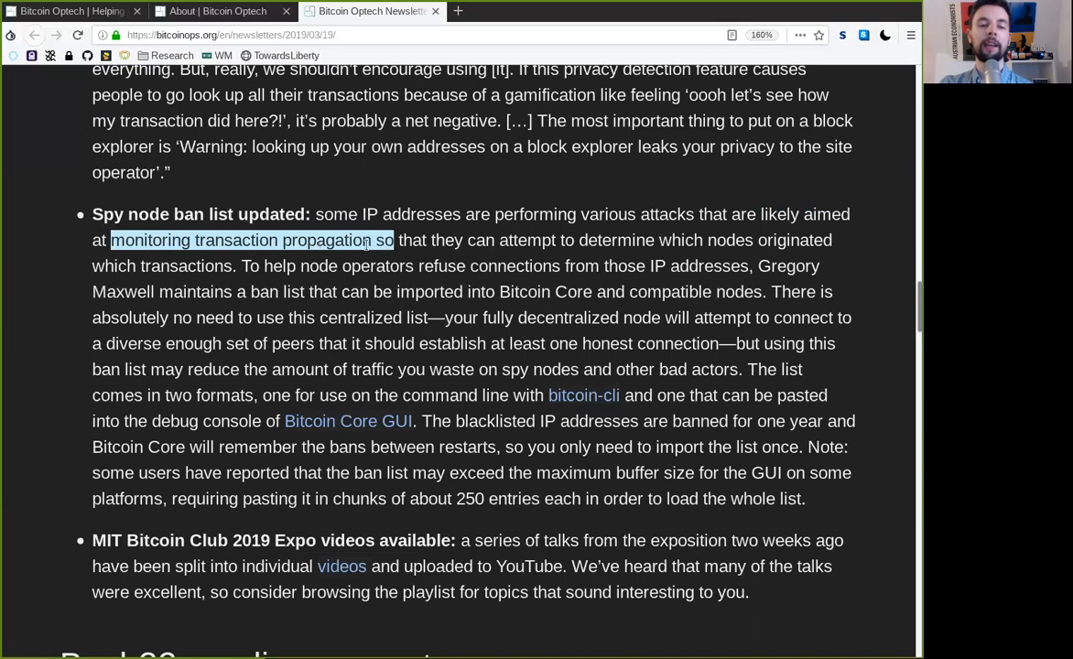
click(586, 243)
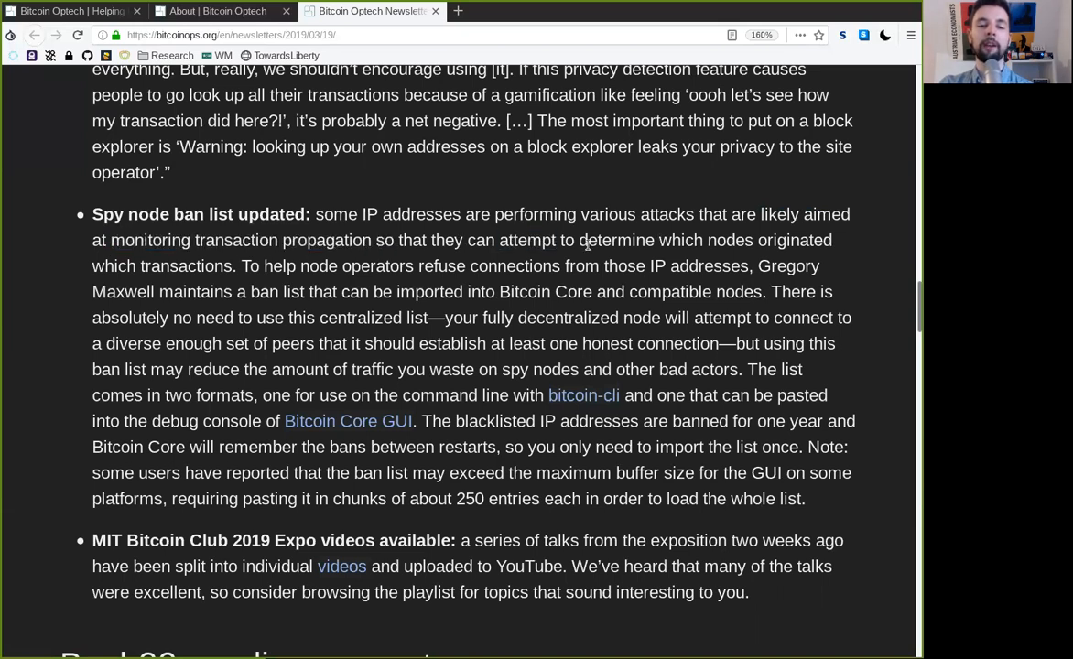
double_click(706, 240)
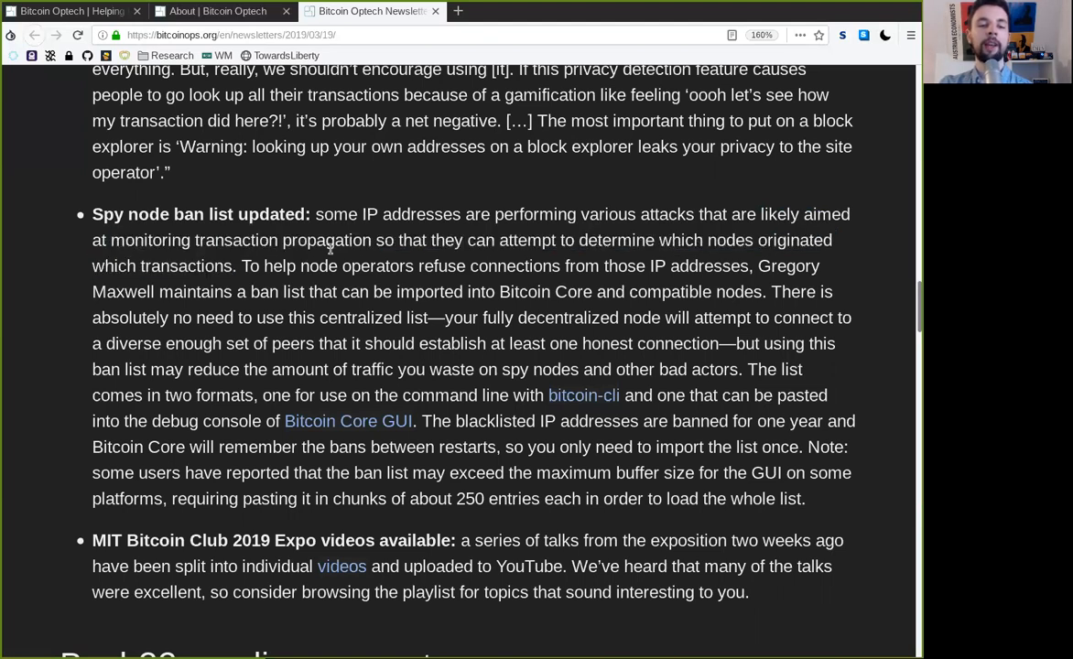
double_click(356, 265)
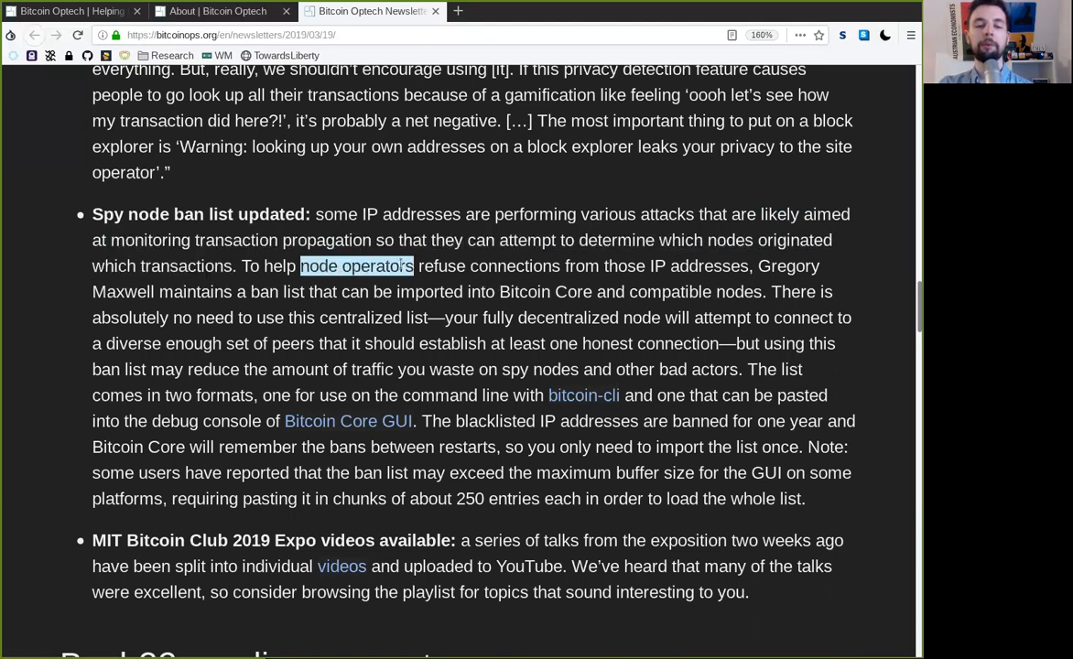
double_click(699, 265)
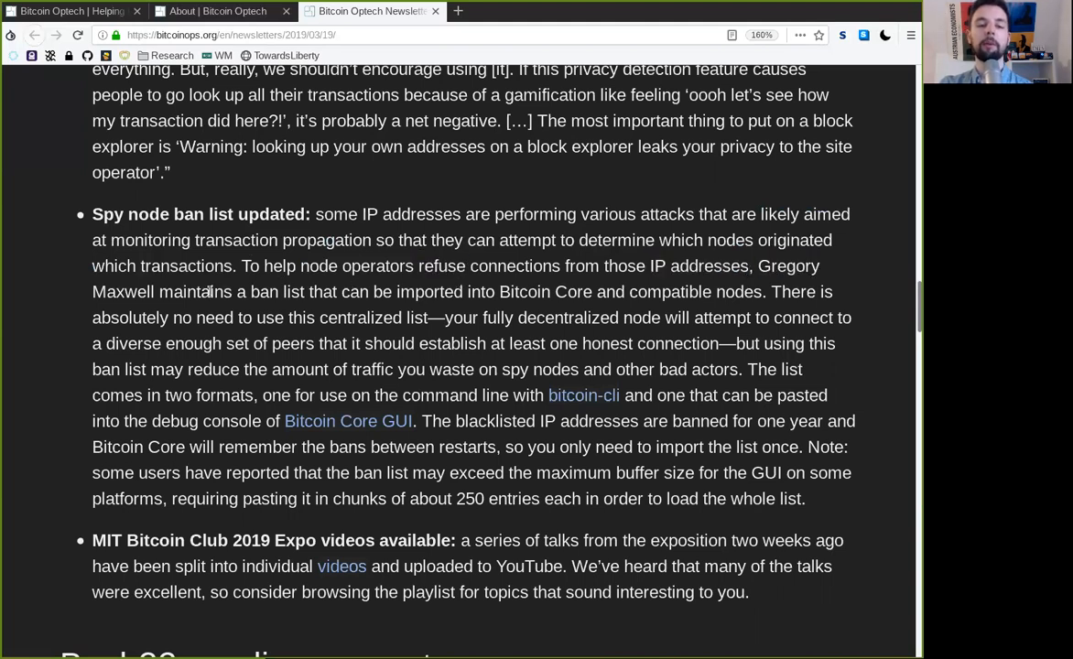
mouse_move(449, 289)
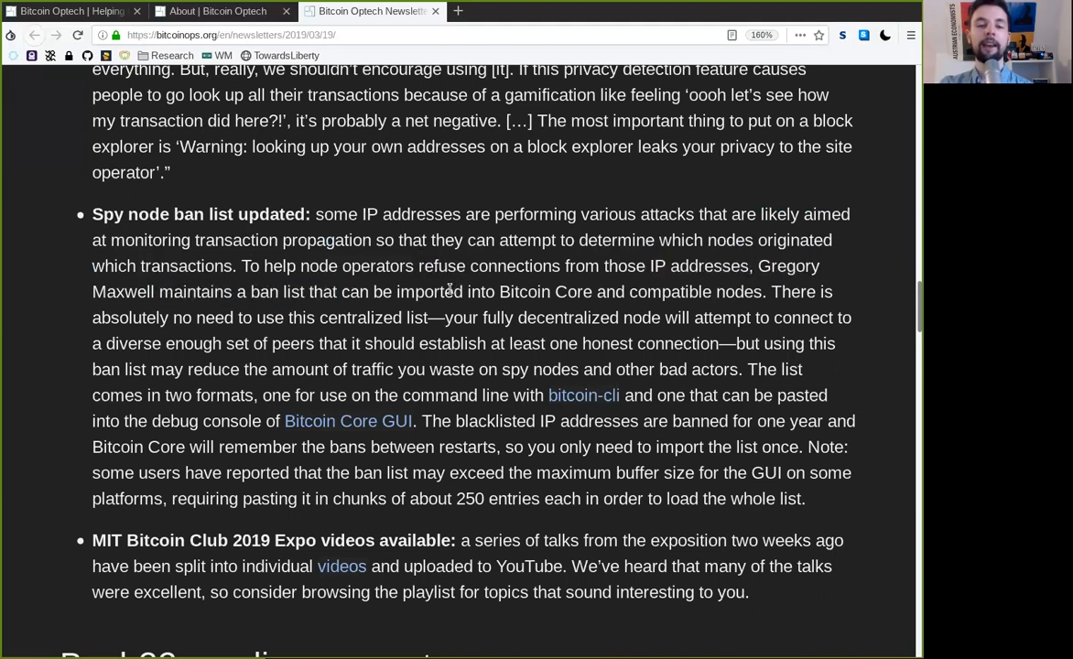
Follow the centralized list and honest connection sentences through the two formats phrase
double_click(670, 291)
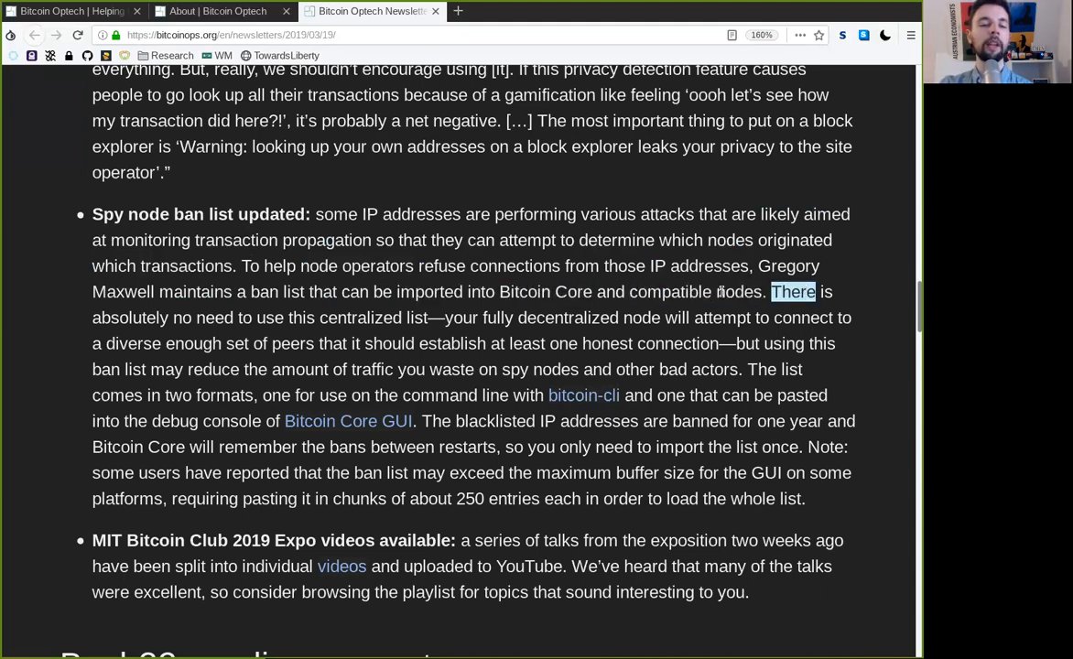
double_click(162, 318)
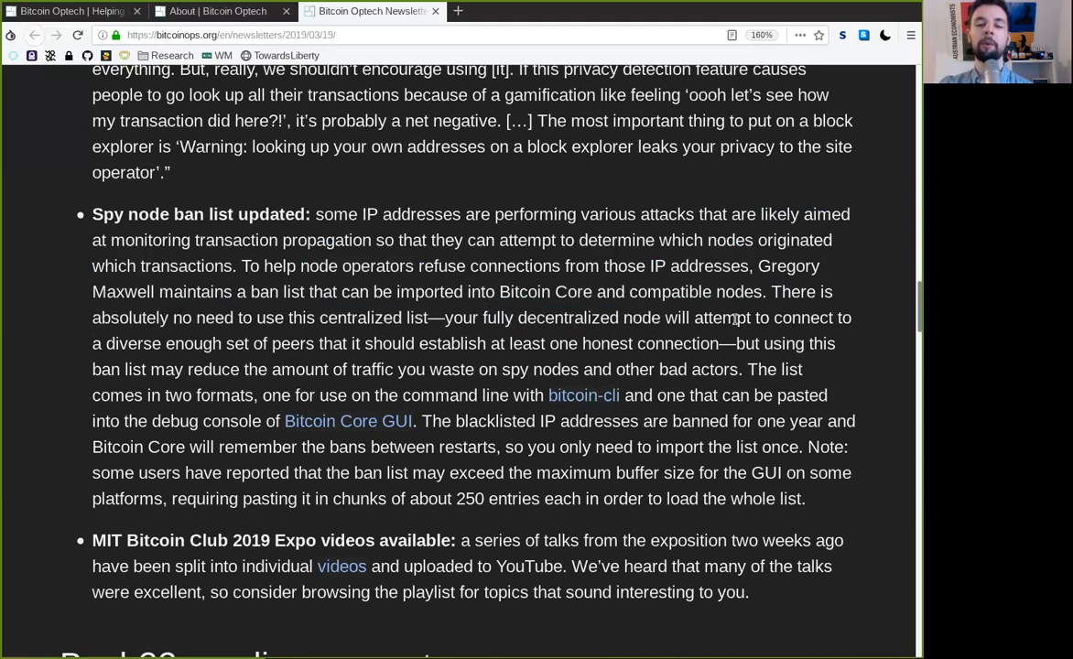
double_click(803, 318)
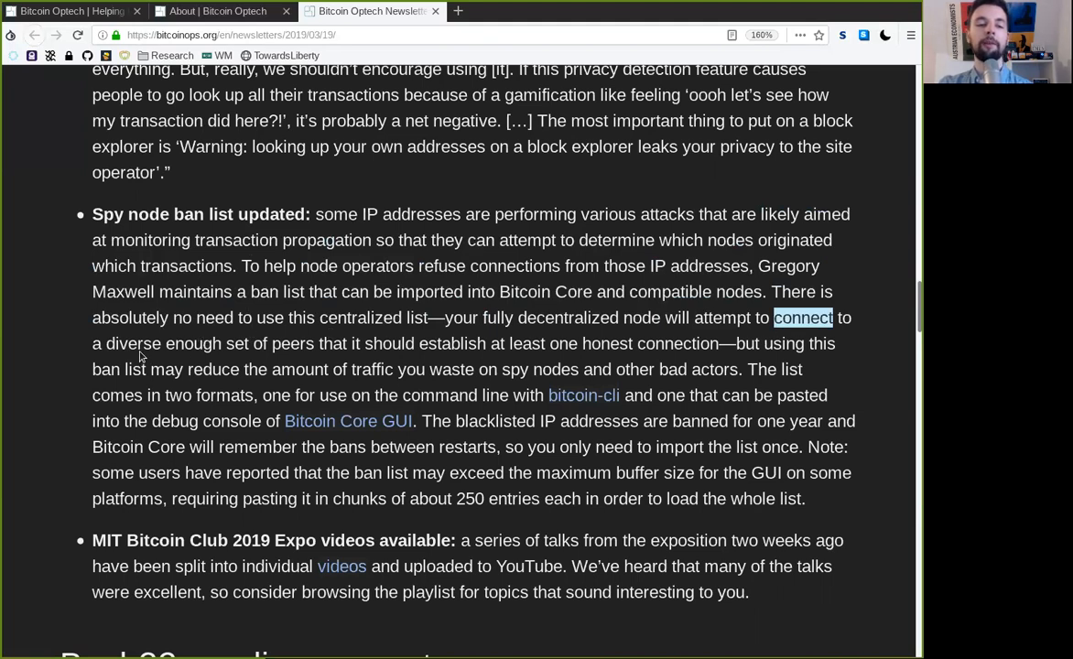
double_click(424, 343)
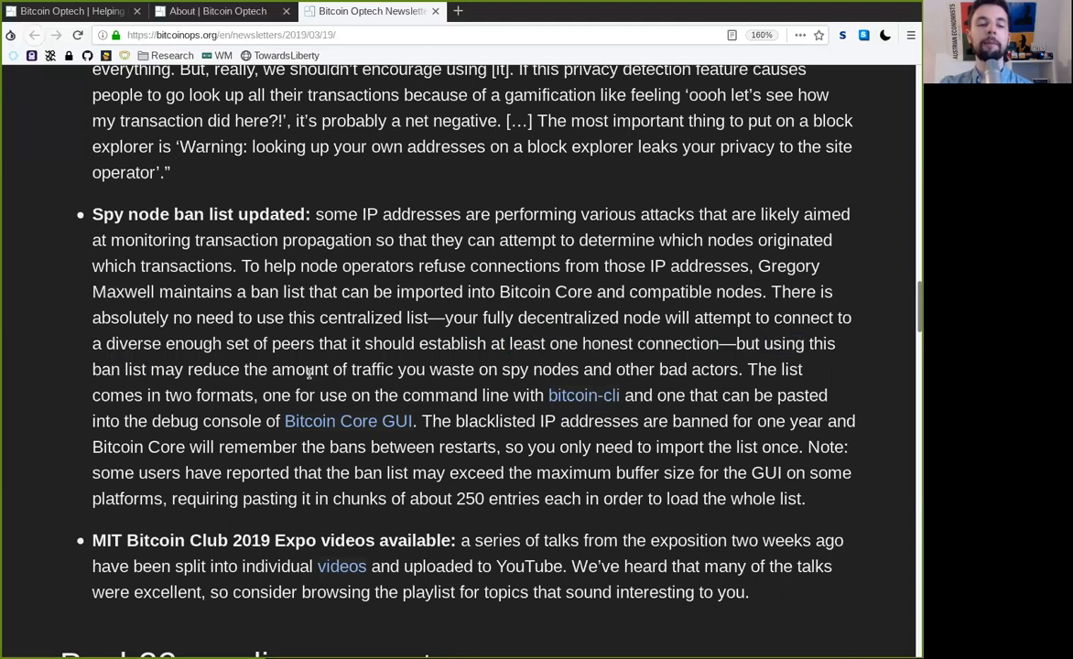
double_click(540, 369)
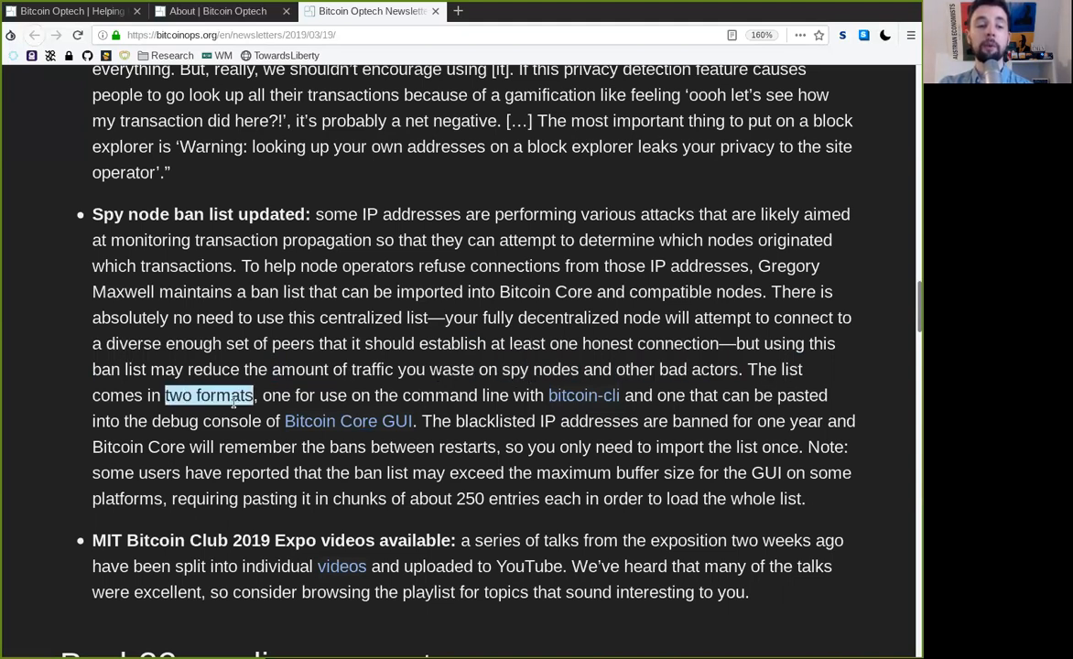
click(434, 395)
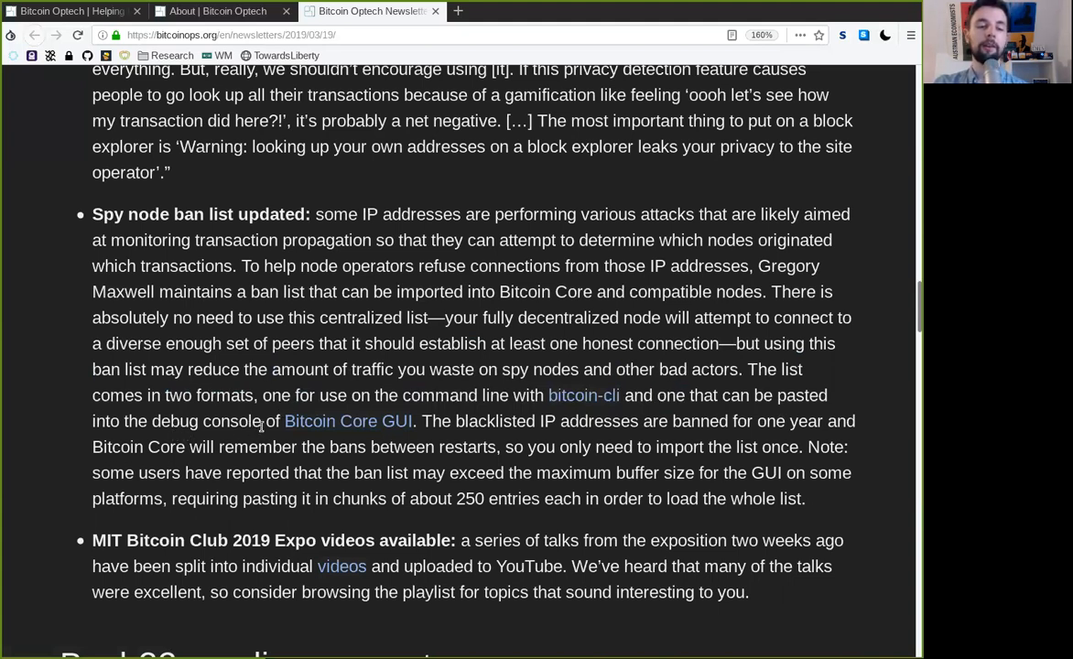
Read the yearly bans of blacklisted addresses and the note about pasting the list in chunks
double_click(495, 421)
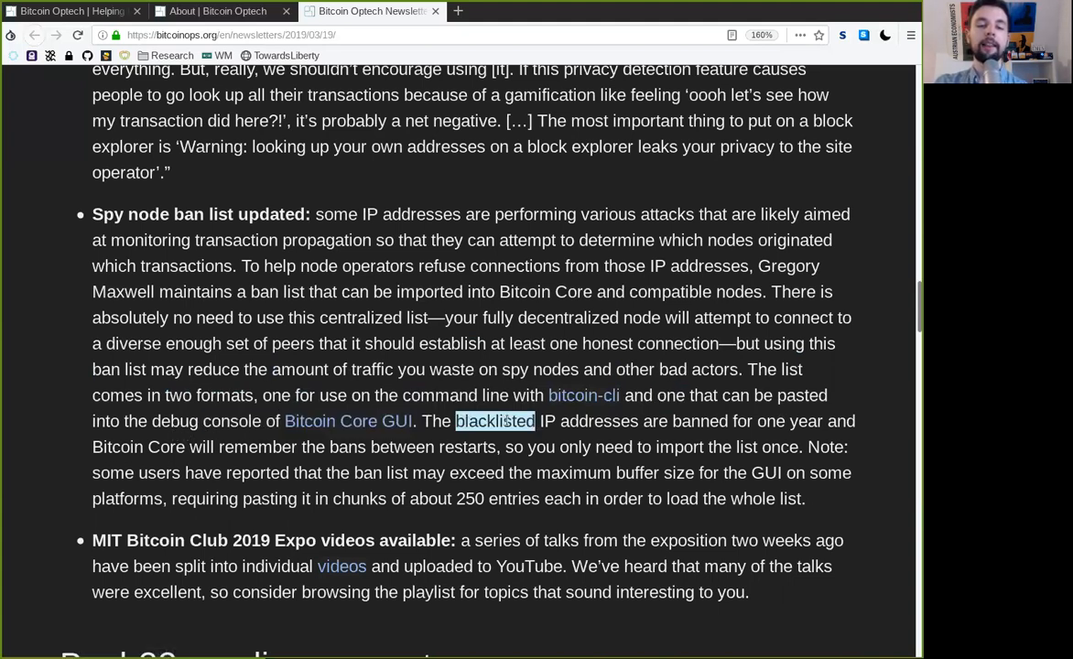
double_click(599, 421)
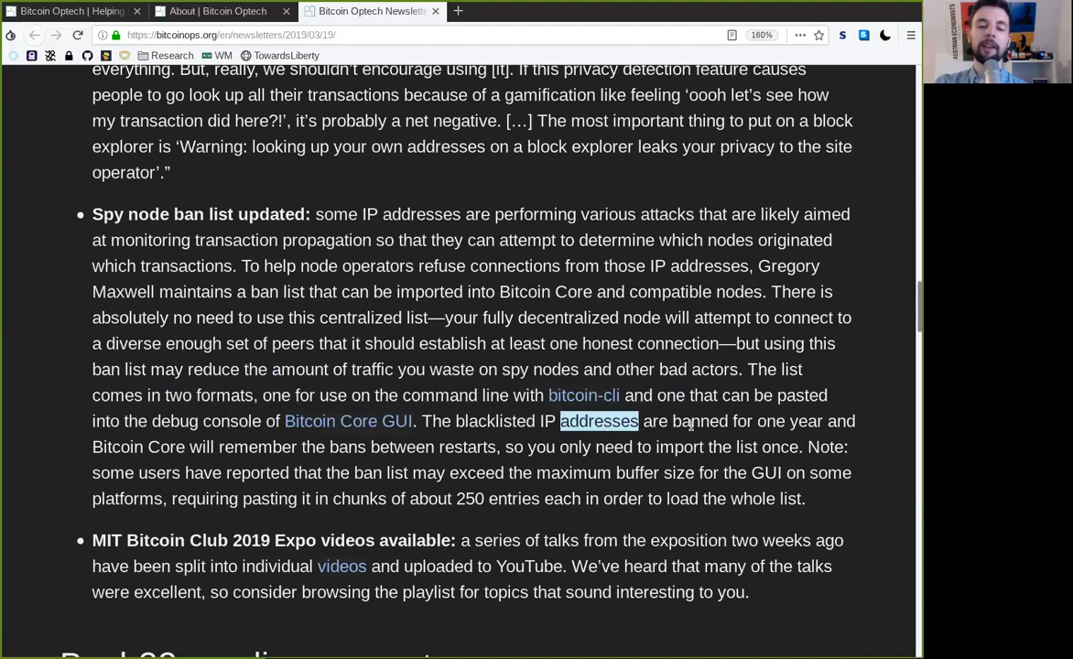
double_click(790, 421)
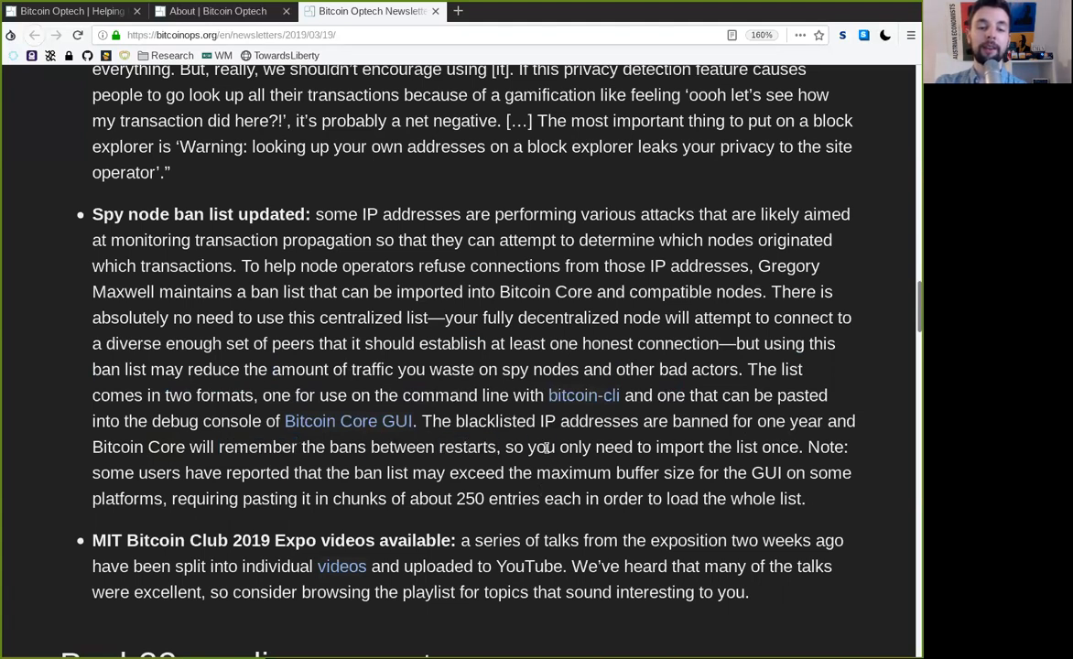
double_click(678, 447)
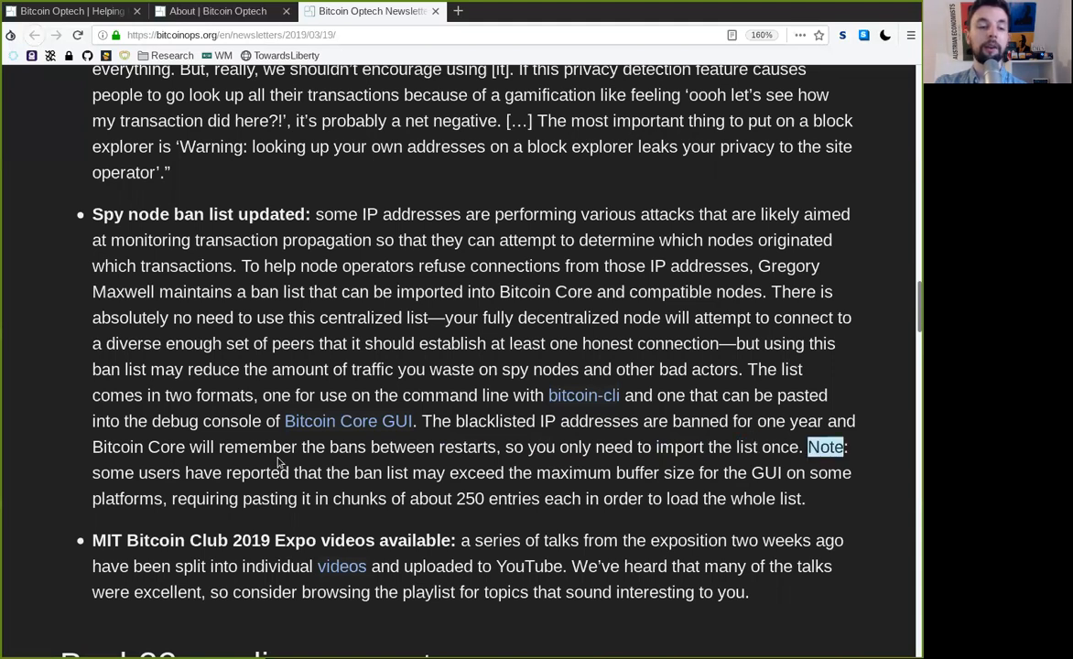
double_click(179, 472)
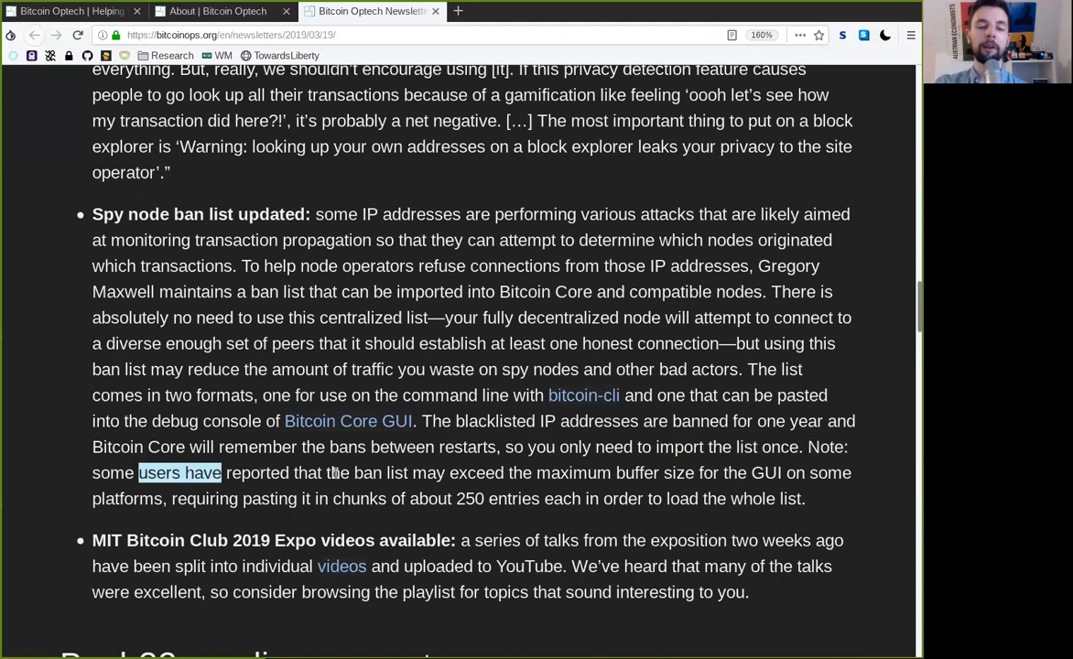
double_click(475, 473)
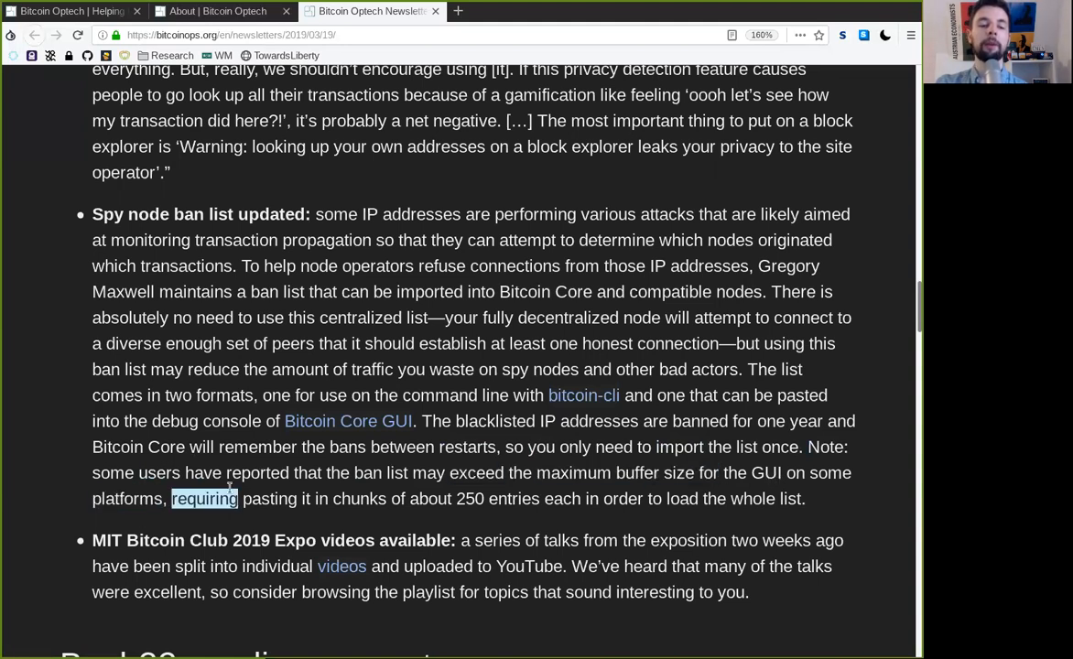
double_click(359, 499)
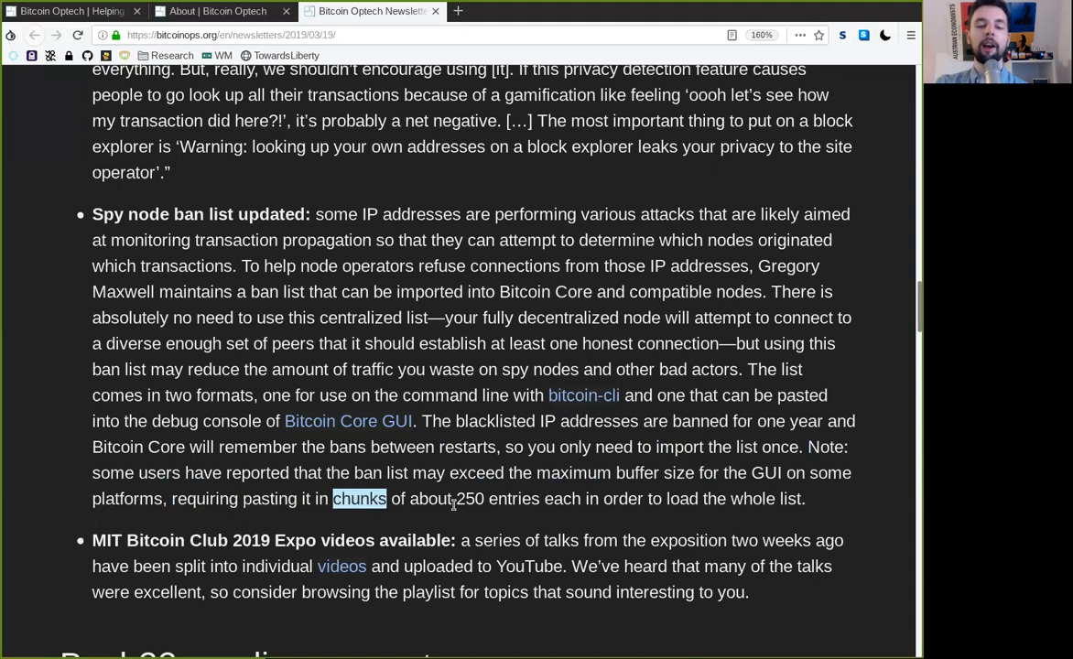
double_click(514, 499)
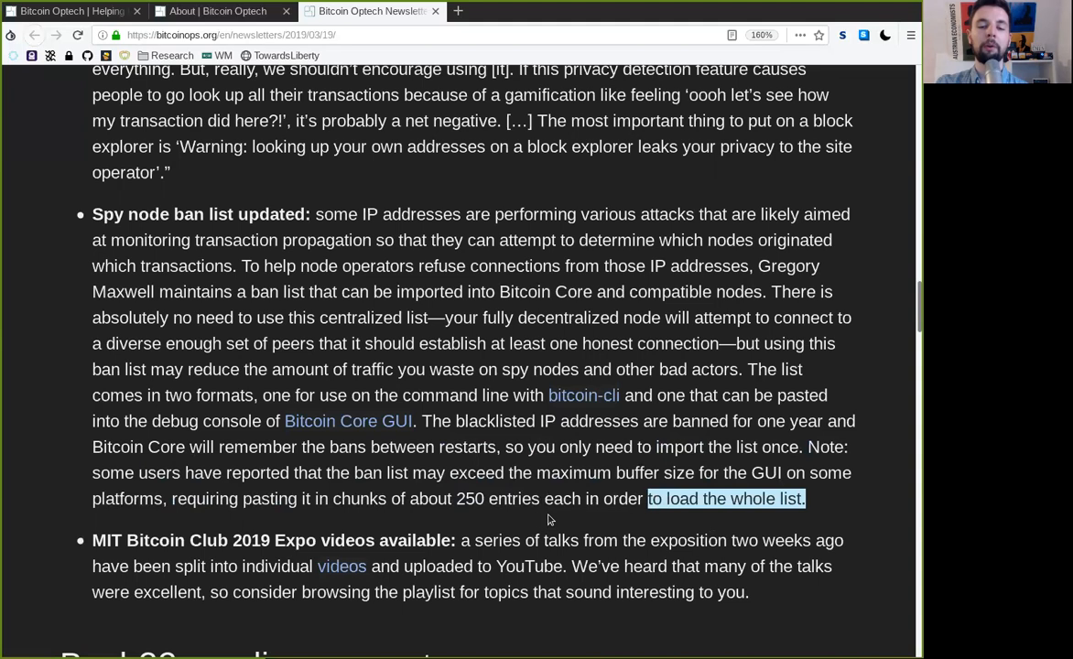
Read the MIT Bitcoin Club 2019 Expo title and first sentence, marking available and exposition
double_click(137, 540)
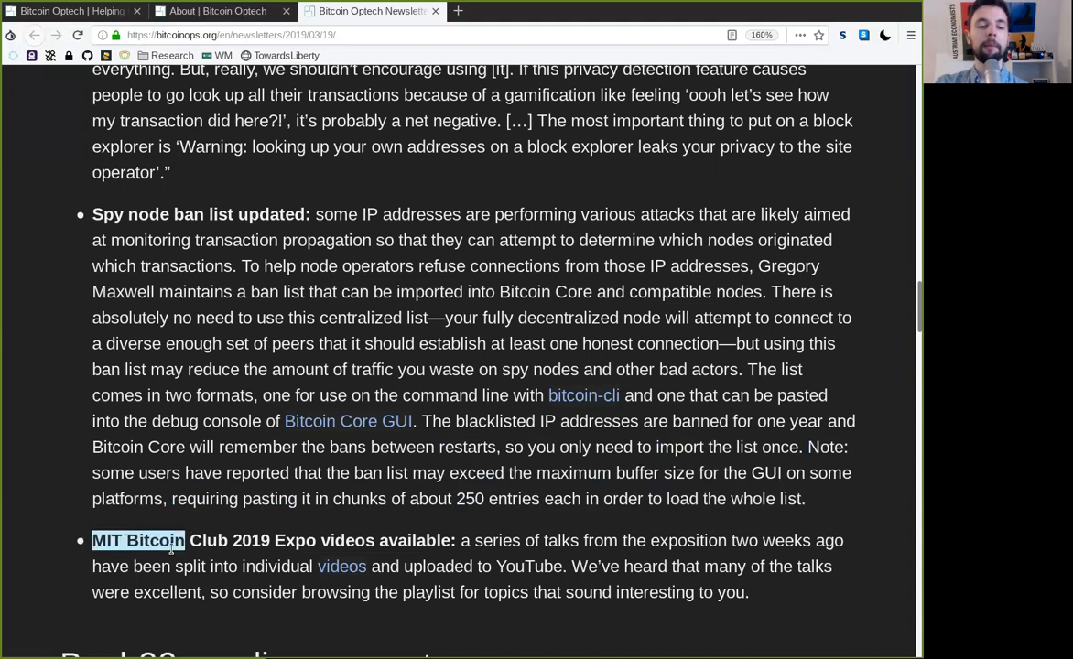
drag(186, 540, 318, 541)
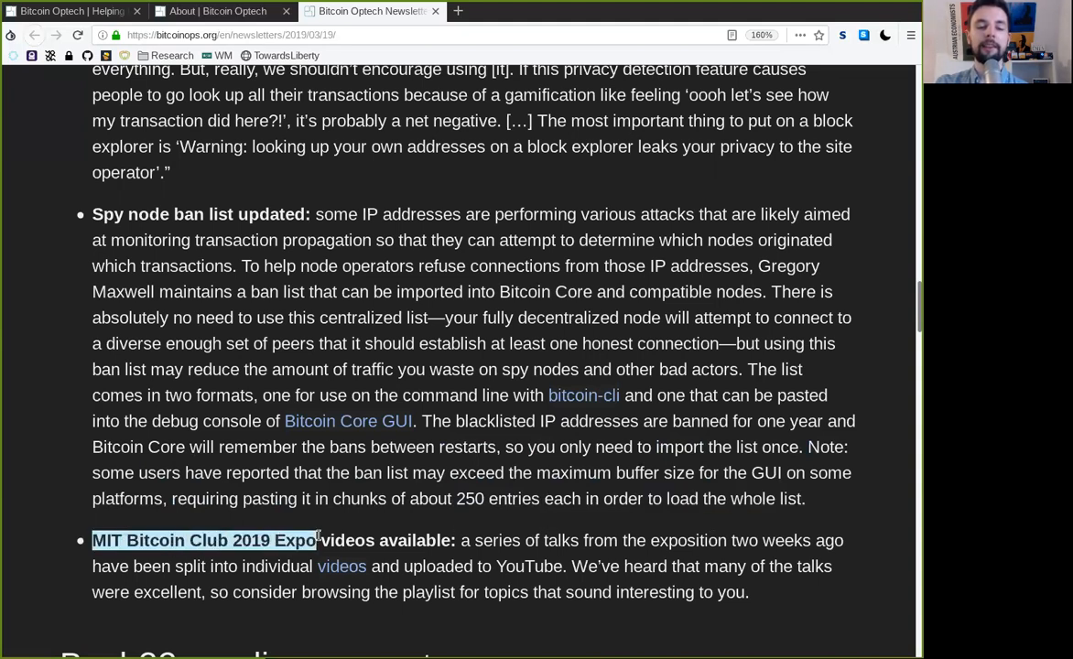
double_click(414, 541)
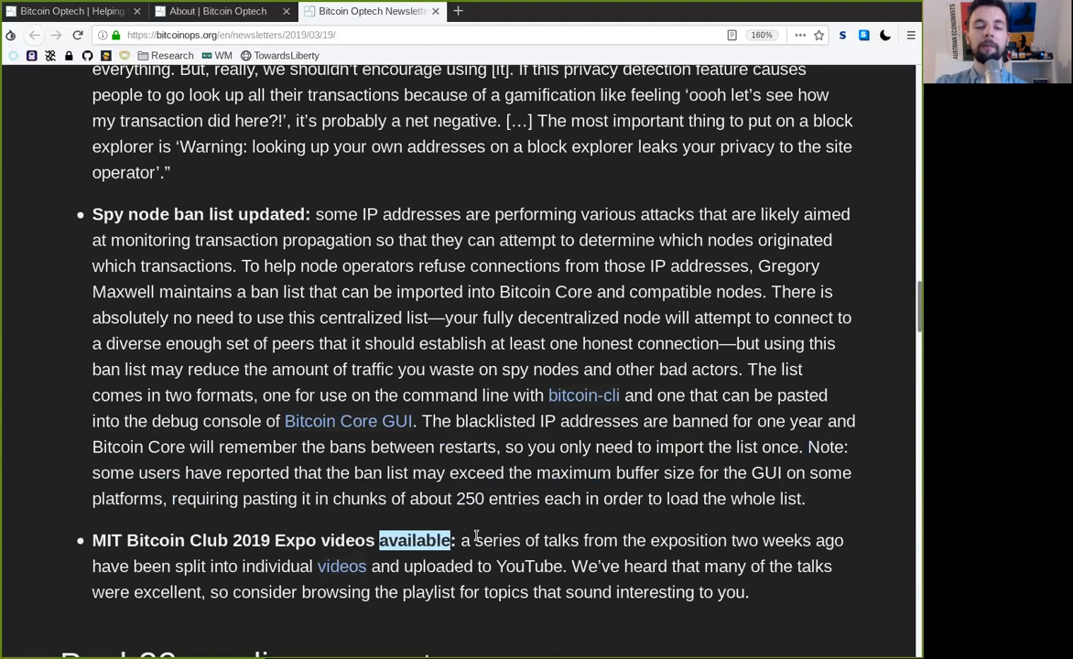
double_click(688, 541)
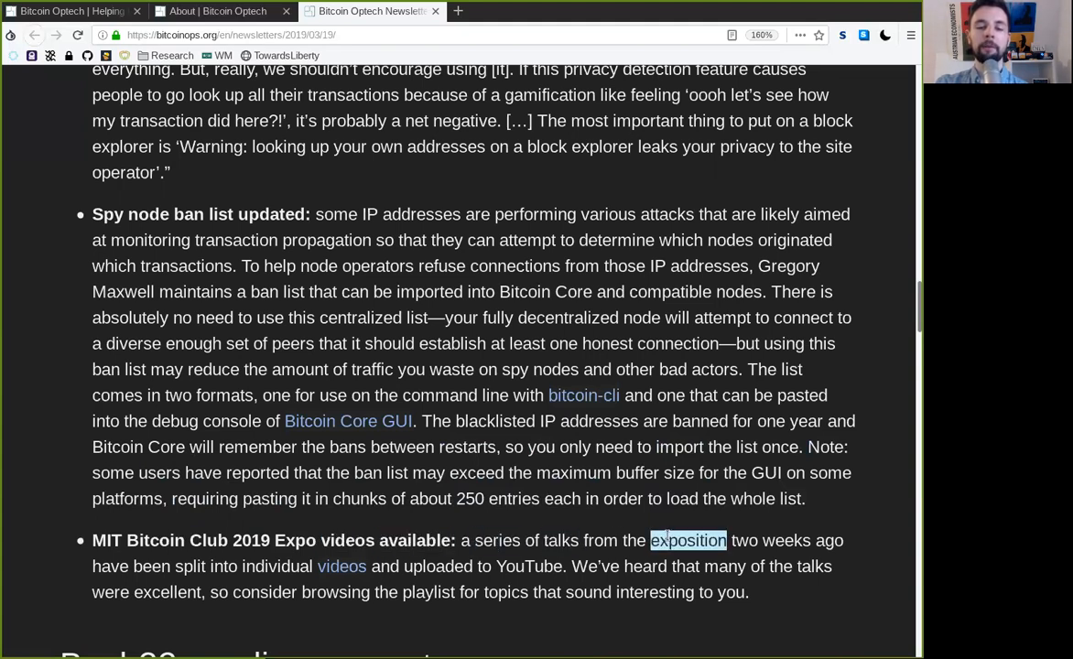
double_click(770, 540)
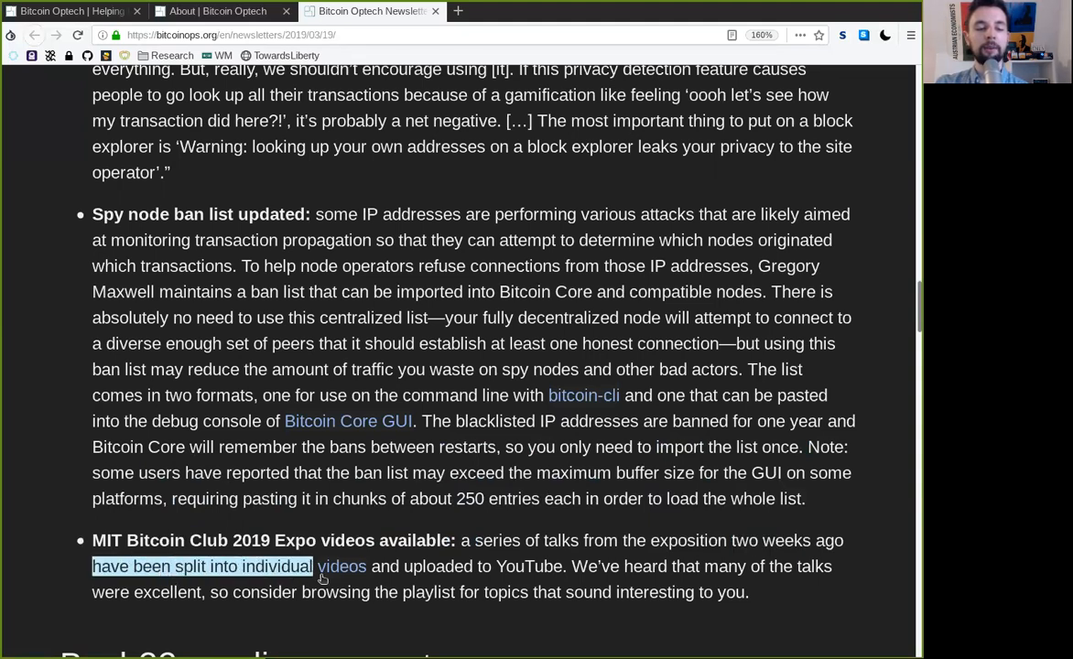
Follow the talks sentence to the excellent playlist of topics near the item's end
double_click(528, 566)
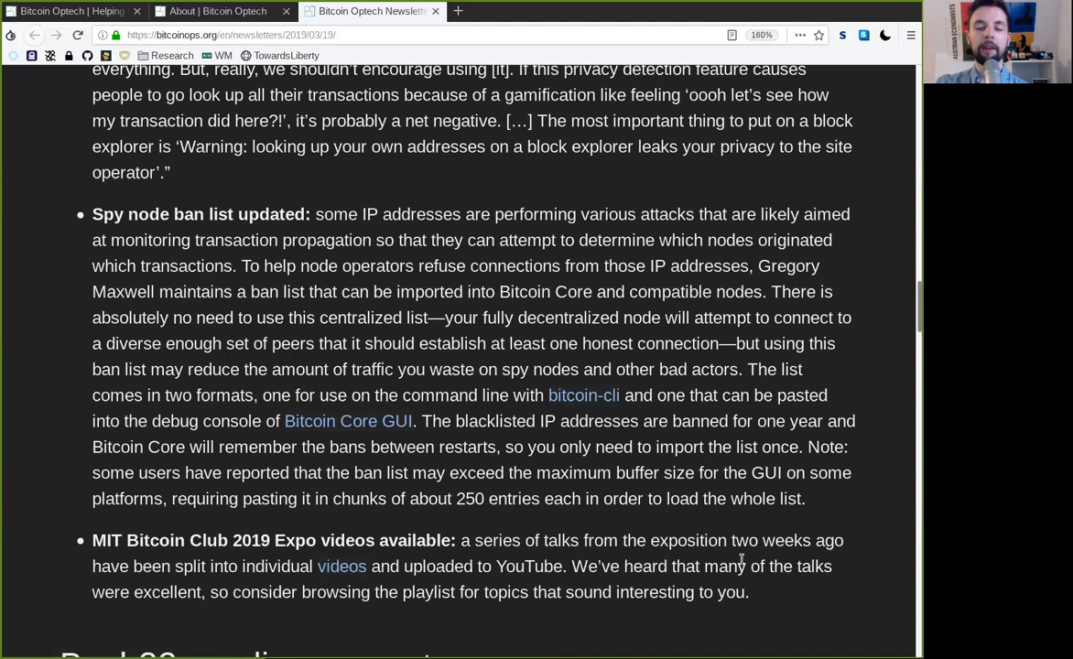
double_click(167, 592)
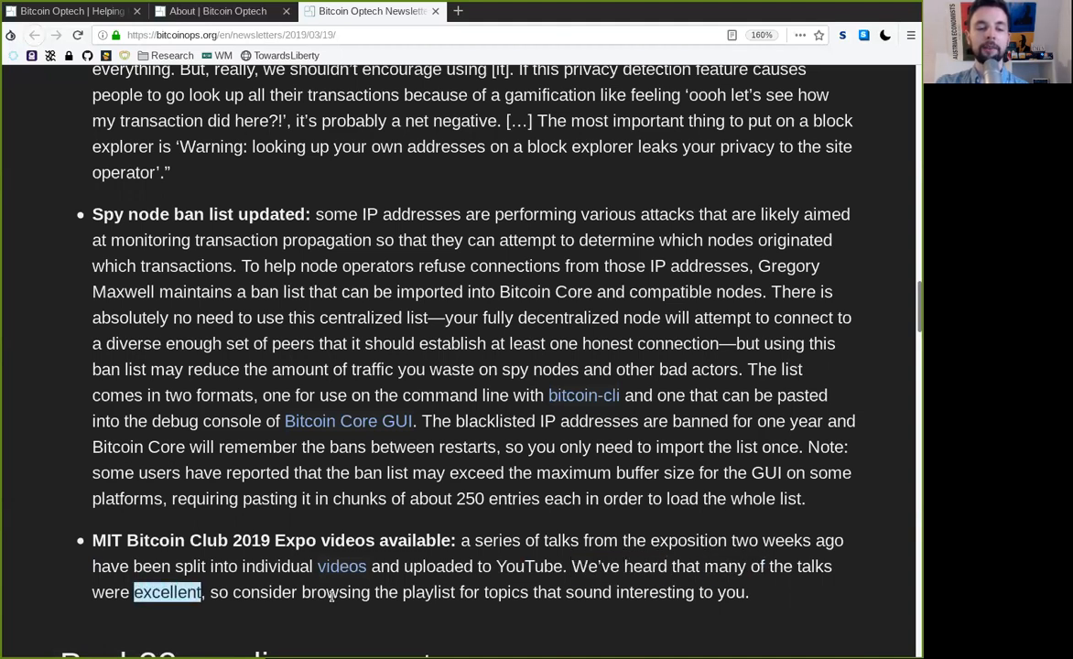
double_click(506, 593)
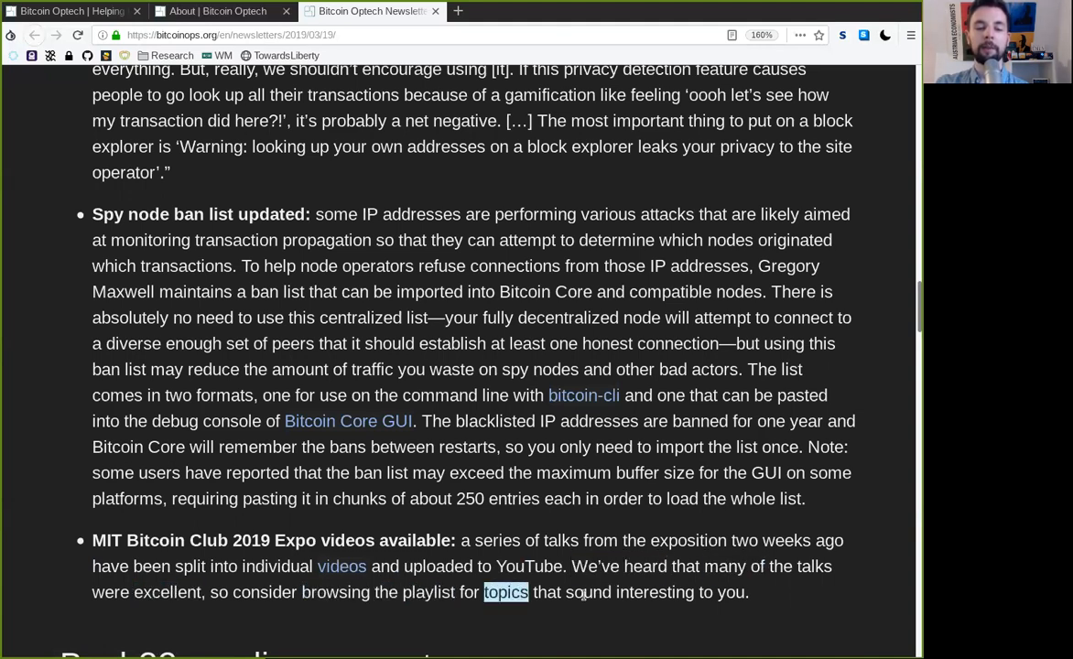
Reach Bech32 sending support, Week 1 of 24, reading exactly two years ago and the standard that followed
scroll(down, 3)
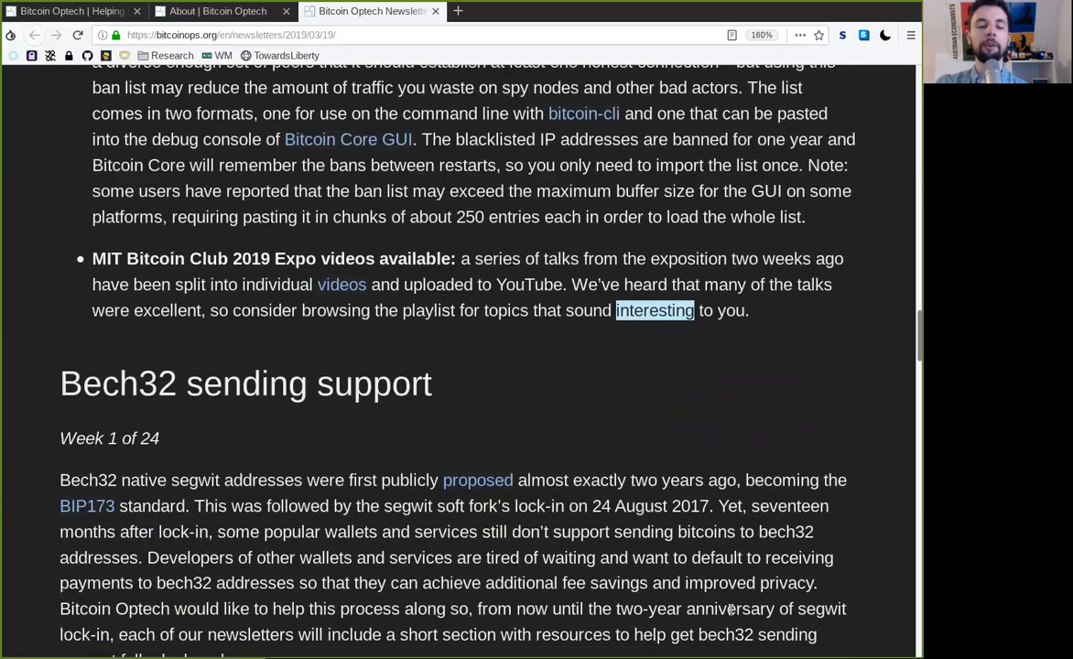
scroll(down, 3)
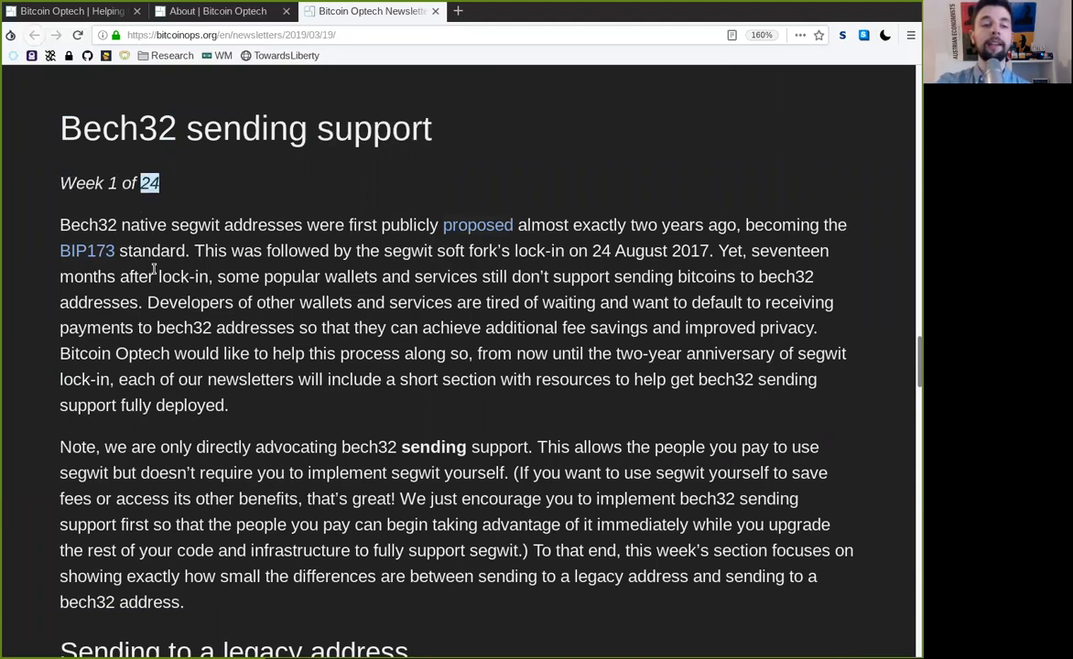
double_click(263, 224)
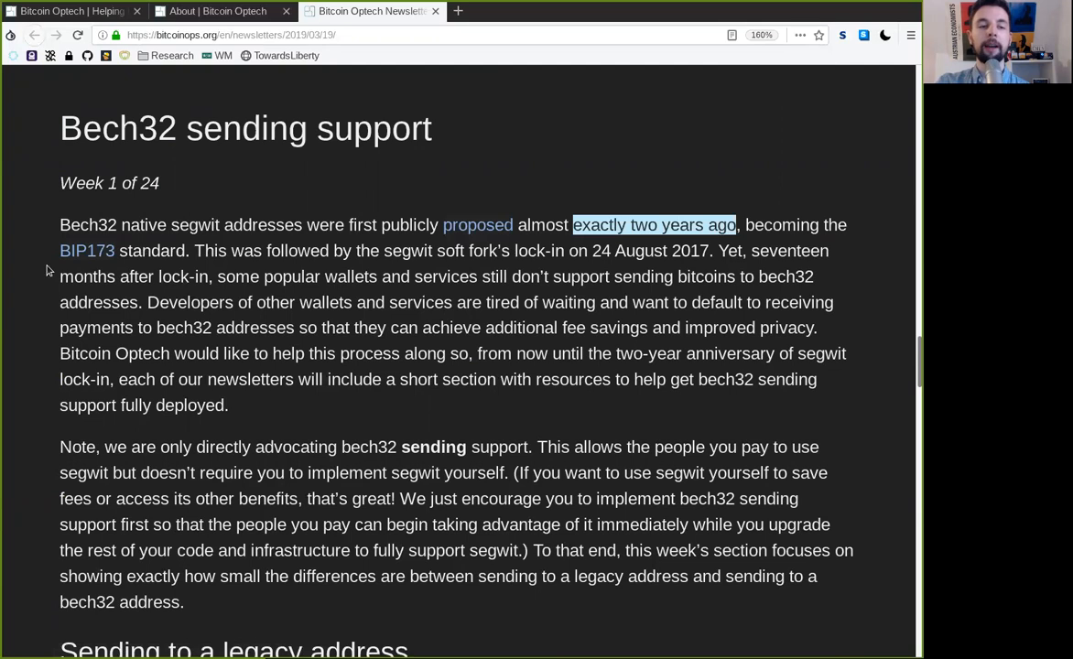
double_click(152, 250)
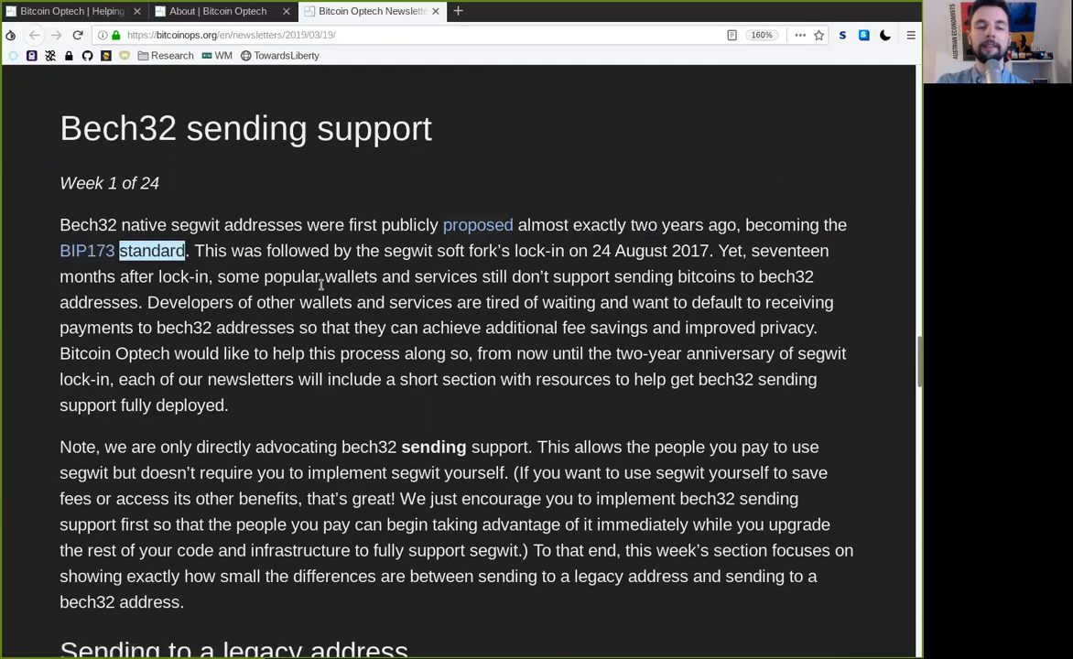
double_click(296, 250)
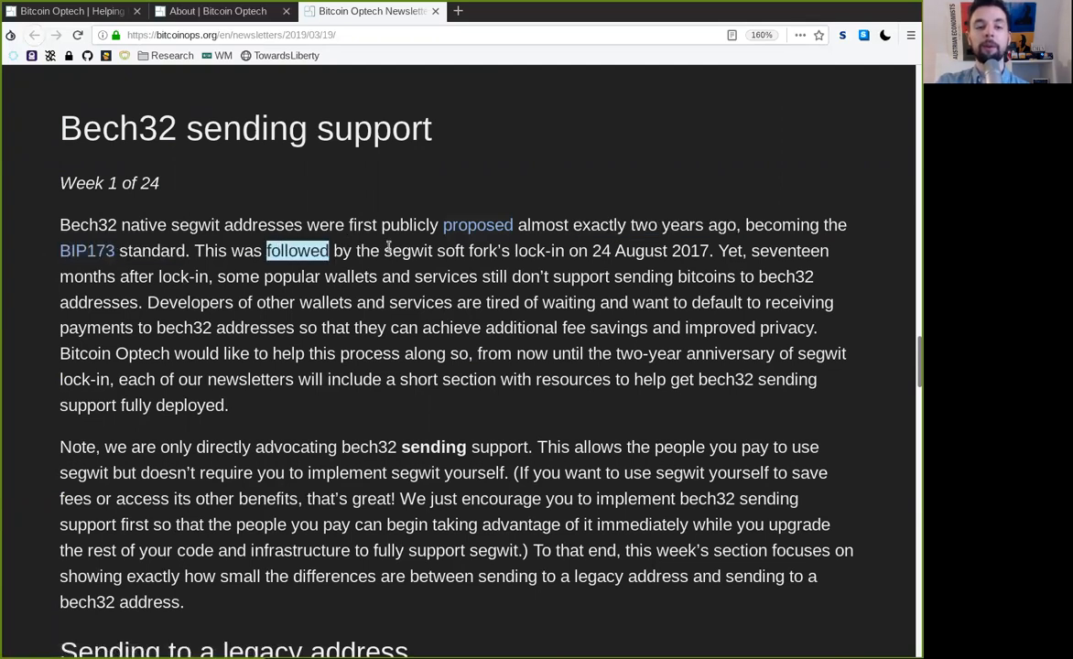
double_click(467, 250)
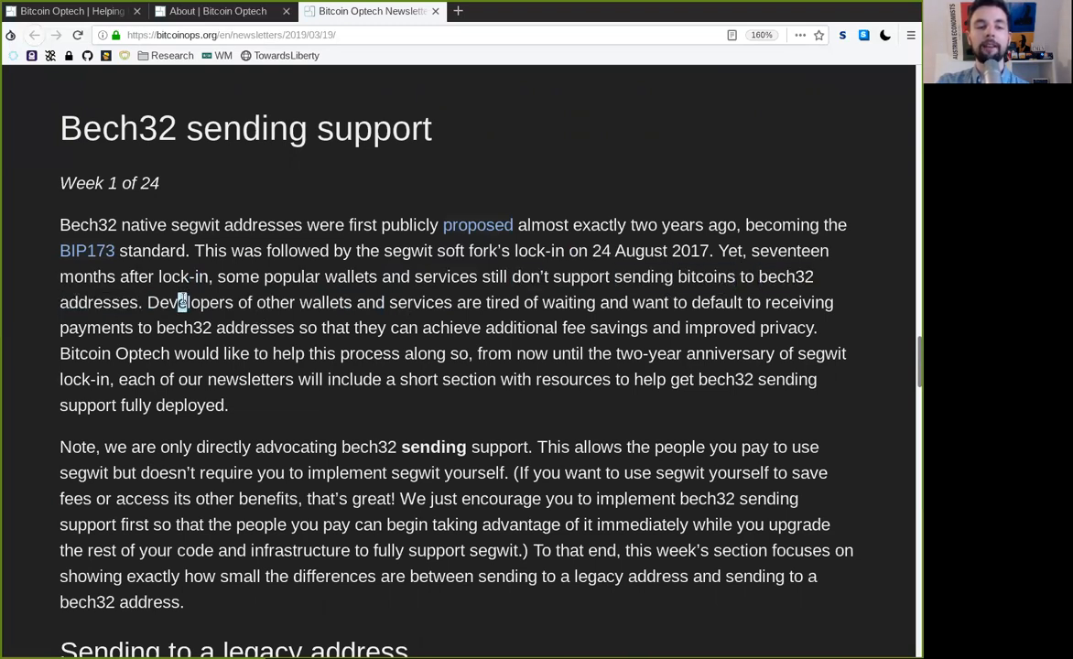
Follow the sentence on developers, other wallets waiting and receiving addresses
double_click(303, 302)
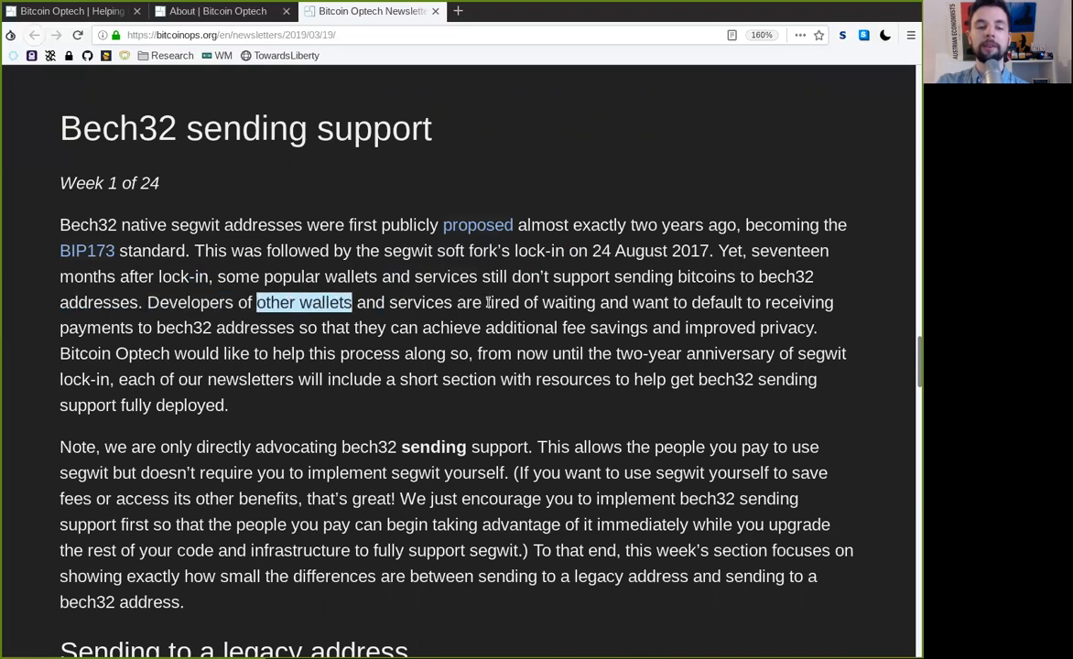
double_click(584, 302)
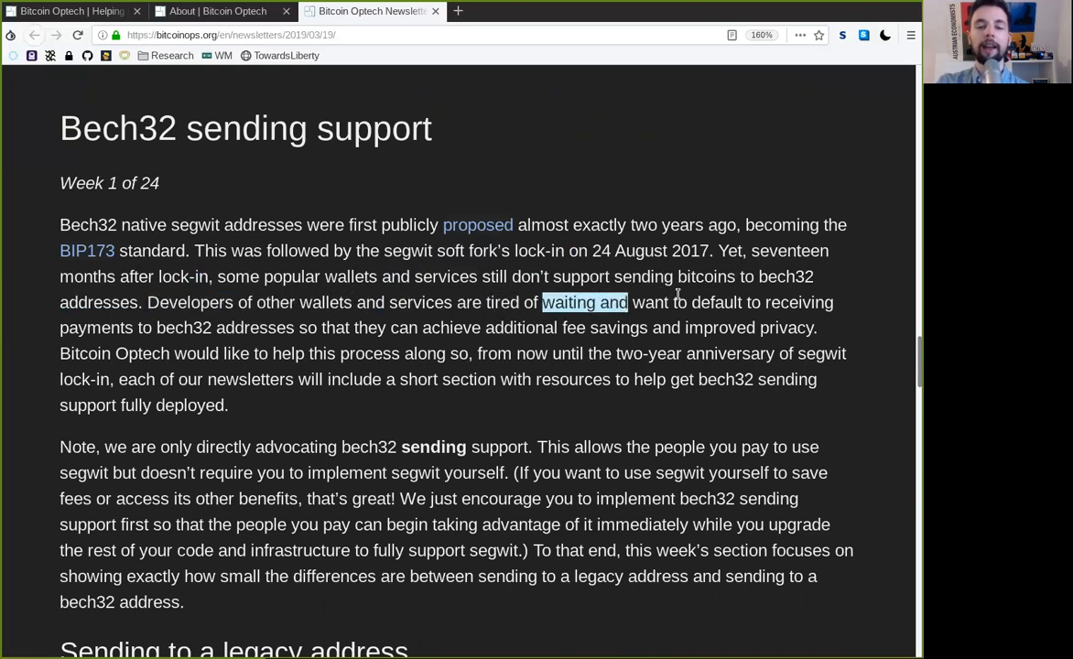
double_click(798, 302)
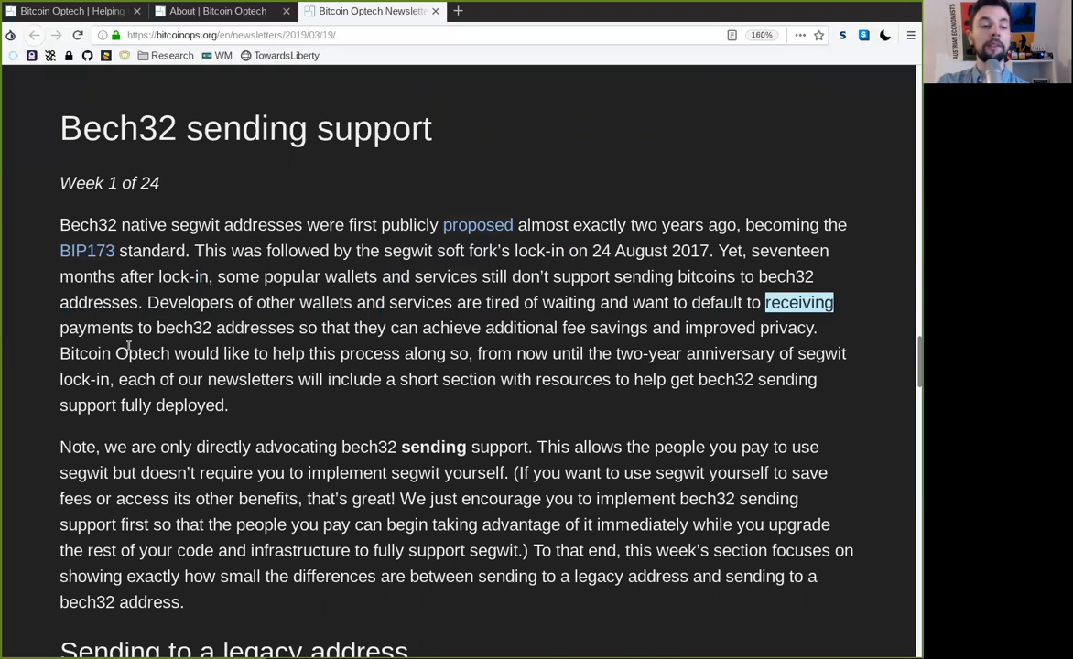
double_click(255, 327)
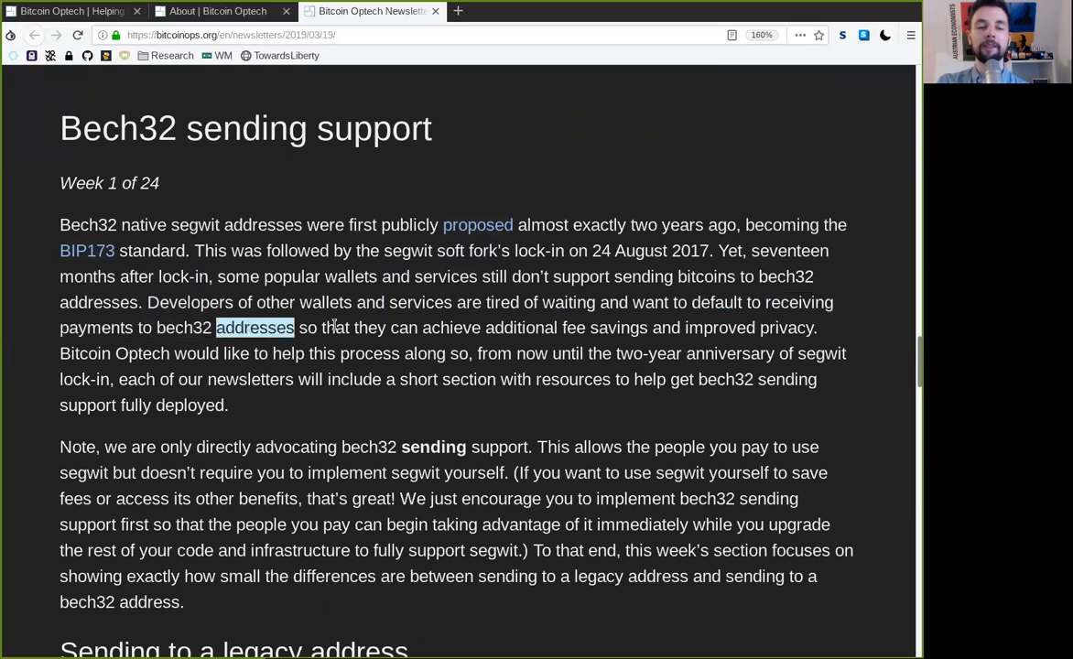
double_click(520, 328)
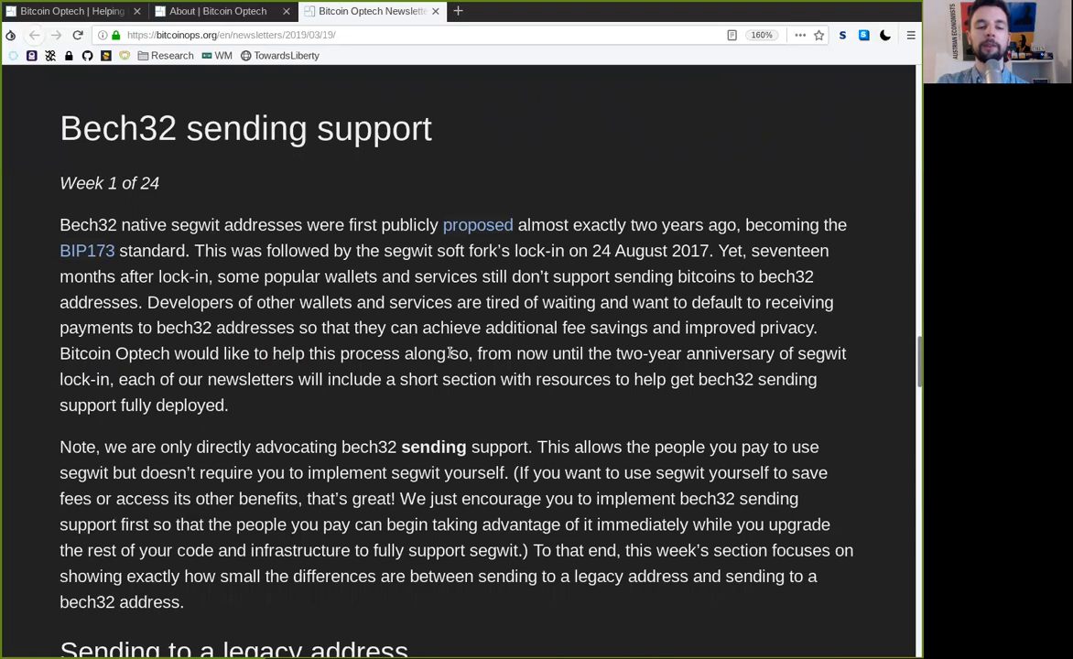
Read the promise of weekly resources from now until the two-year anniversary
double_click(550, 353)
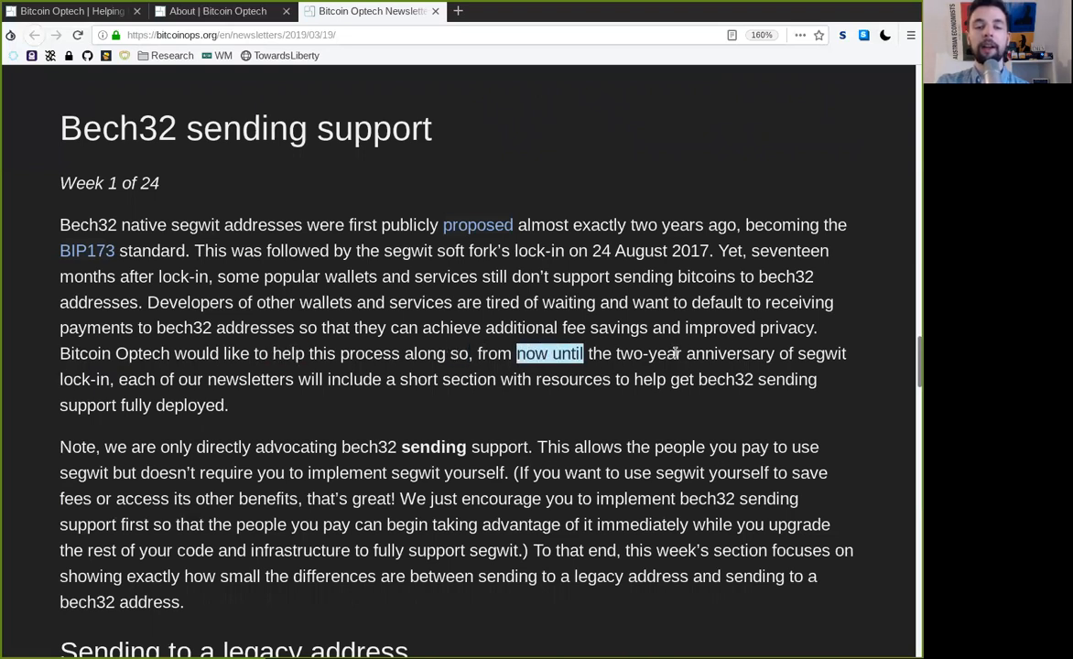
double_click(694, 353)
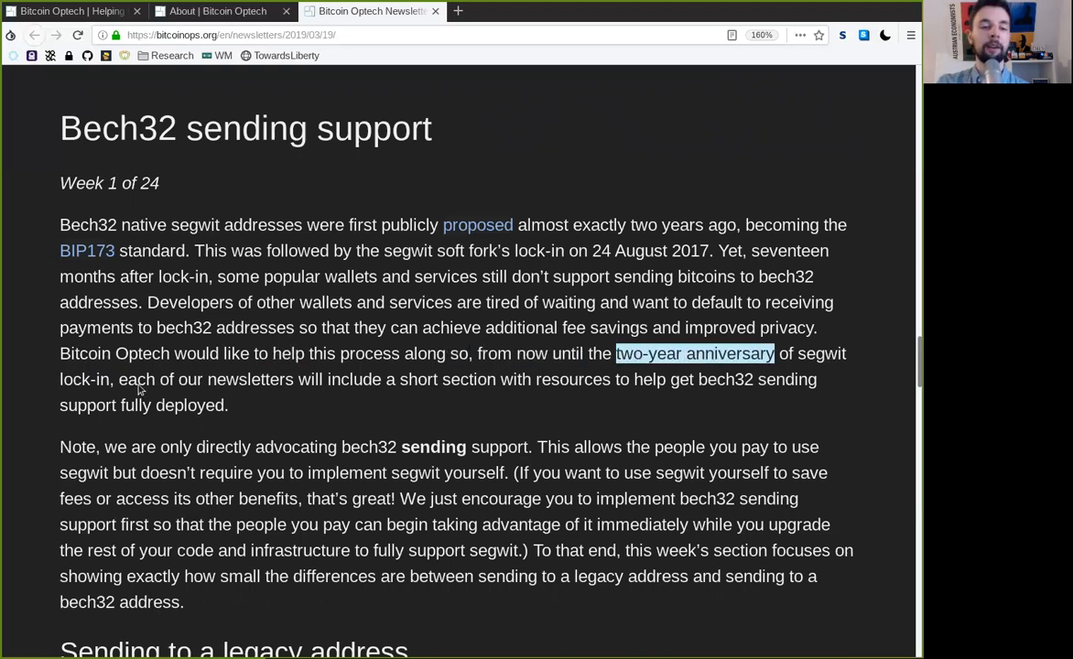
double_click(250, 379)
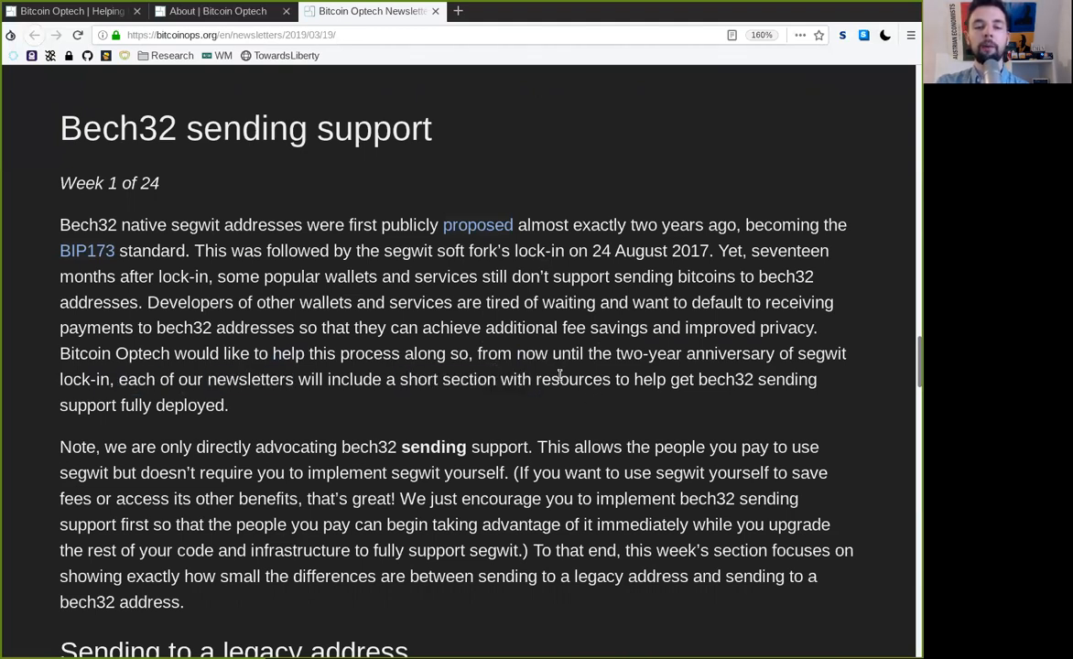
mouse_move(776, 379)
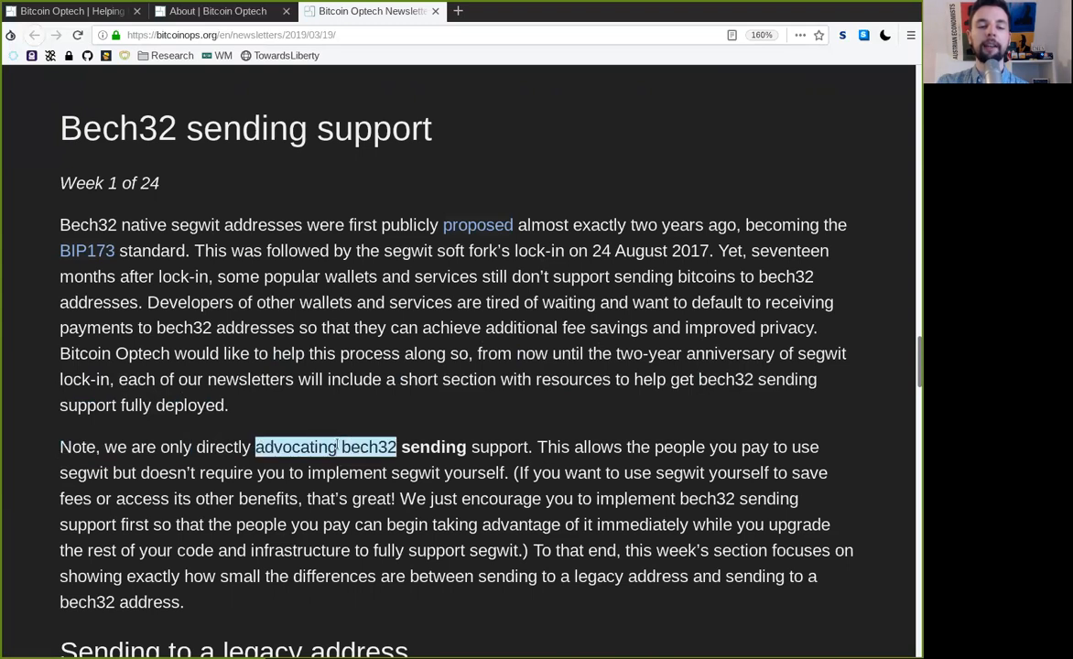
double_click(433, 447)
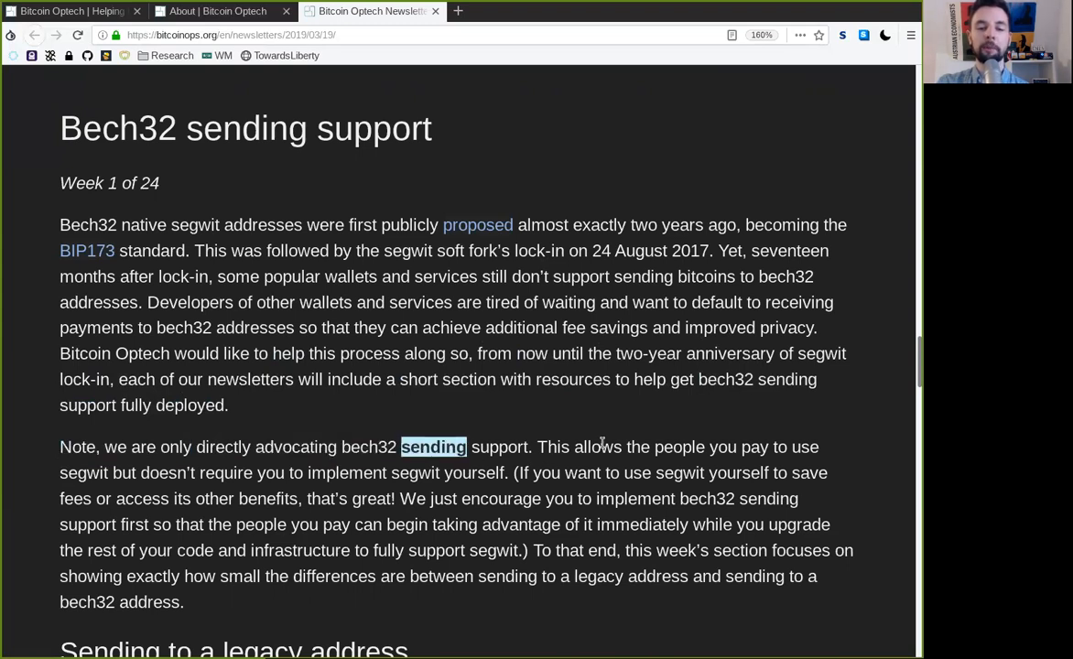
double_click(678, 447)
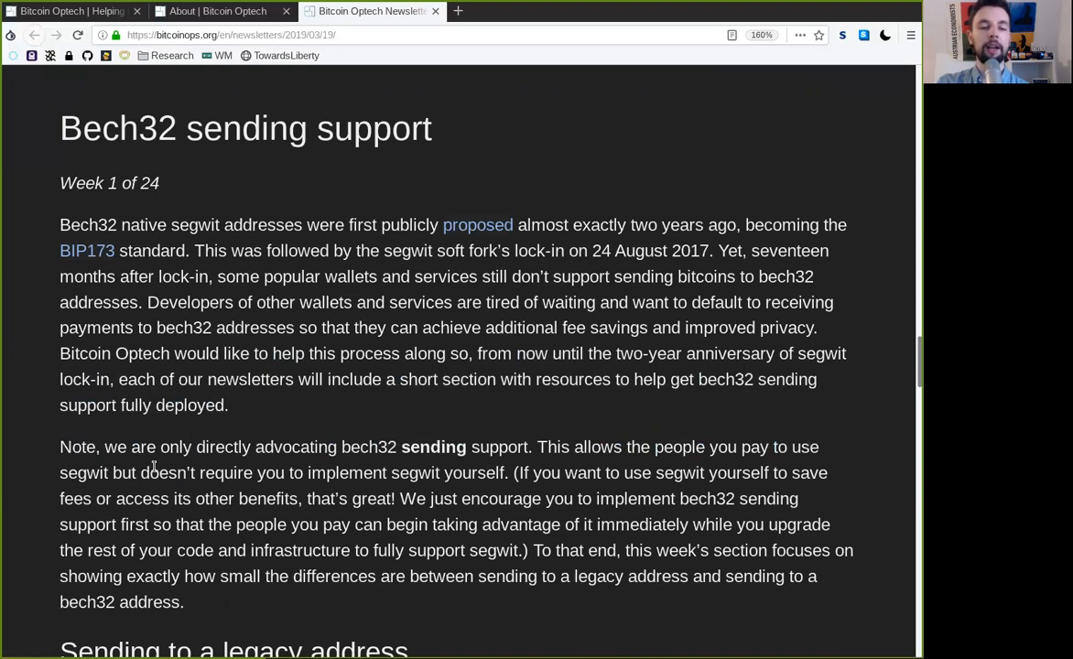
double_click(346, 473)
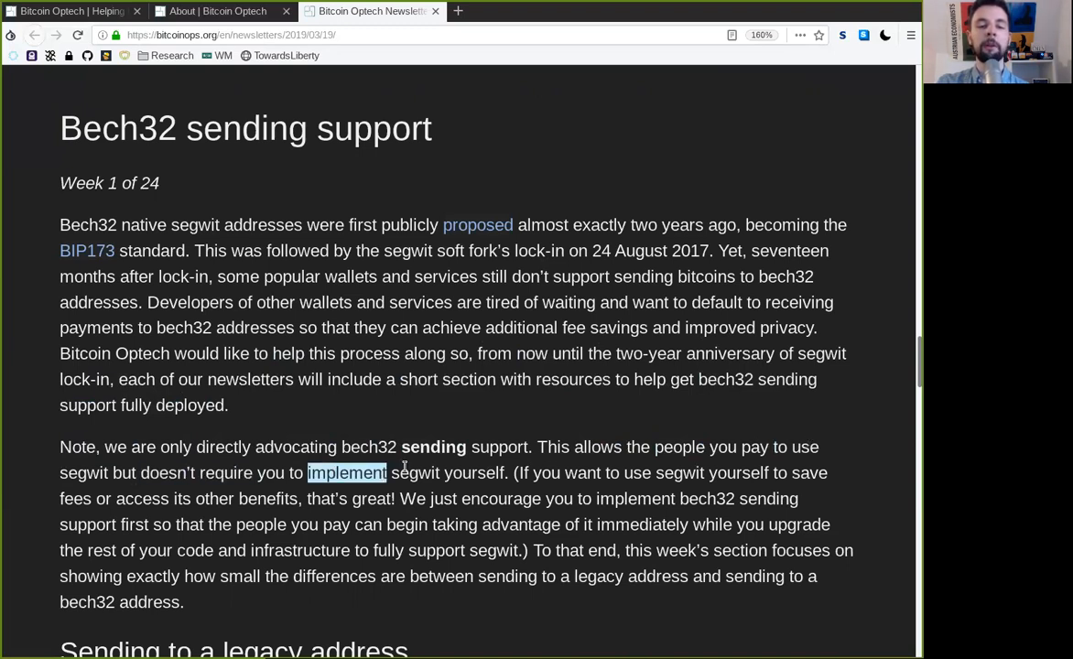
double_click(547, 474)
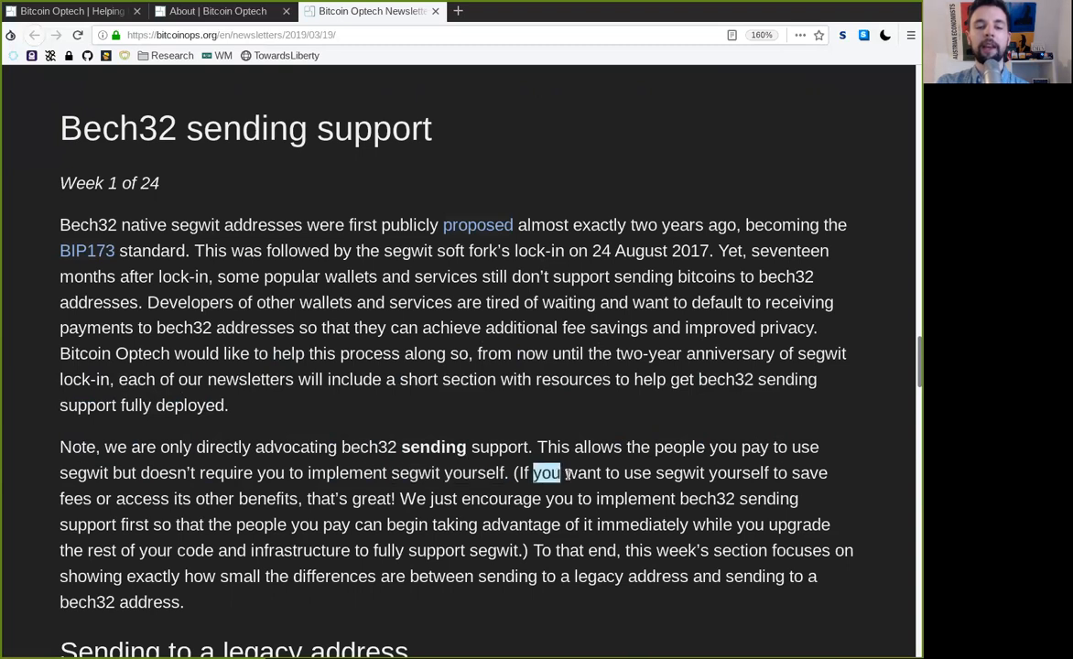
double_click(680, 473)
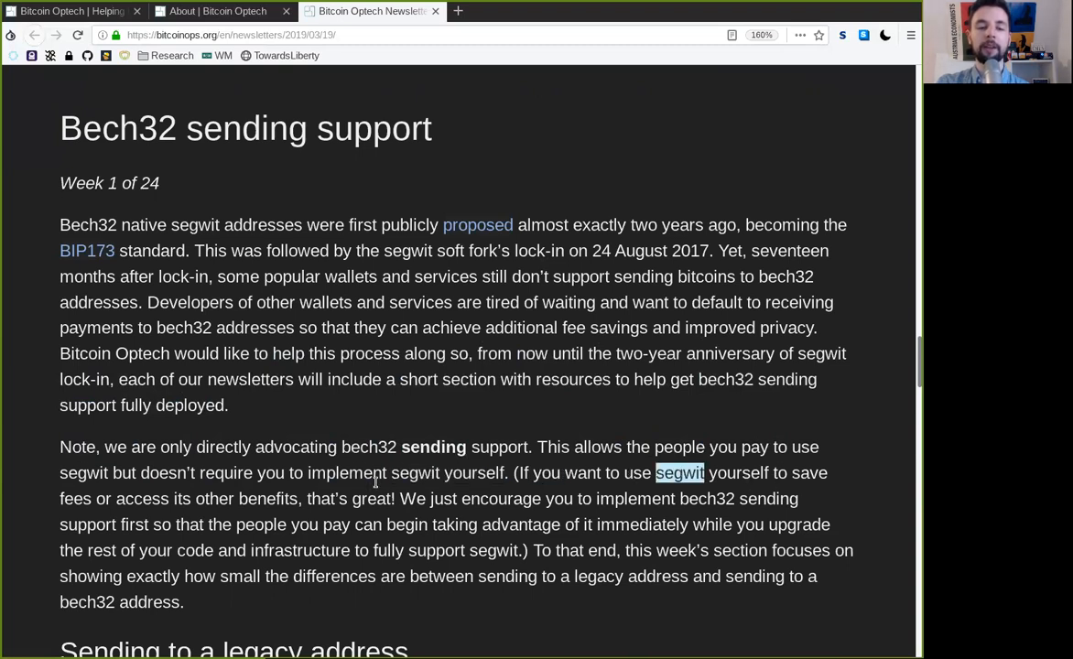
double_click(141, 499)
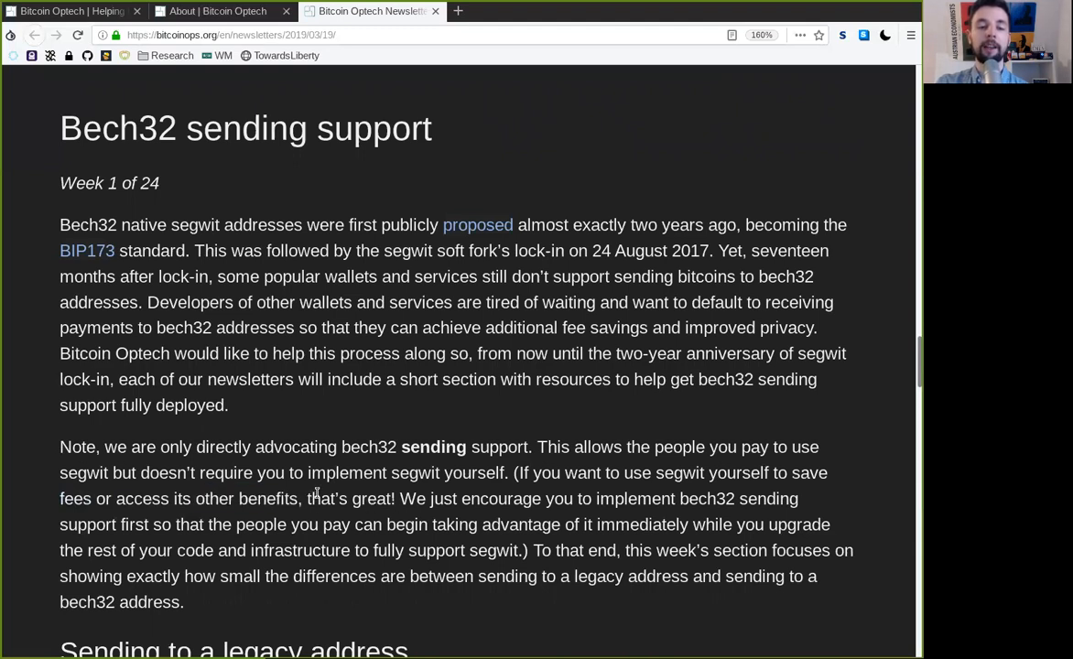
double_click(501, 499)
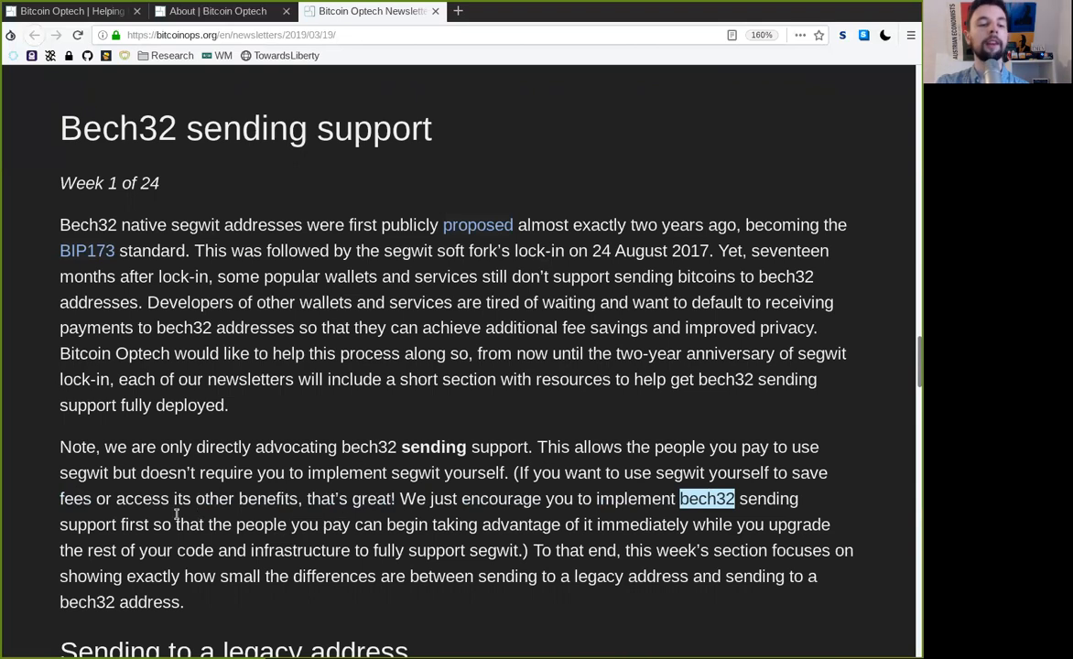
double_click(230, 525)
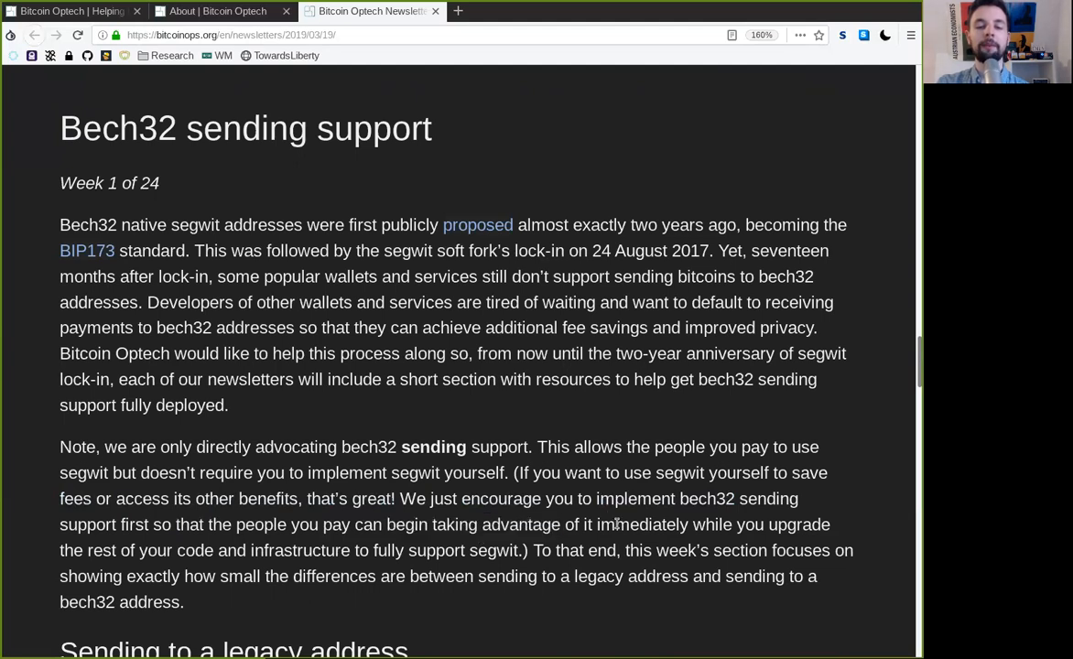
double_click(783, 525)
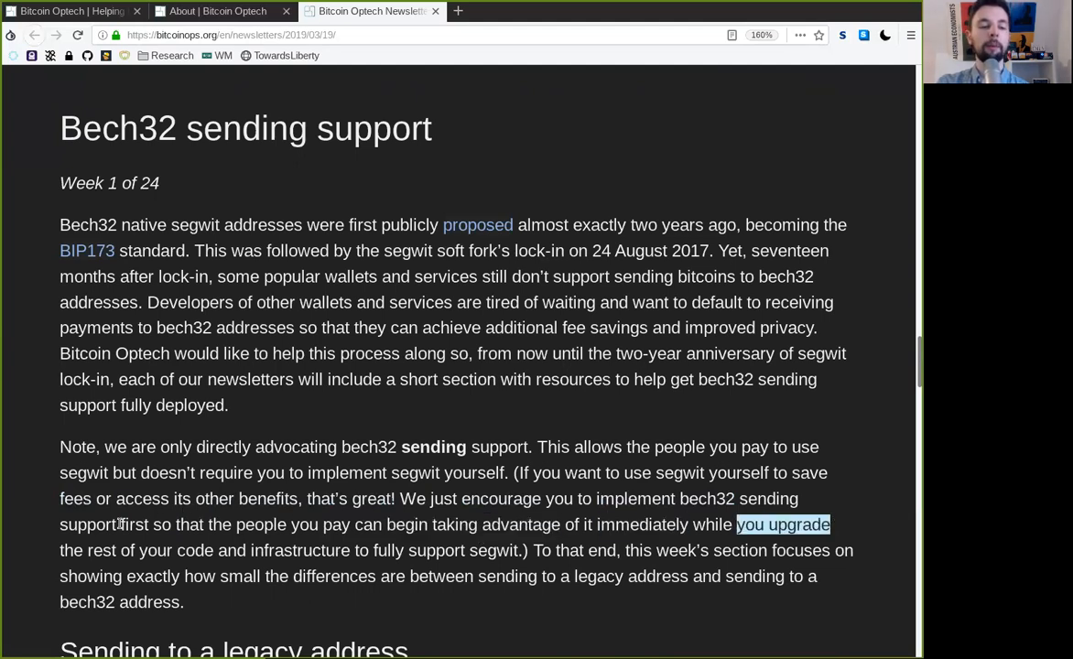
double_click(175, 550)
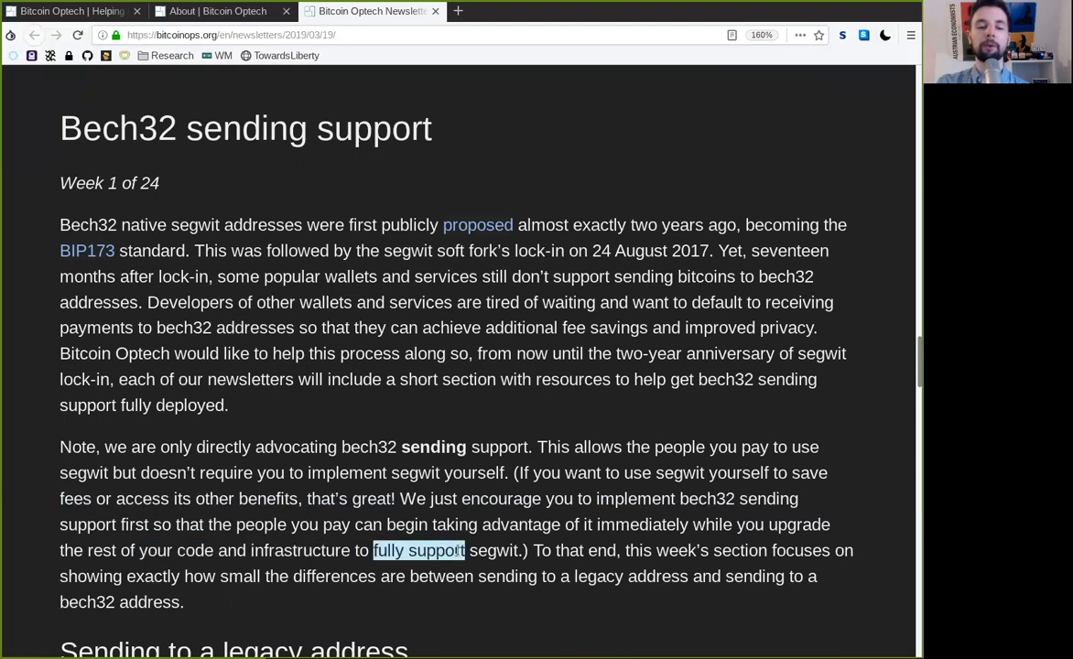
double_click(586, 550)
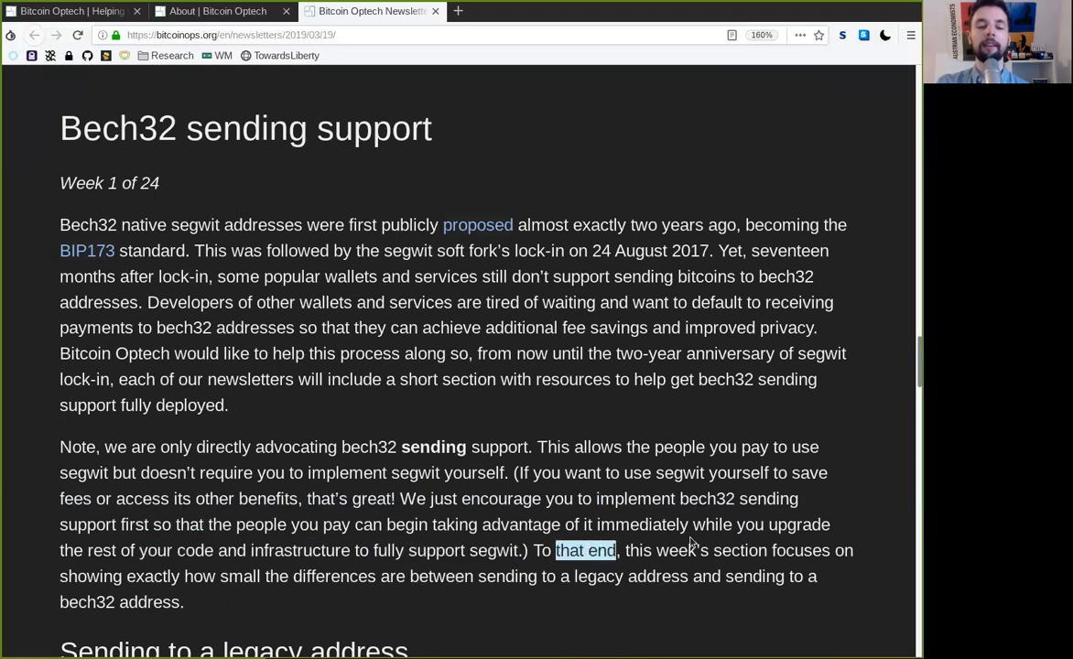
double_click(799, 551)
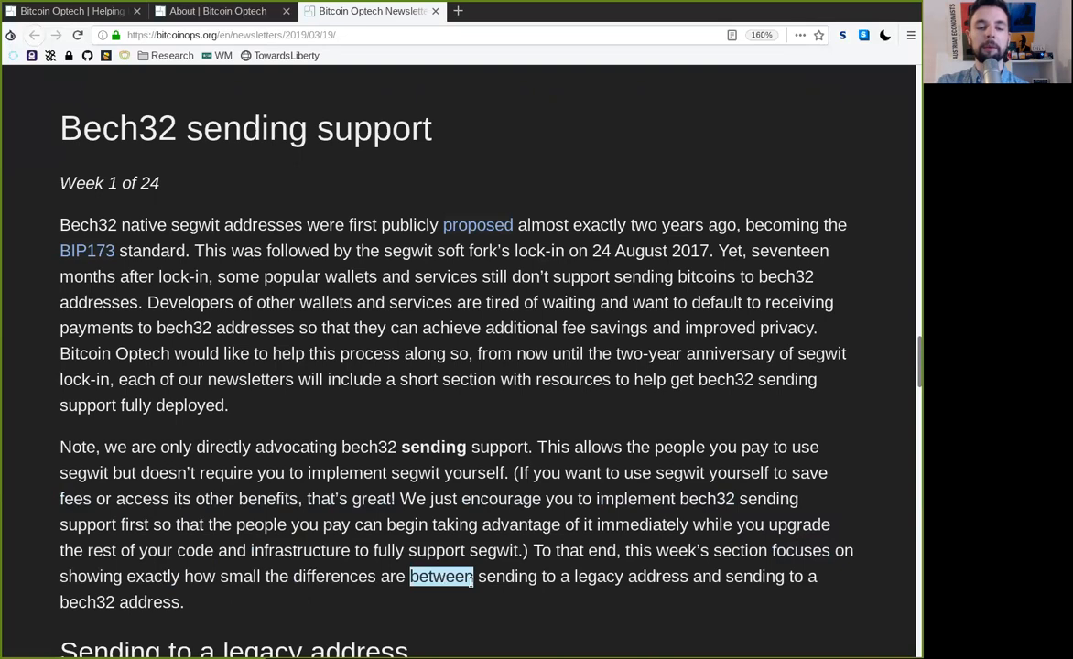
double_click(623, 576)
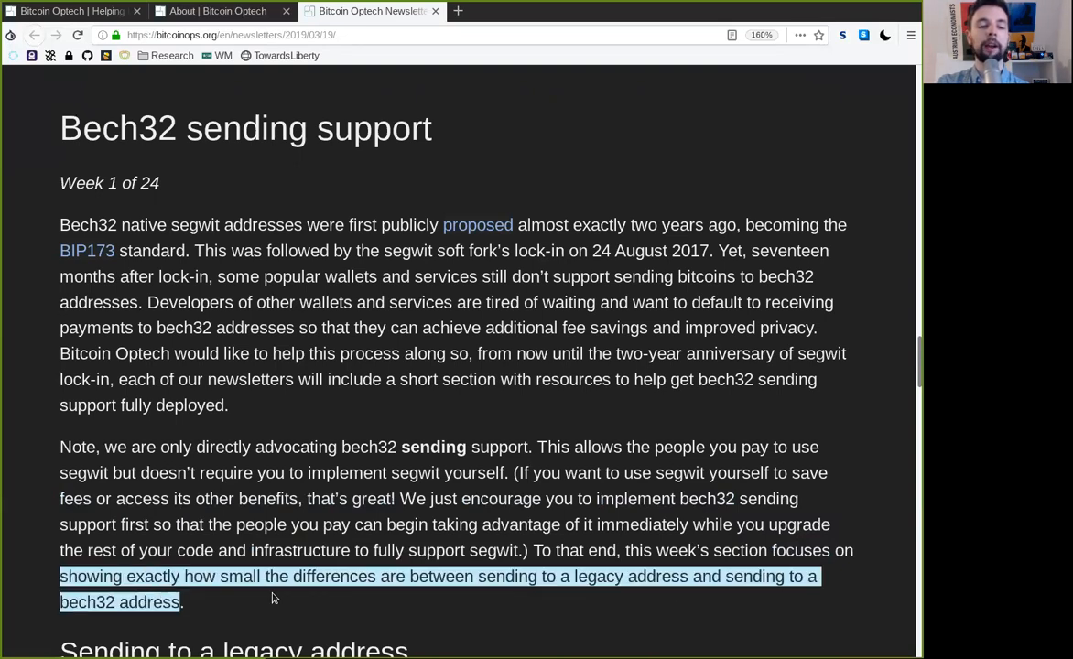
scroll(down, 3)
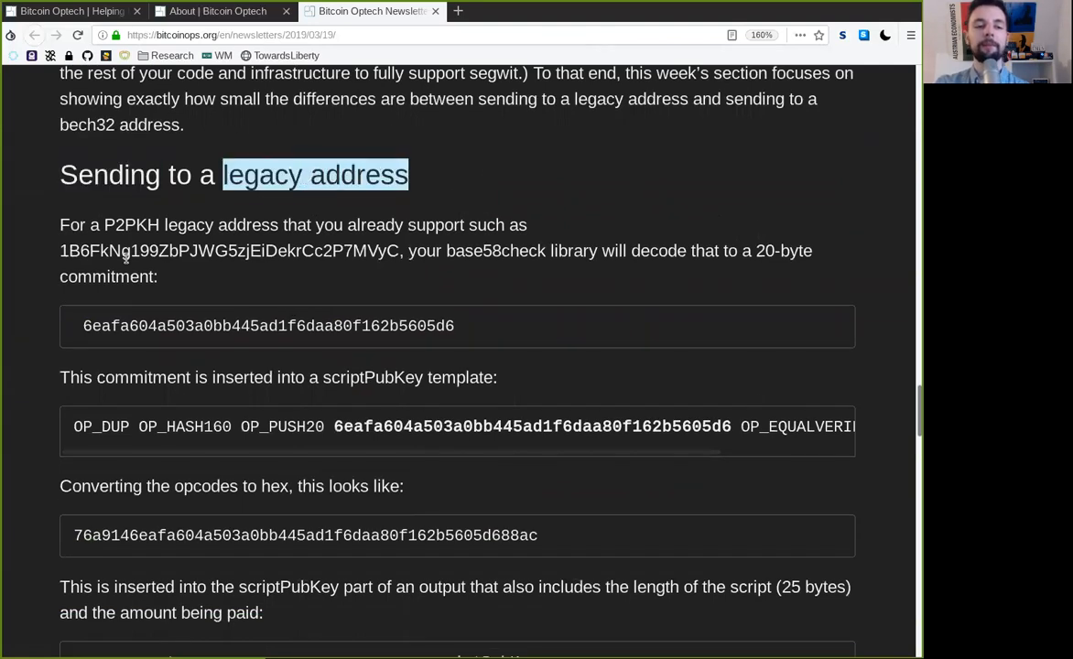
Read the legacy address heading, base58check and the 20-byte commitment hex up to the template
double_click(131, 224)
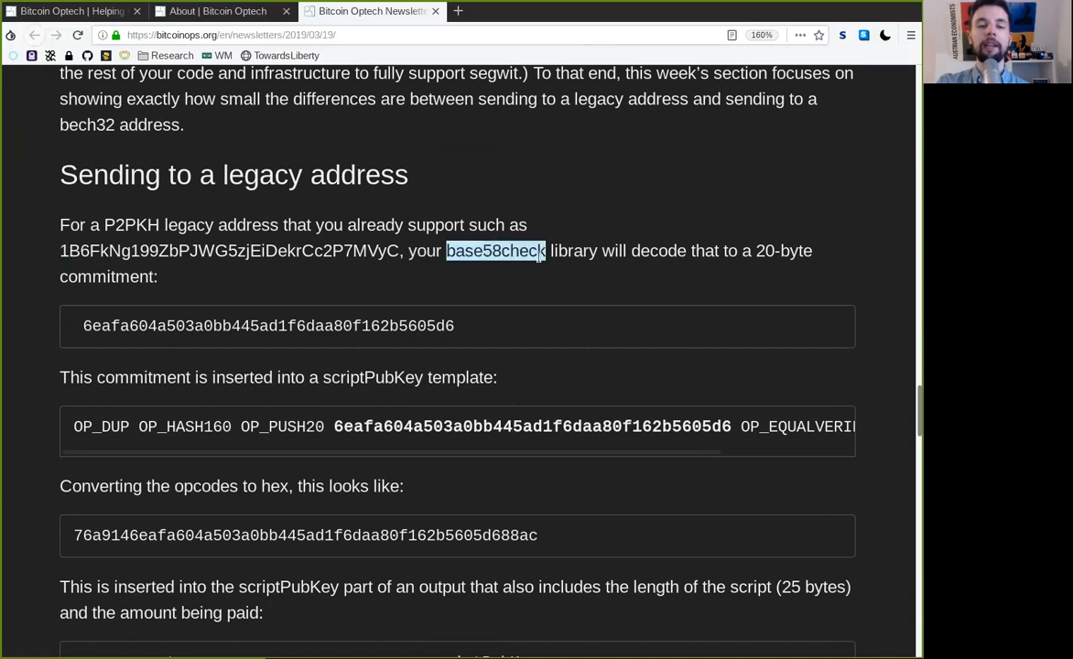
double_click(573, 250)
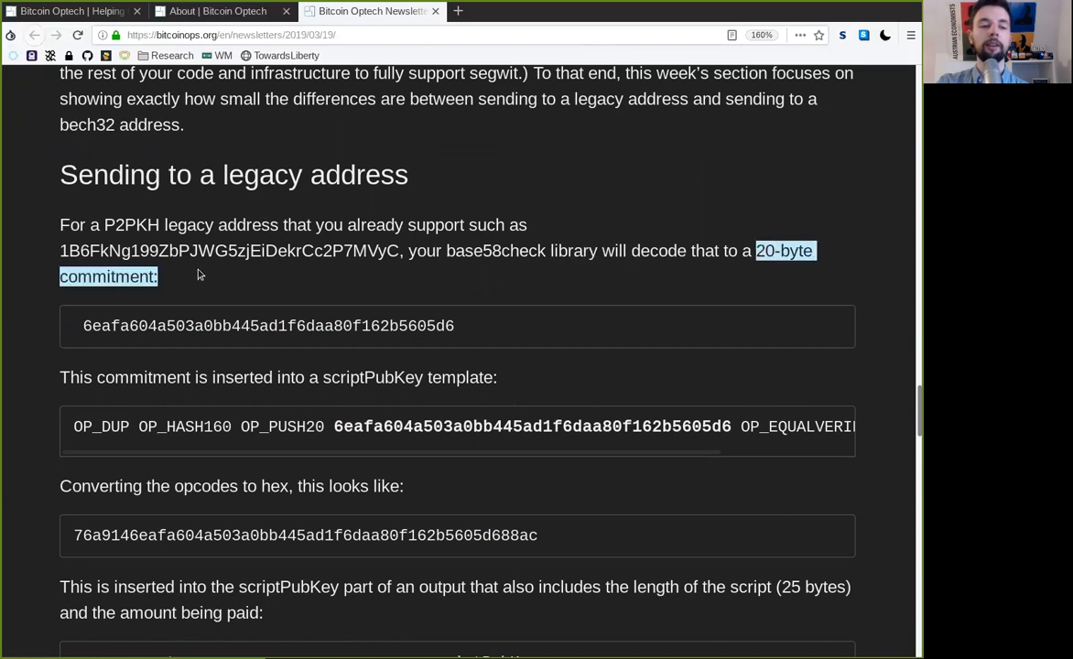
double_click(268, 326)
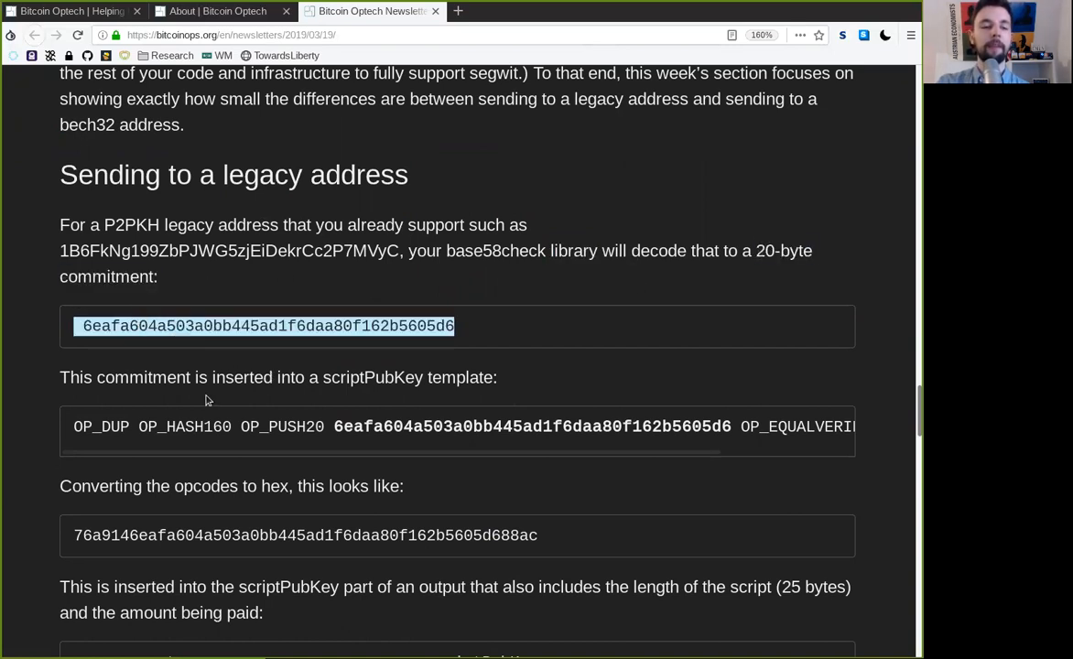
click(339, 376)
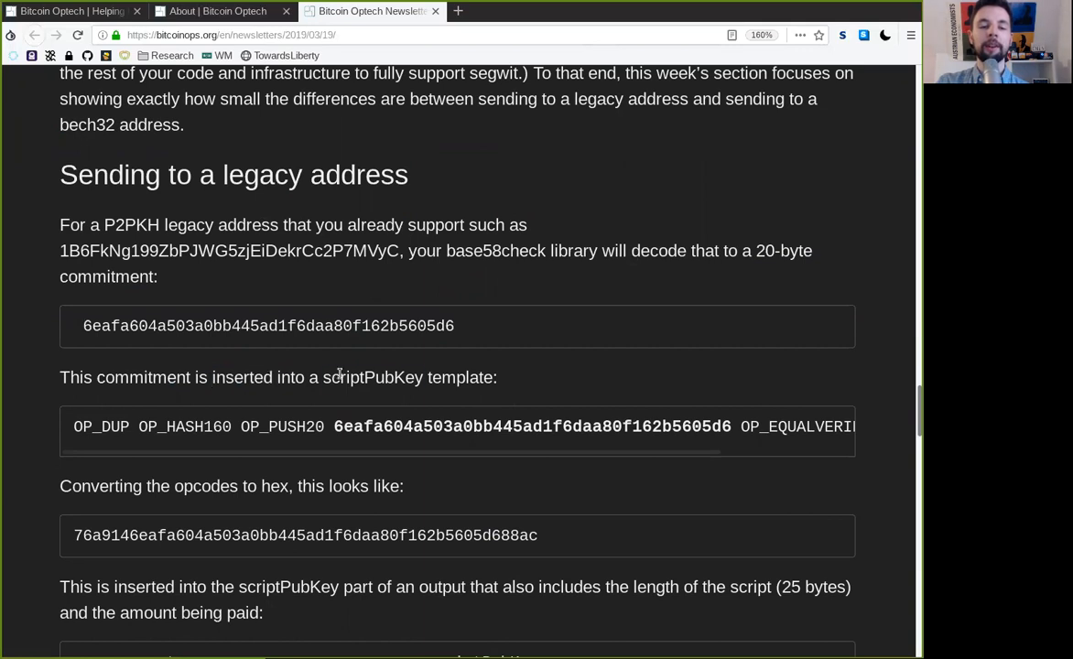
double_click(459, 378)
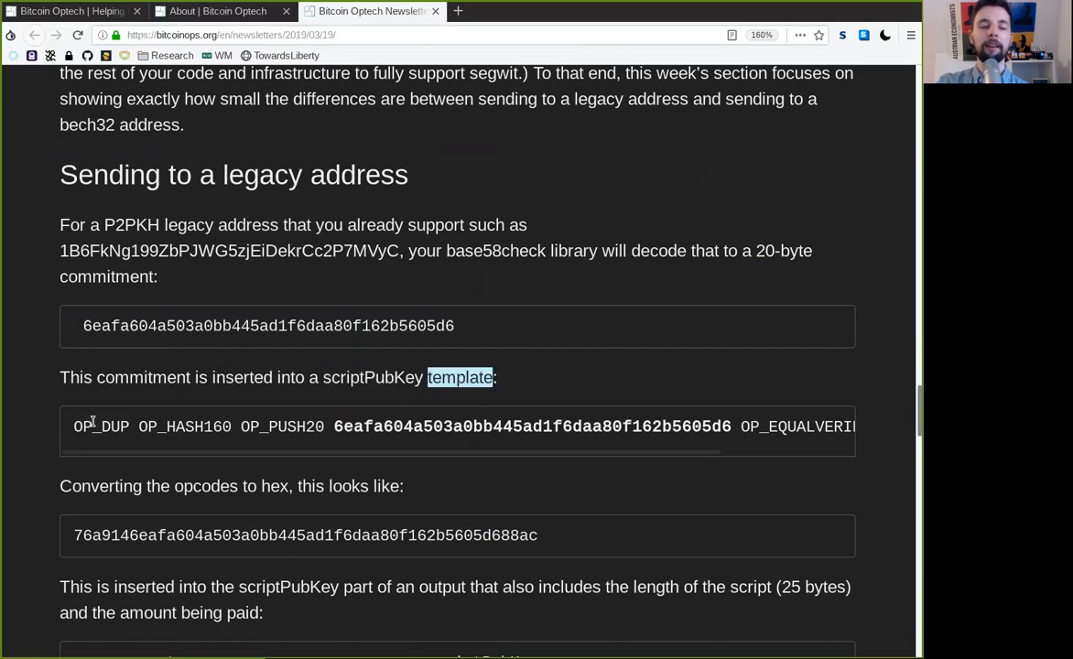
Follow the P2PKH template from OP_HASH160 and OP_EQUALVERIFY to OP_CHECKSIG, then its opcode hex form
double_click(184, 427)
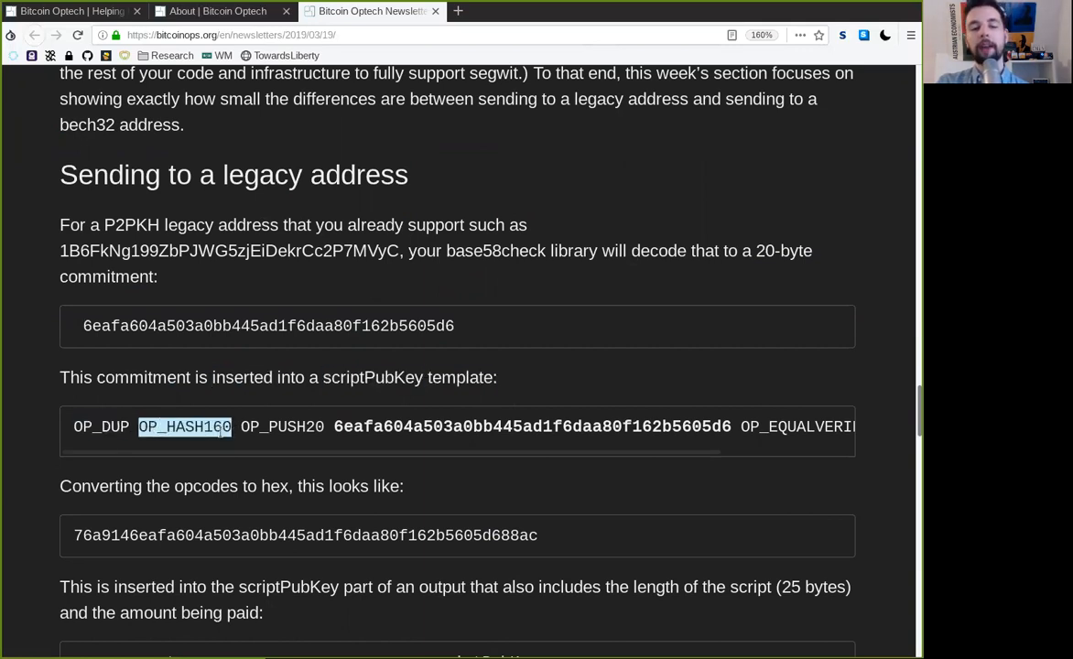
double_click(282, 427)
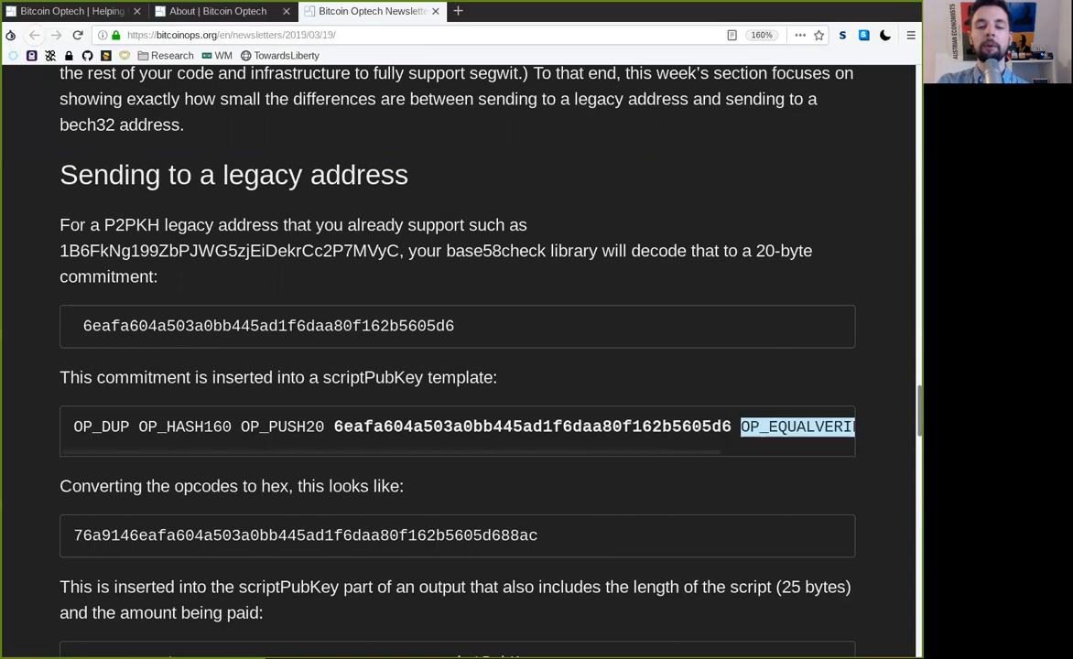
scroll(right, 3)
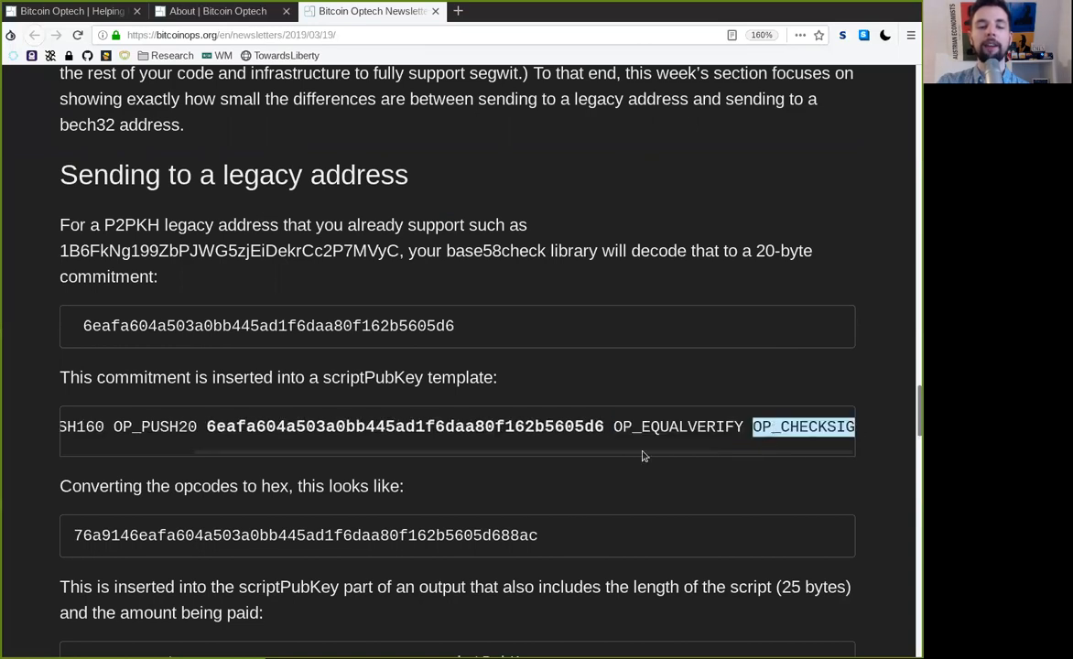
double_click(205, 486)
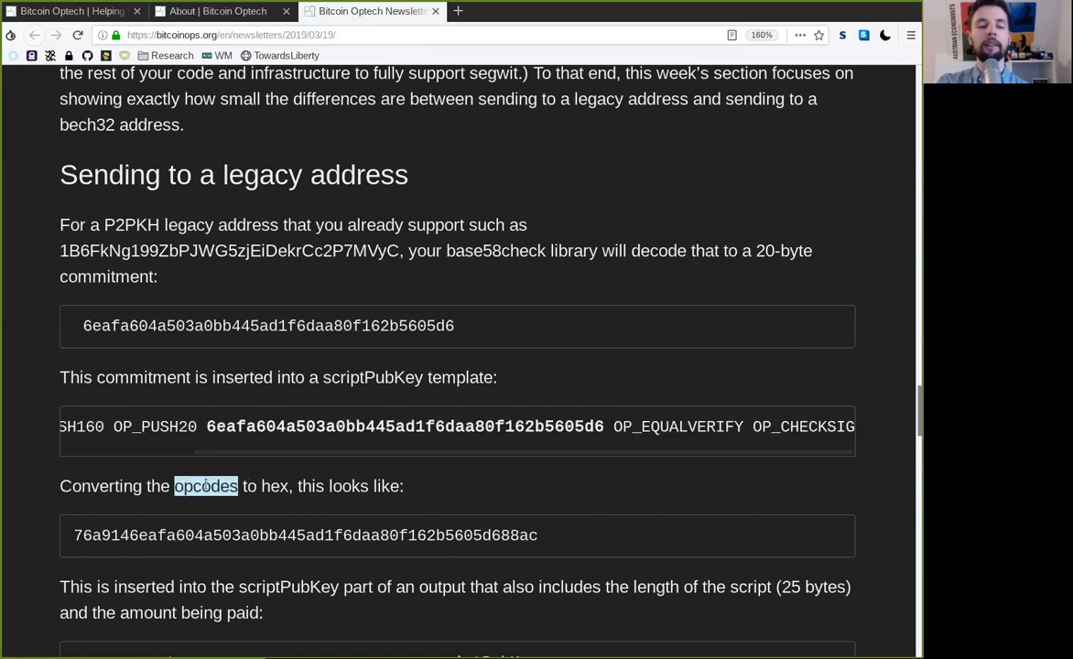
double_click(349, 487)
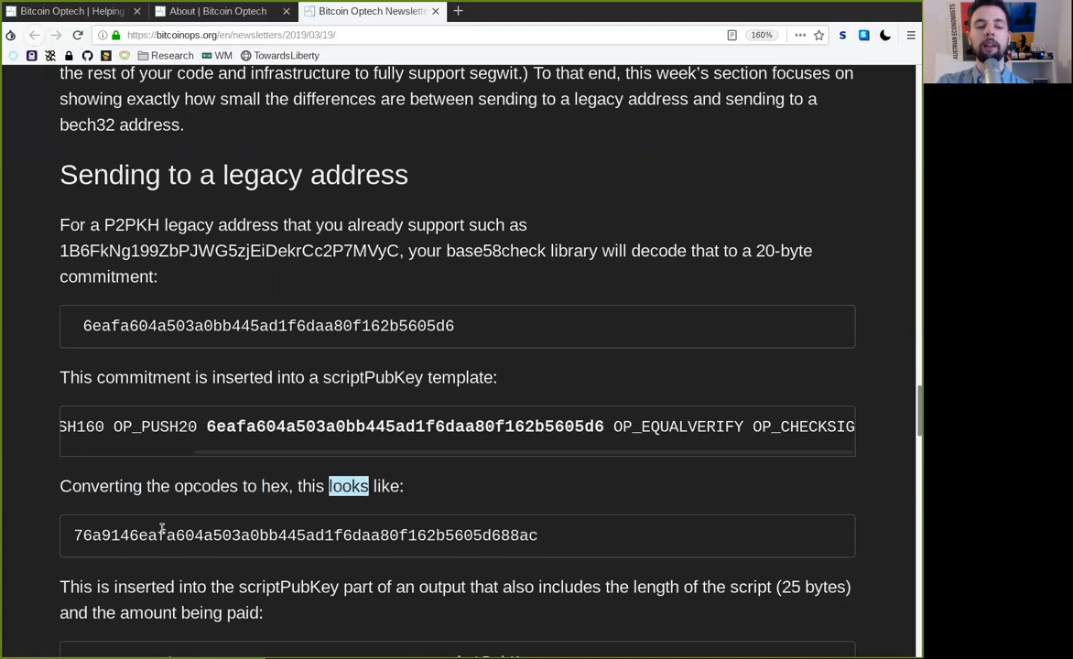
scroll(down, 3)
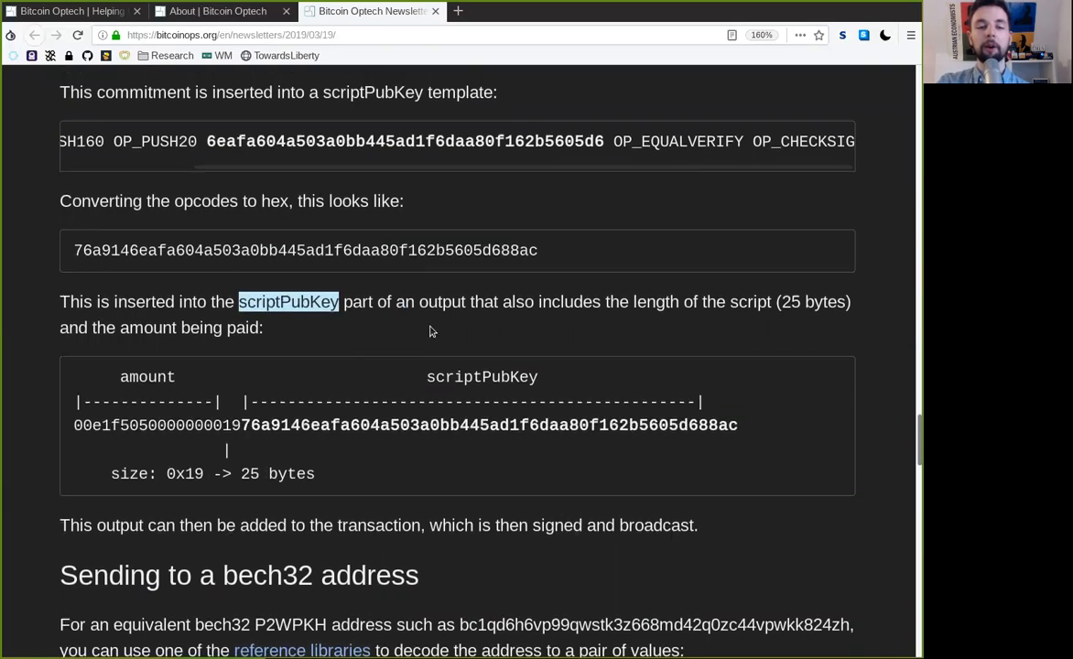
Review the legacy output diagram, highlighting its scriptPubKey bytes
scroll(up, 3)
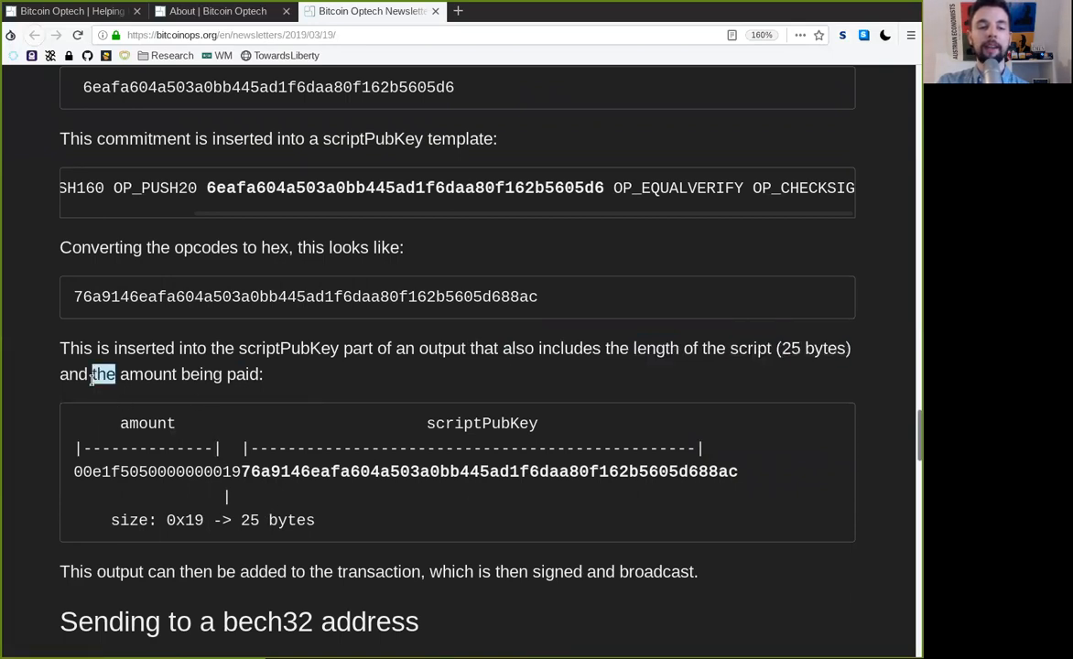
double_click(220, 375)
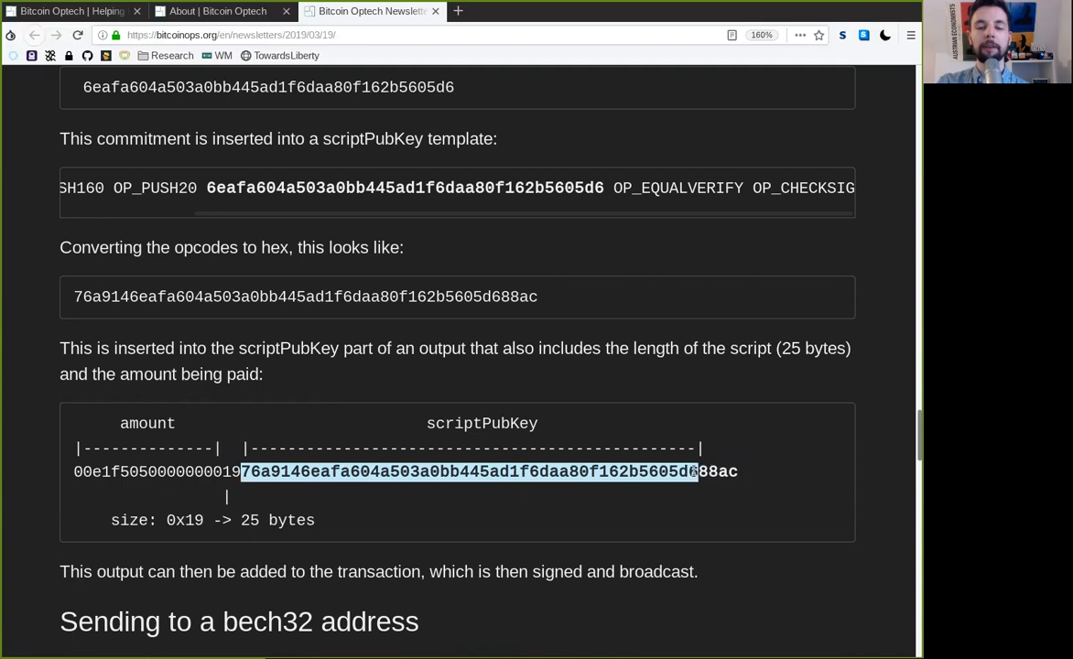
click(728, 470)
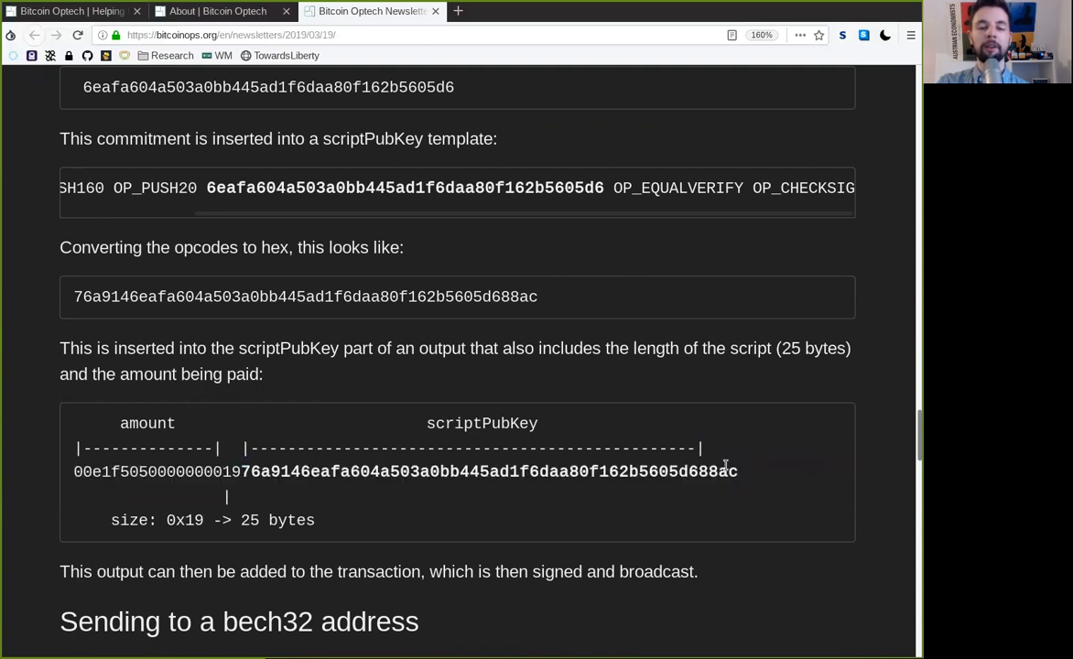
Read the closing sentence on the output's transaction being signed and broadcast, reaching the bech32 section
double_click(82, 571)
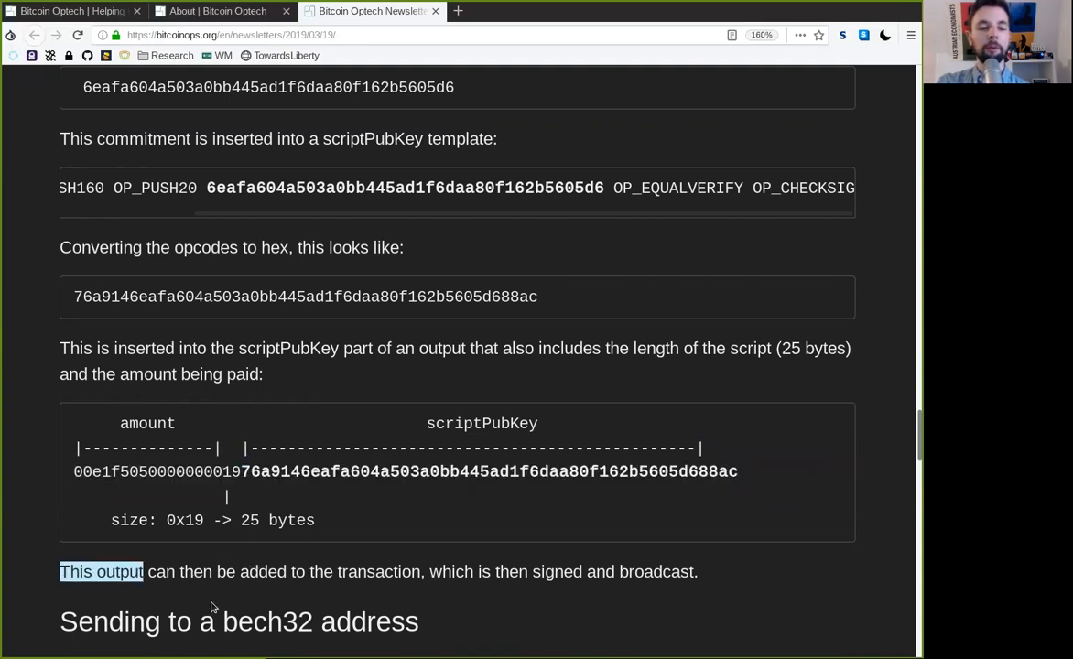
double_click(379, 571)
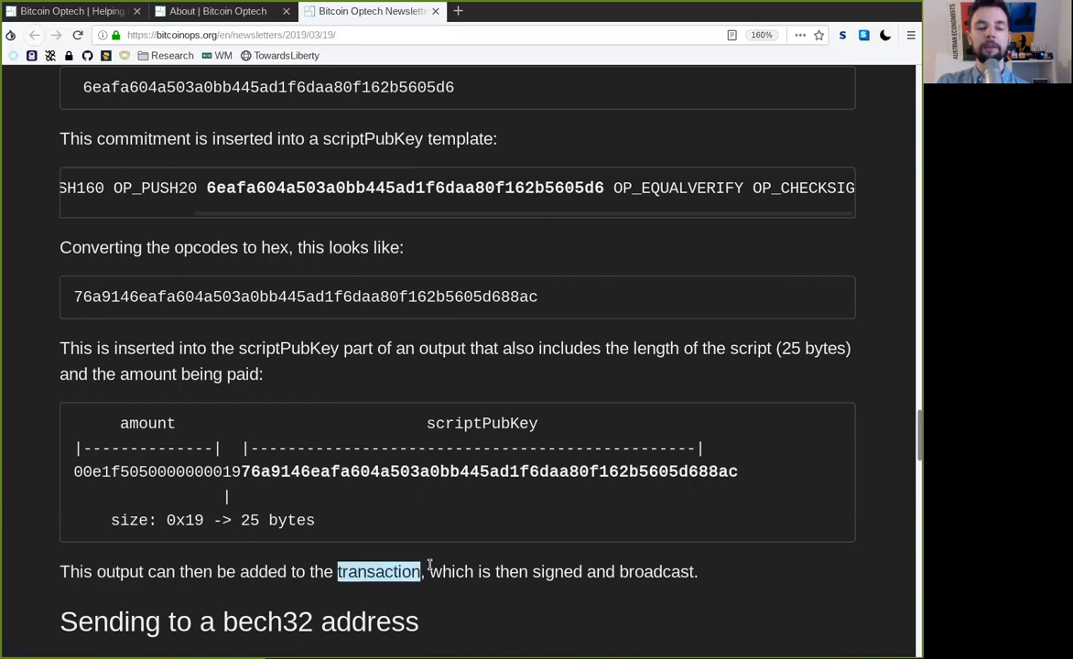
double_click(538, 571)
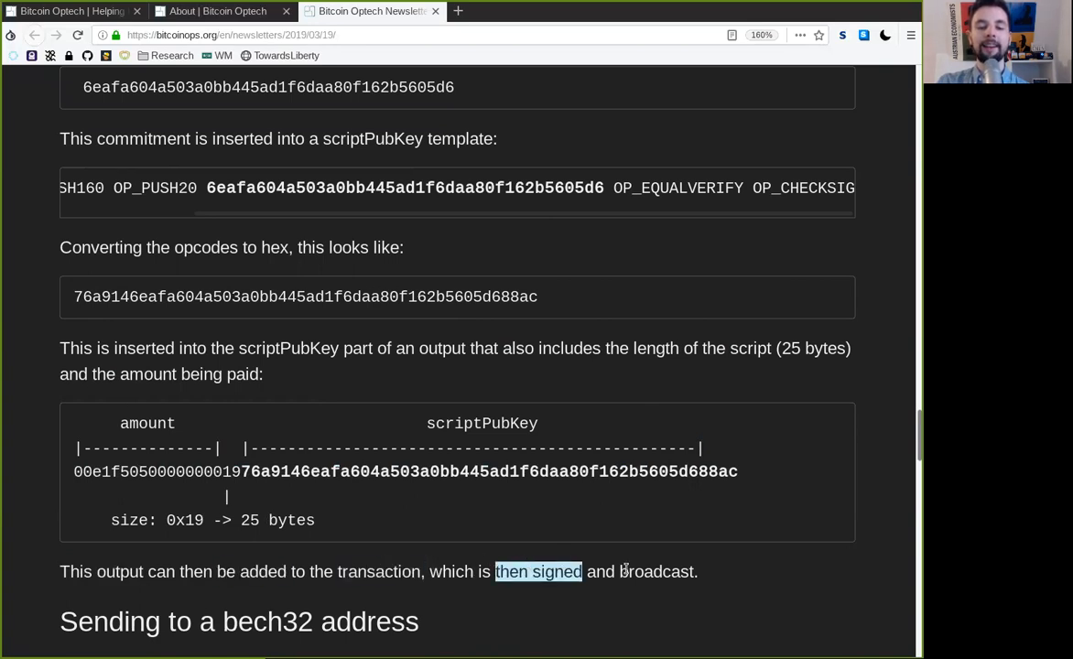
scroll(down, 3)
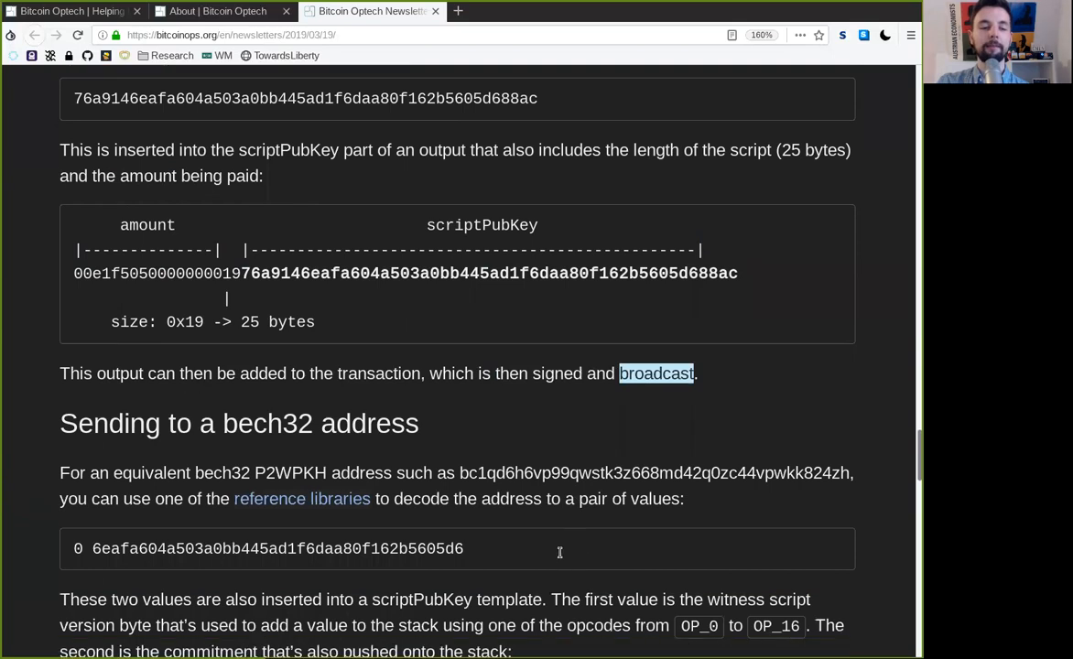
Read the bech32 P2WPKH example address paragraph, highlighting the address and its decoded commitment hex
scroll(down, 3)
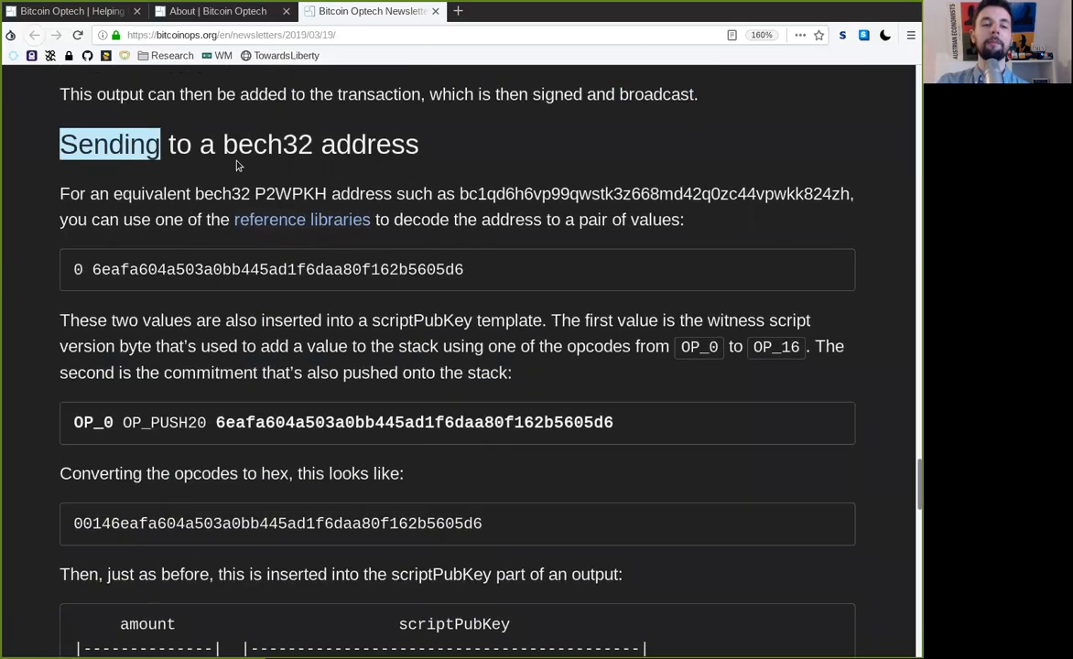
double_click(151, 194)
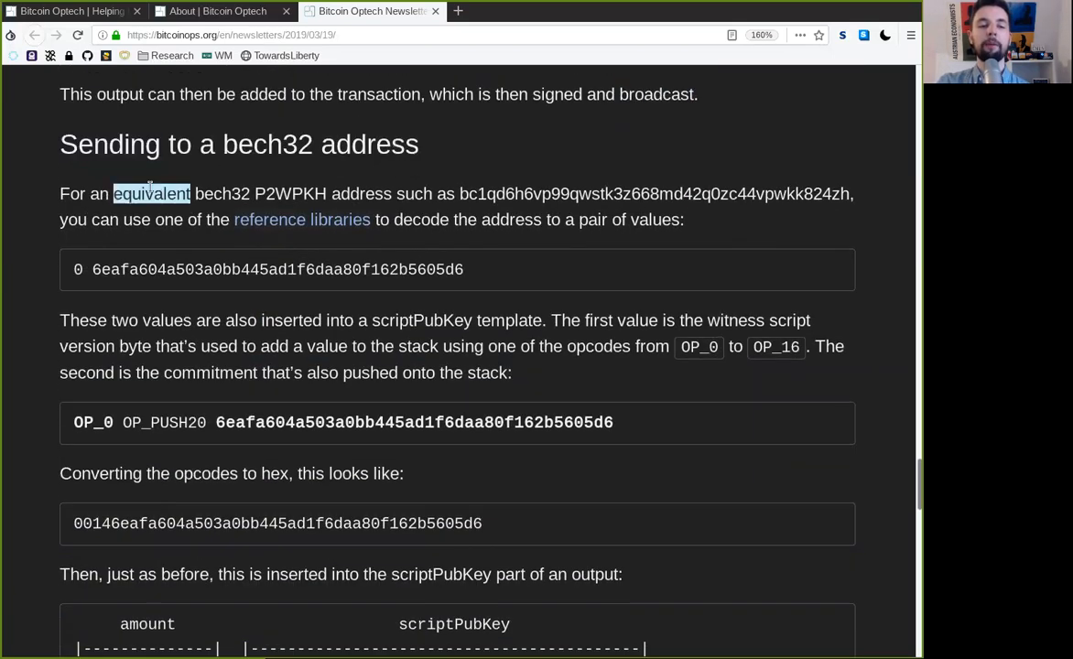
double_click(290, 194)
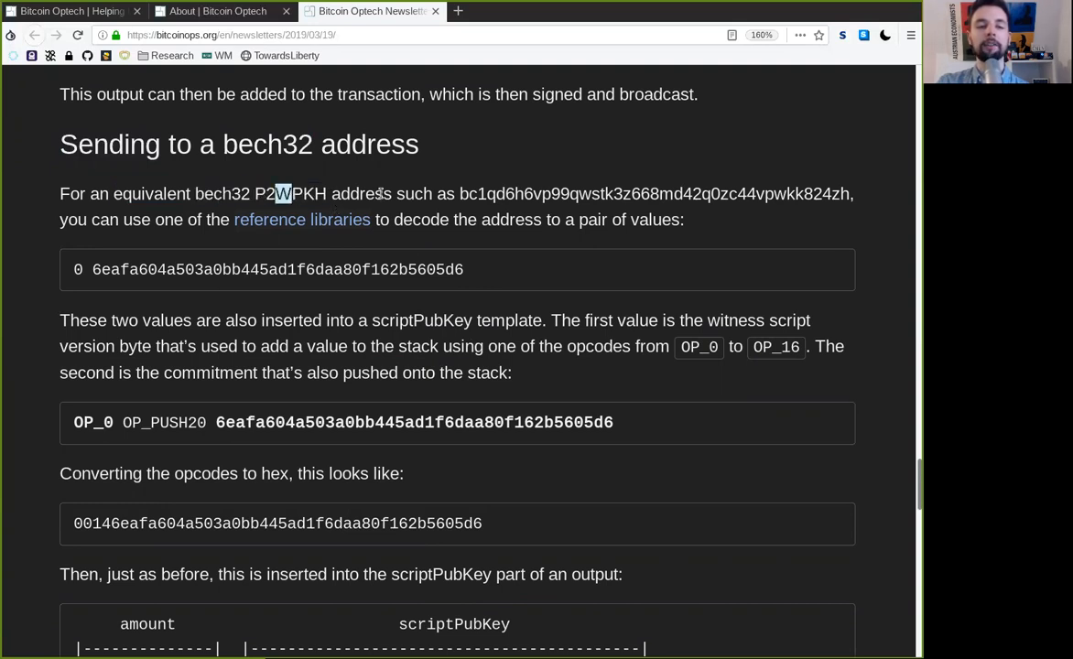
double_click(654, 194)
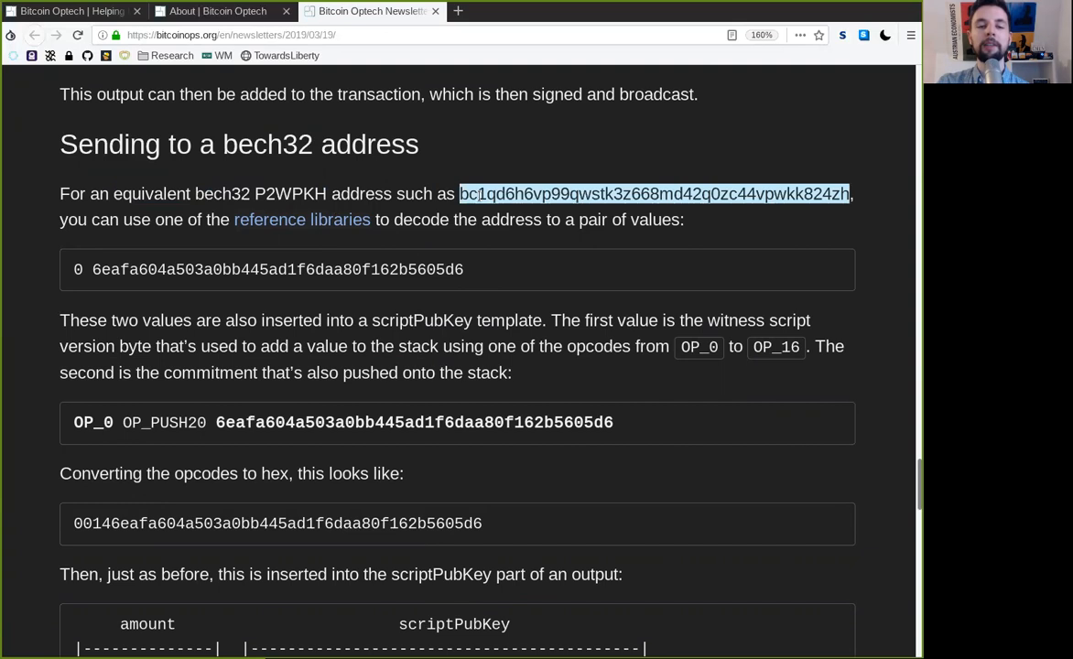
double_click(136, 220)
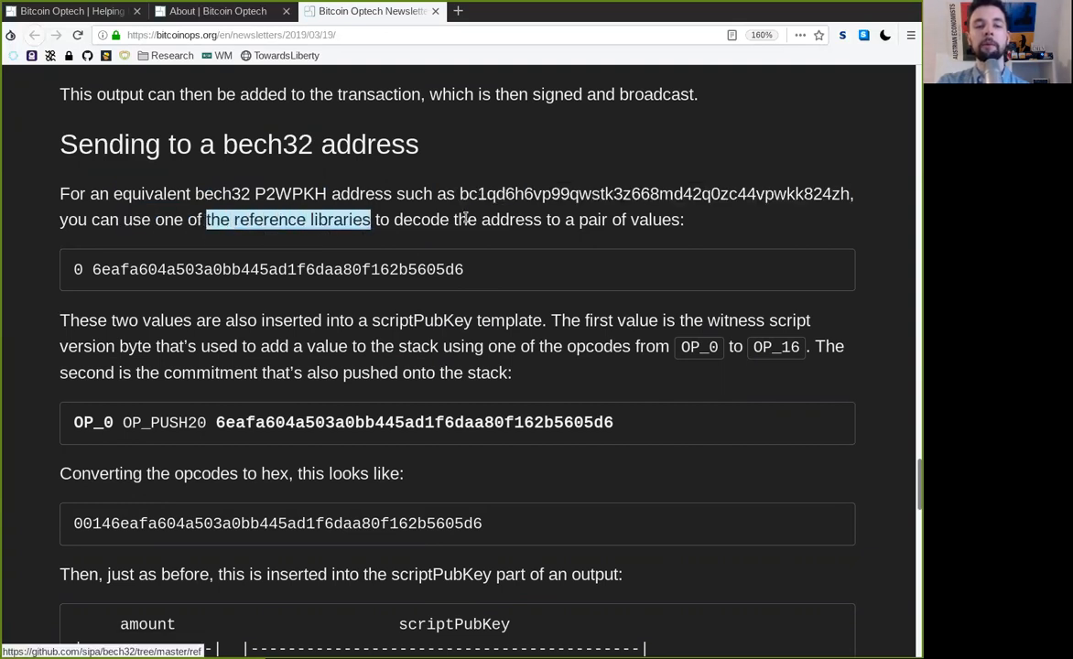
double_click(511, 219)
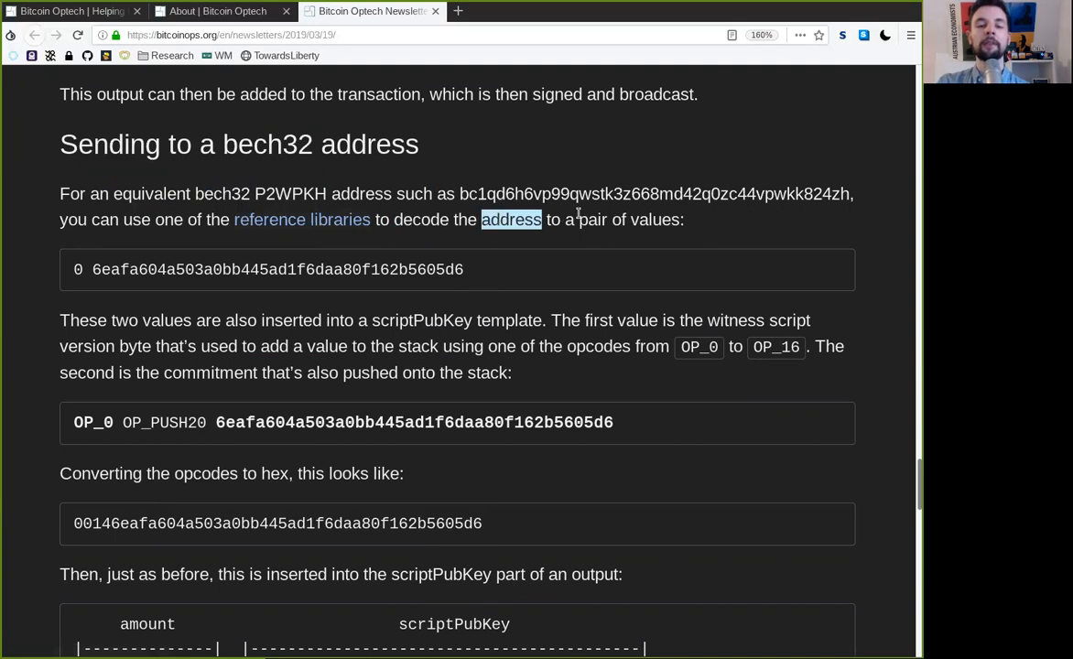
double_click(655, 219)
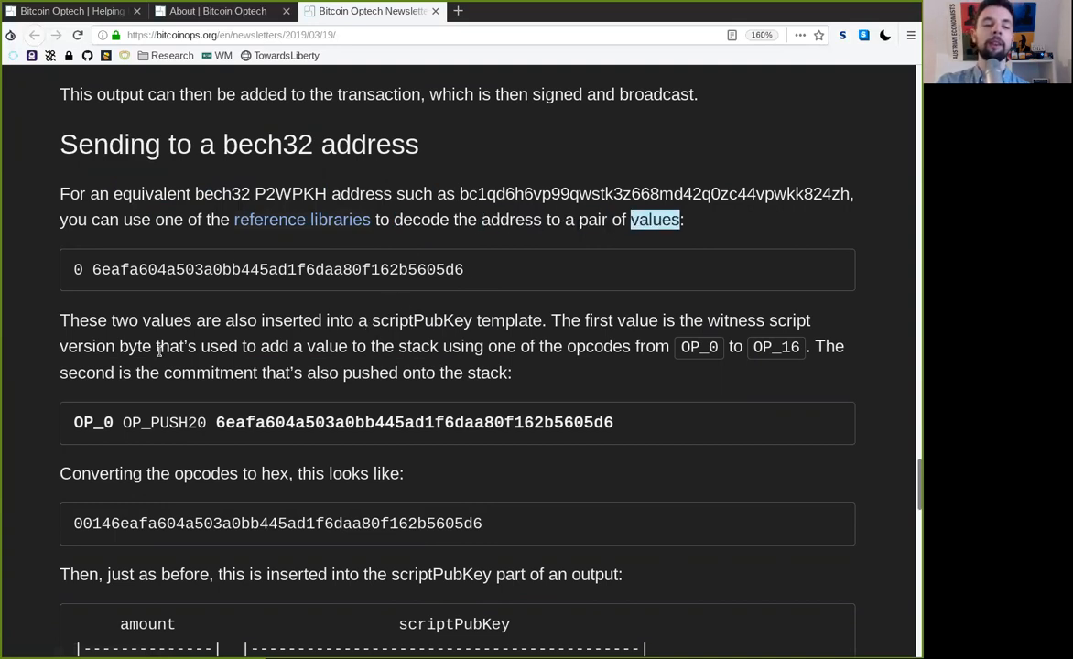
double_click(277, 269)
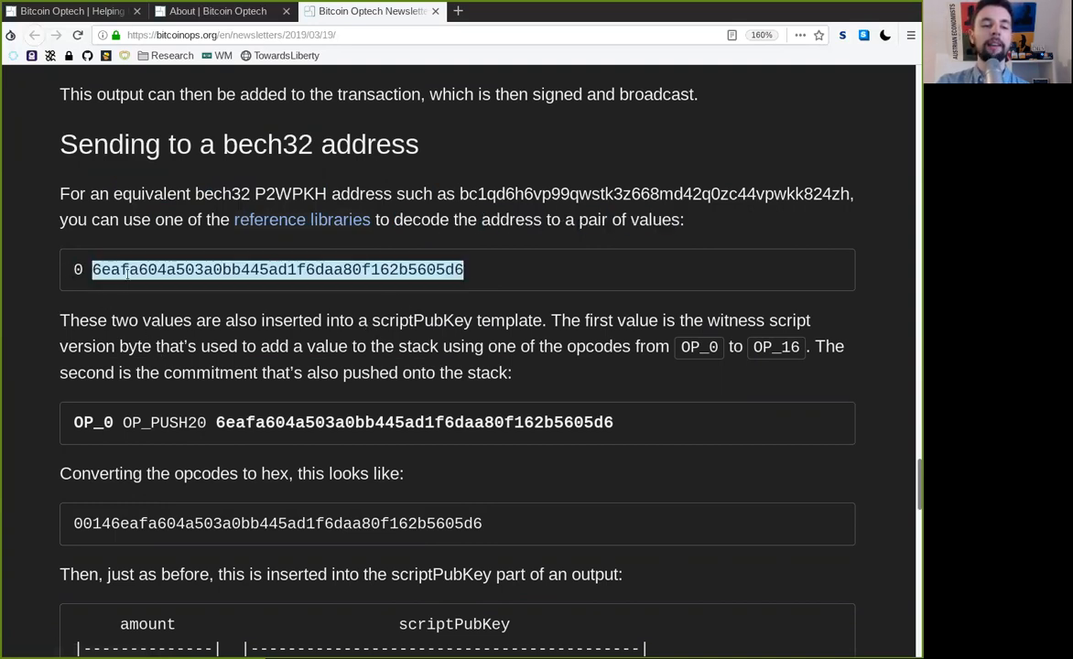
Read the scriptPubKey template paragraph, highlighting OP_16, OP_0 and the witness commitment hash
double_click(98, 321)
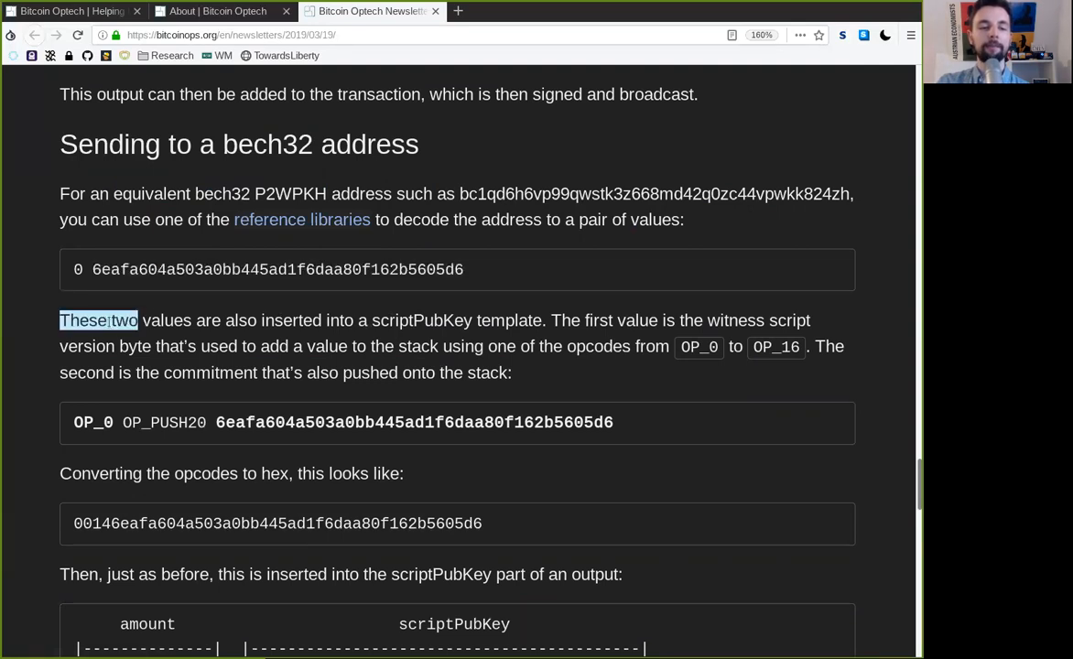
double_click(240, 320)
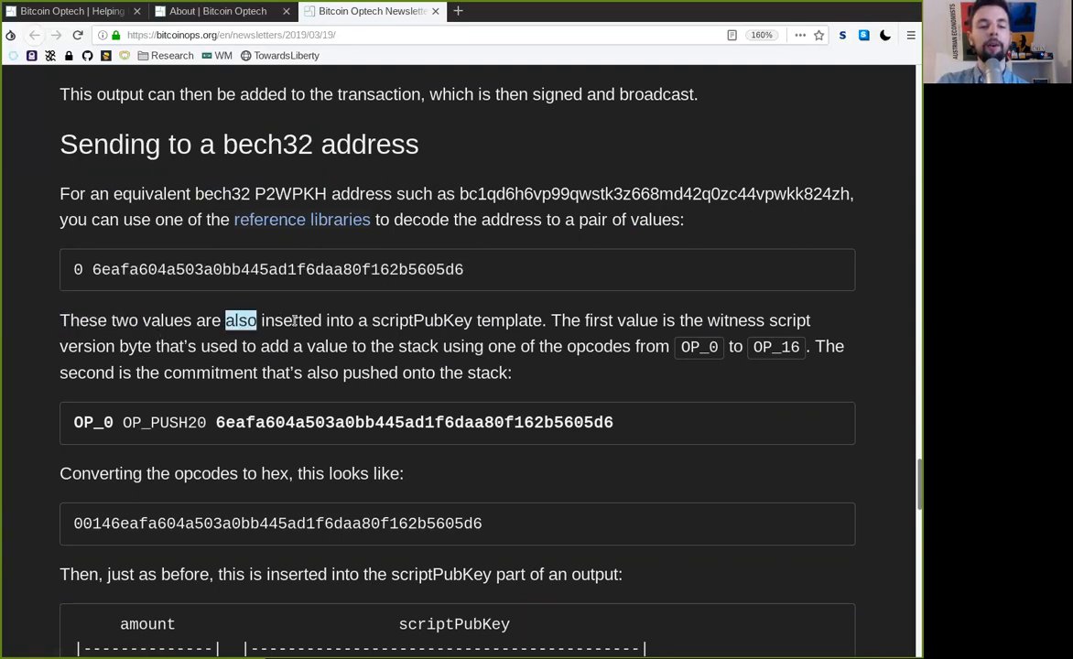
double_click(421, 321)
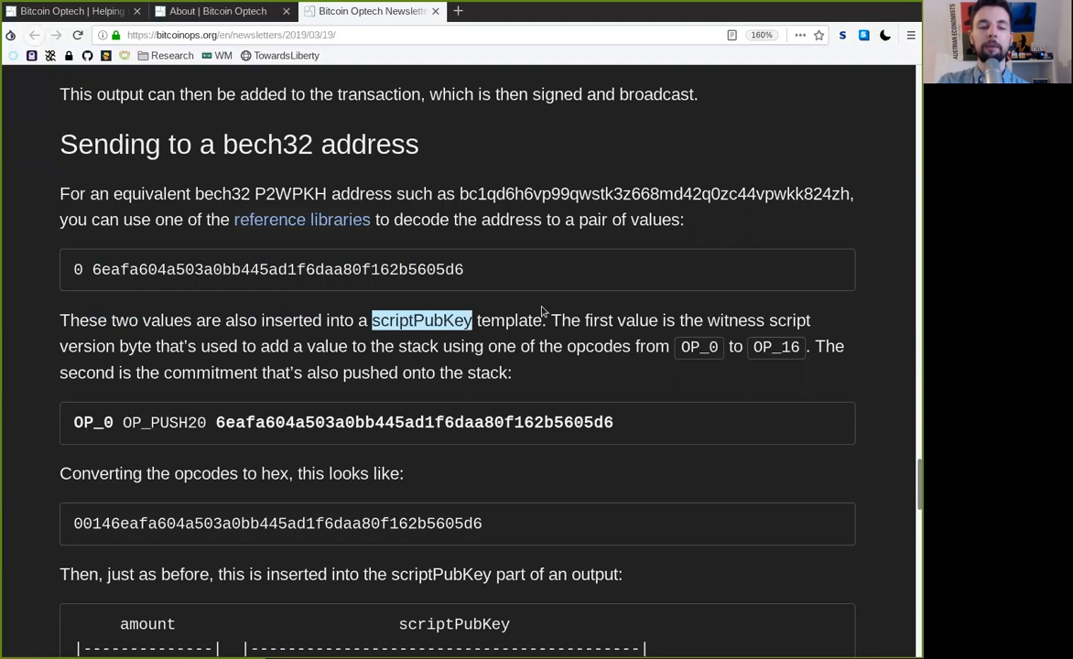
double_click(637, 319)
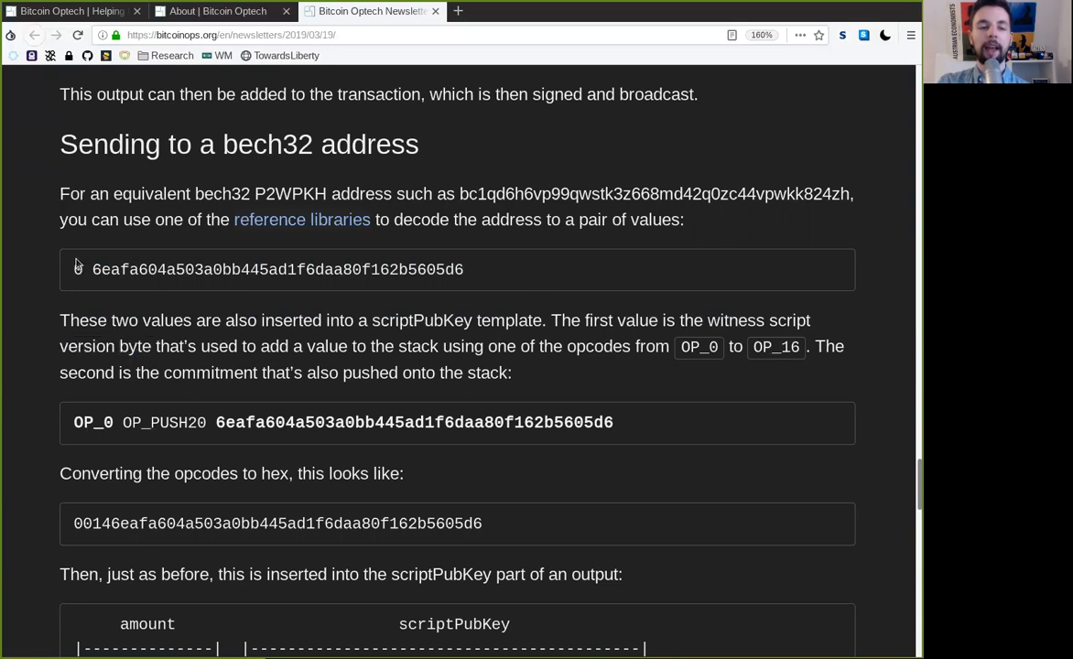
double_click(326, 346)
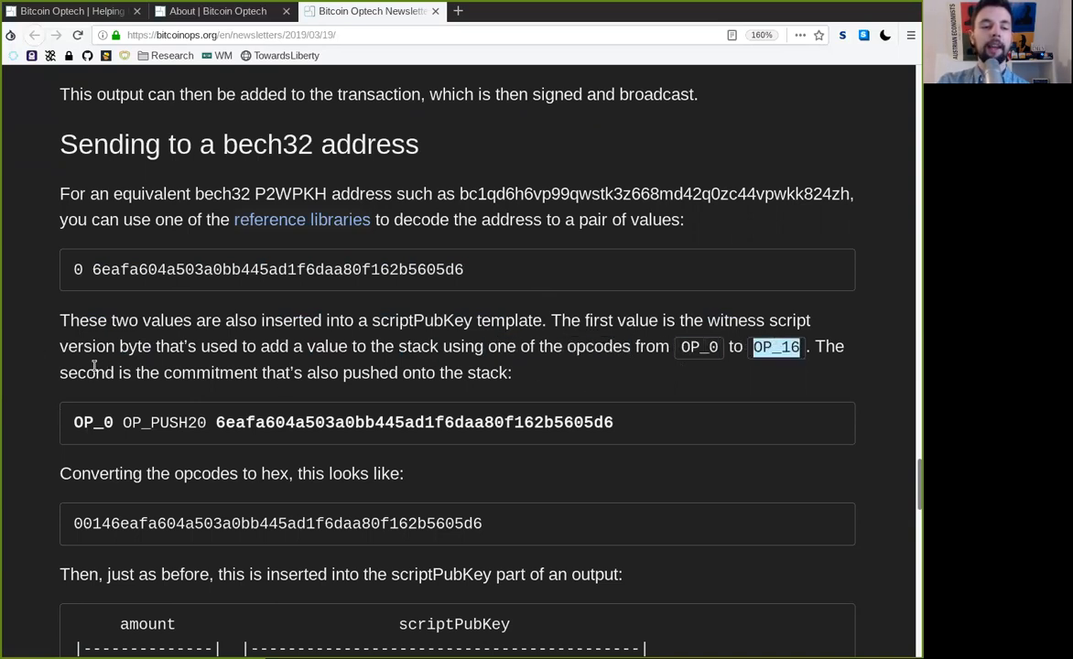
double_click(210, 373)
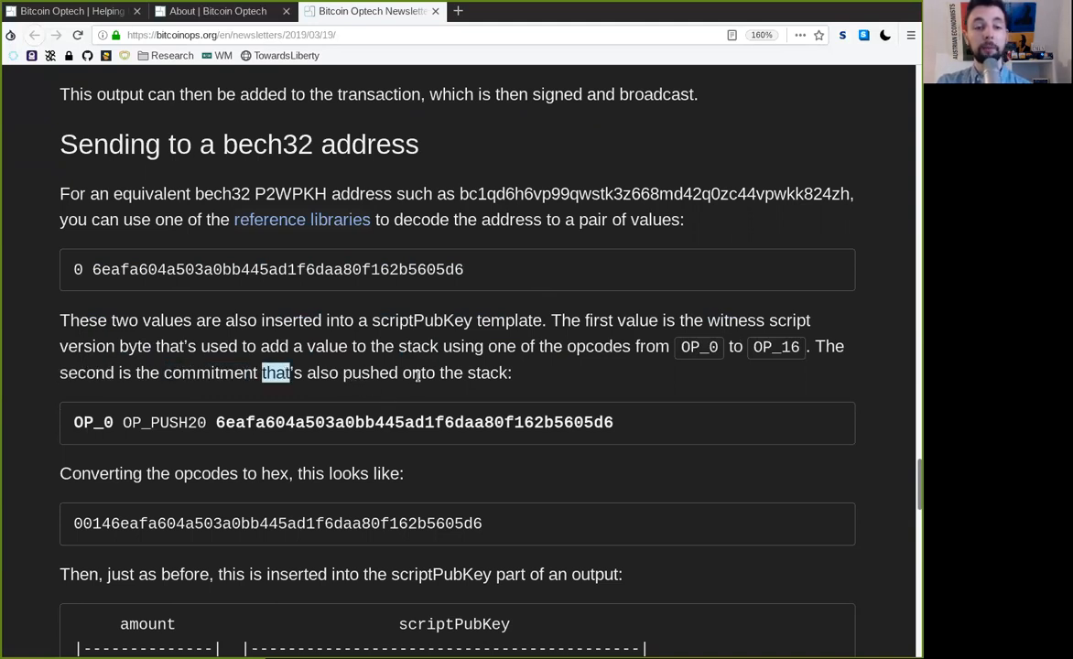
double_click(92, 422)
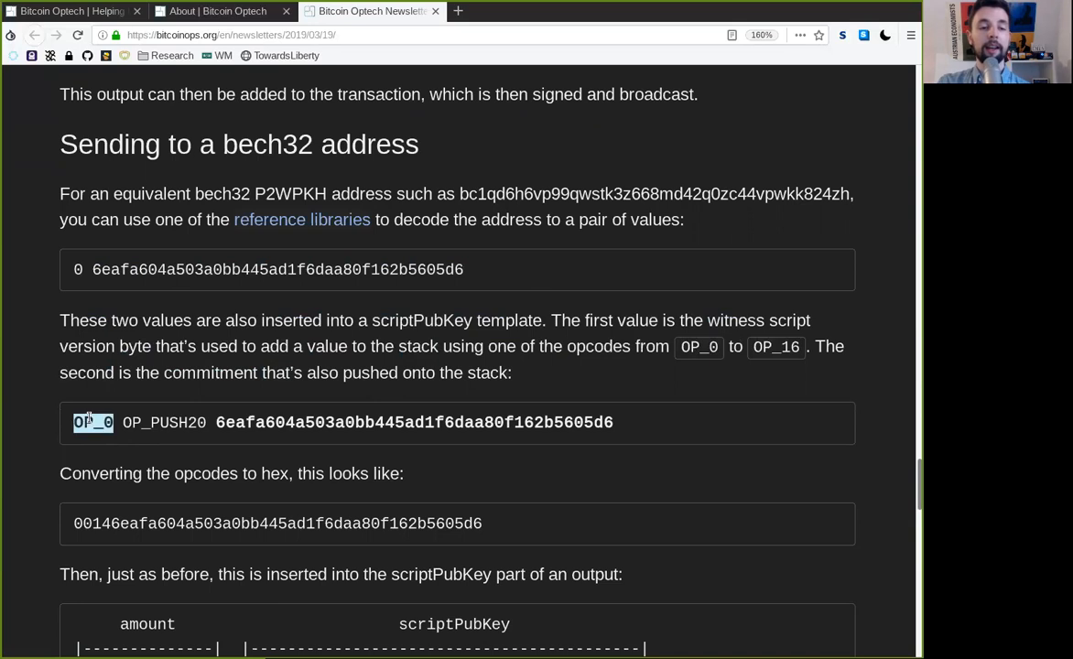
double_click(163, 422)
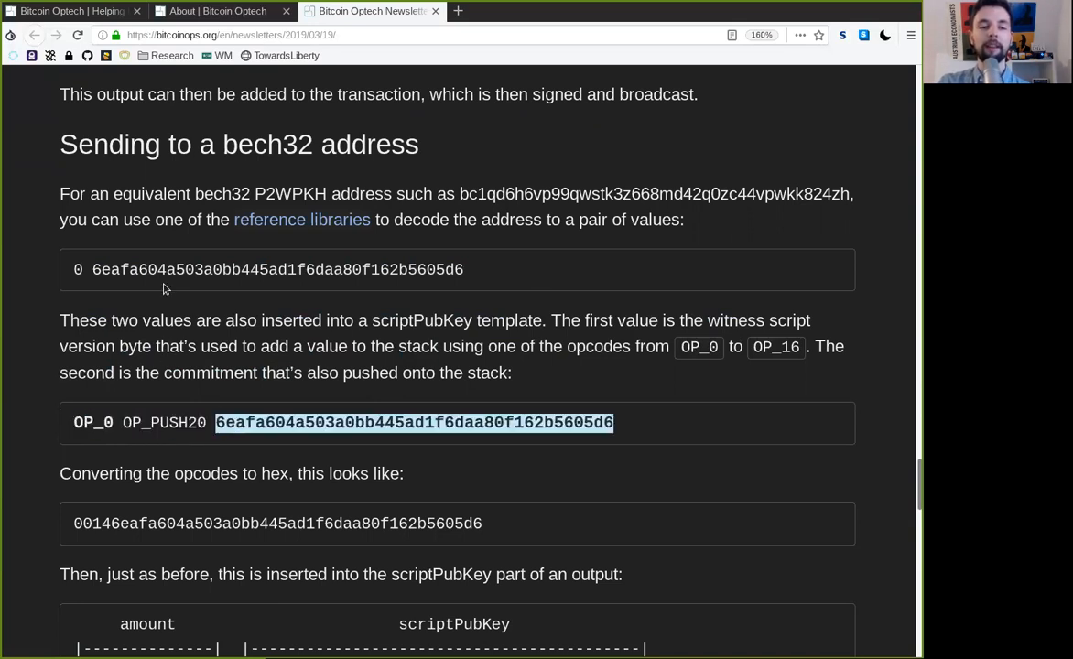
scroll(down, 3)
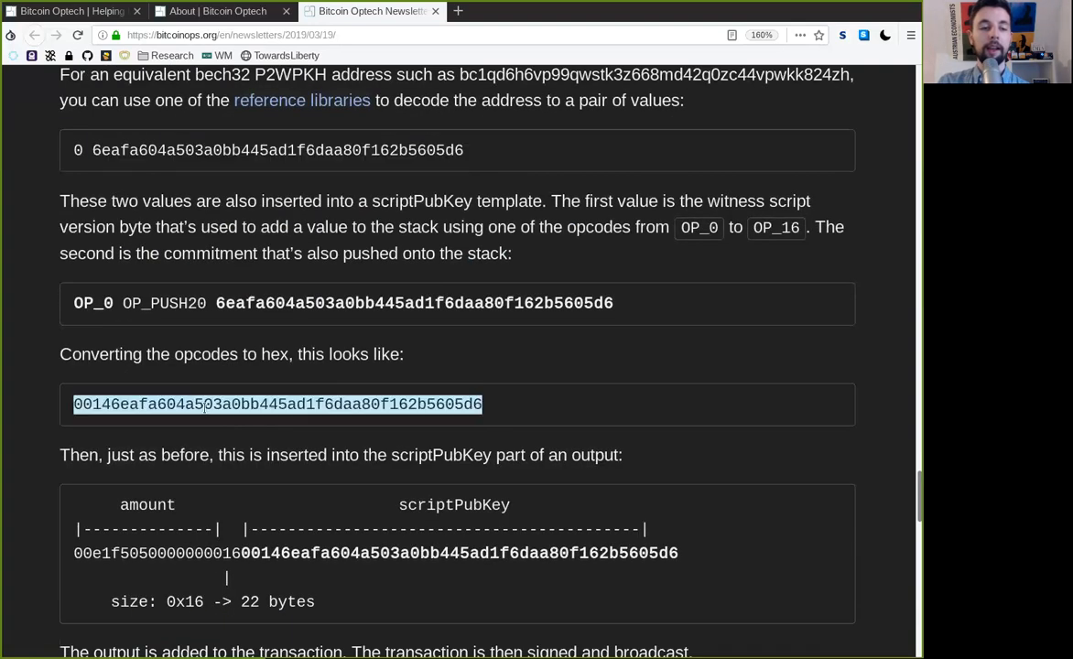
mouse_move(210, 426)
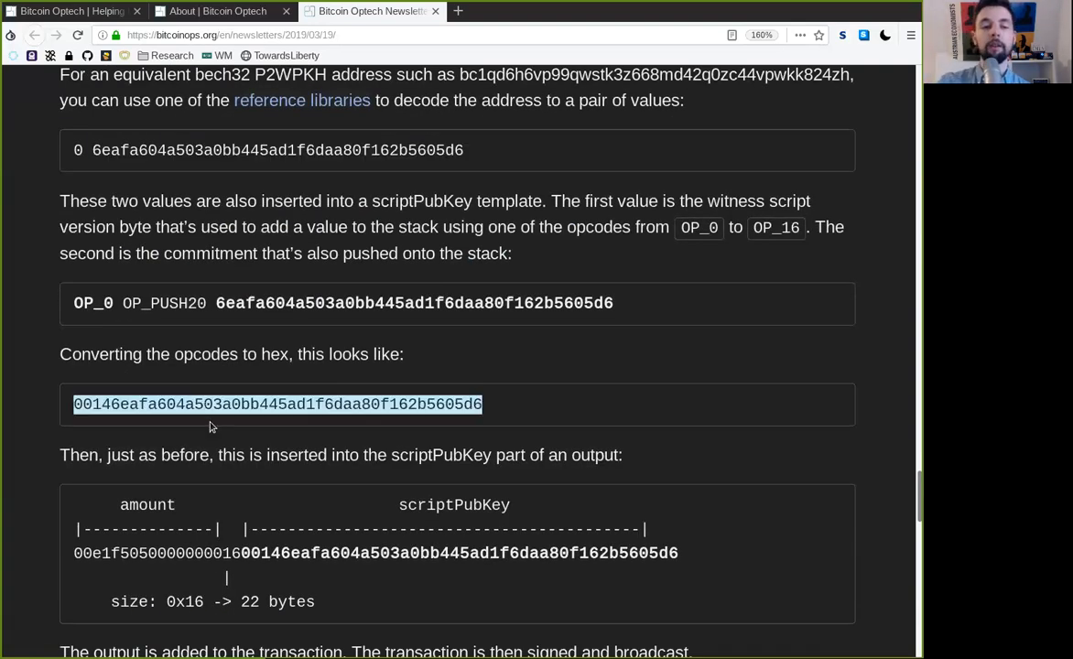
double_click(78, 455)
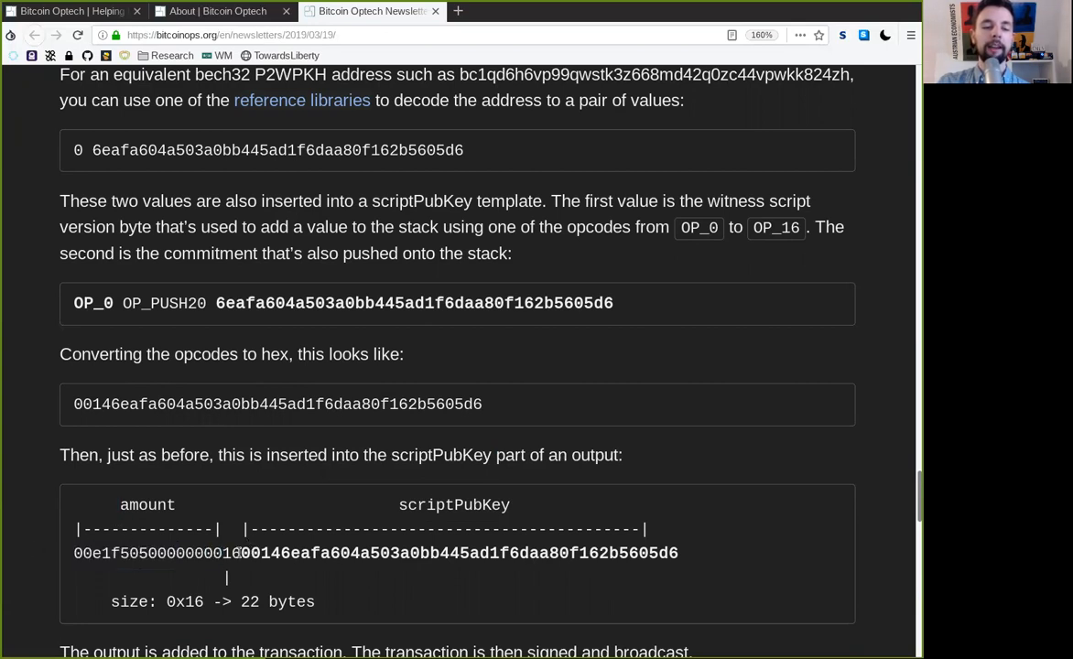
double_click(458, 553)
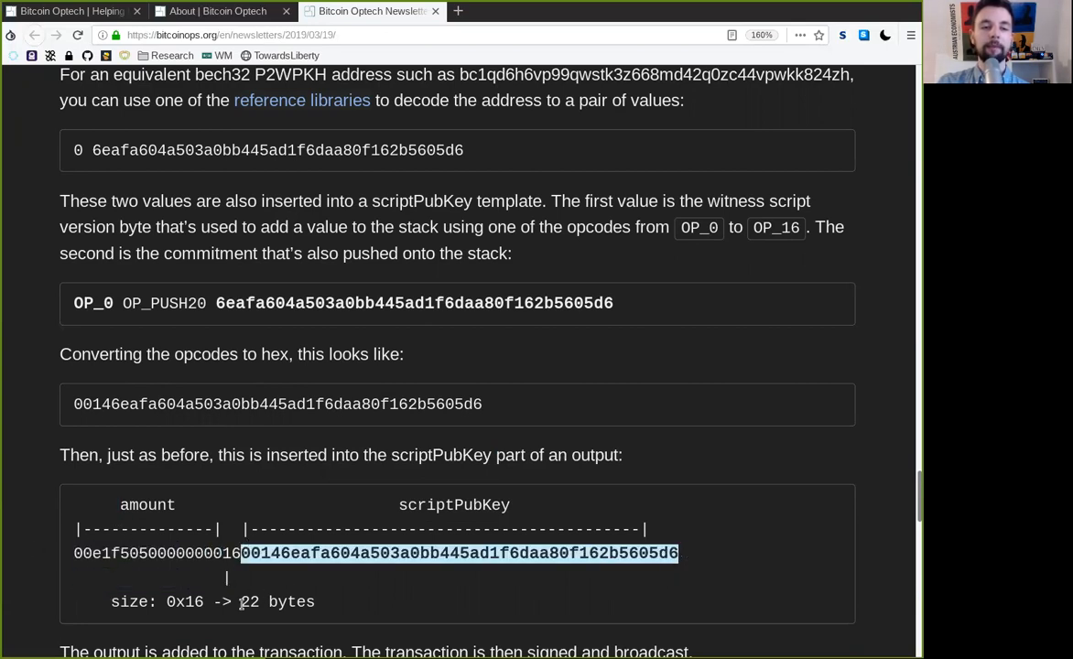
scroll(down, 3)
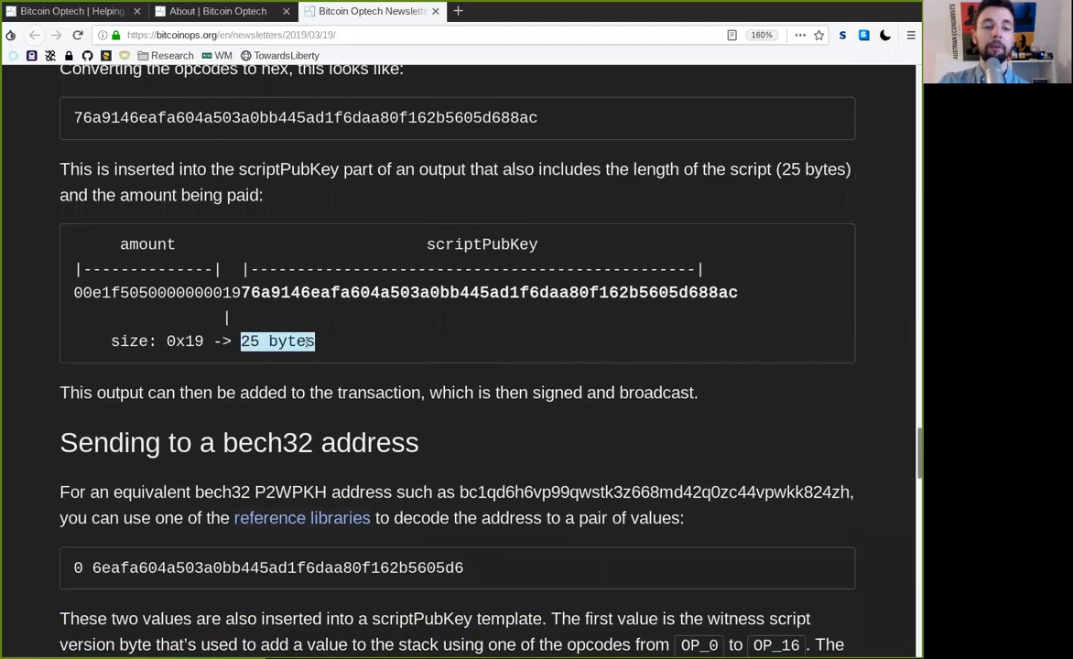
scroll(down, 3)
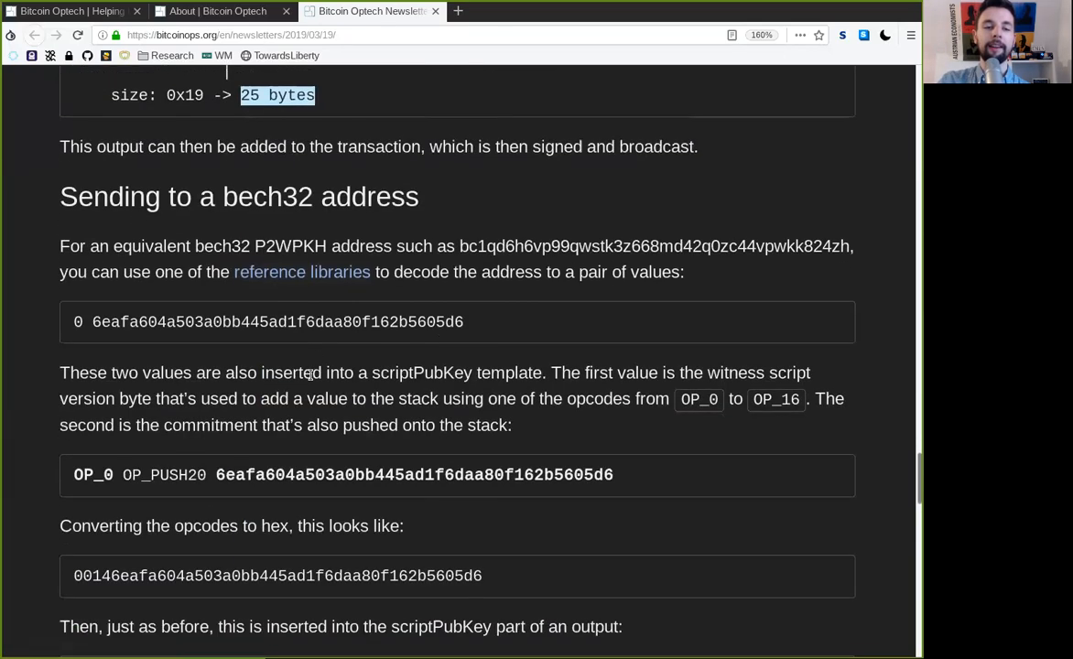
Read the P2WSH paragraph, highlighting broadcast, P2WSH, segwit, P2SH and OP_16
scroll(down, 3)
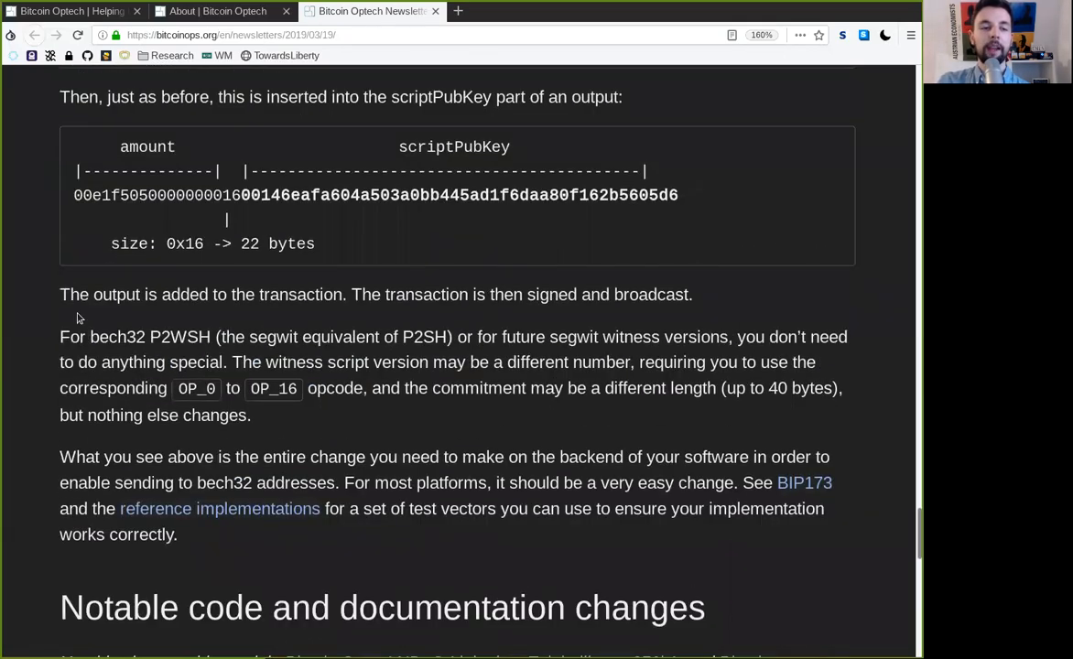
double_click(193, 294)
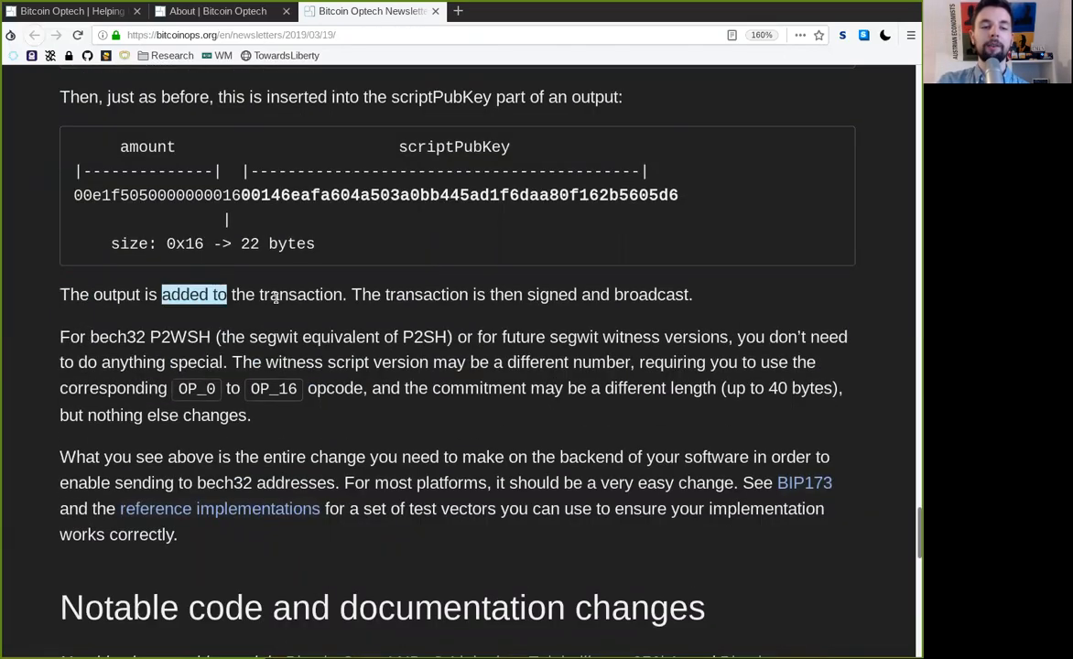
double_click(426, 294)
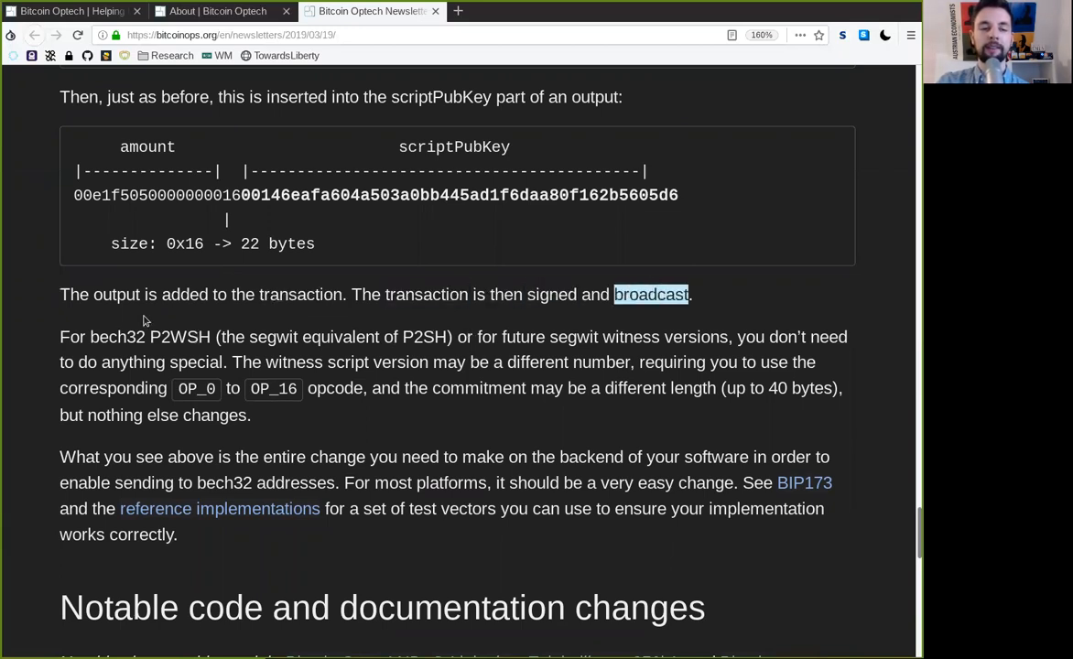
double_click(179, 337)
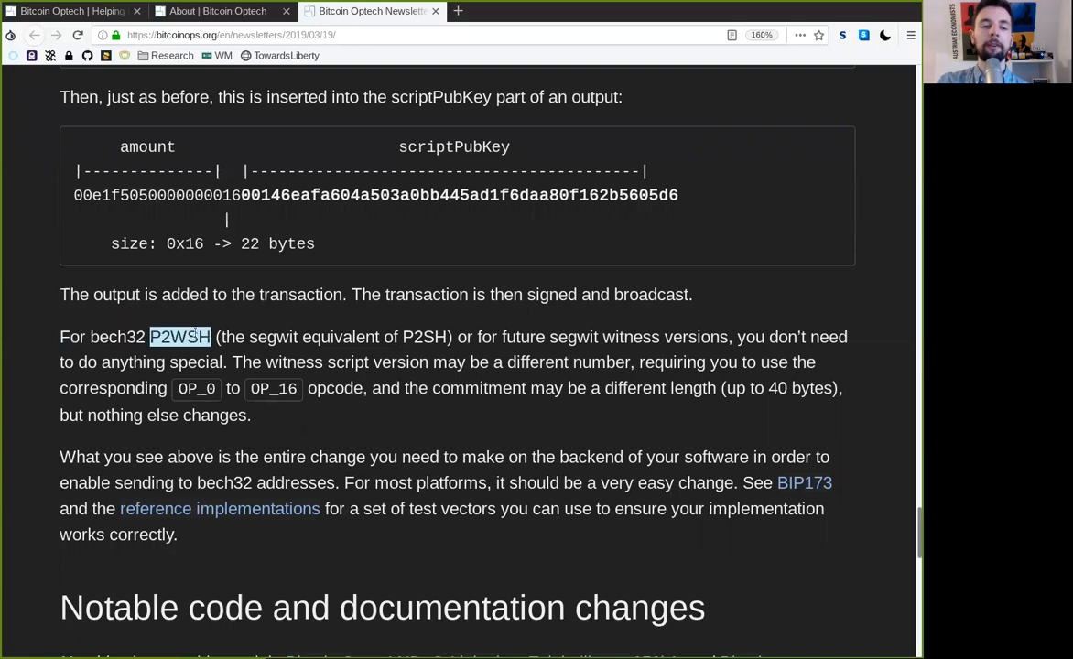
double_click(273, 337)
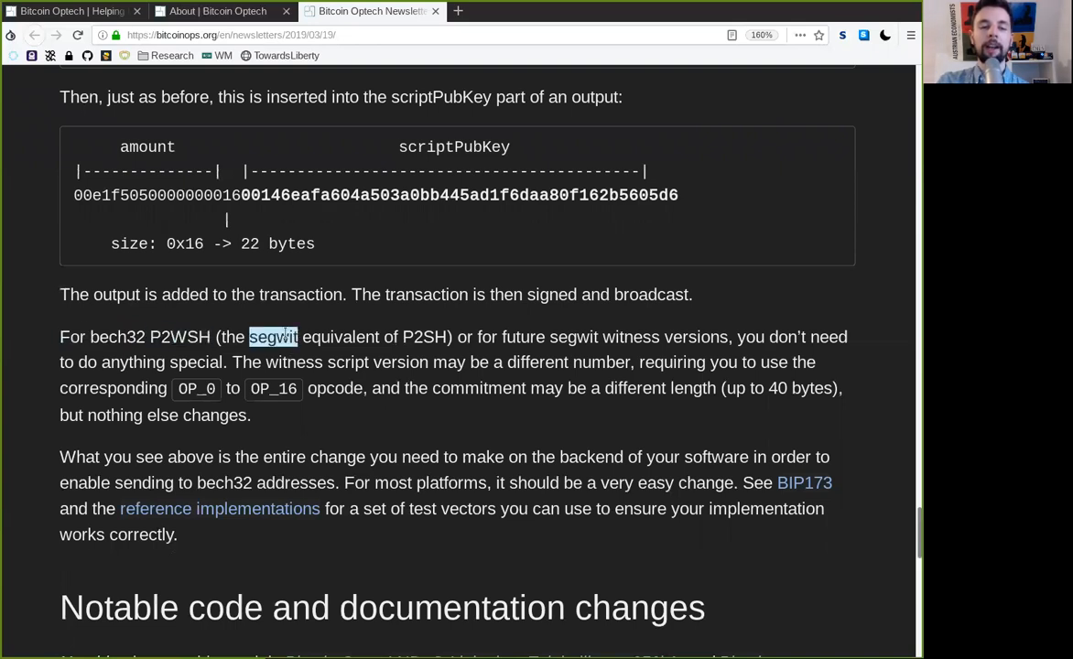
double_click(424, 337)
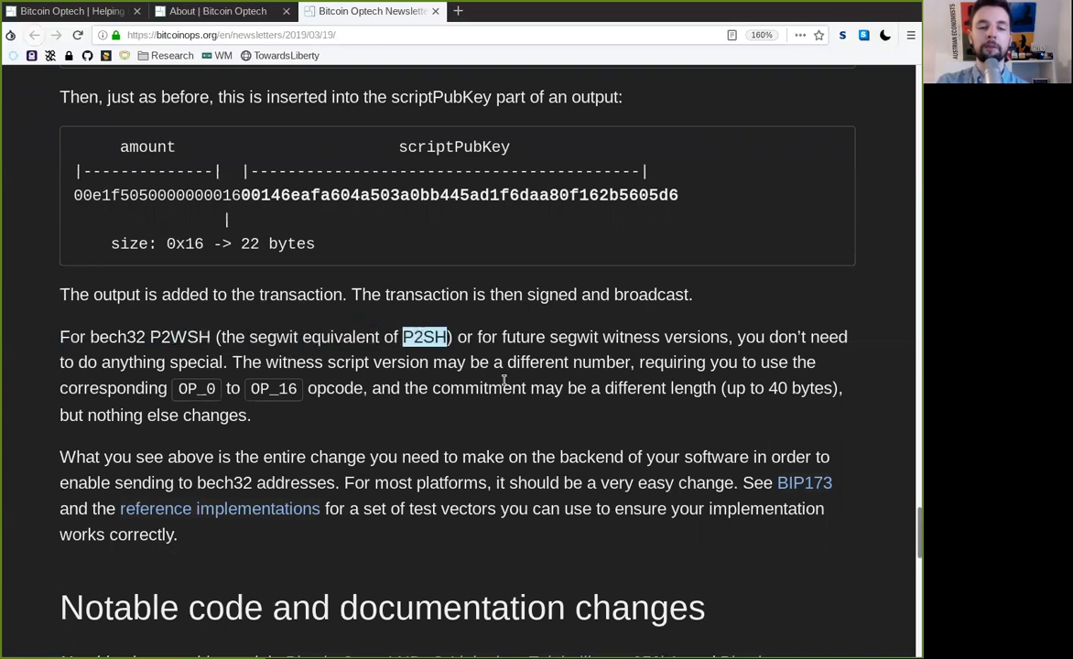
double_click(549, 336)
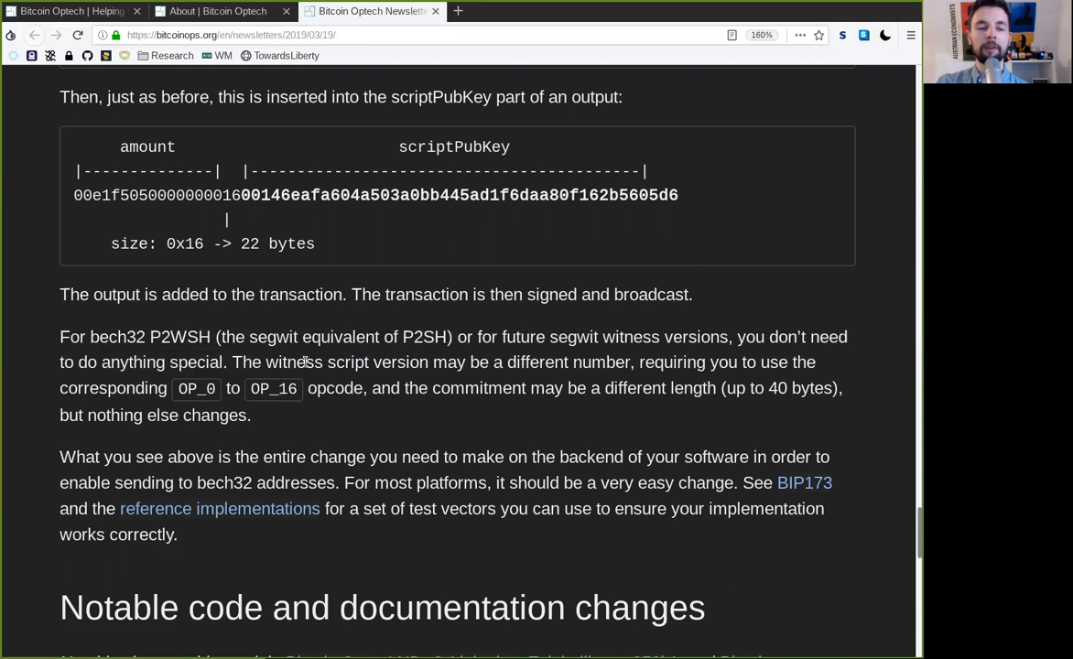
double_click(538, 361)
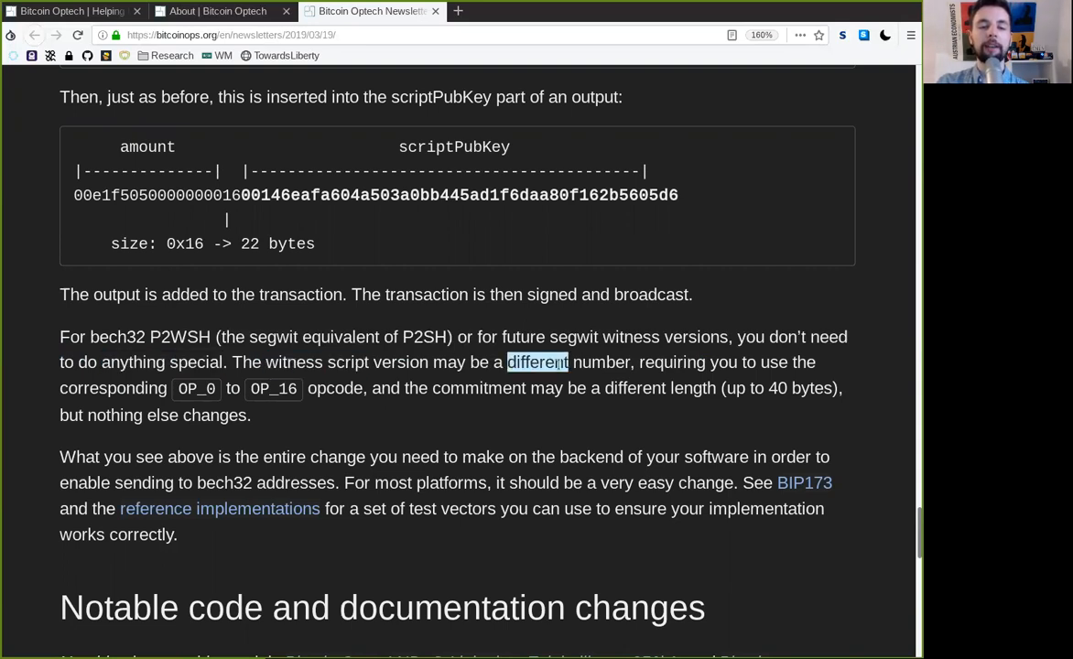
double_click(671, 361)
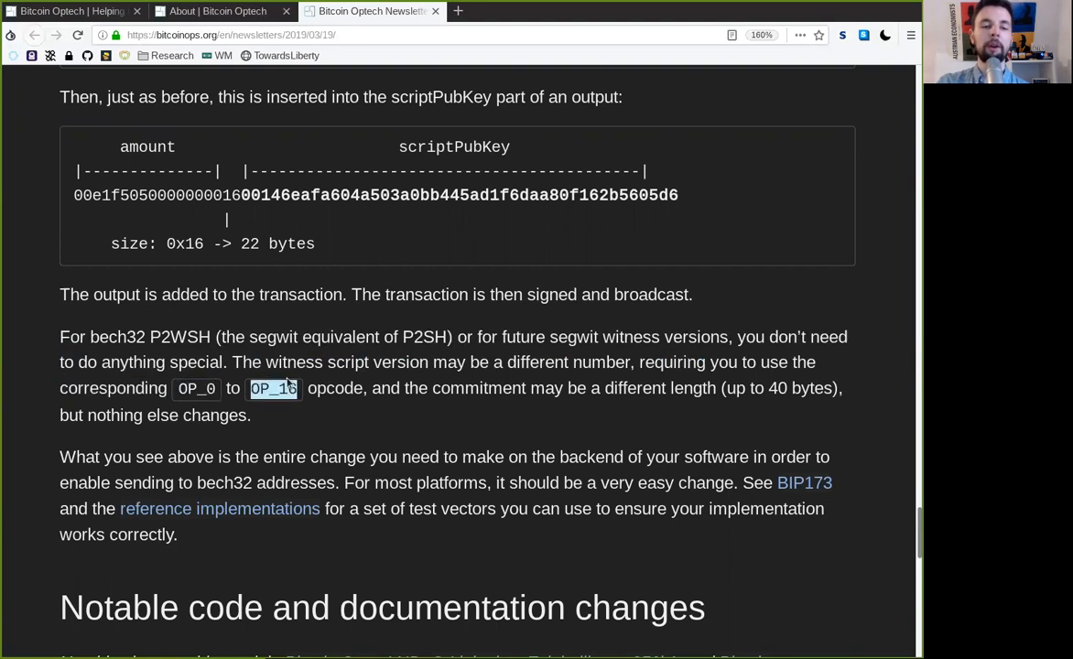
Read the closing 40-byte and BIP173 guidance, ending on the Notable code and documentation changes heading
double_click(335, 388)
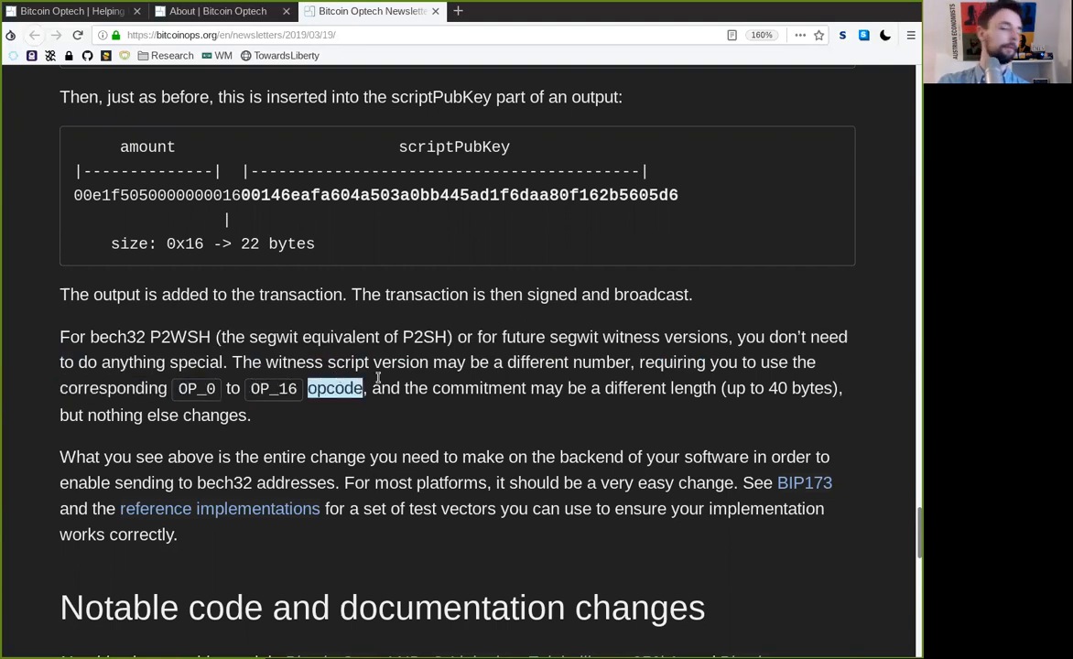
double_click(634, 388)
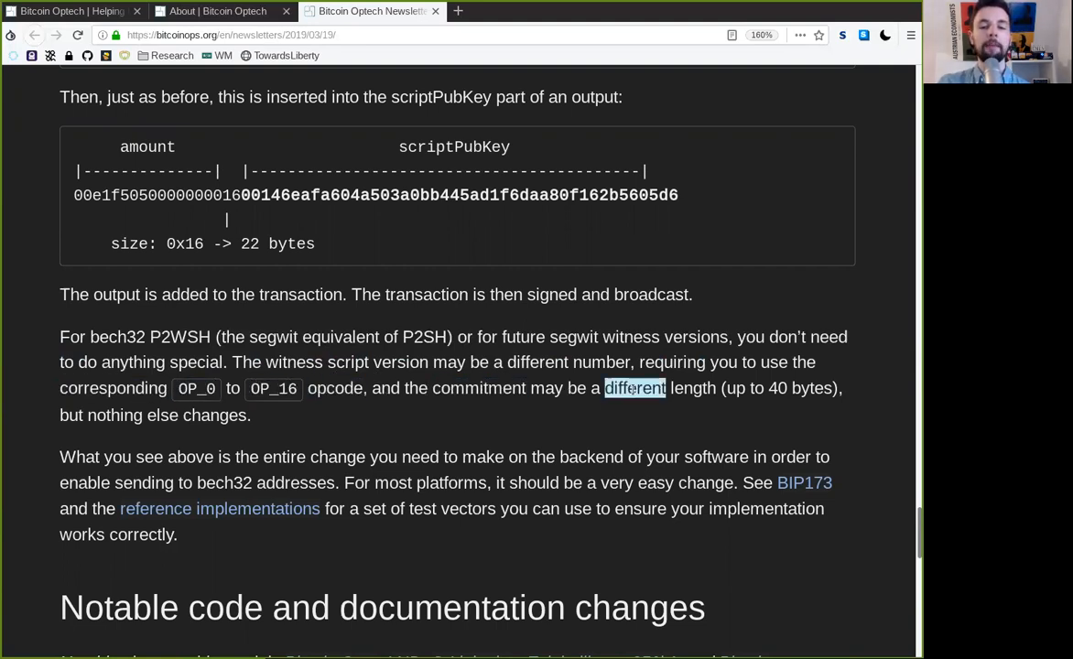
double_click(800, 388)
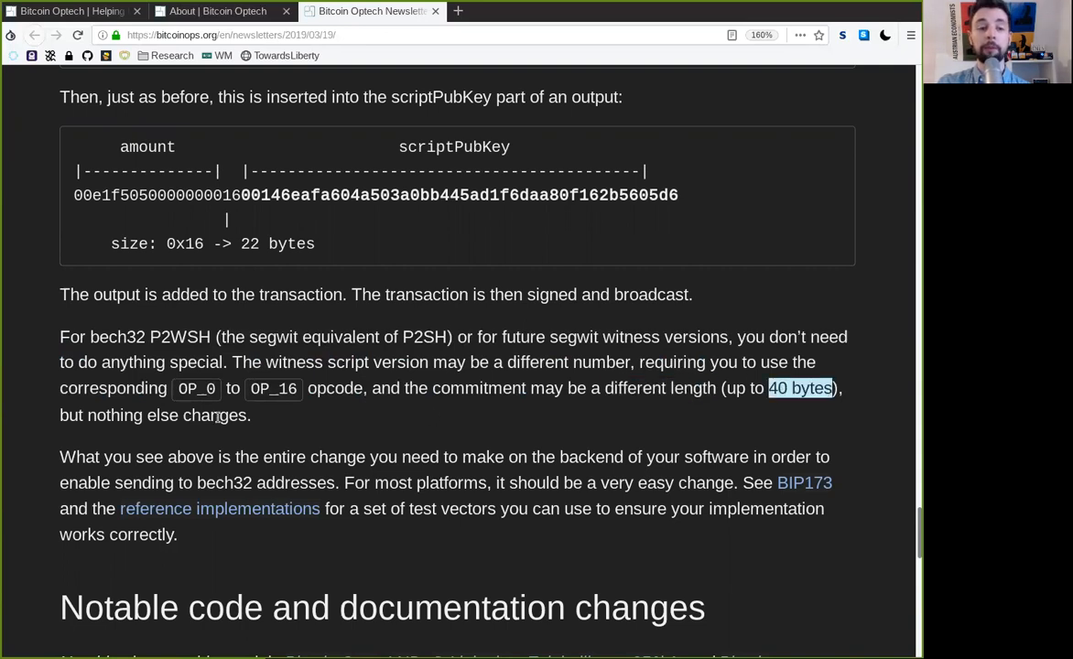
double_click(166, 415)
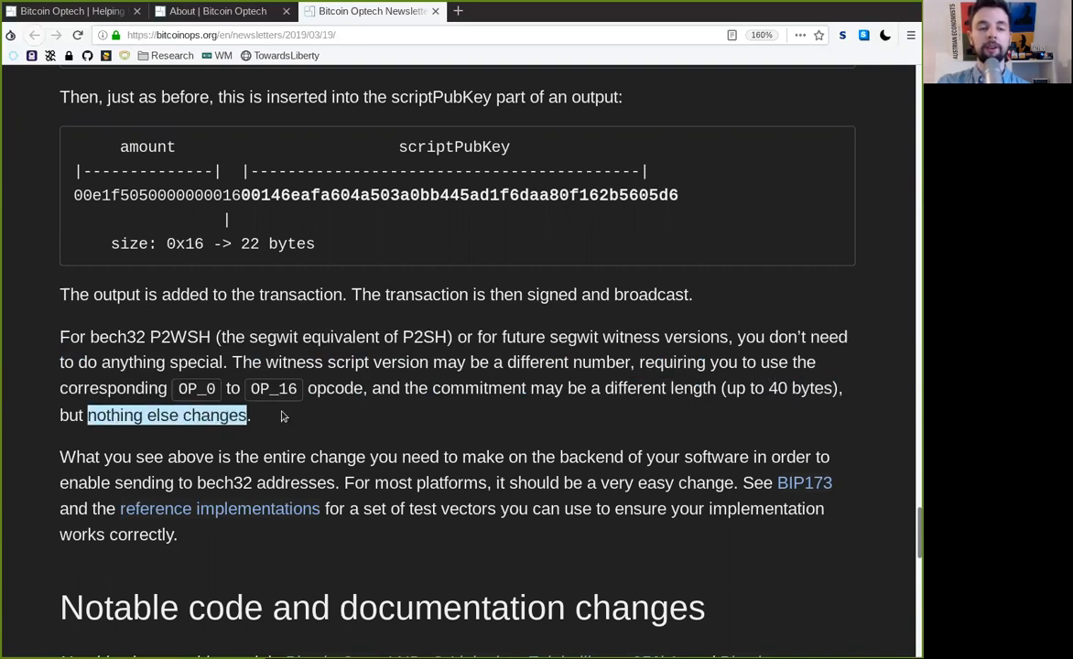
double_click(174, 457)
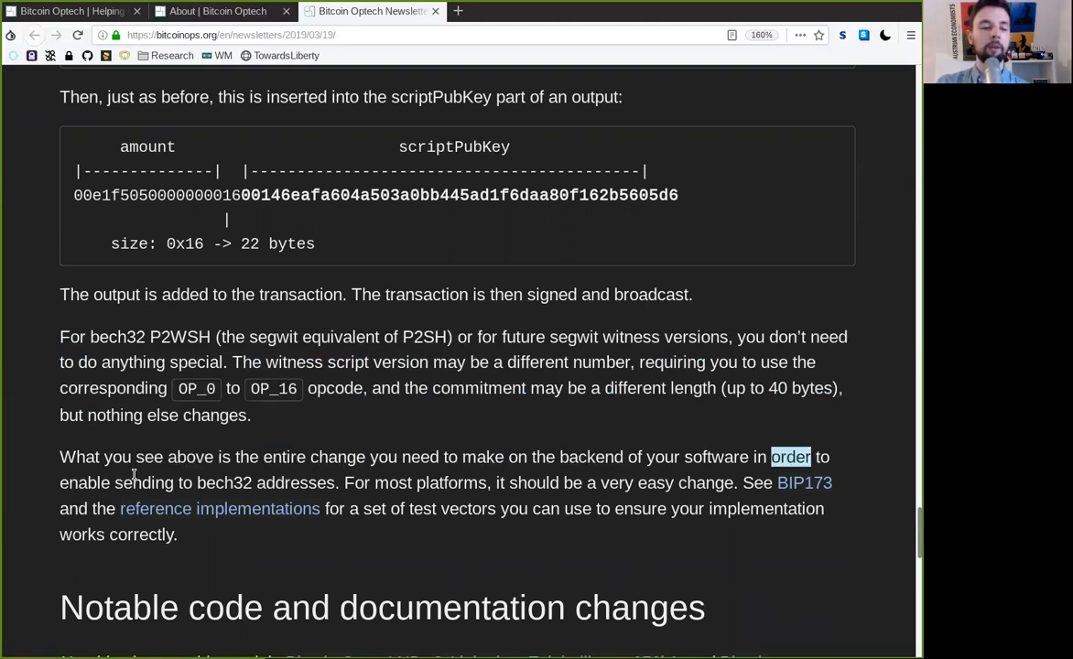
double_click(223, 483)
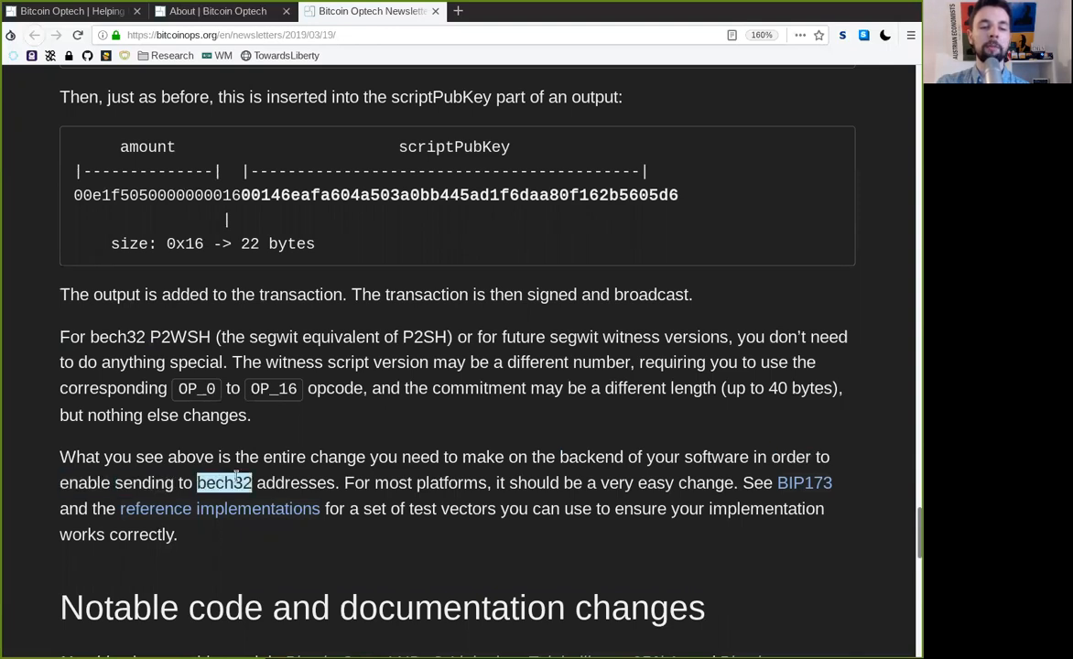
double_click(430, 483)
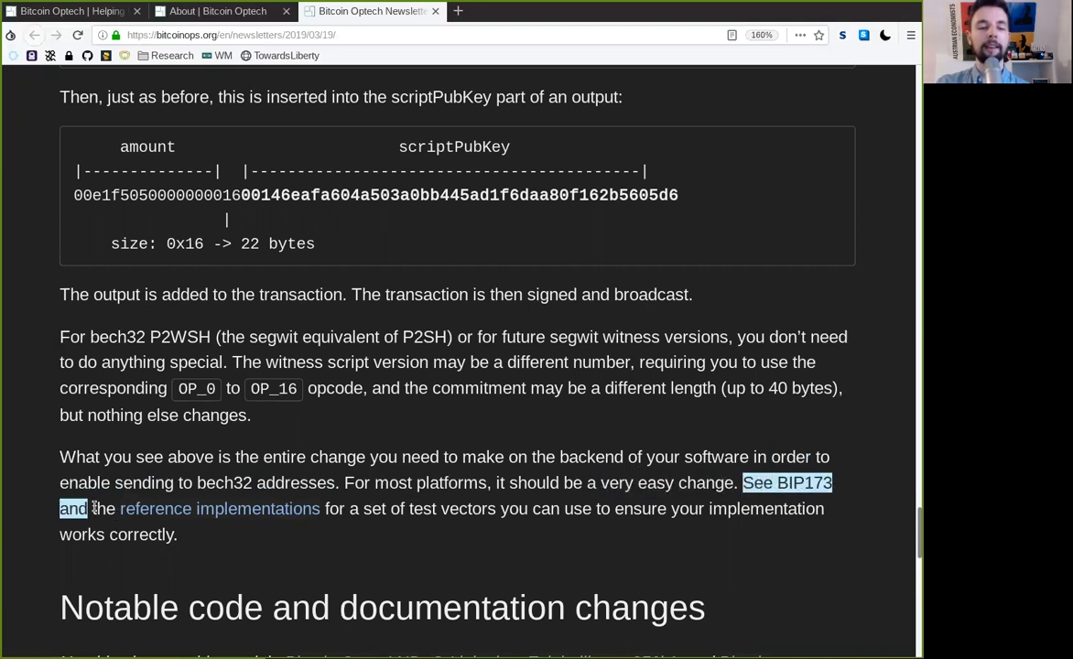
double_click(393, 483)
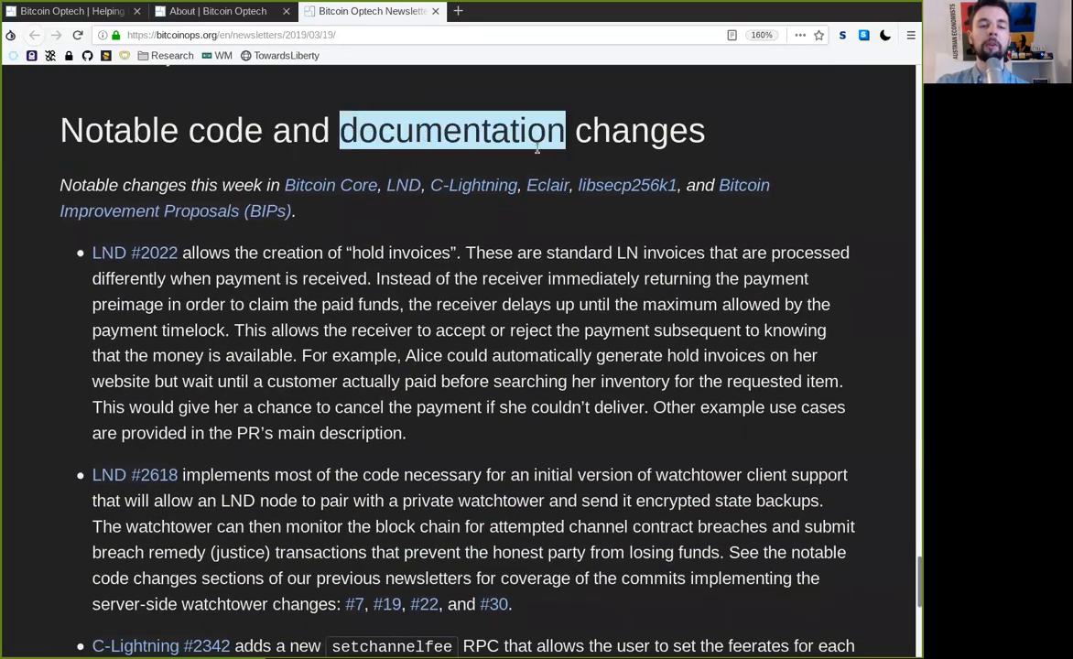
double_click(639, 130)
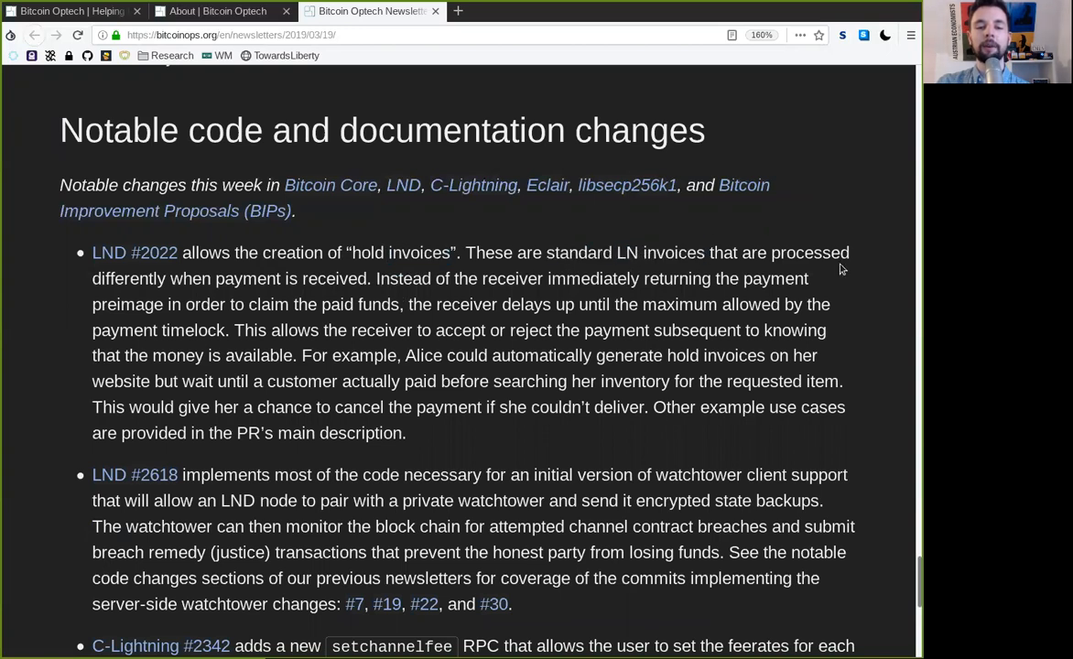
double_click(128, 279)
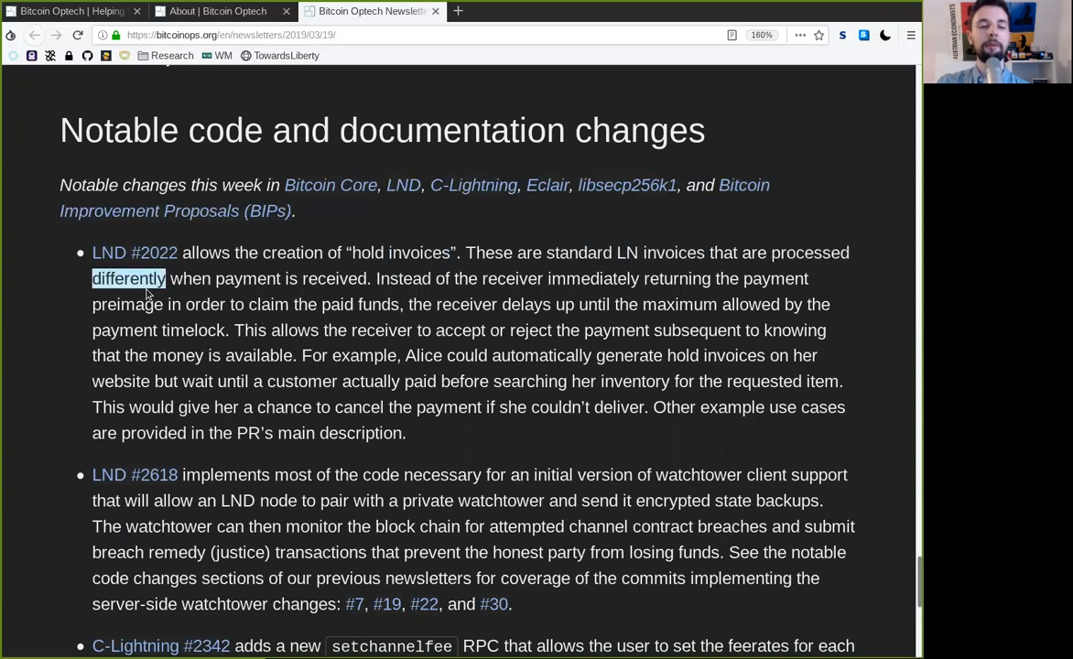
double_click(334, 278)
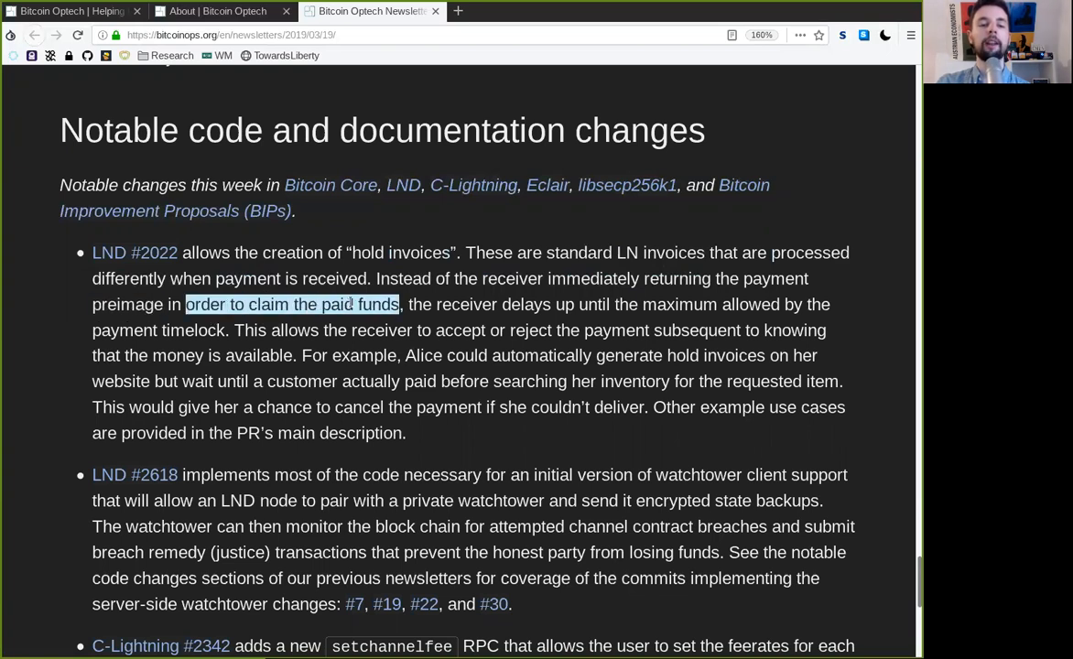
click(476, 304)
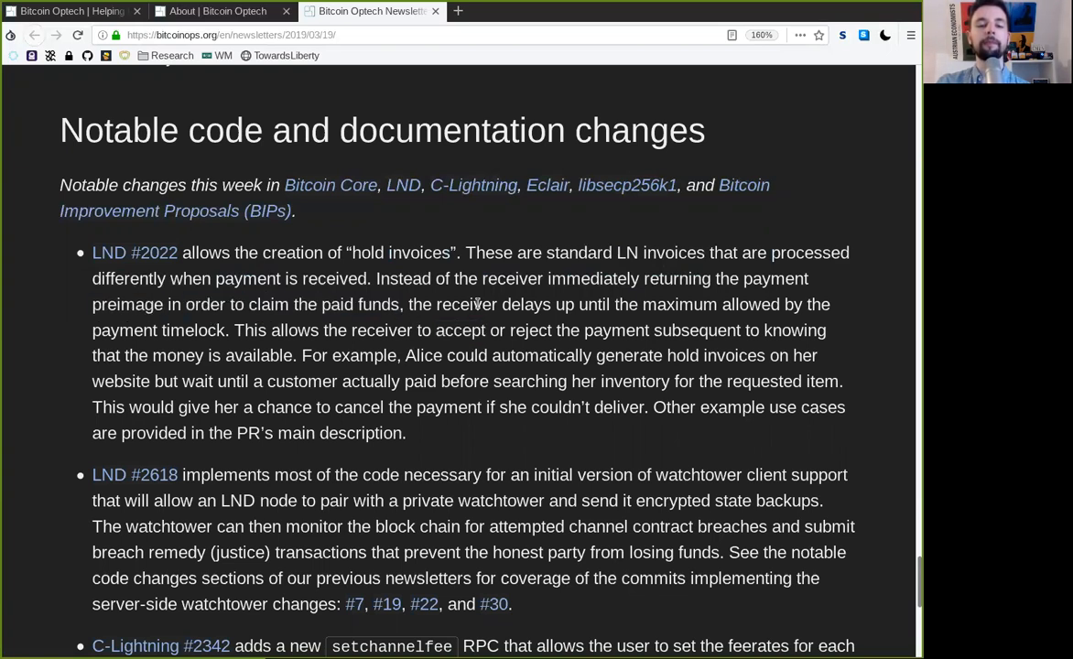
double_click(594, 304)
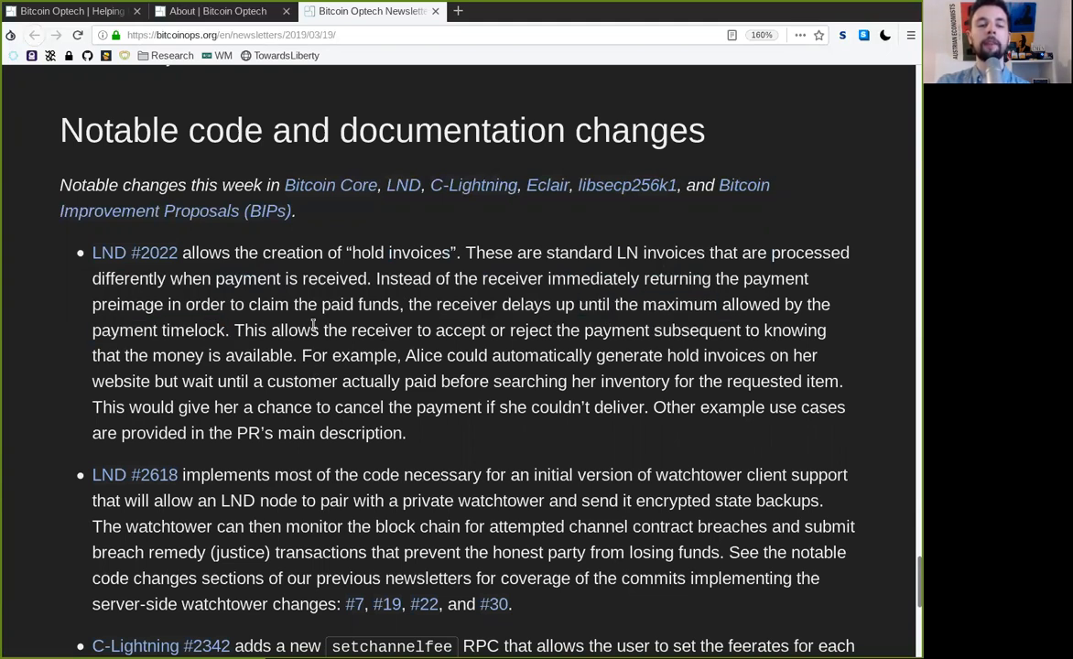
double_click(461, 330)
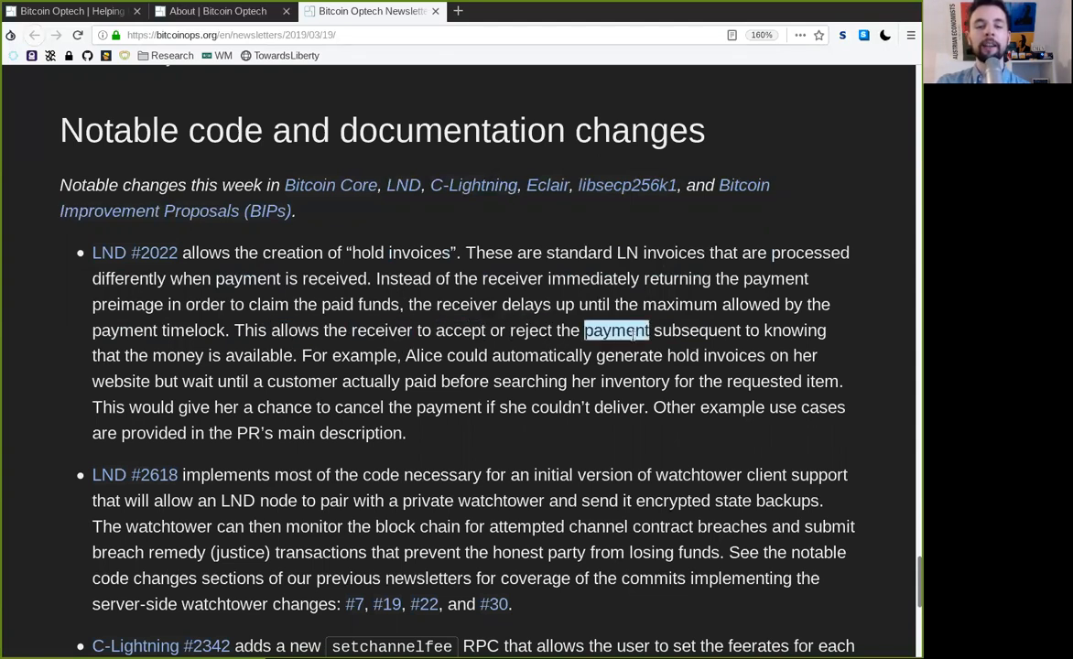
double_click(793, 331)
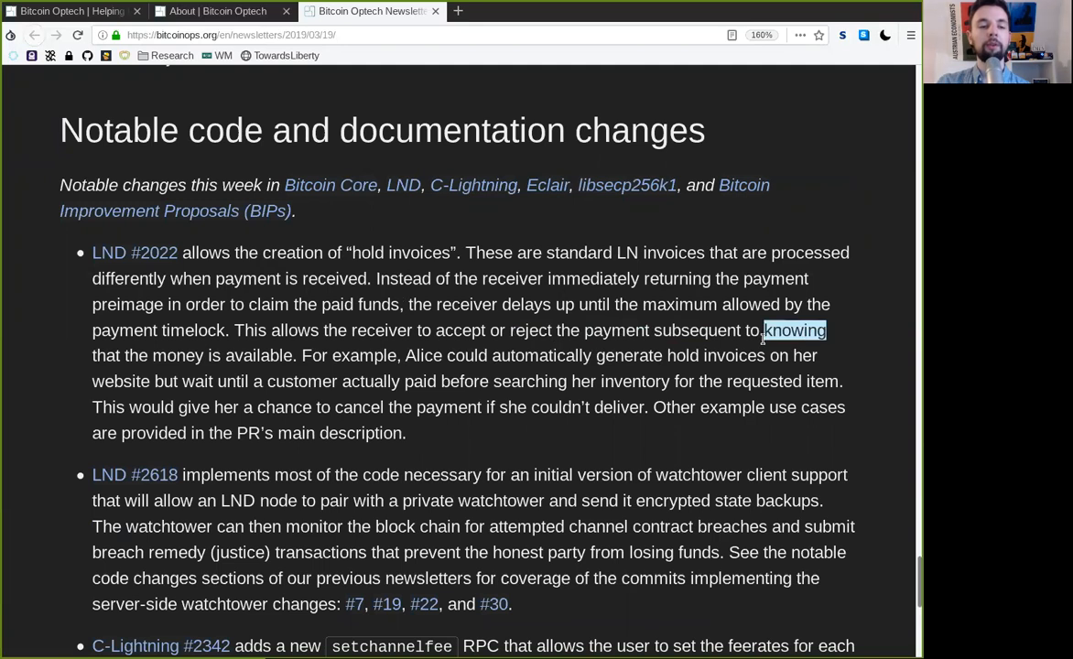
double_click(259, 355)
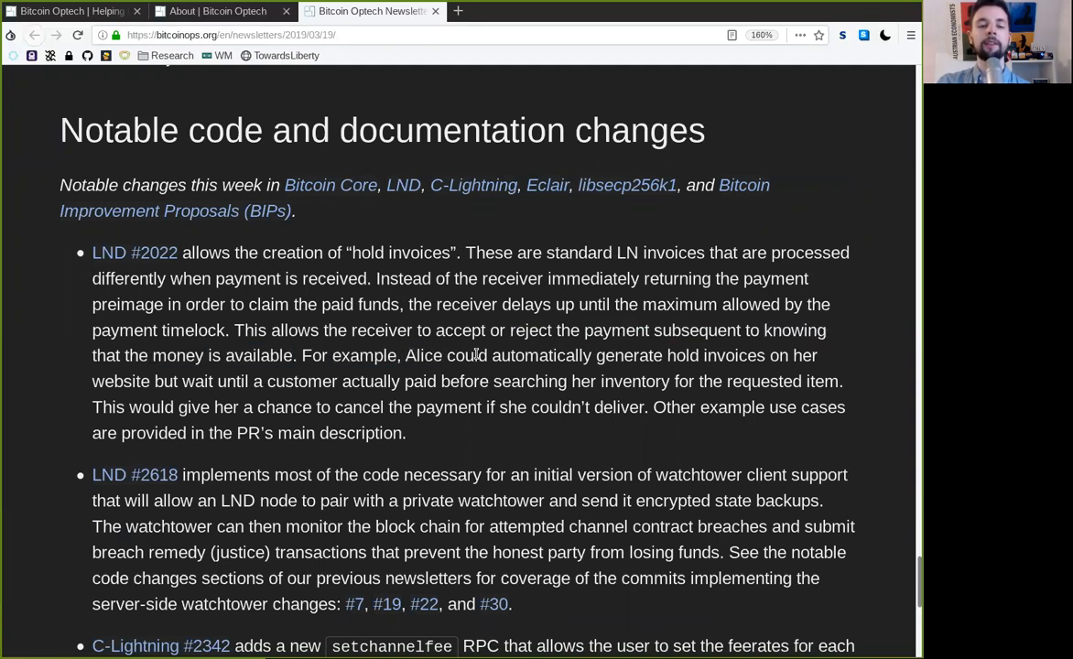
mouse_move(689, 355)
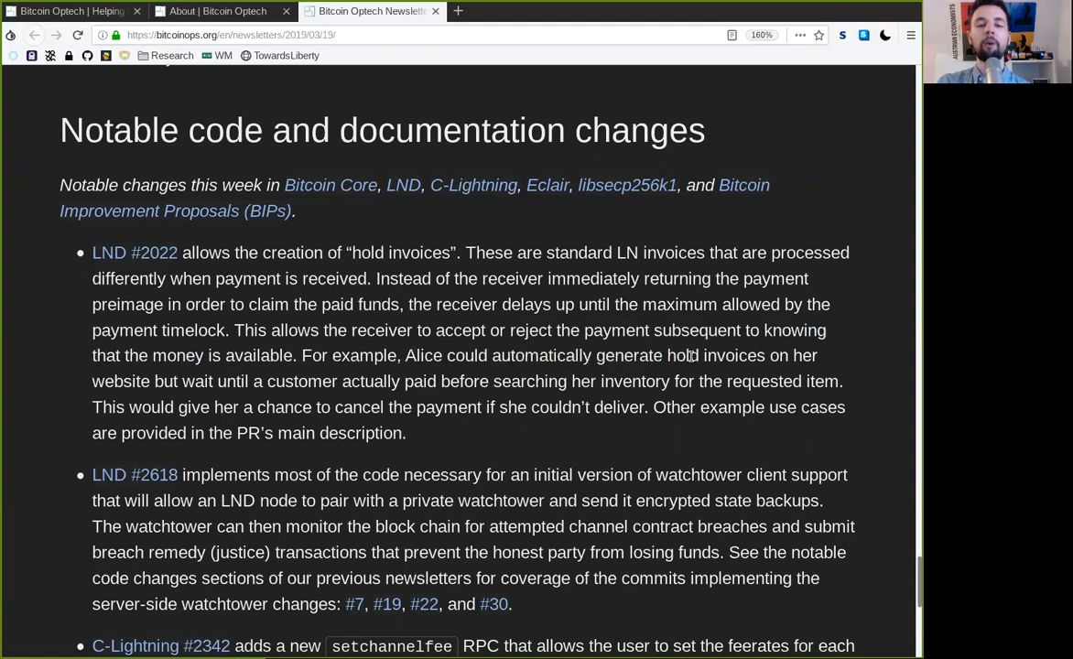
double_click(120, 380)
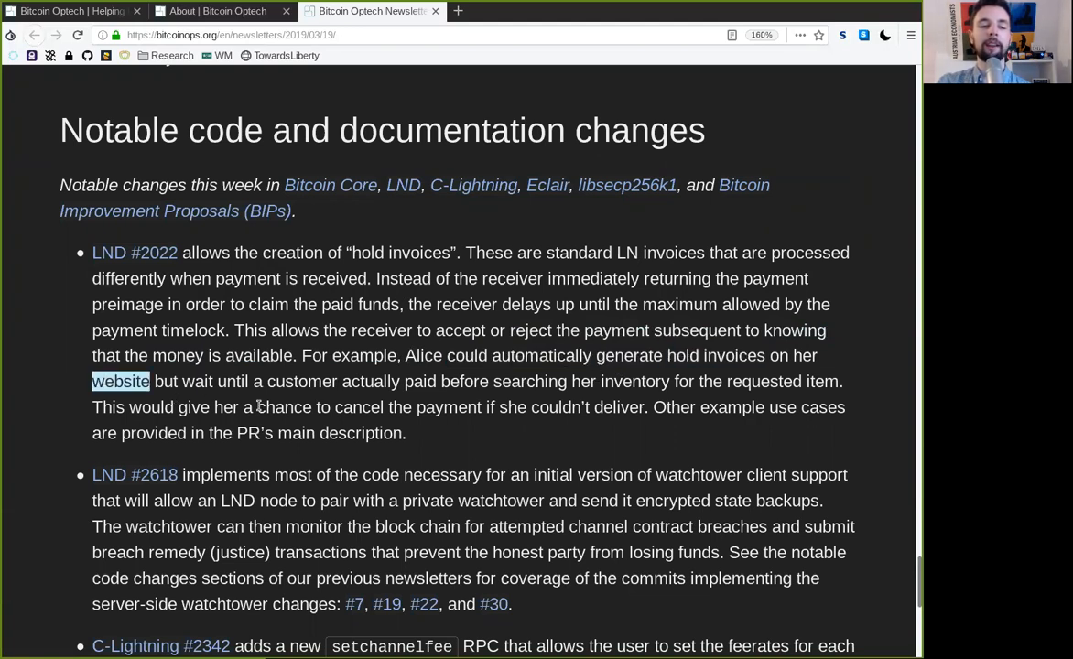
double_click(301, 381)
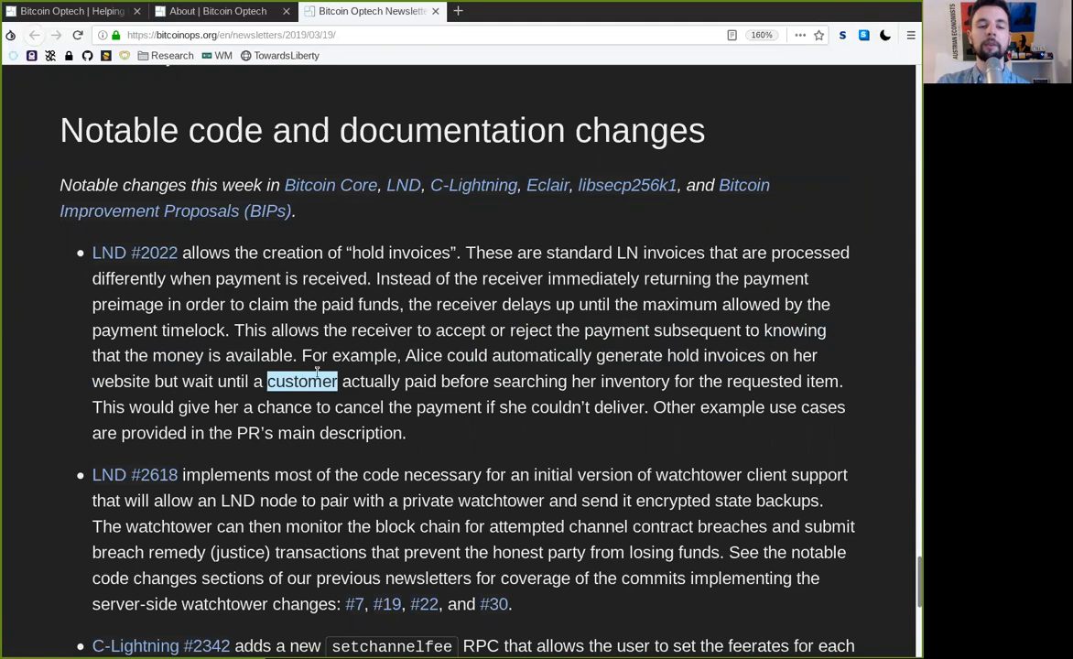
double_click(503, 381)
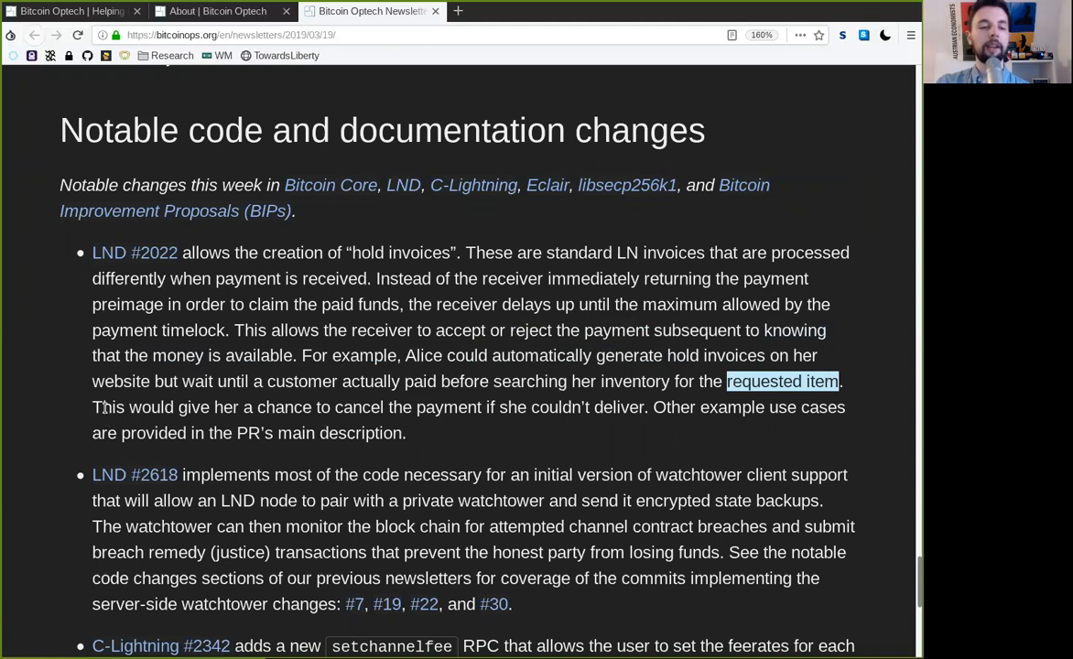
double_click(263, 407)
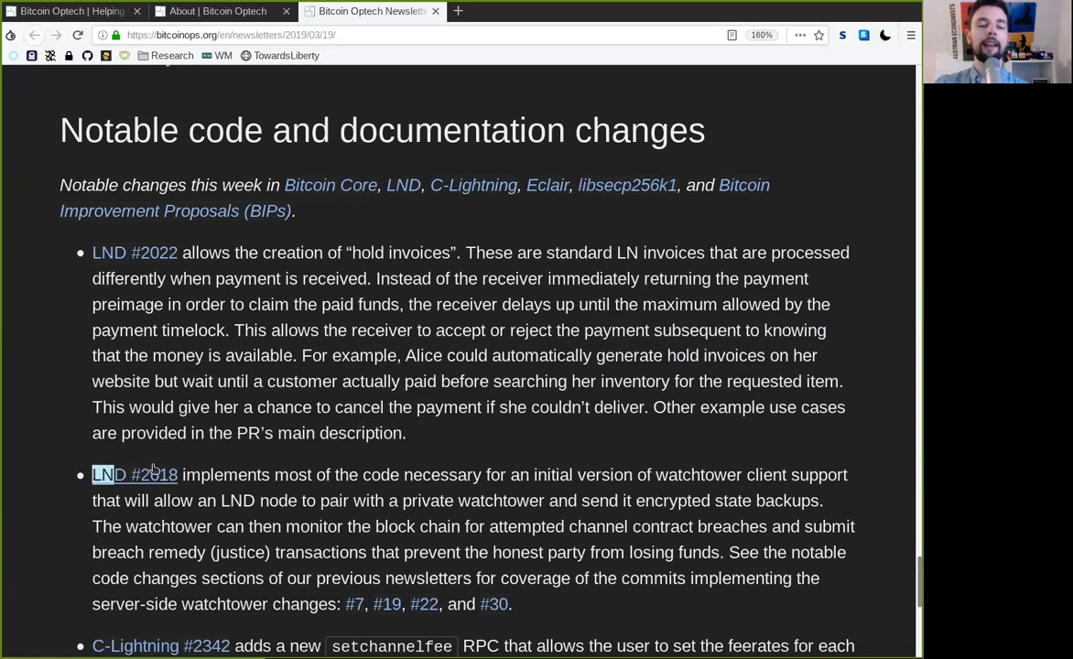
double_click(292, 474)
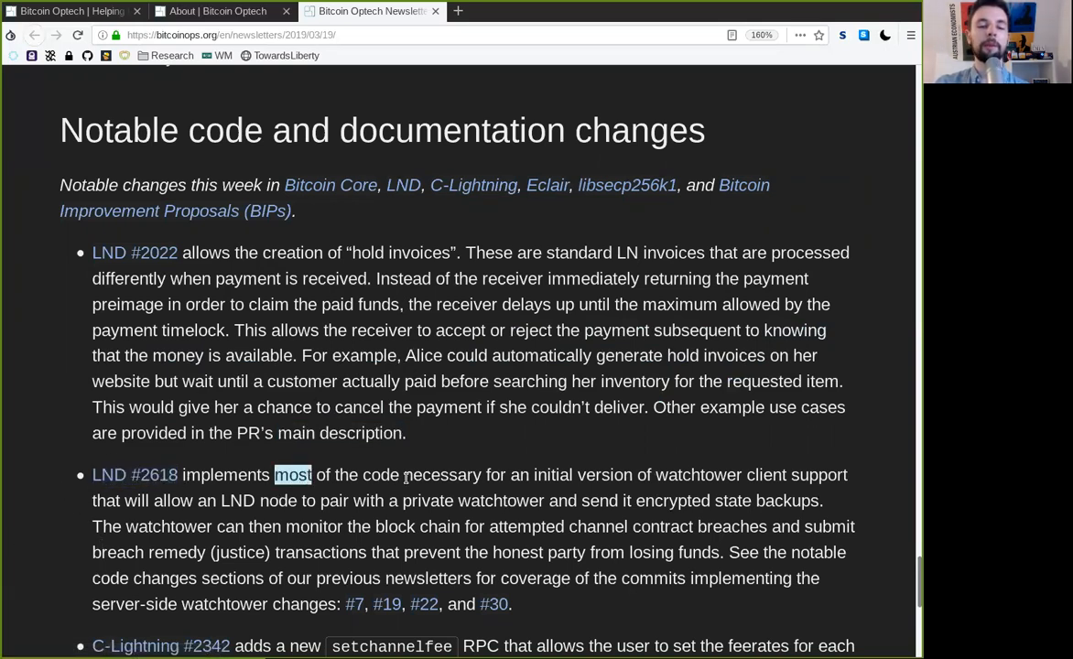
double_click(582, 474)
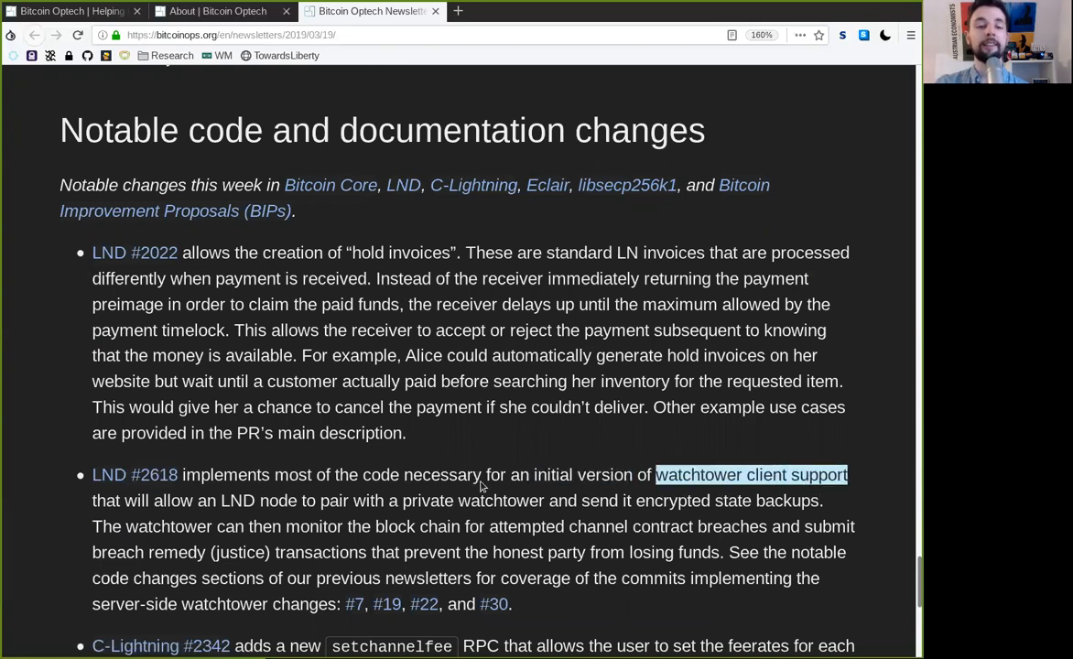
double_click(238, 500)
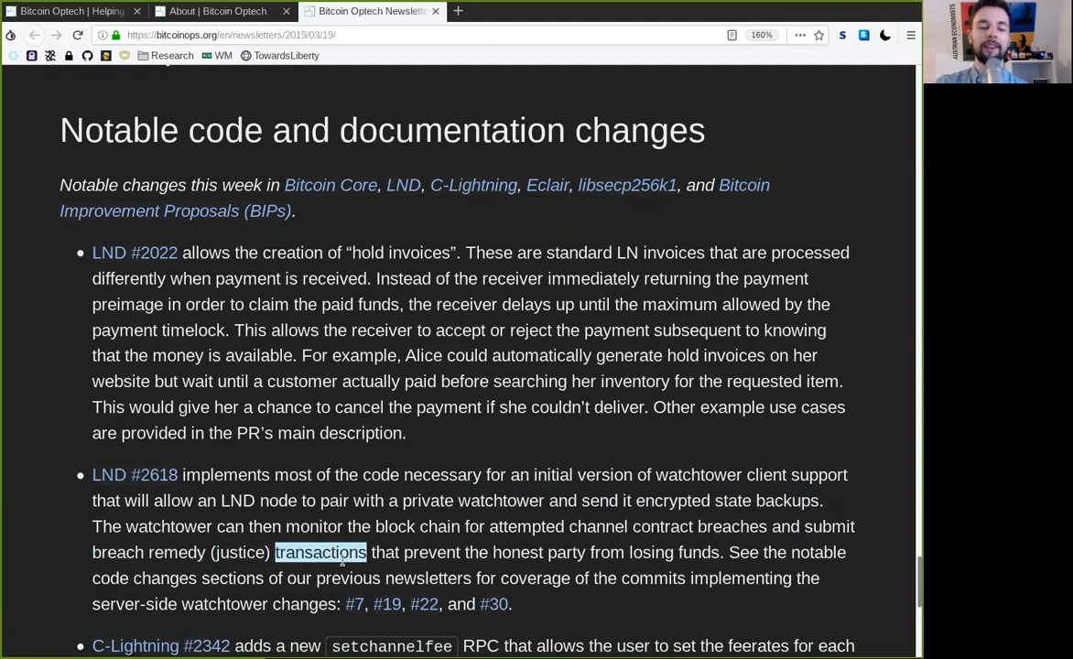
double_click(539, 552)
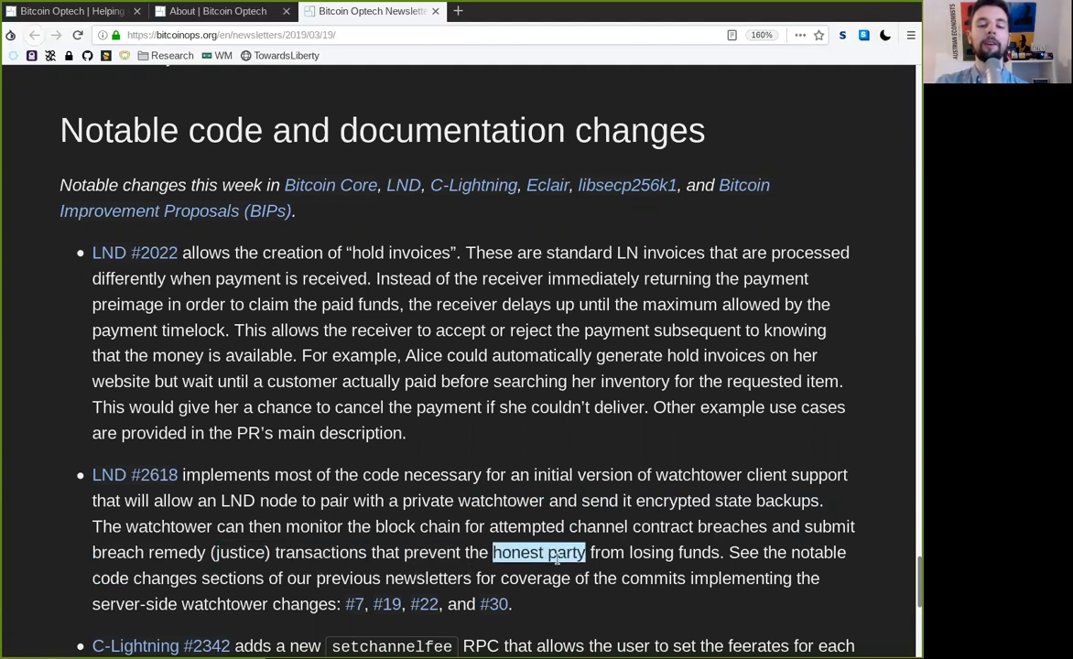
double_click(674, 552)
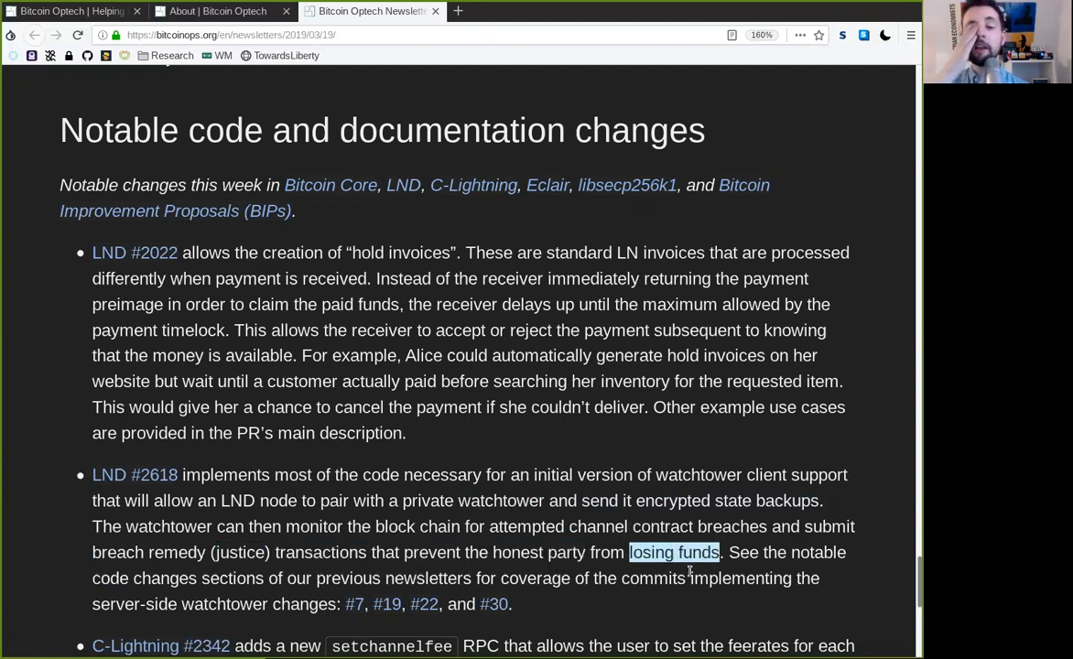
double_click(232, 578)
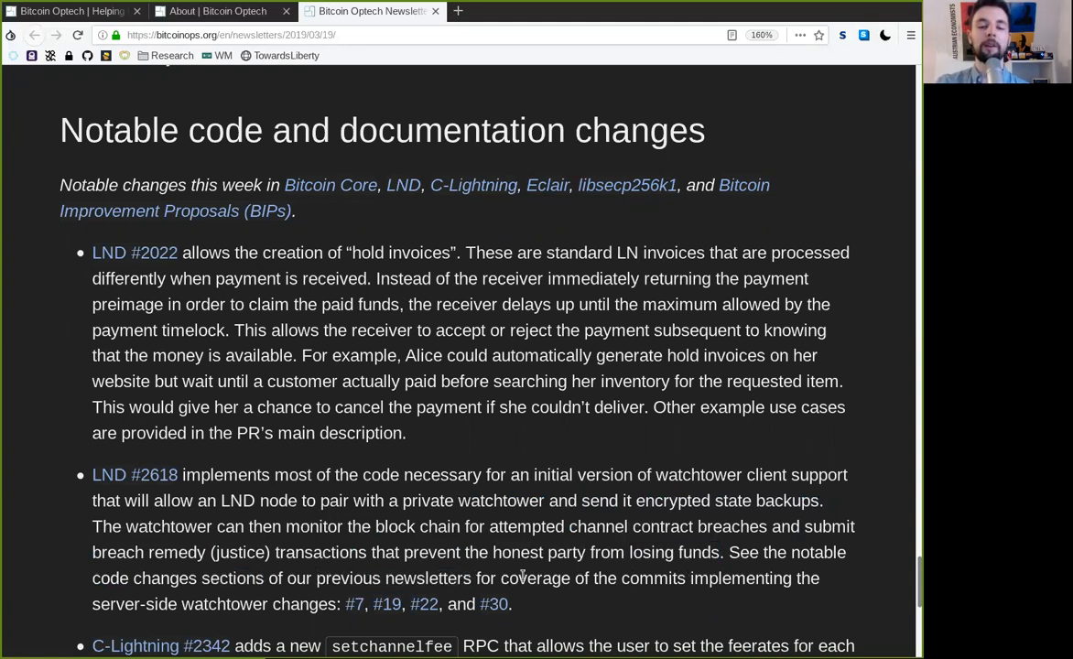
double_click(705, 578)
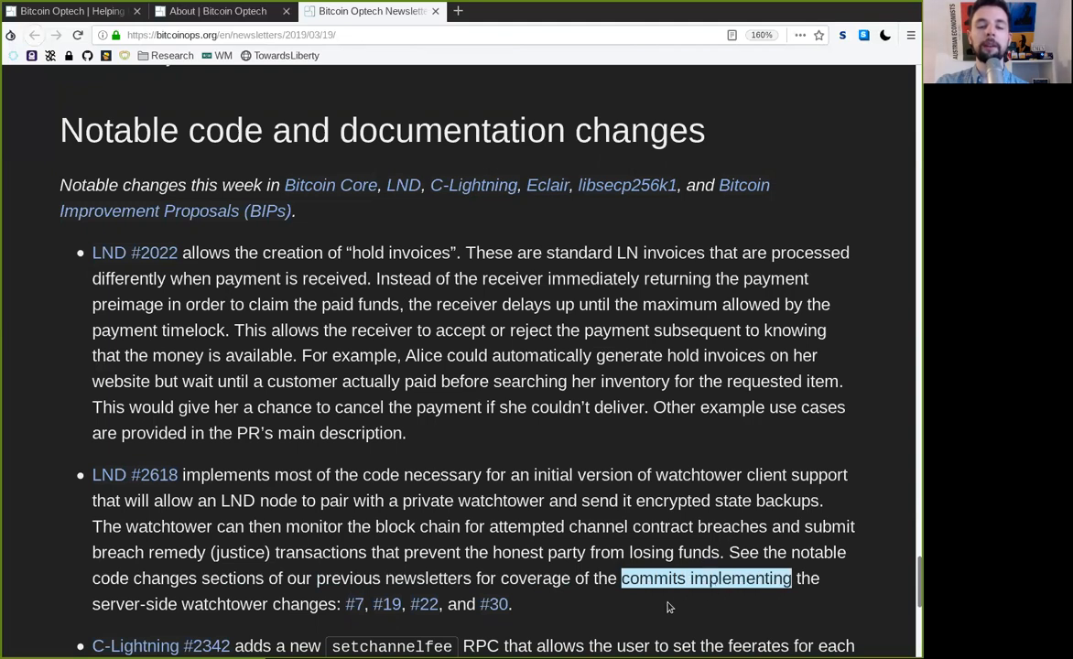
double_click(133, 603)
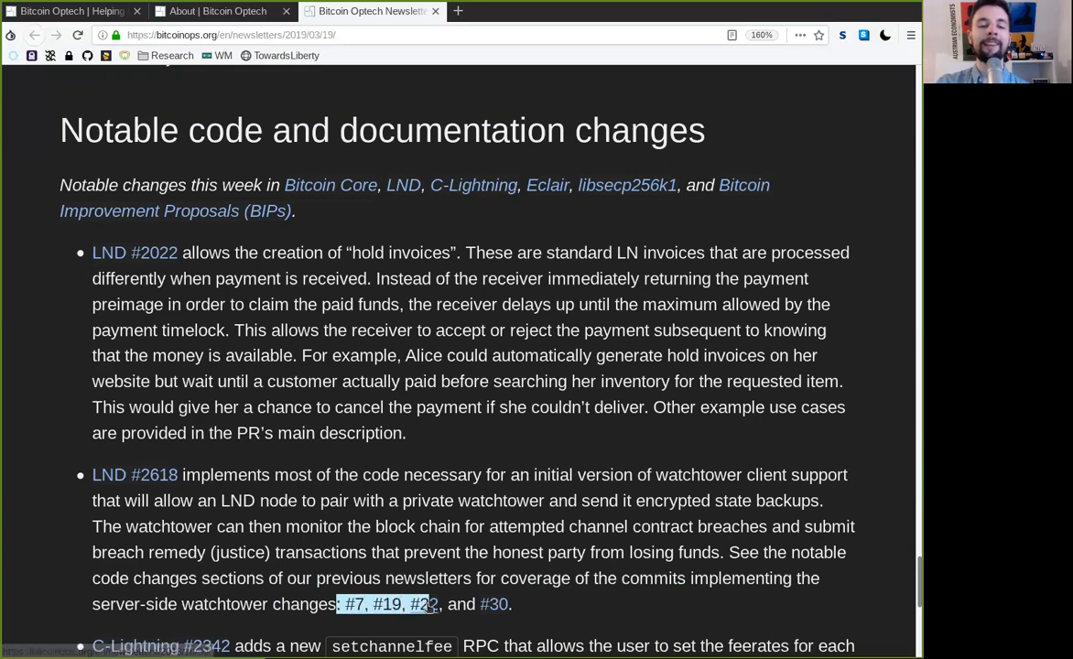
scroll(down, 3)
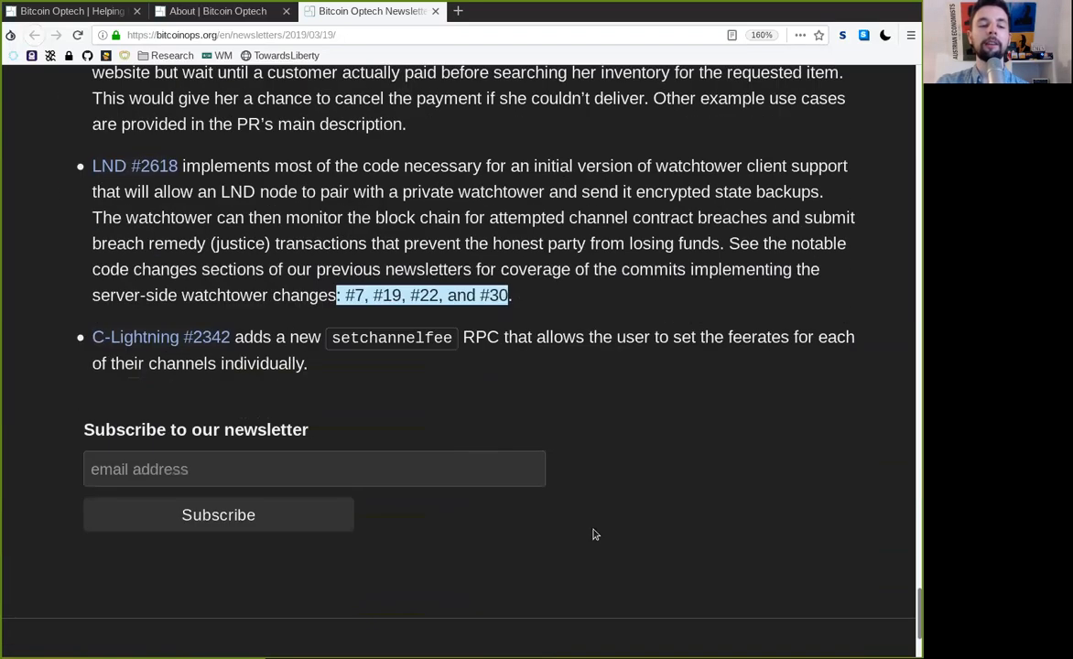
scroll(up, 3)
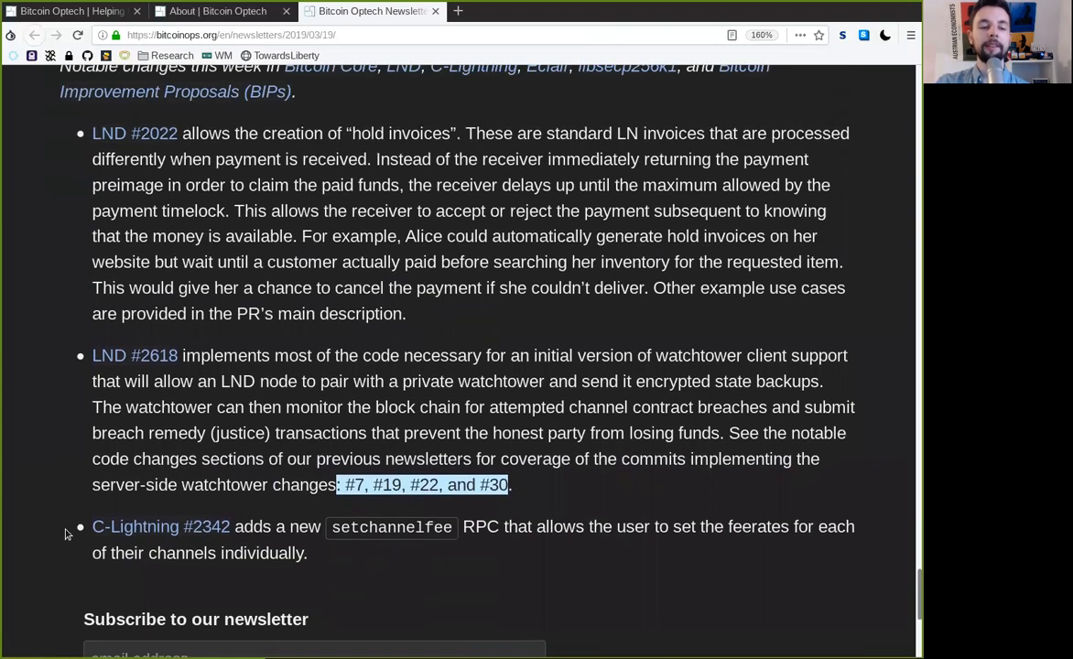
double_click(305, 527)
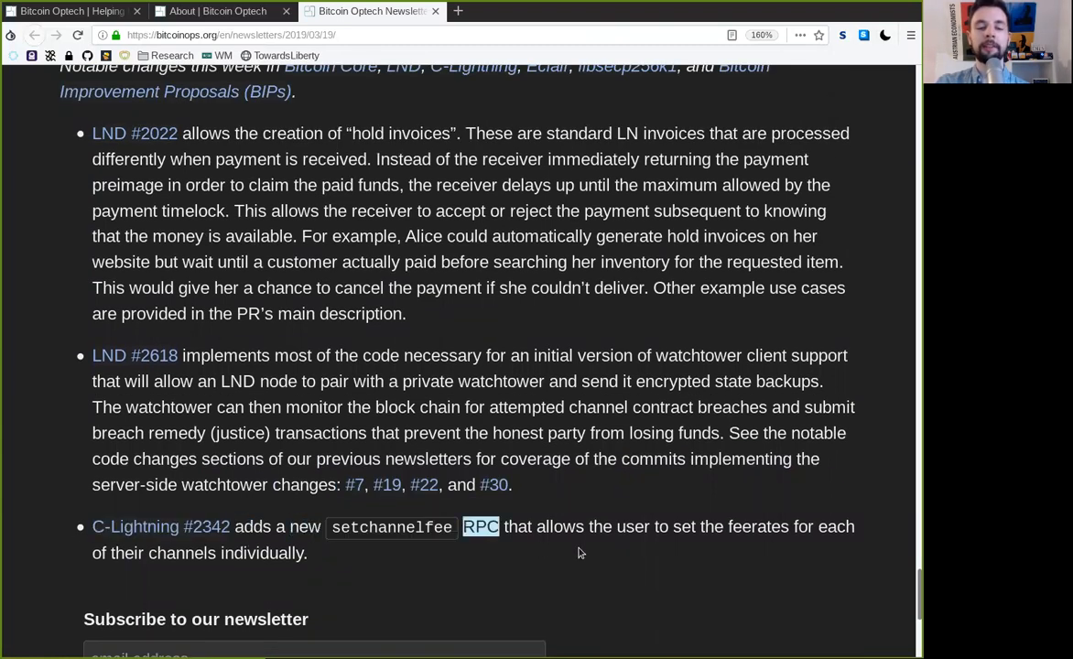
double_click(683, 527)
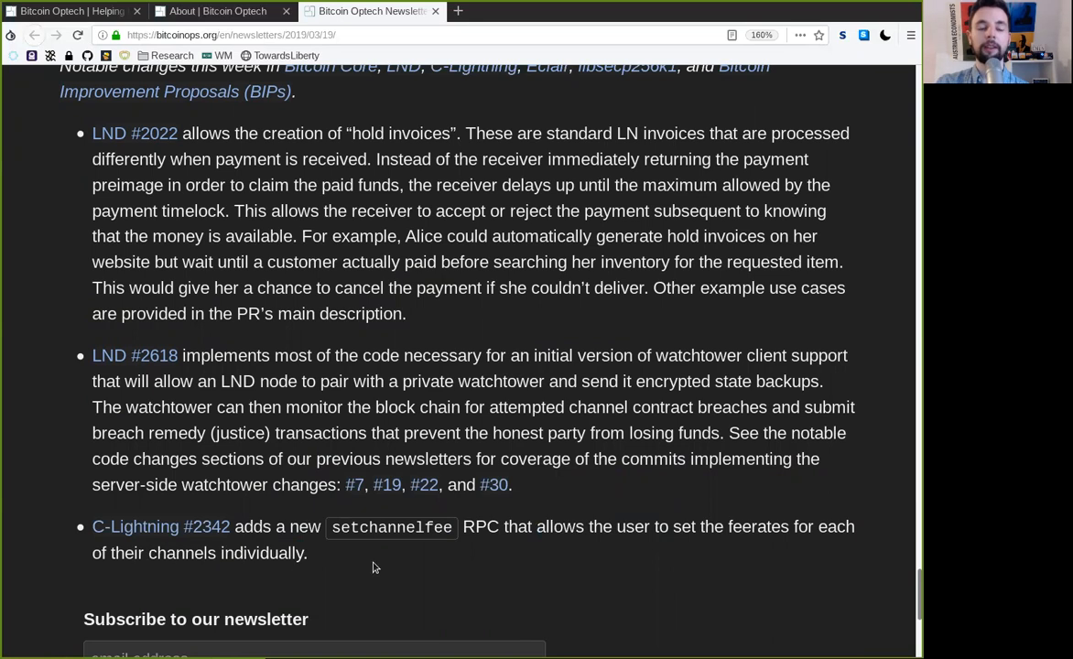
scroll(down, 3)
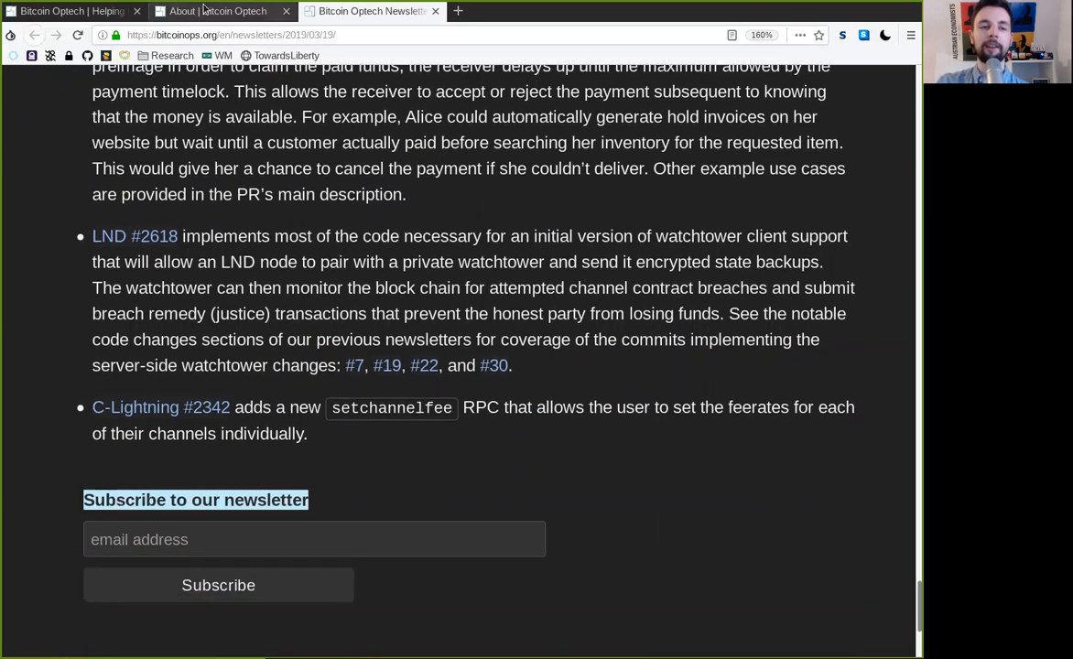
Scroll through the Optech about page's team list, then show the home page with Newsletter #38 on top
click(217, 11)
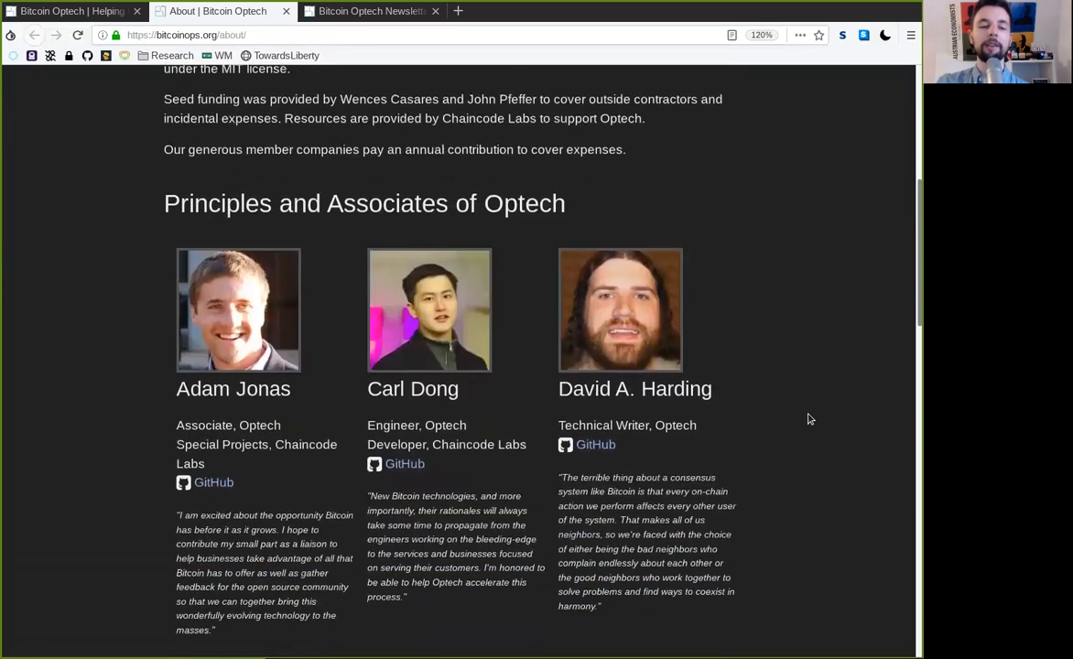
scroll(down, 3)
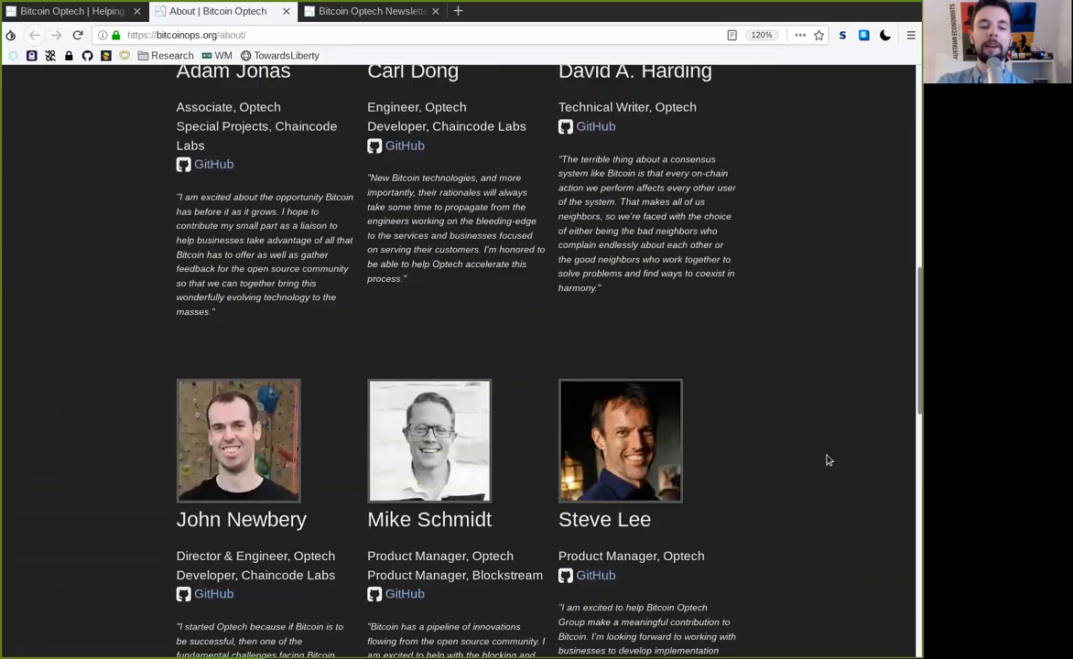
scroll(down, 3)
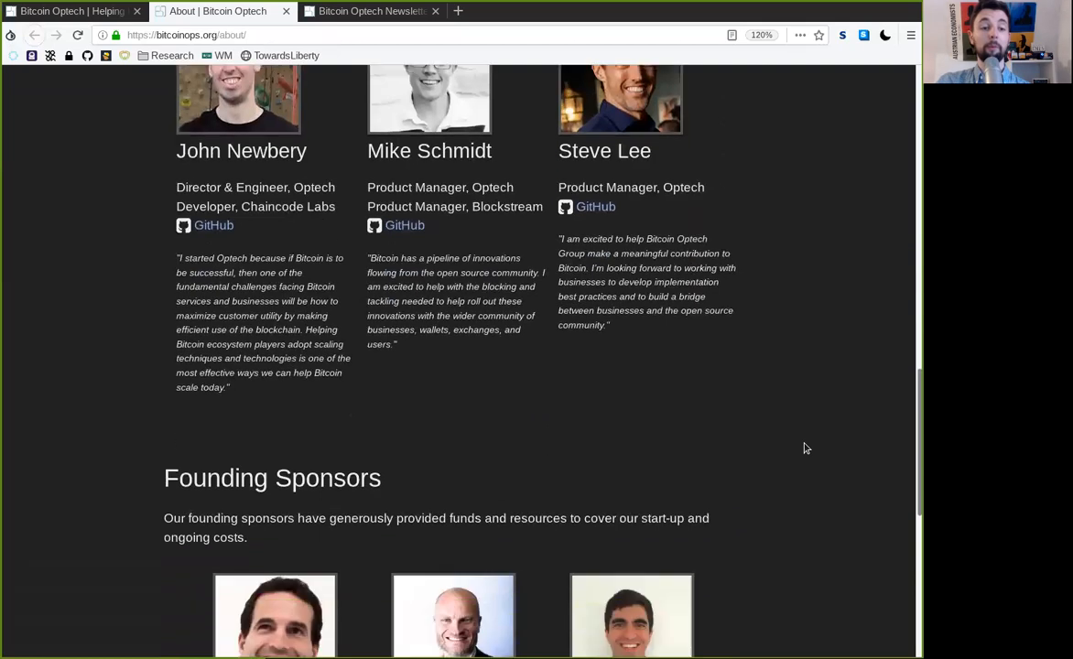
click(71, 11)
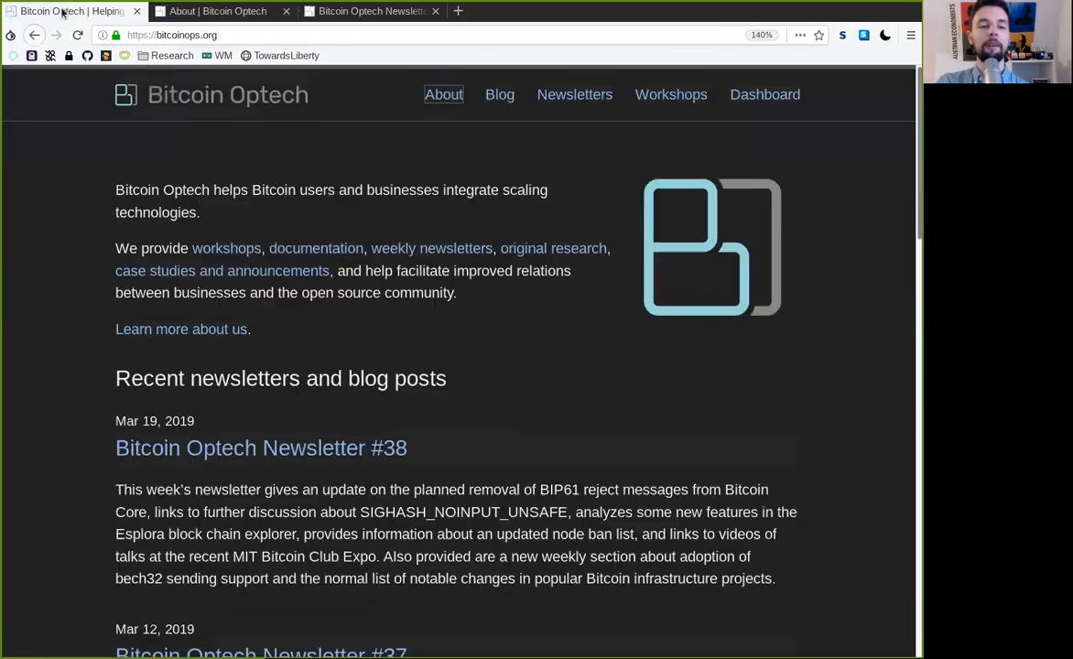